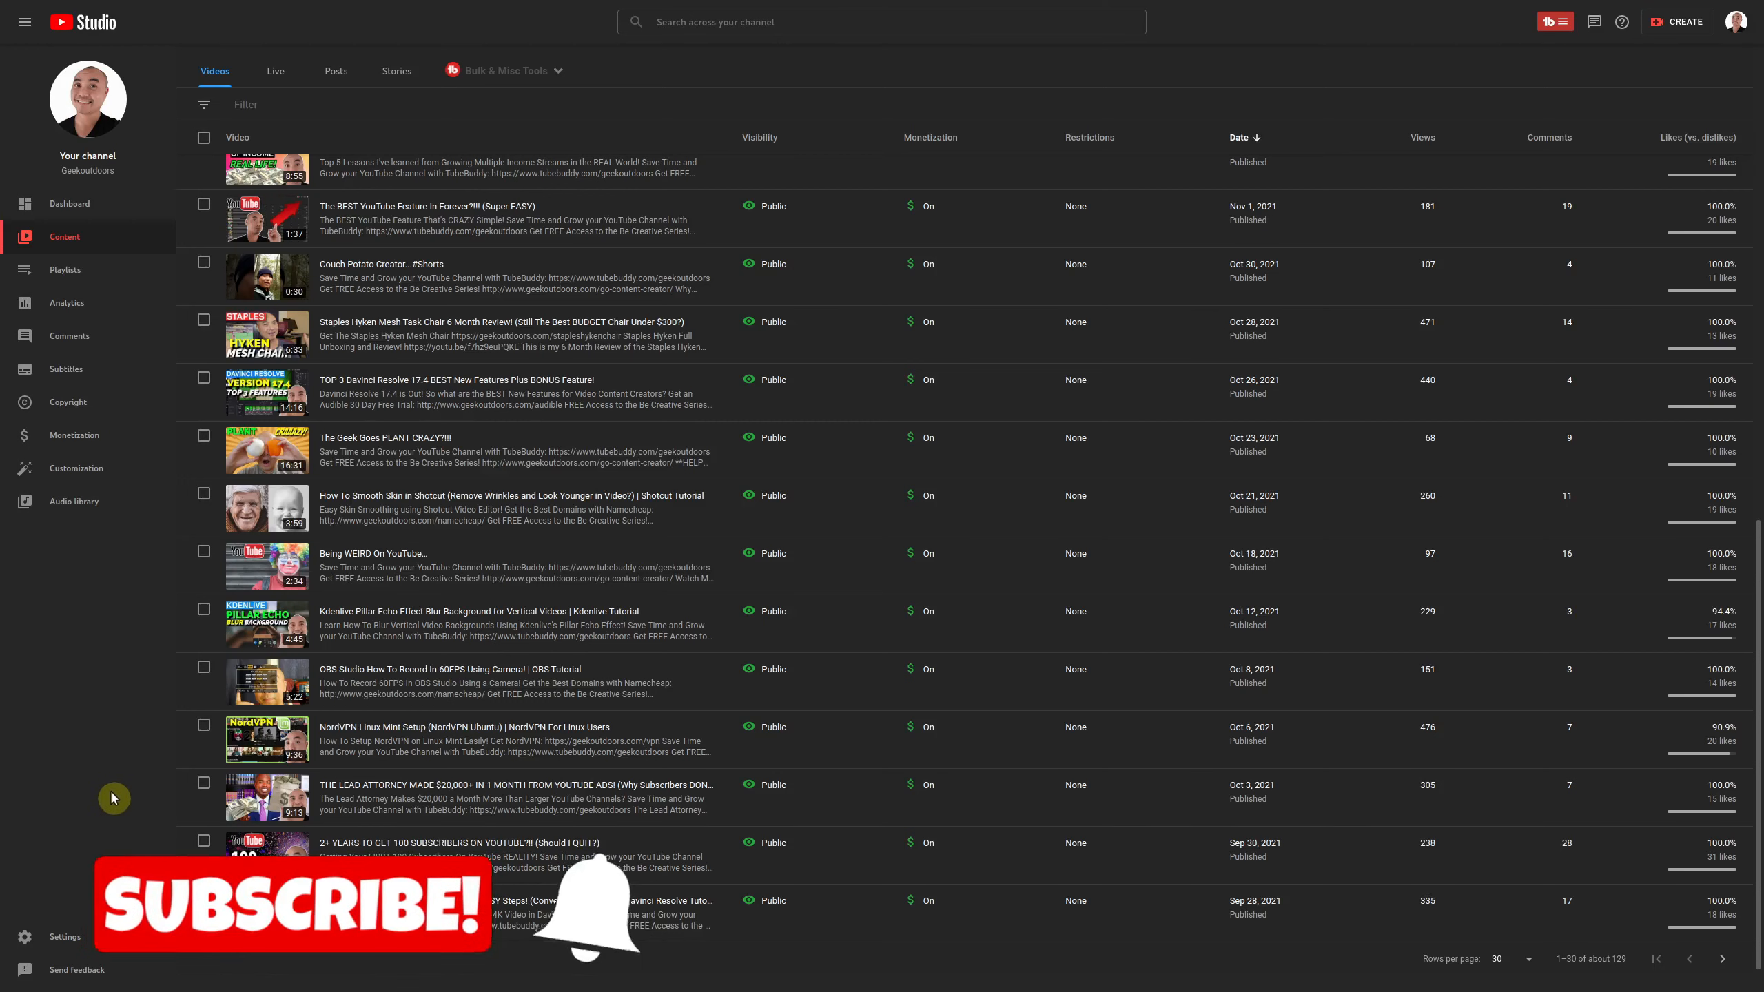
mouse_move(123, 774)
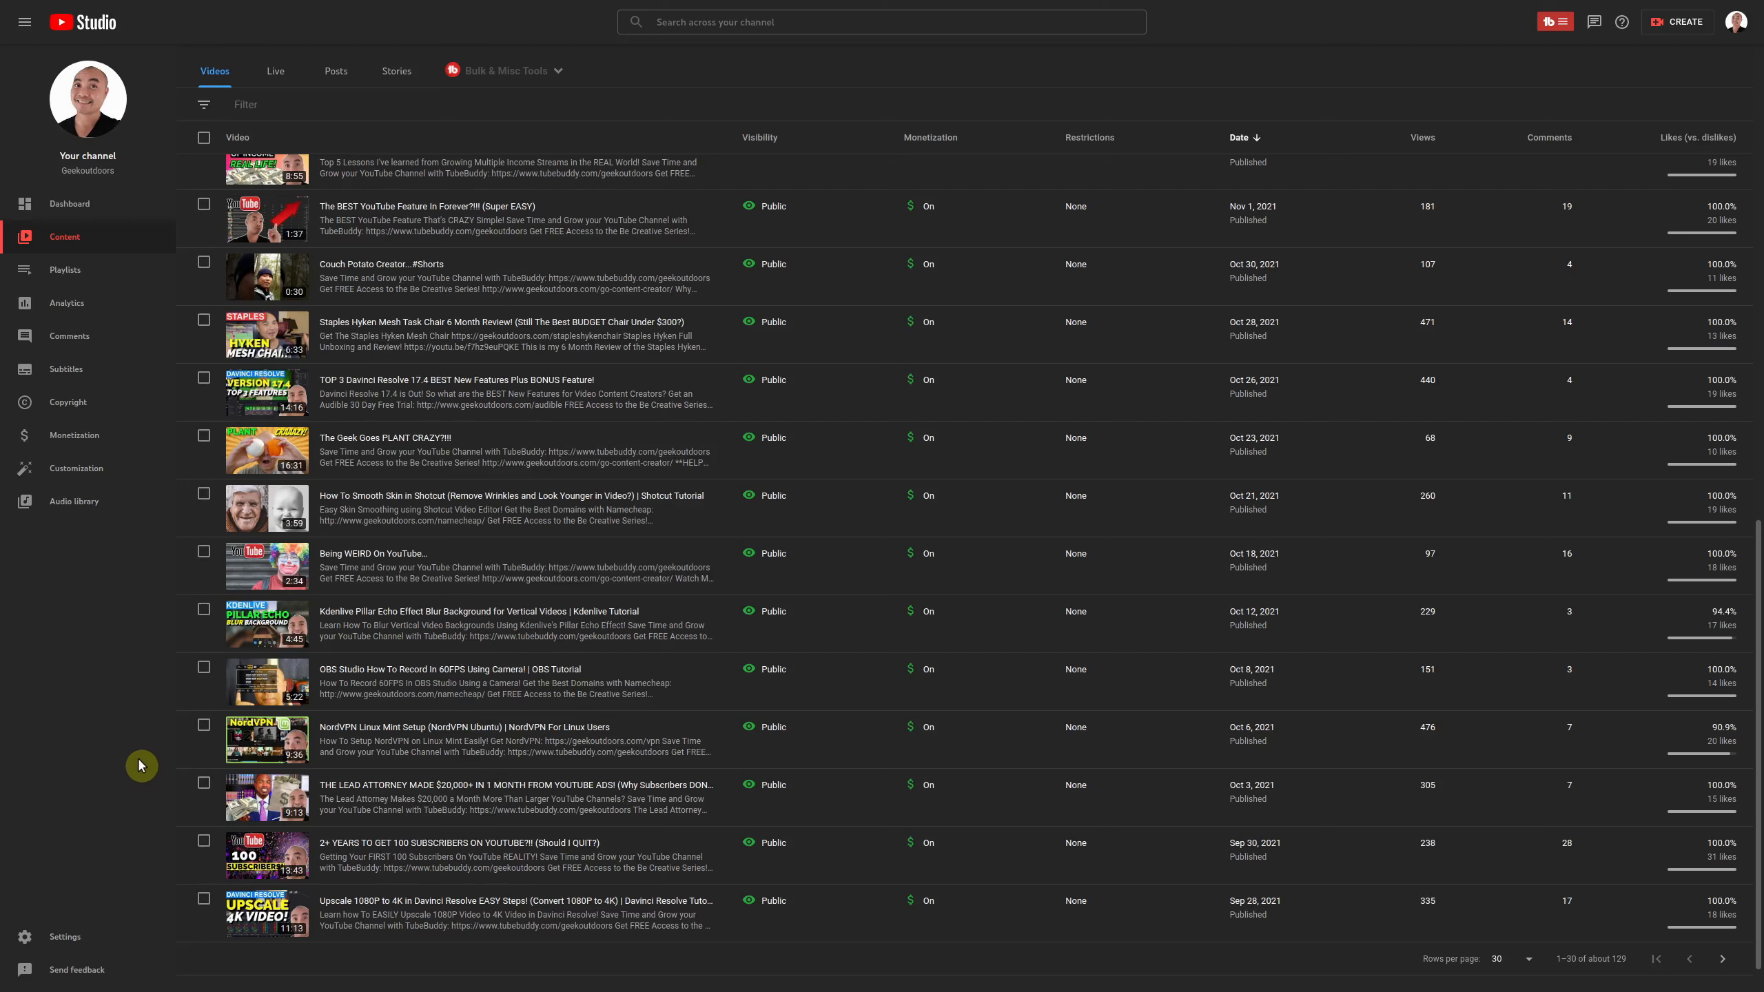
mouse_move(148, 709)
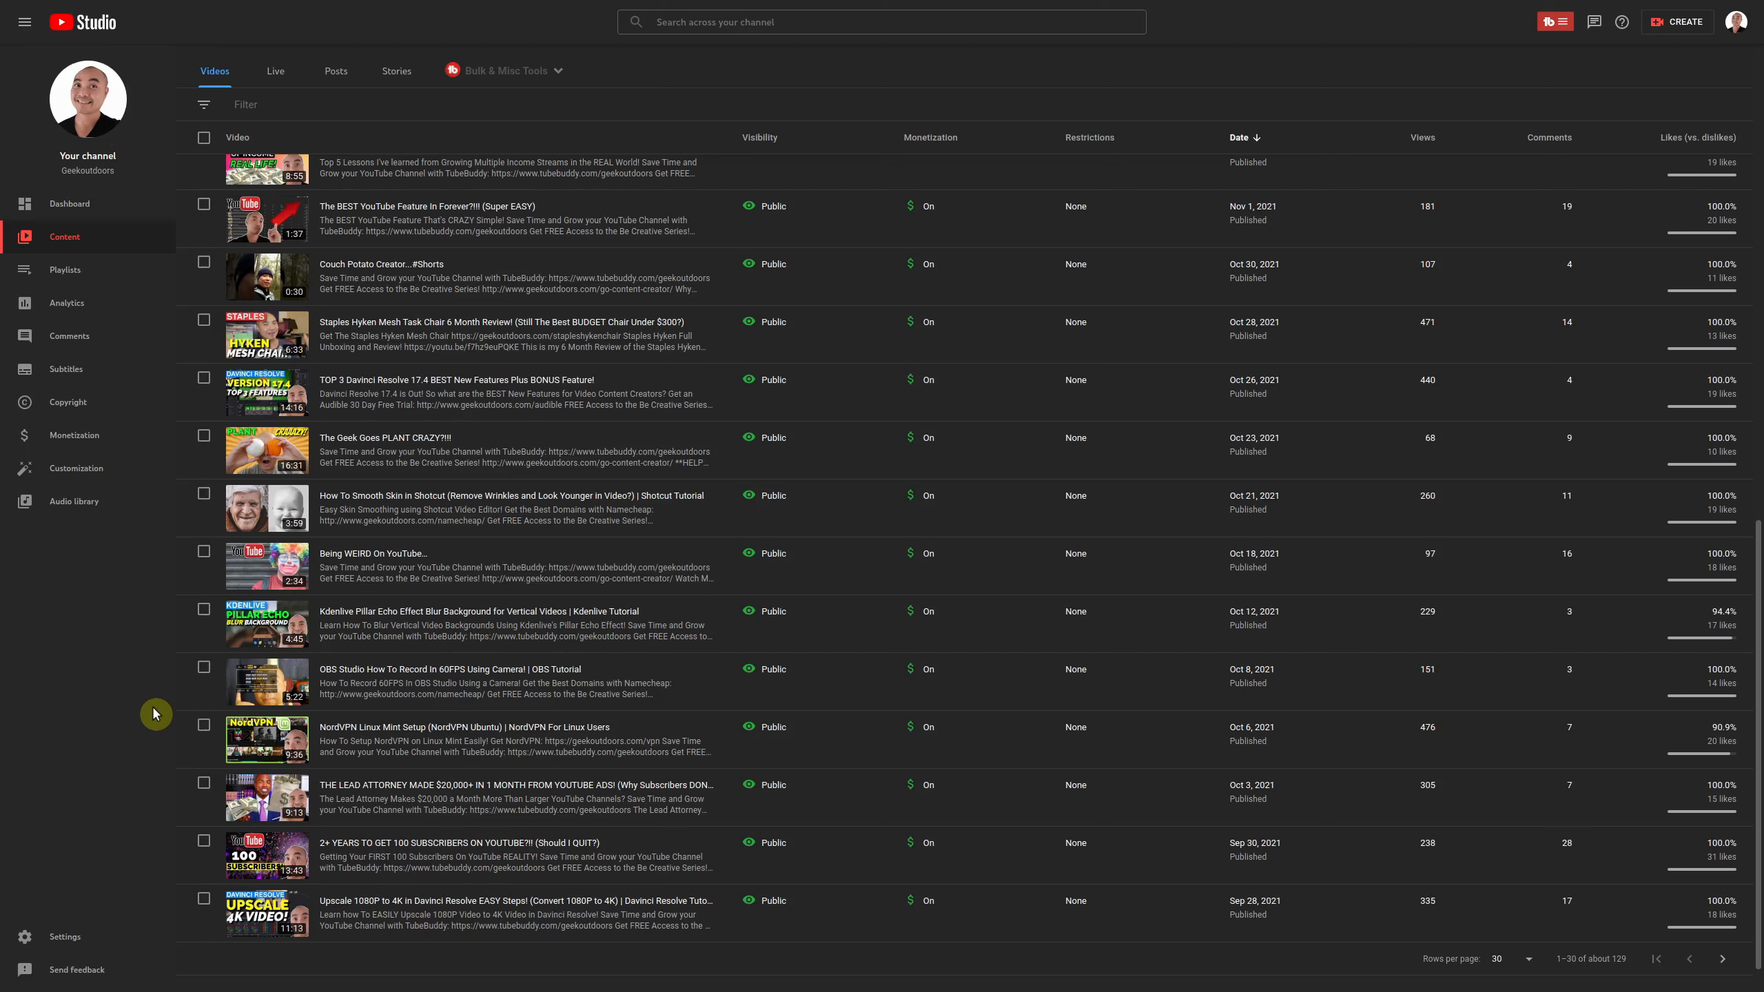
mouse_move(158, 718)
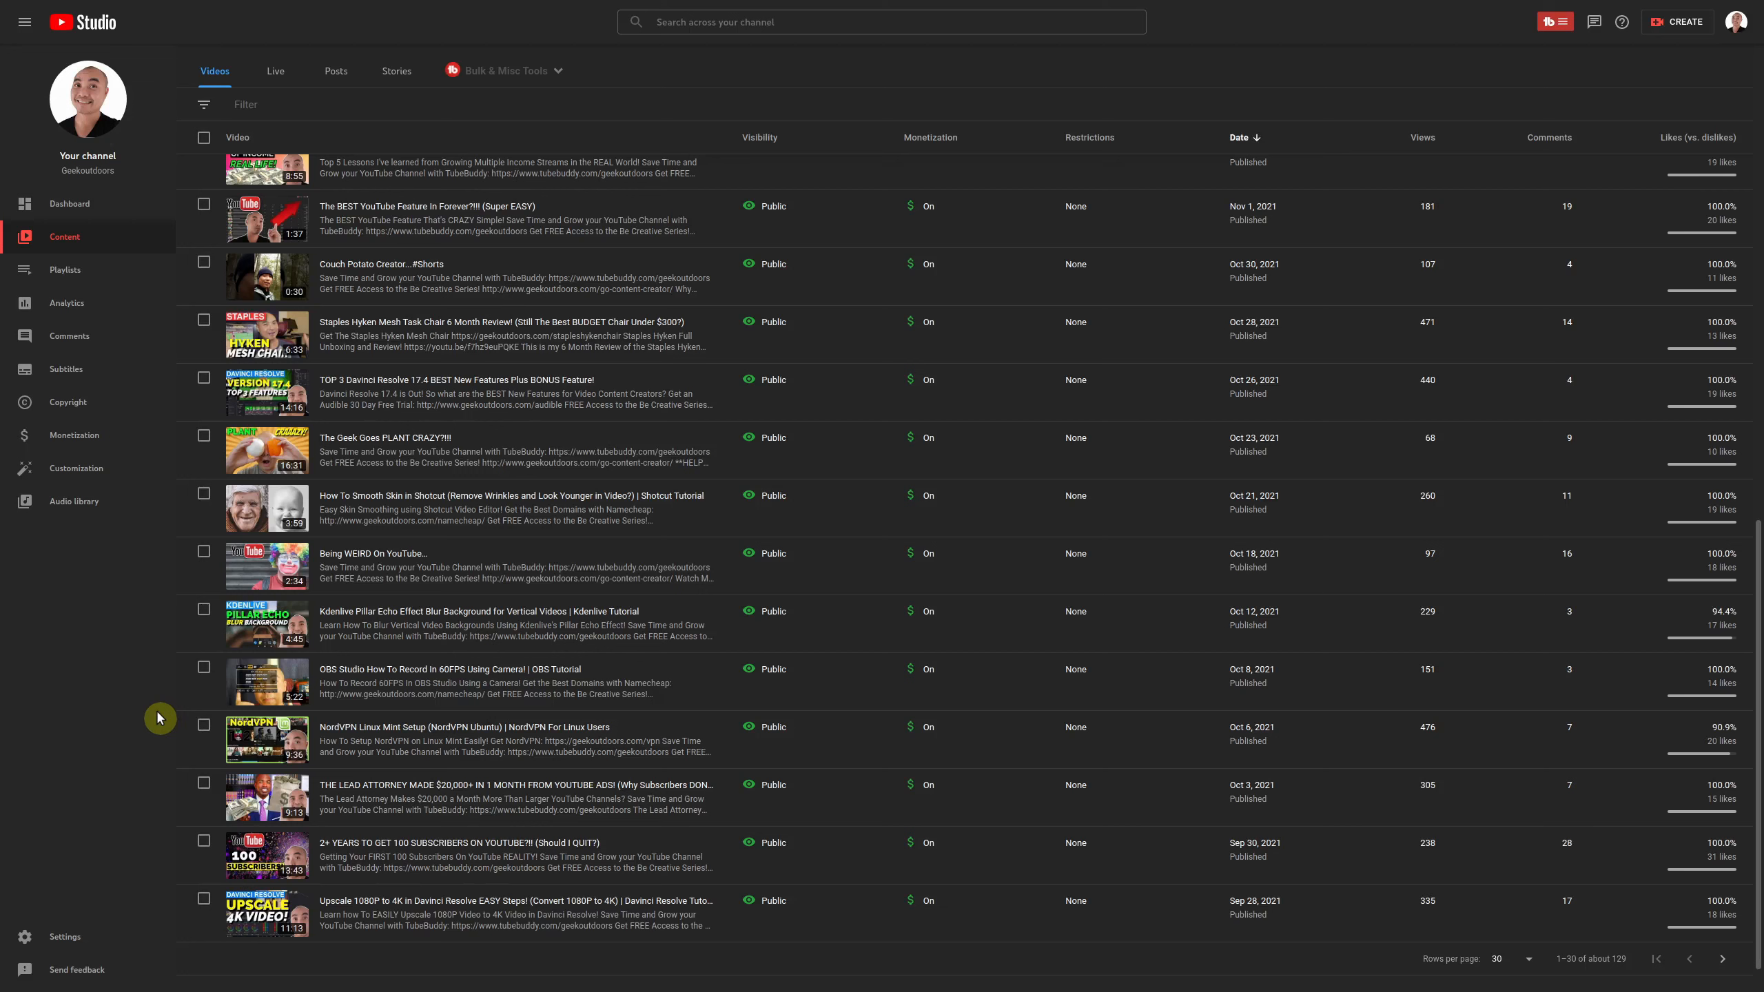
mouse_move(166, 717)
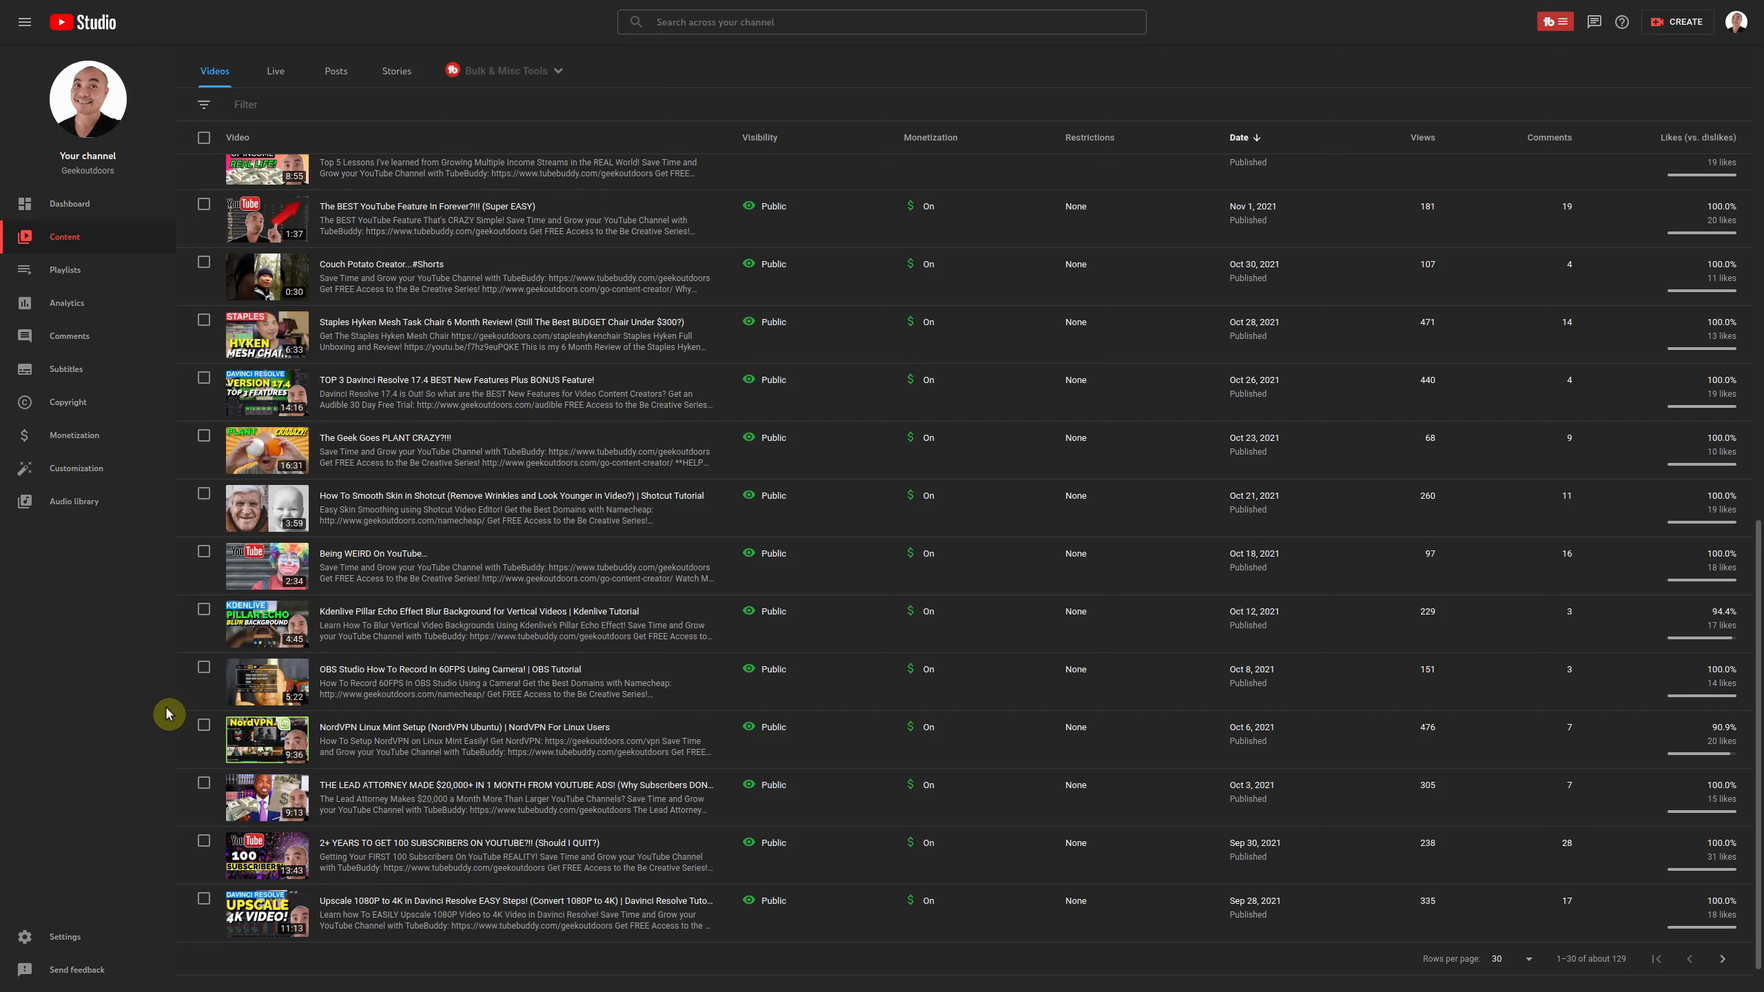
mouse_move(160, 710)
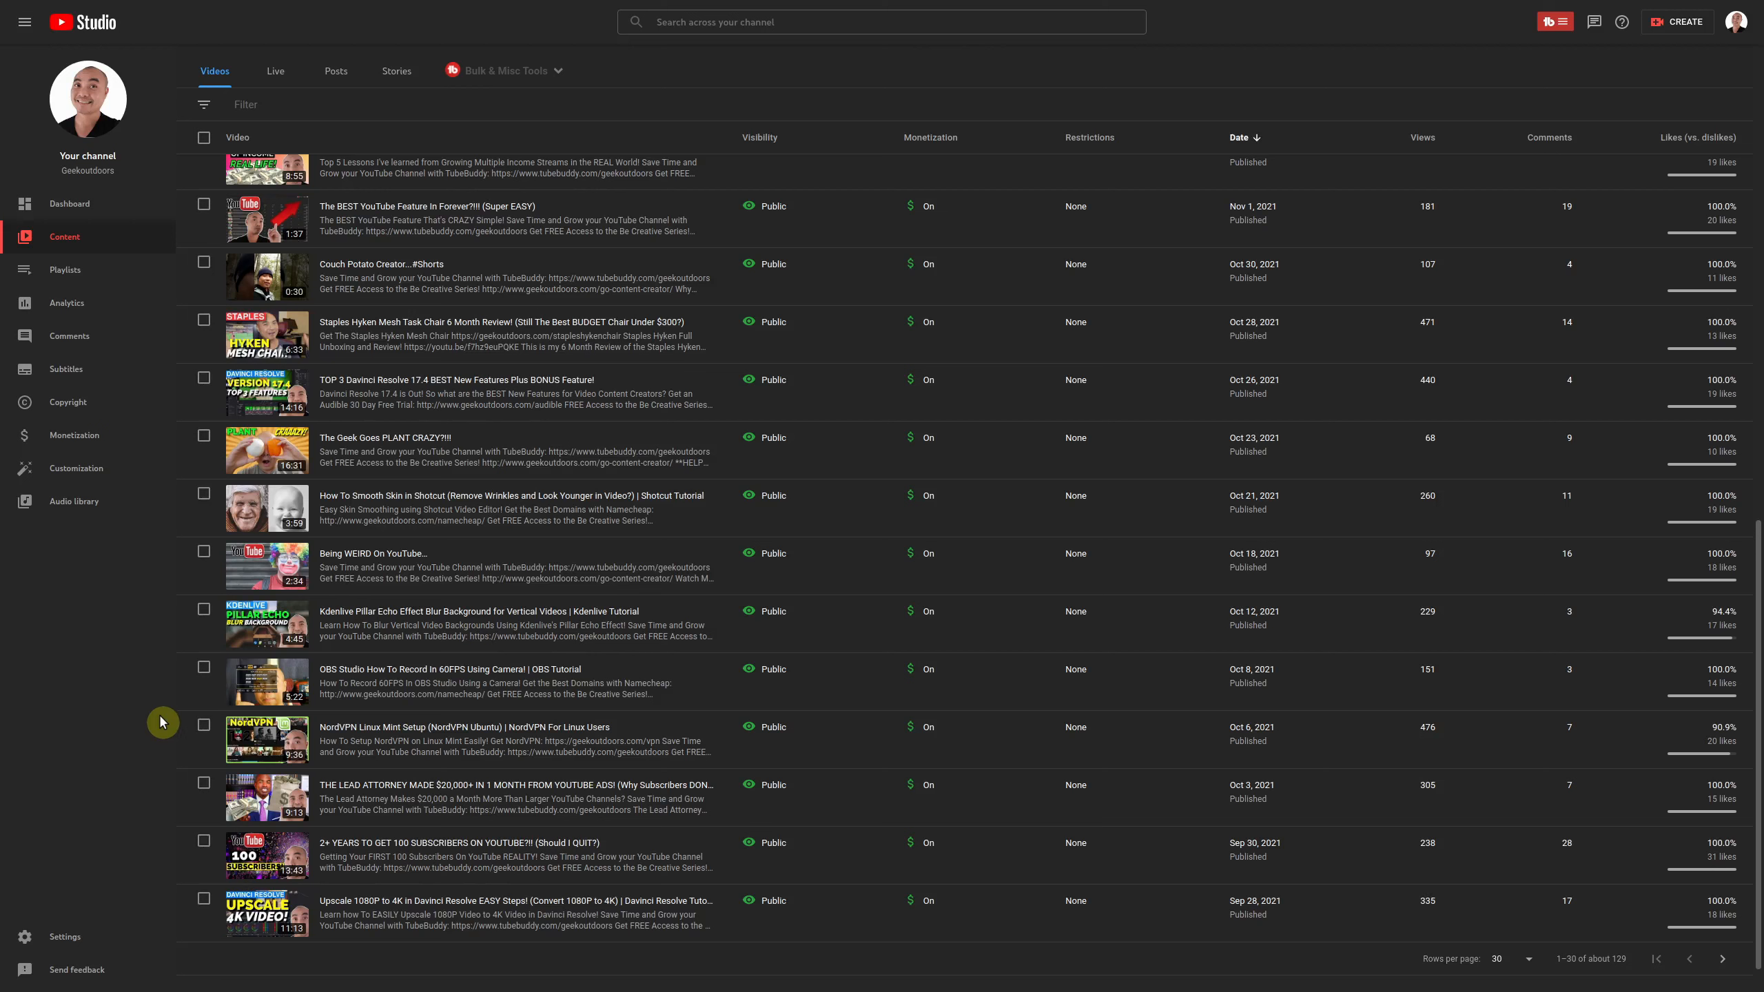
mouse_move(154, 731)
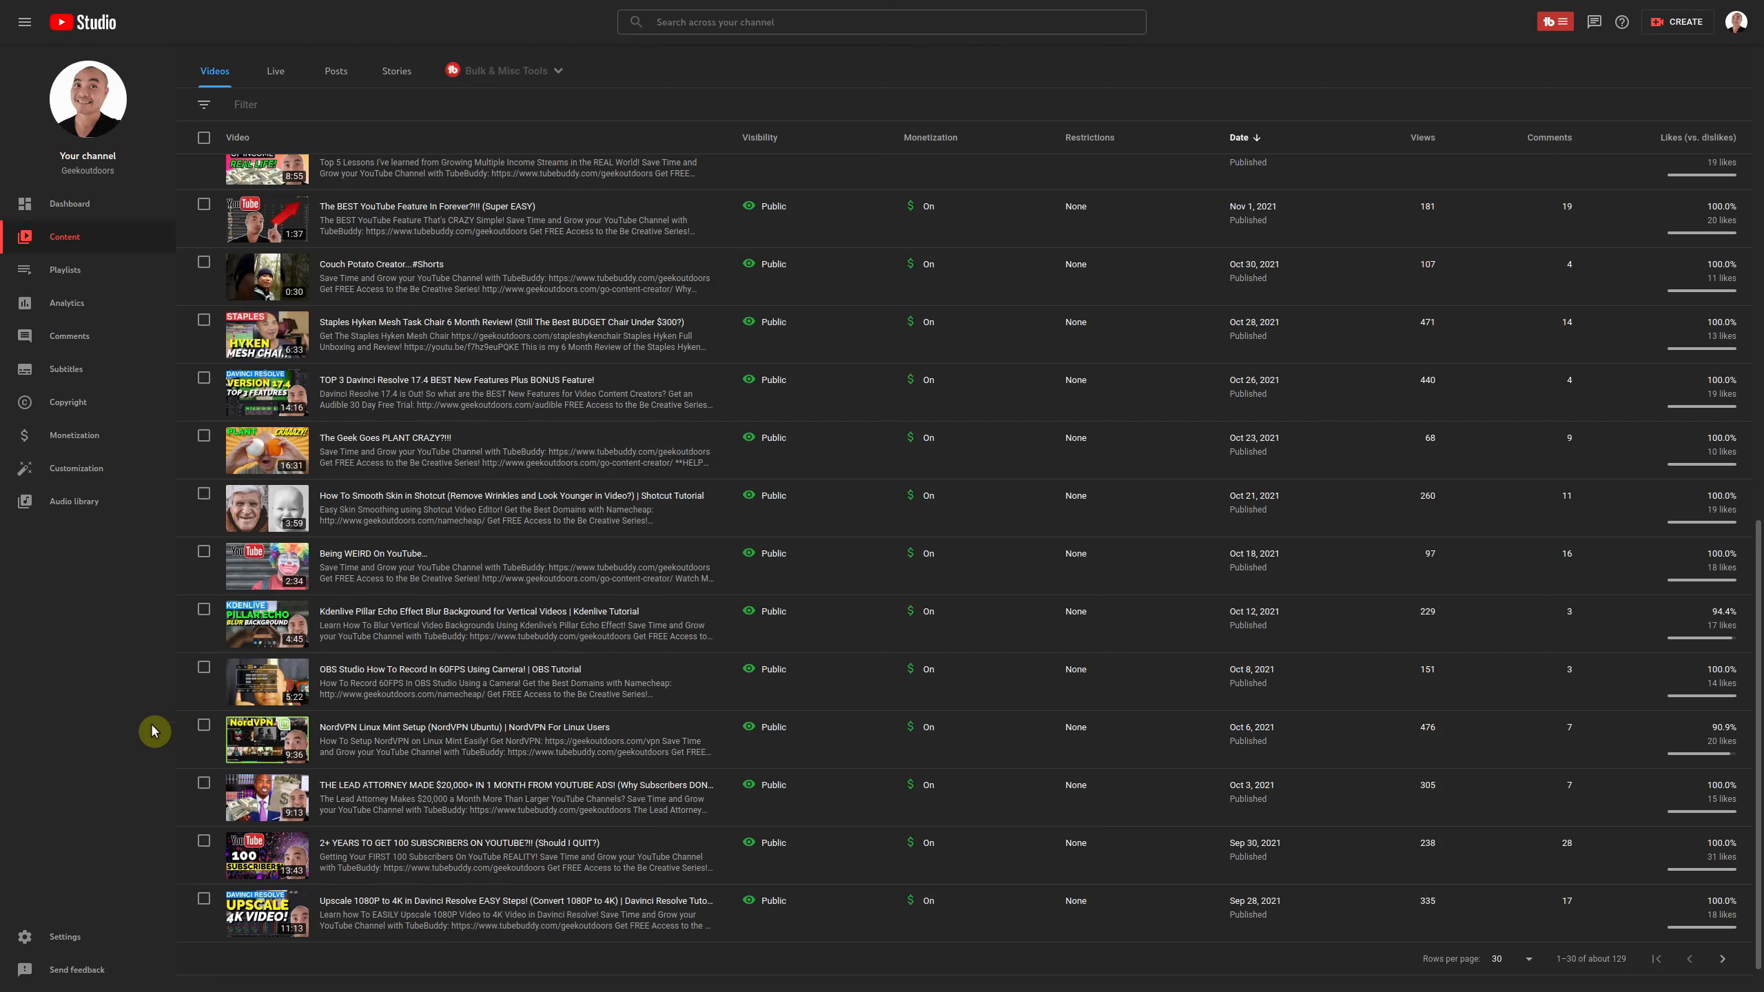
mouse_move(135, 739)
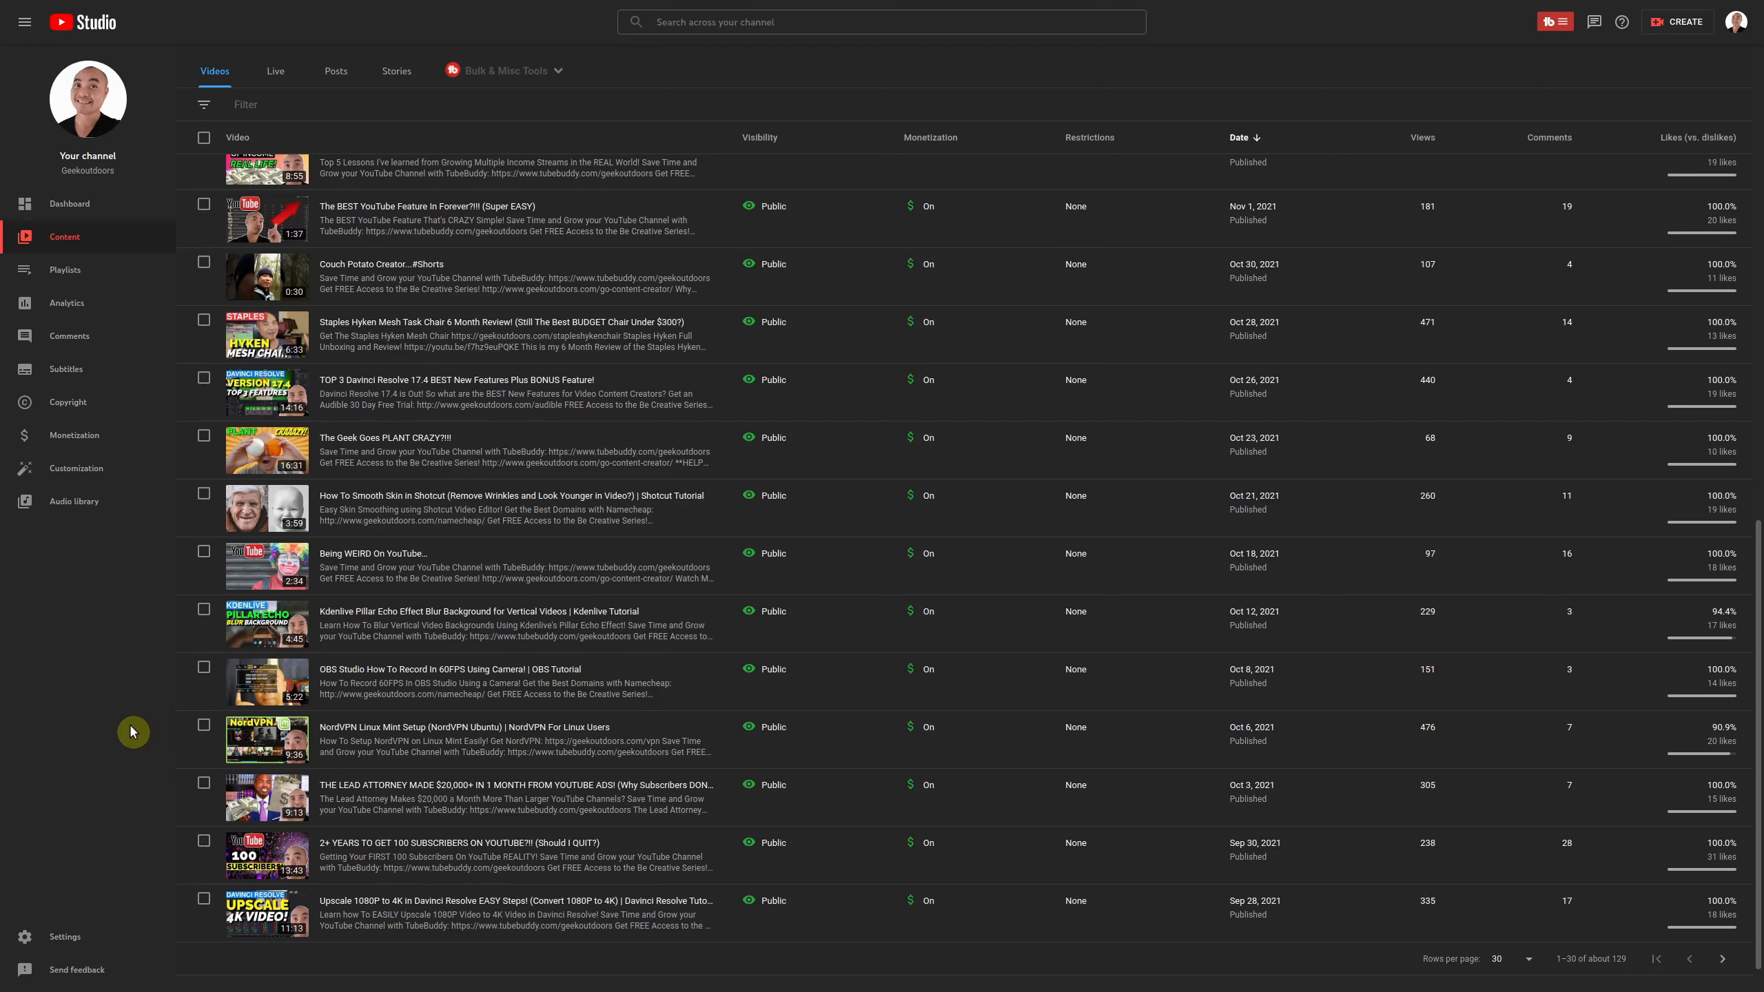
mouse_move(140, 700)
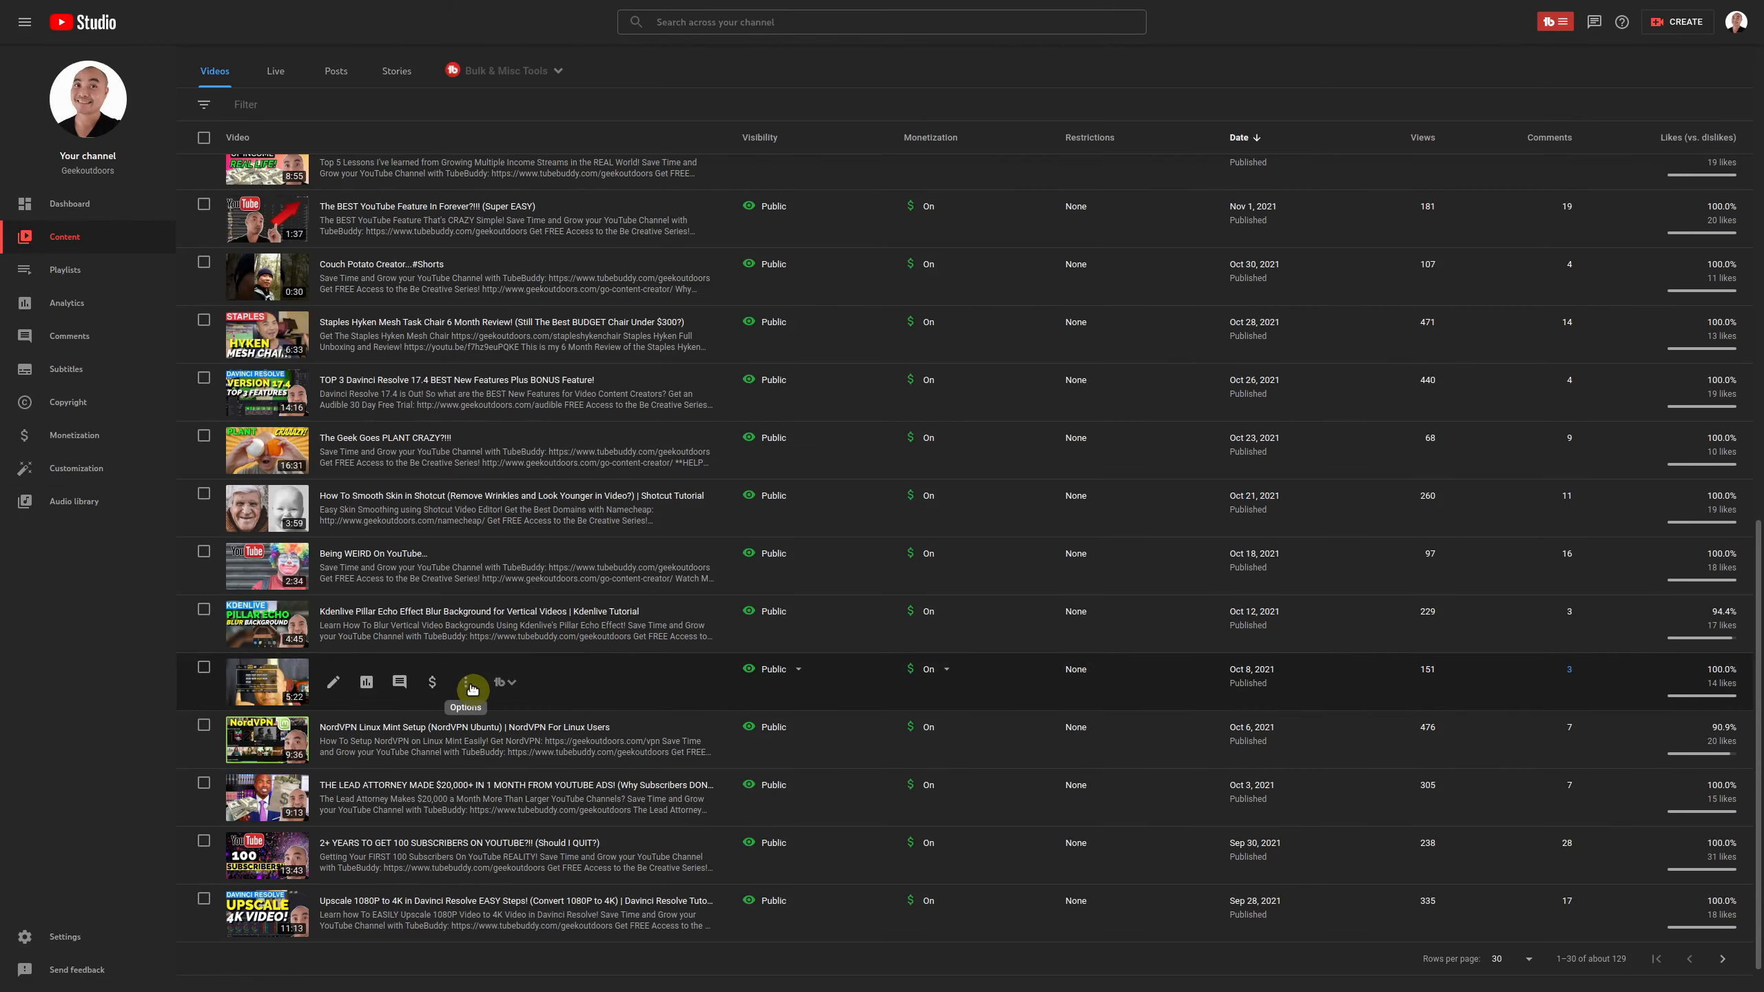
Download the OBS Studio 60FPS video as an MP4 via its options menu, then clear the selection
scroll(down, 3)
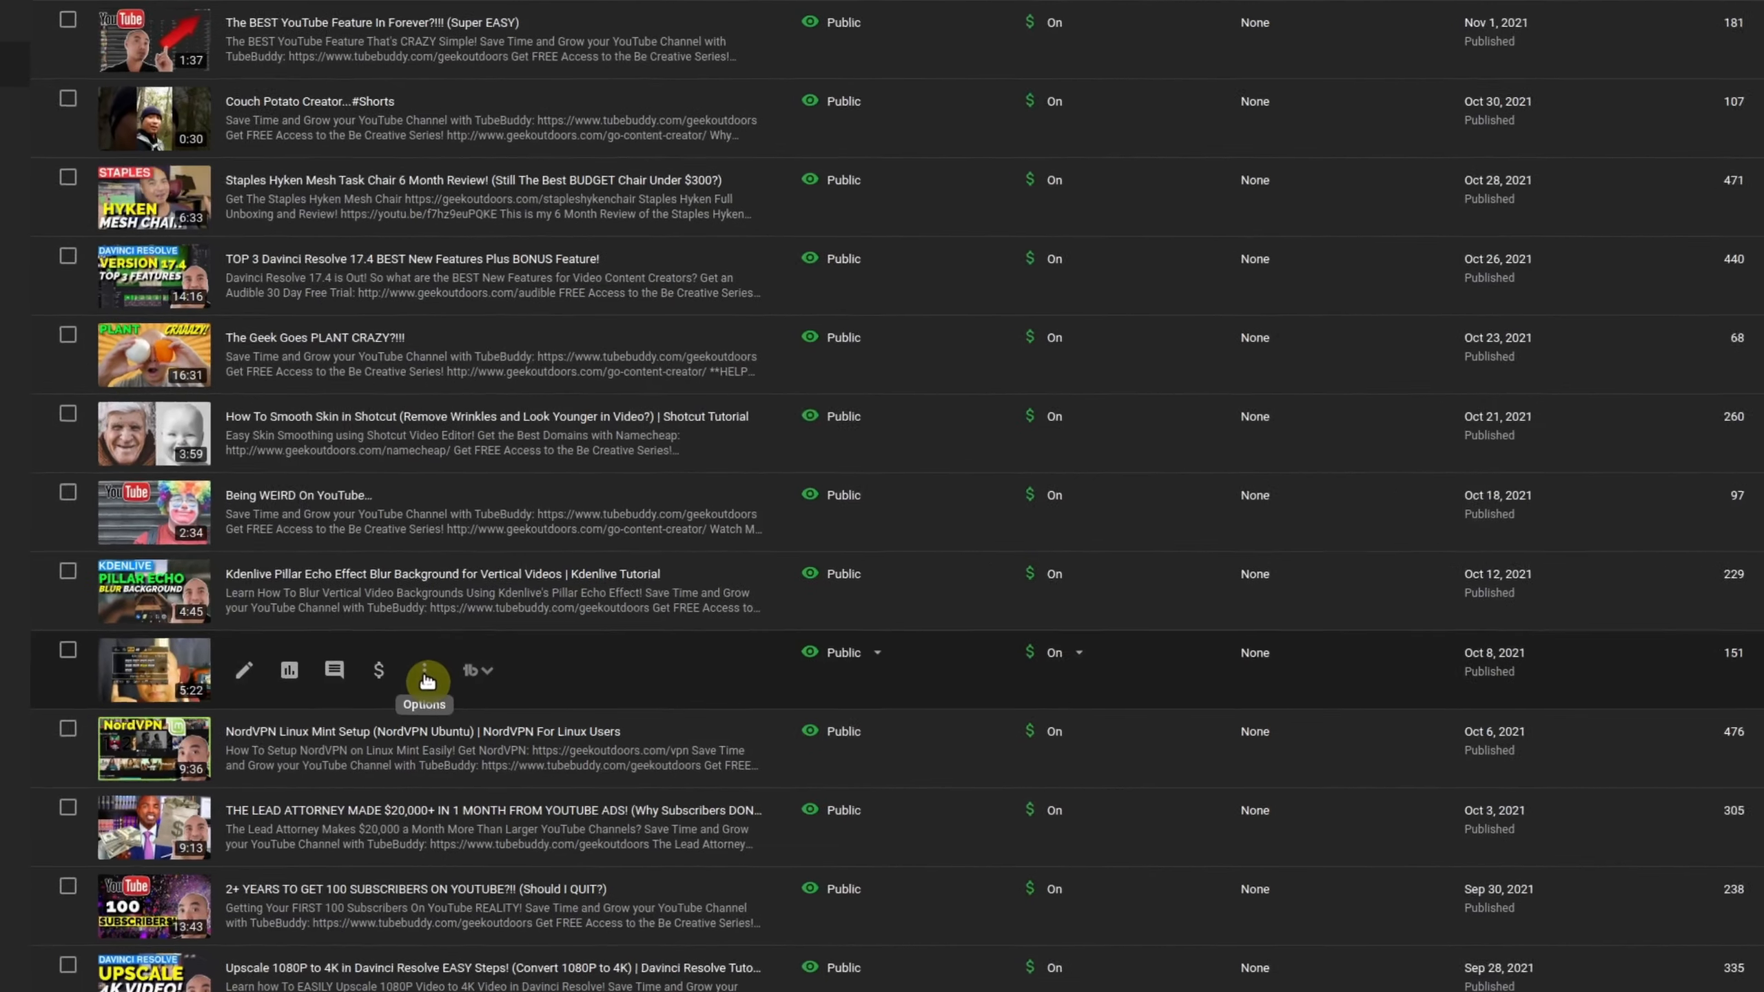
click(425, 670)
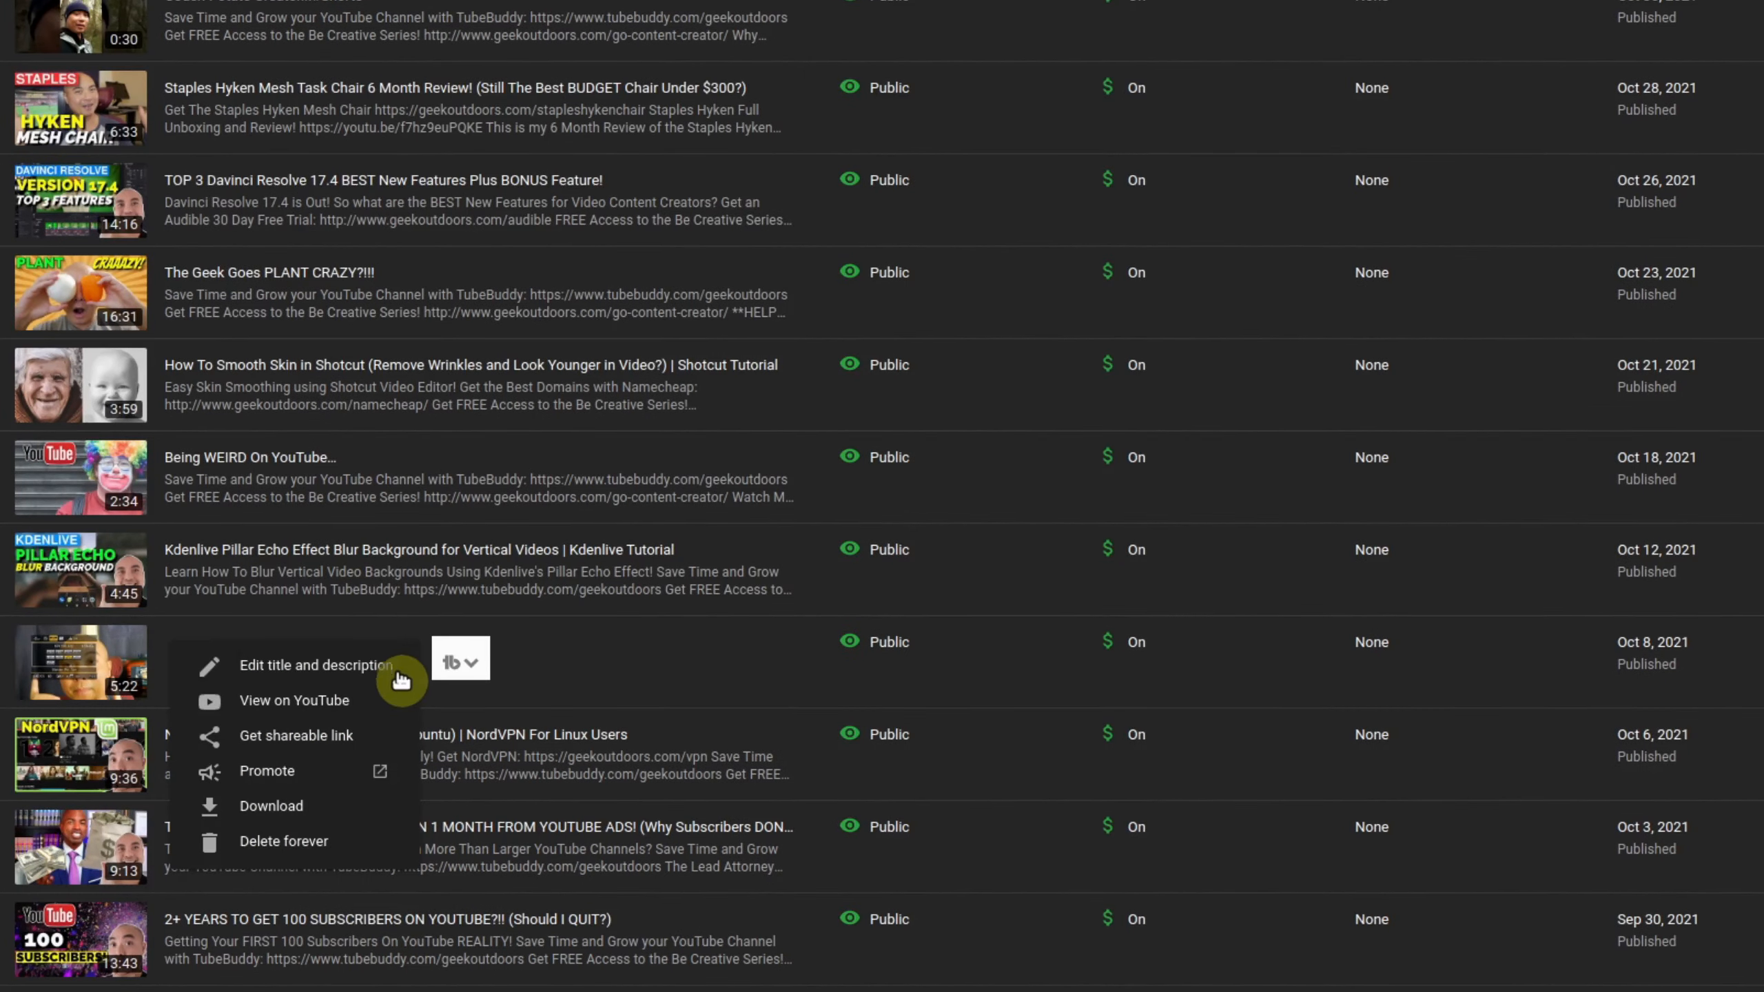
mouse_move(287, 810)
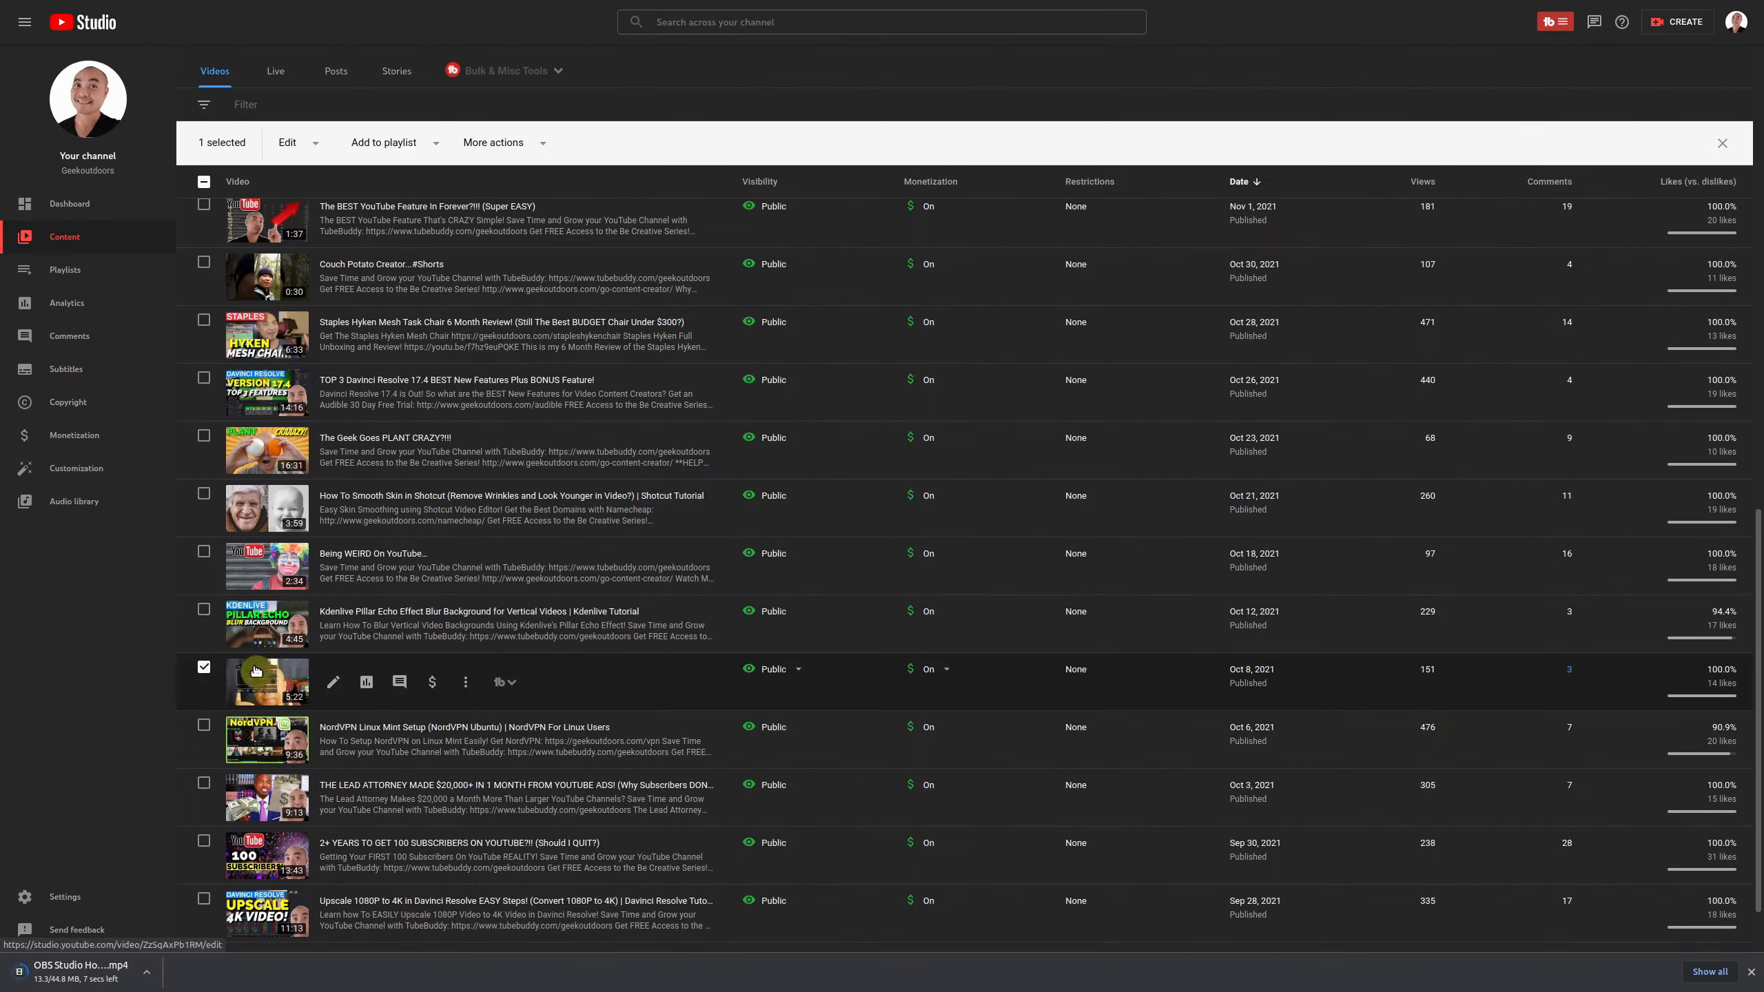
click(493, 141)
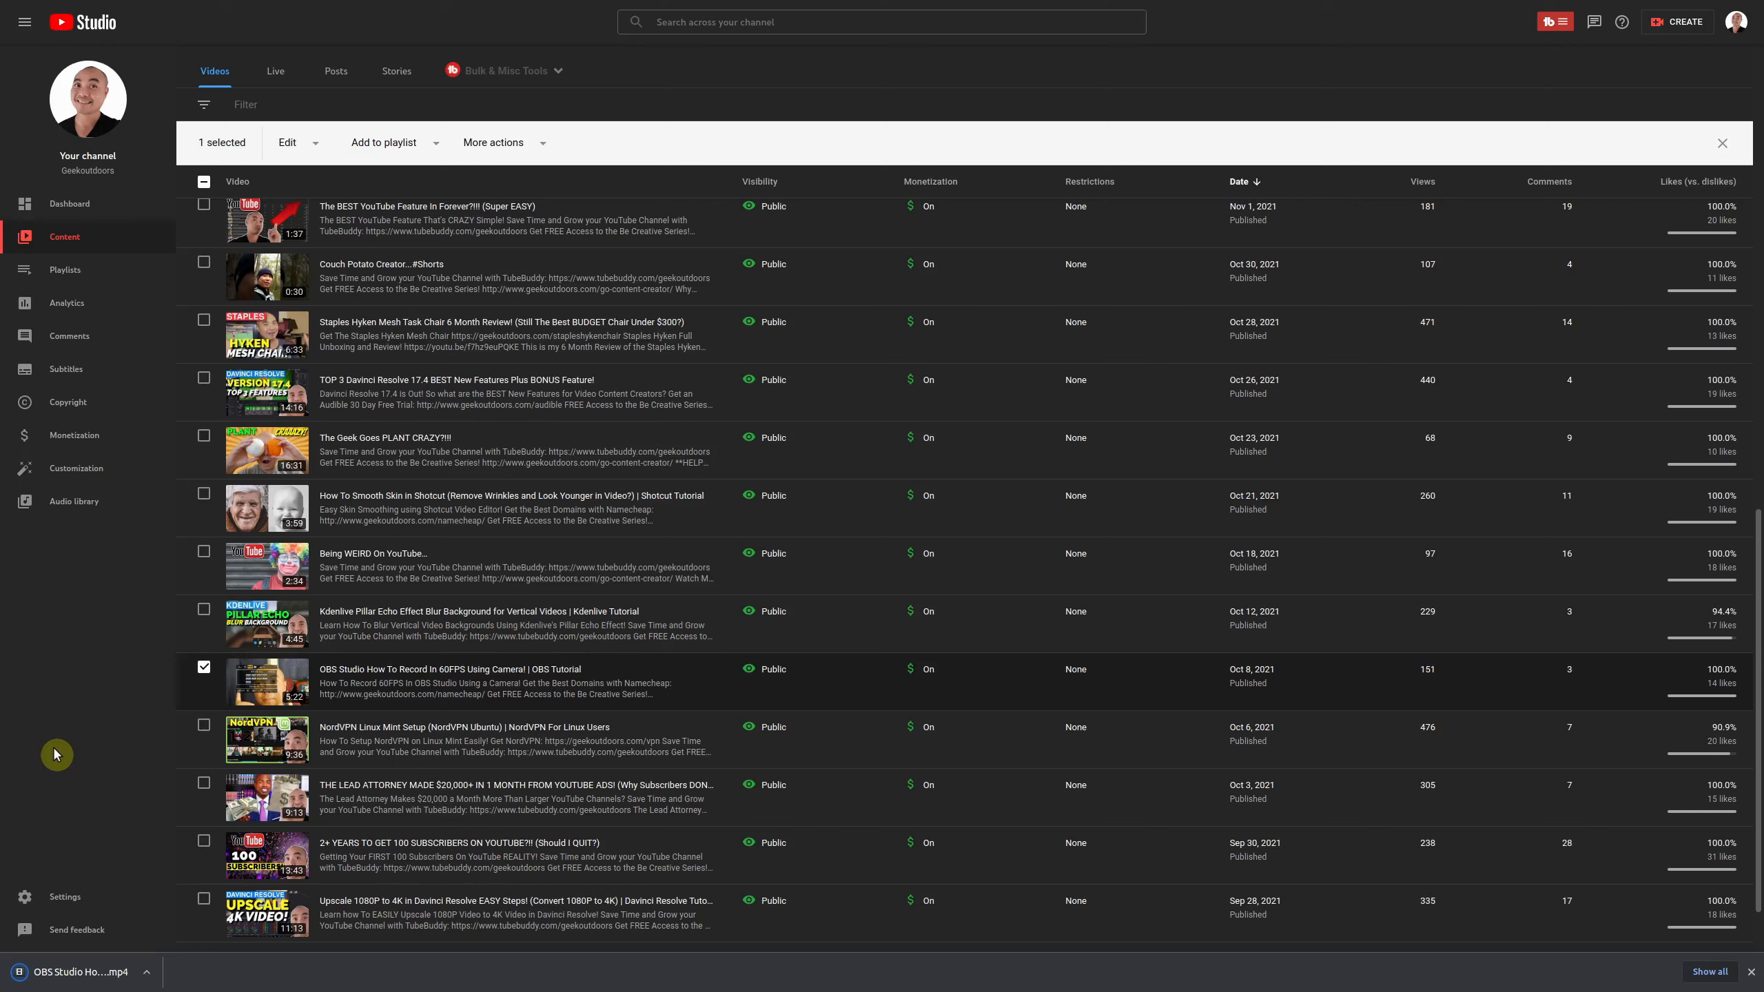
mouse_move(84, 743)
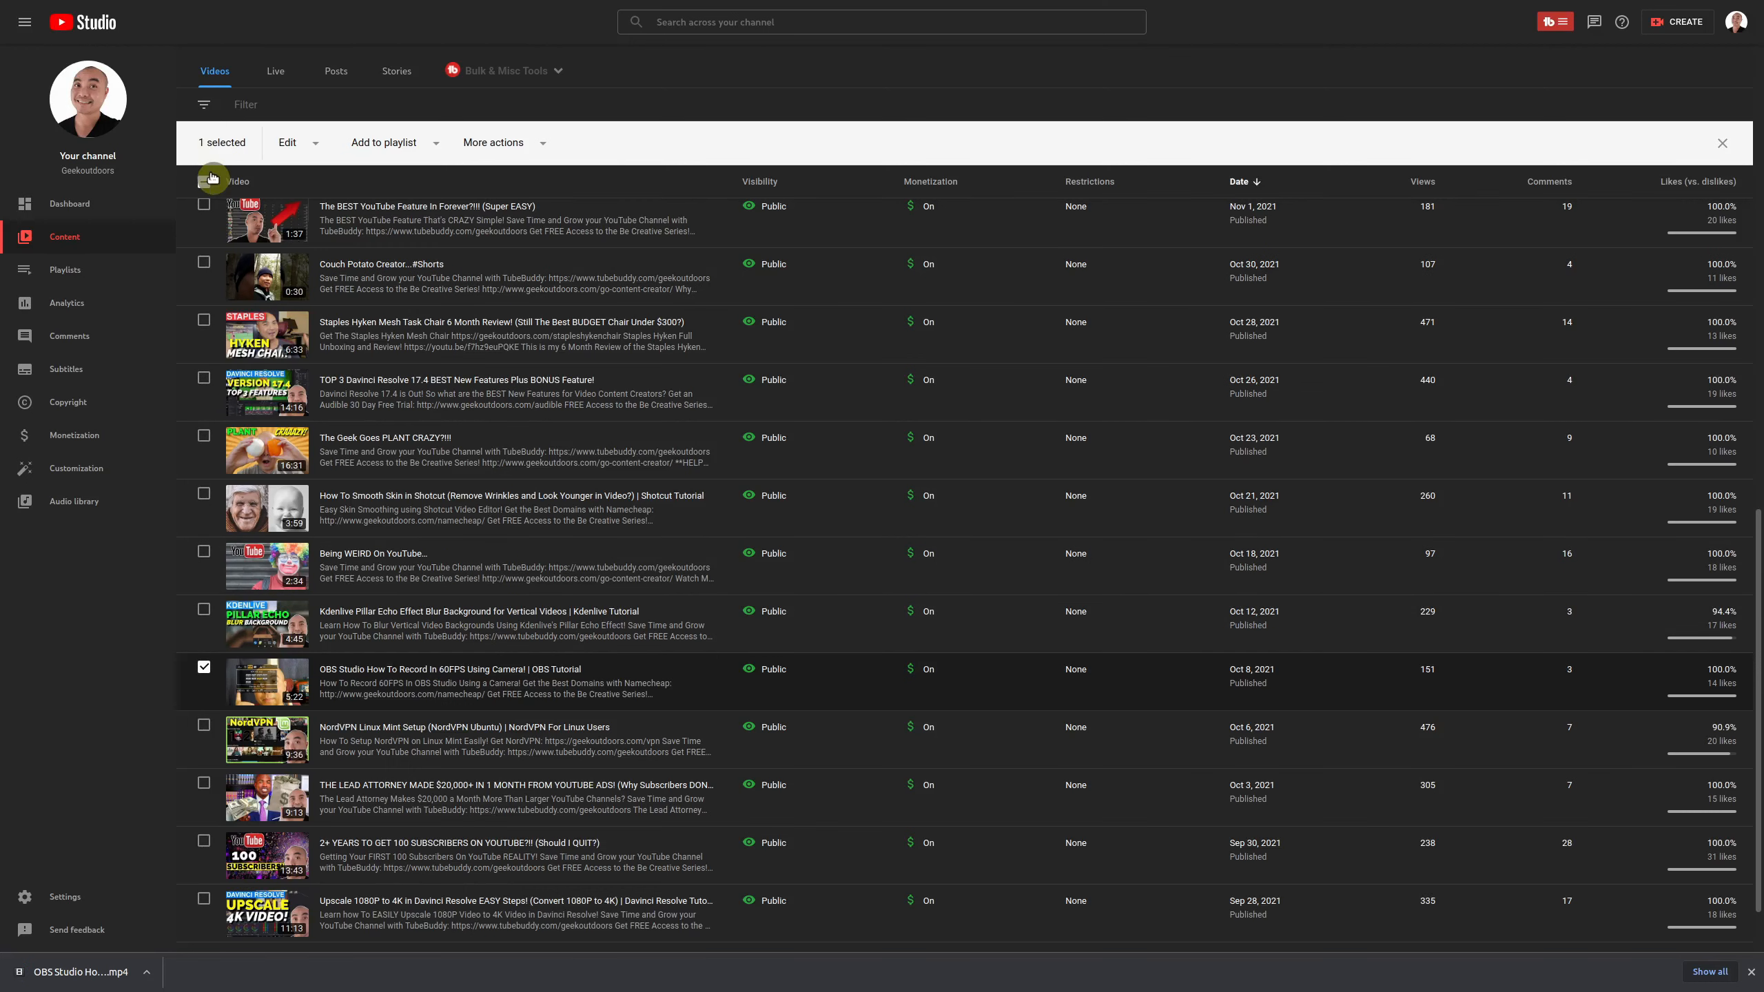
click(204, 195)
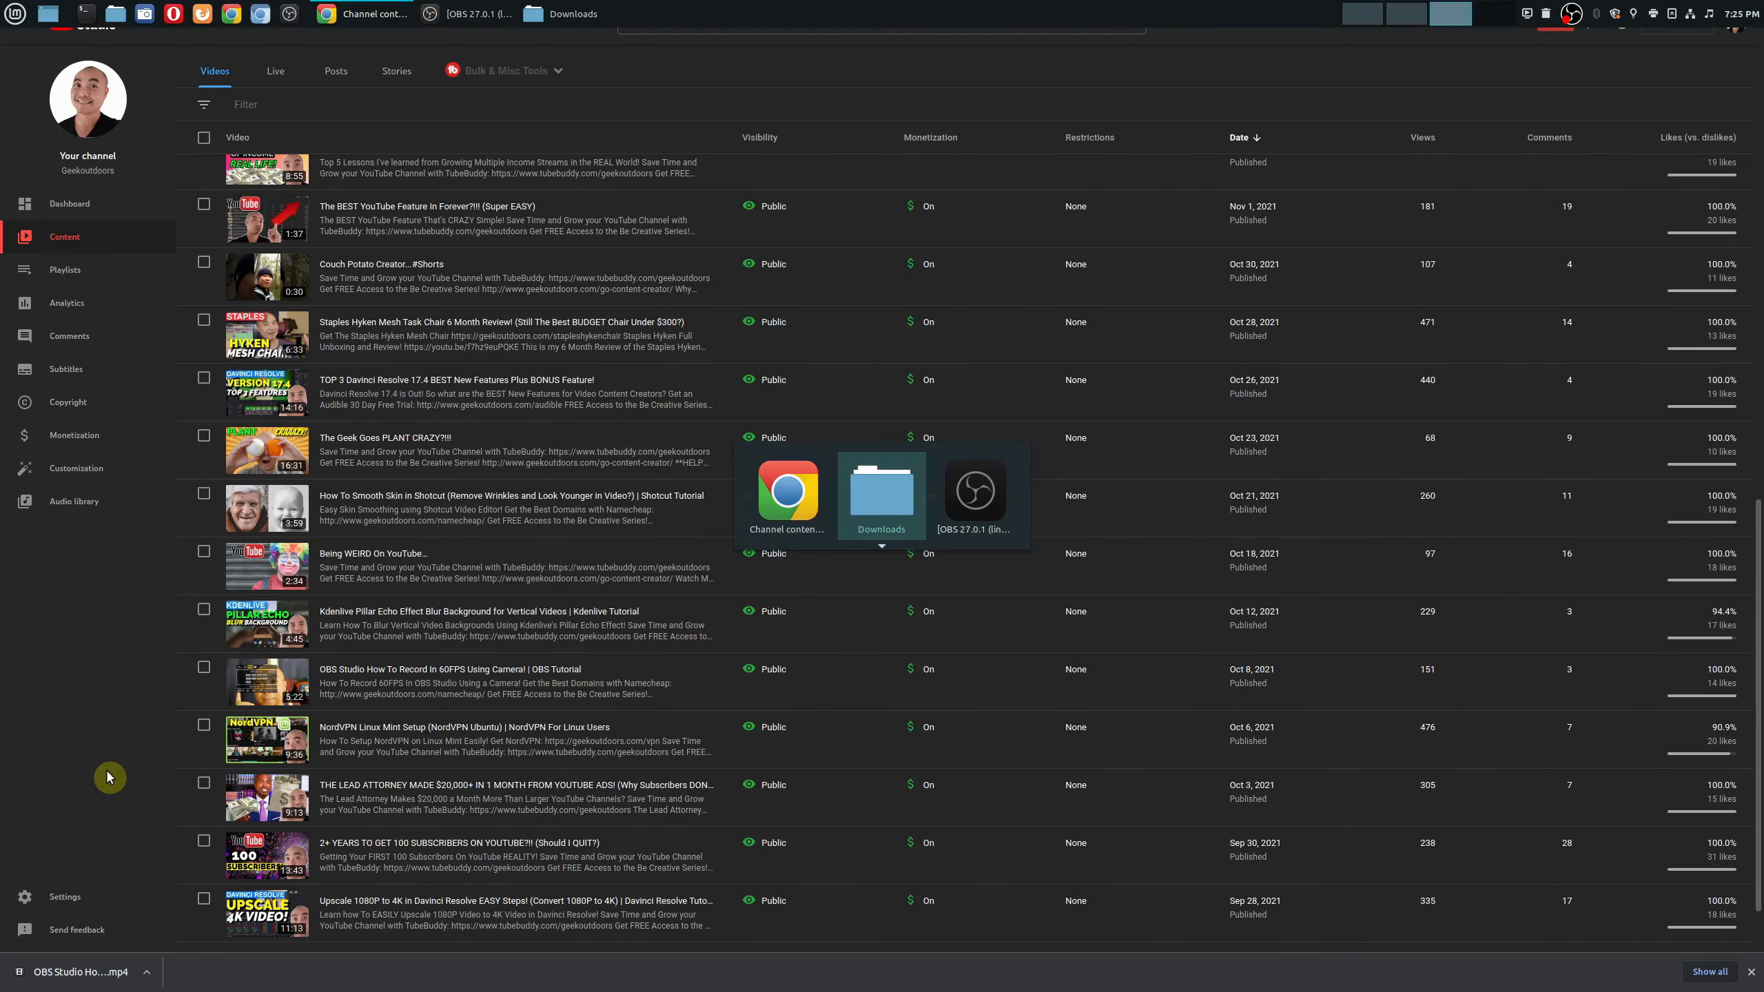
In the Downloads folder, bring up the context menu for the downloaded OBS MP4
click(880, 495)
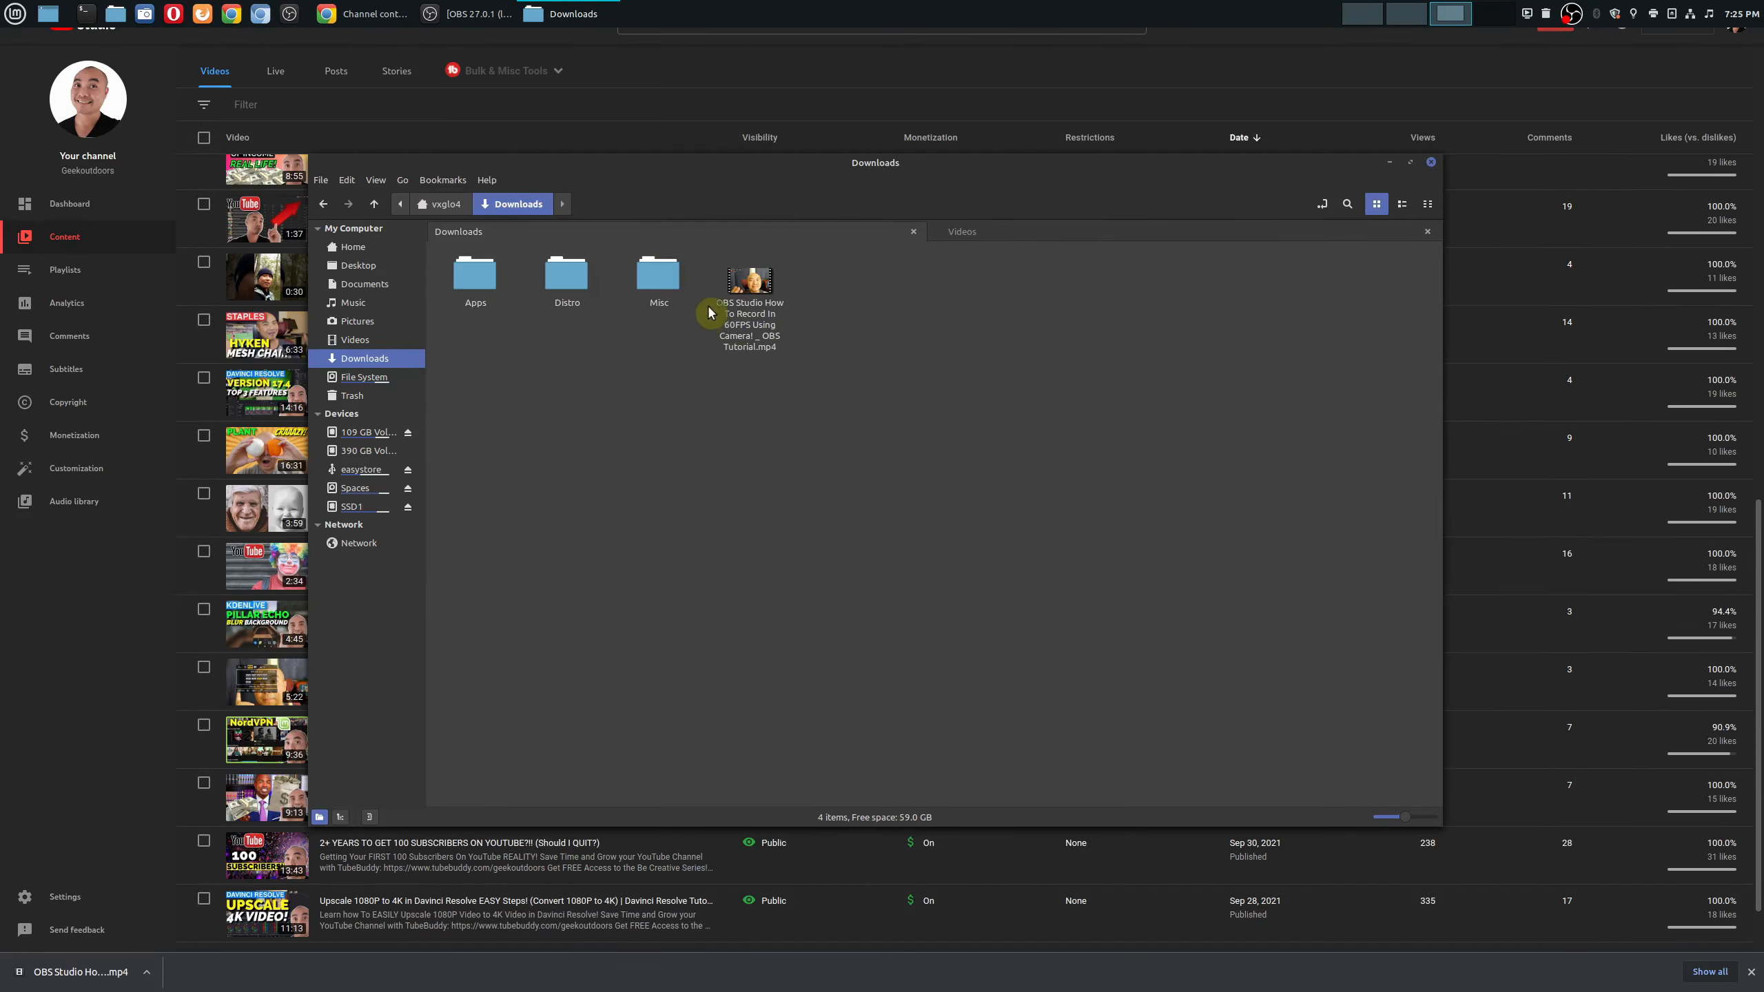
right_click(748, 315)
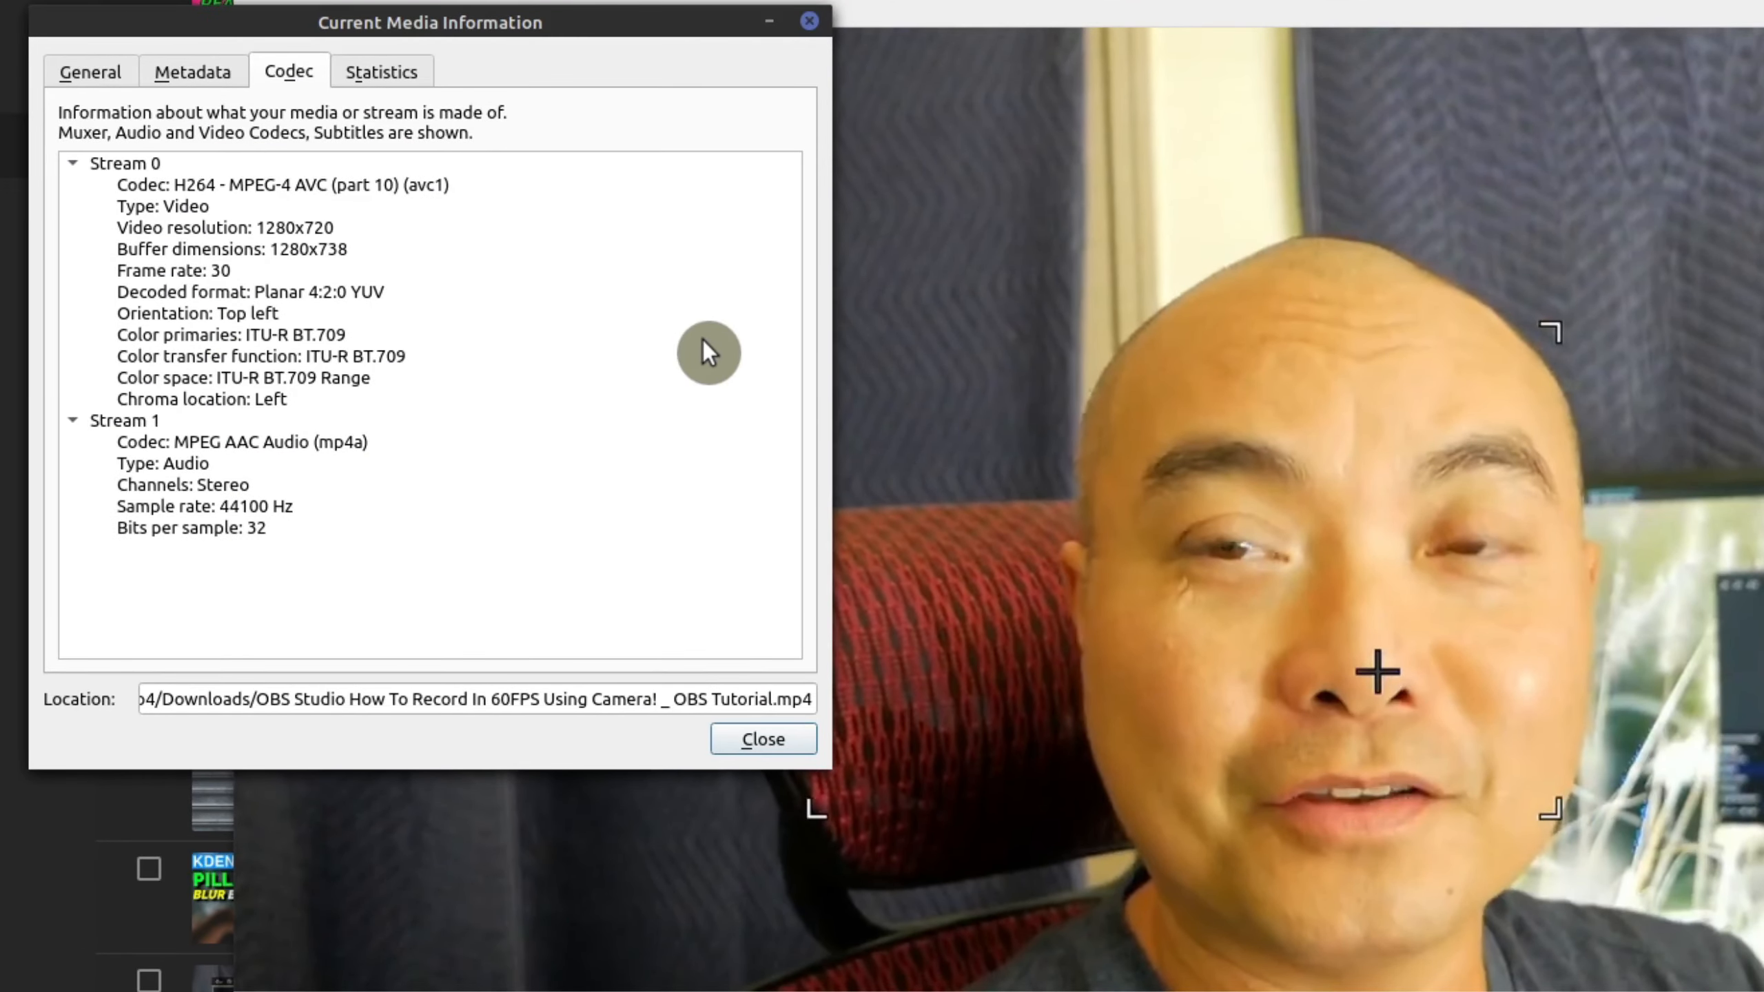
mouse_move(800, 89)
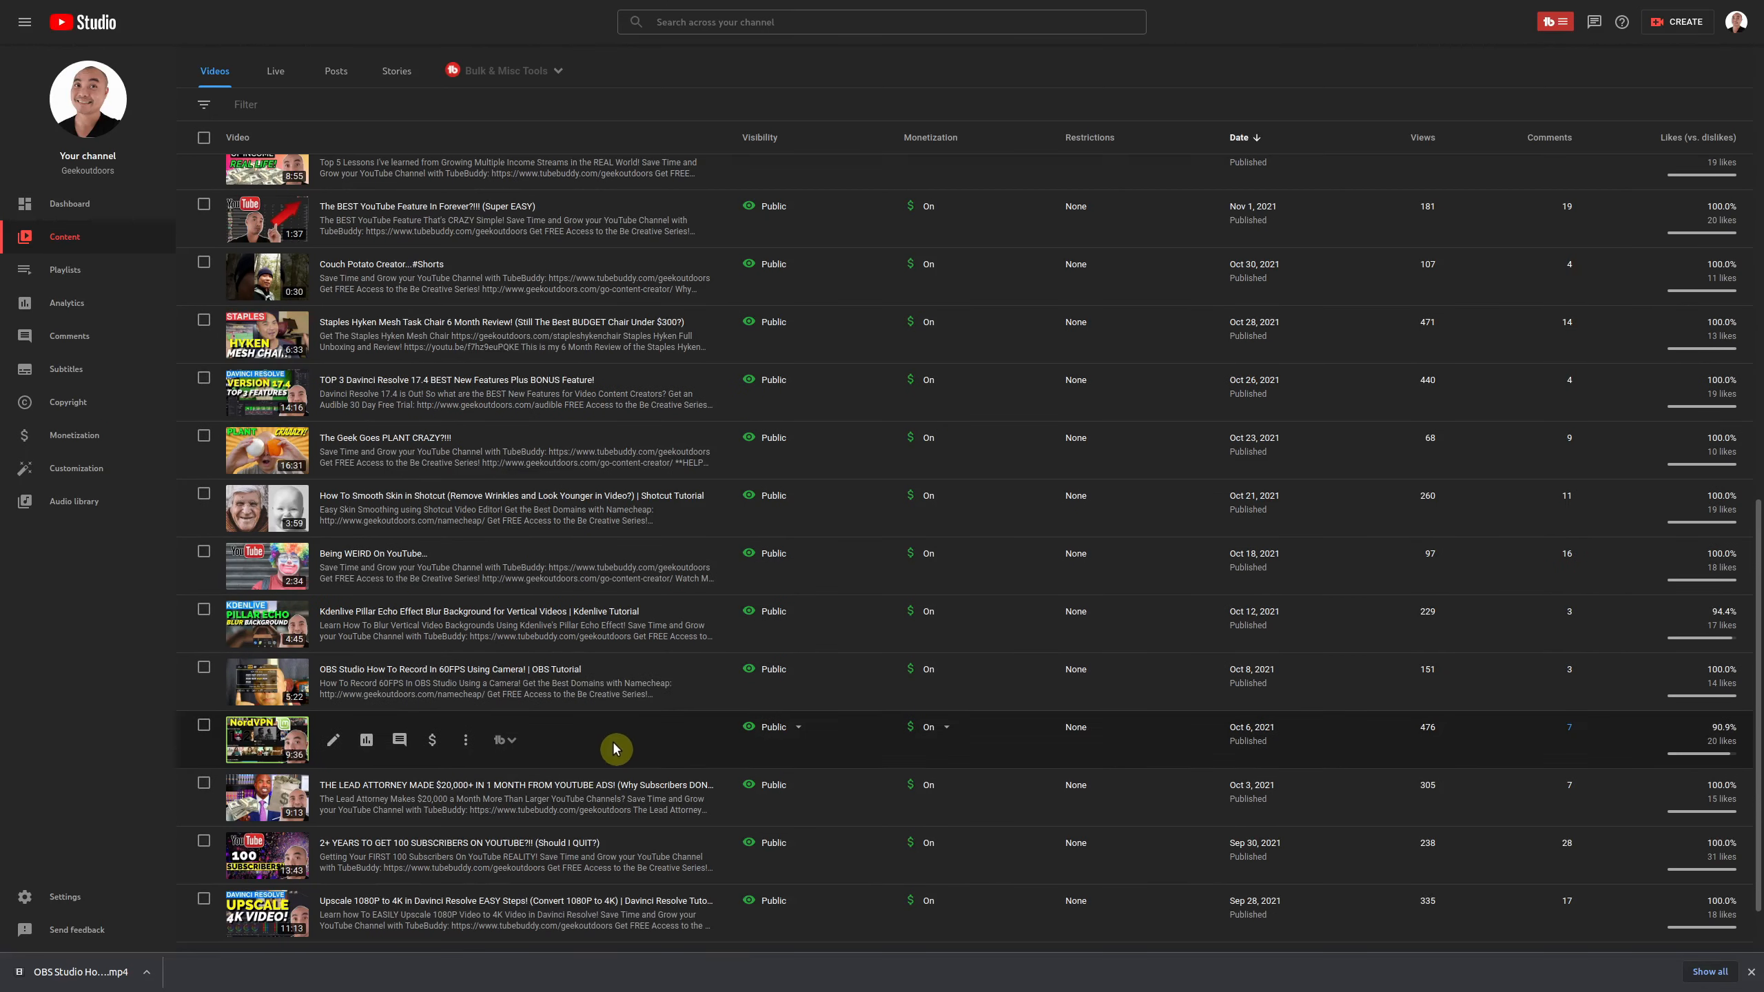
mouse_move(606, 668)
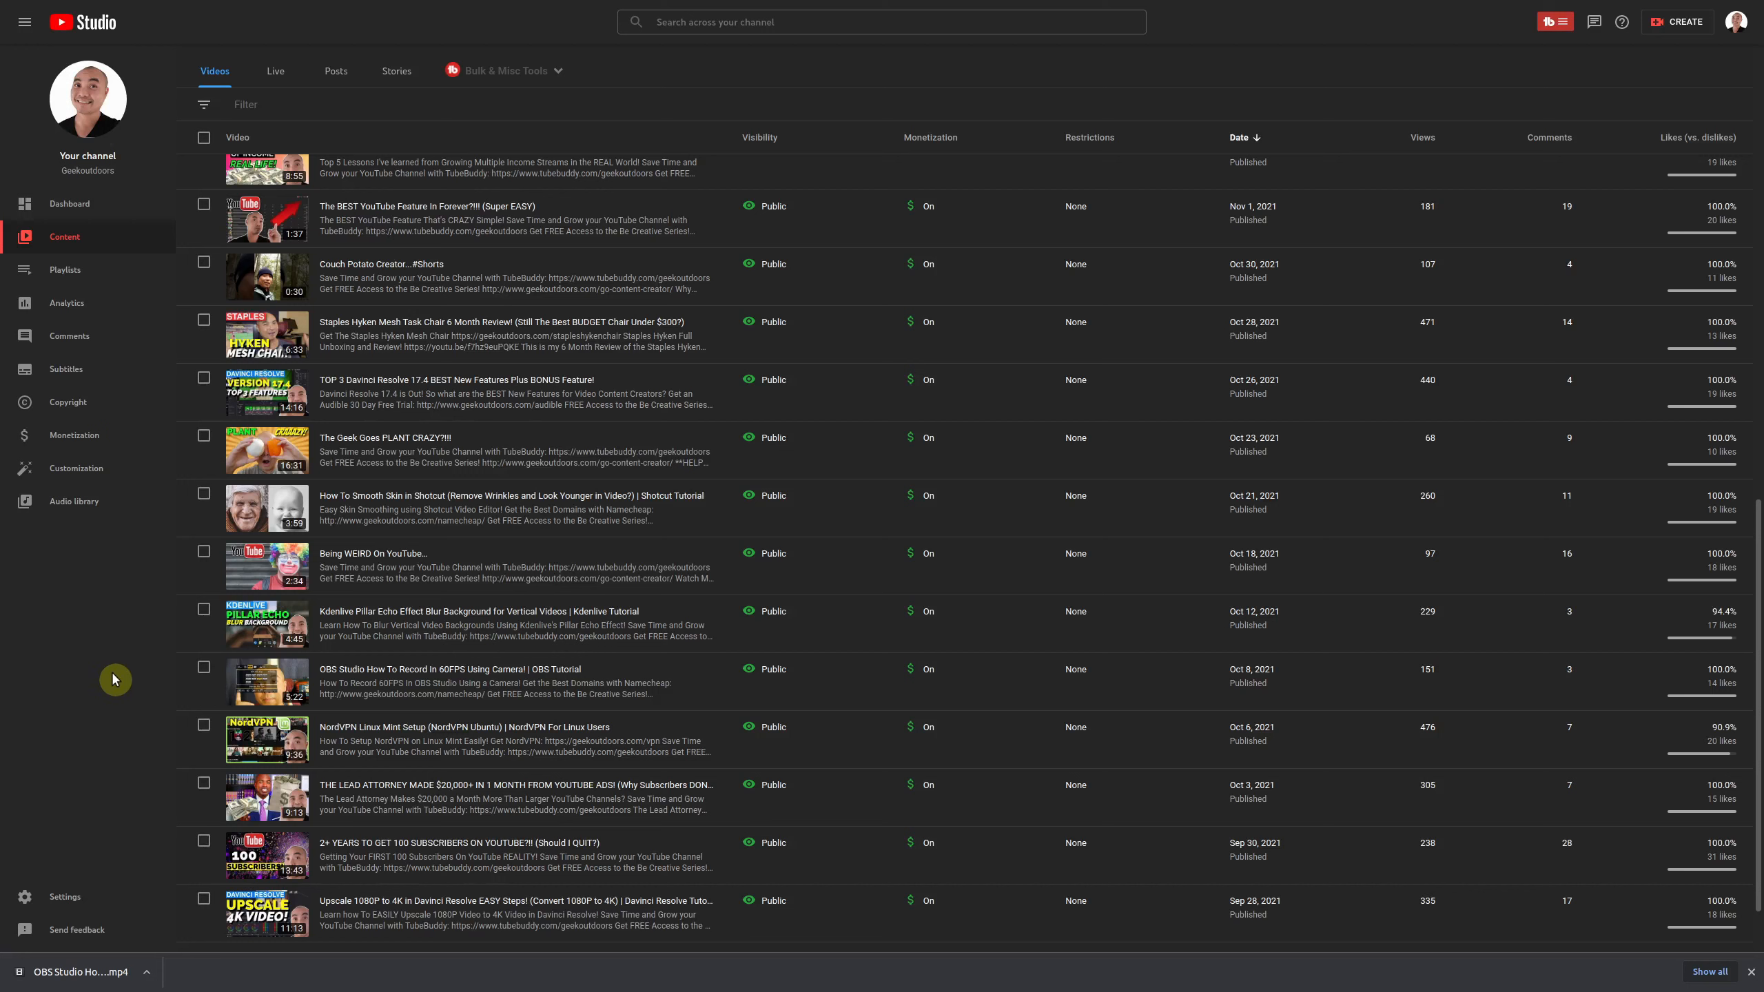
mouse_move(121, 681)
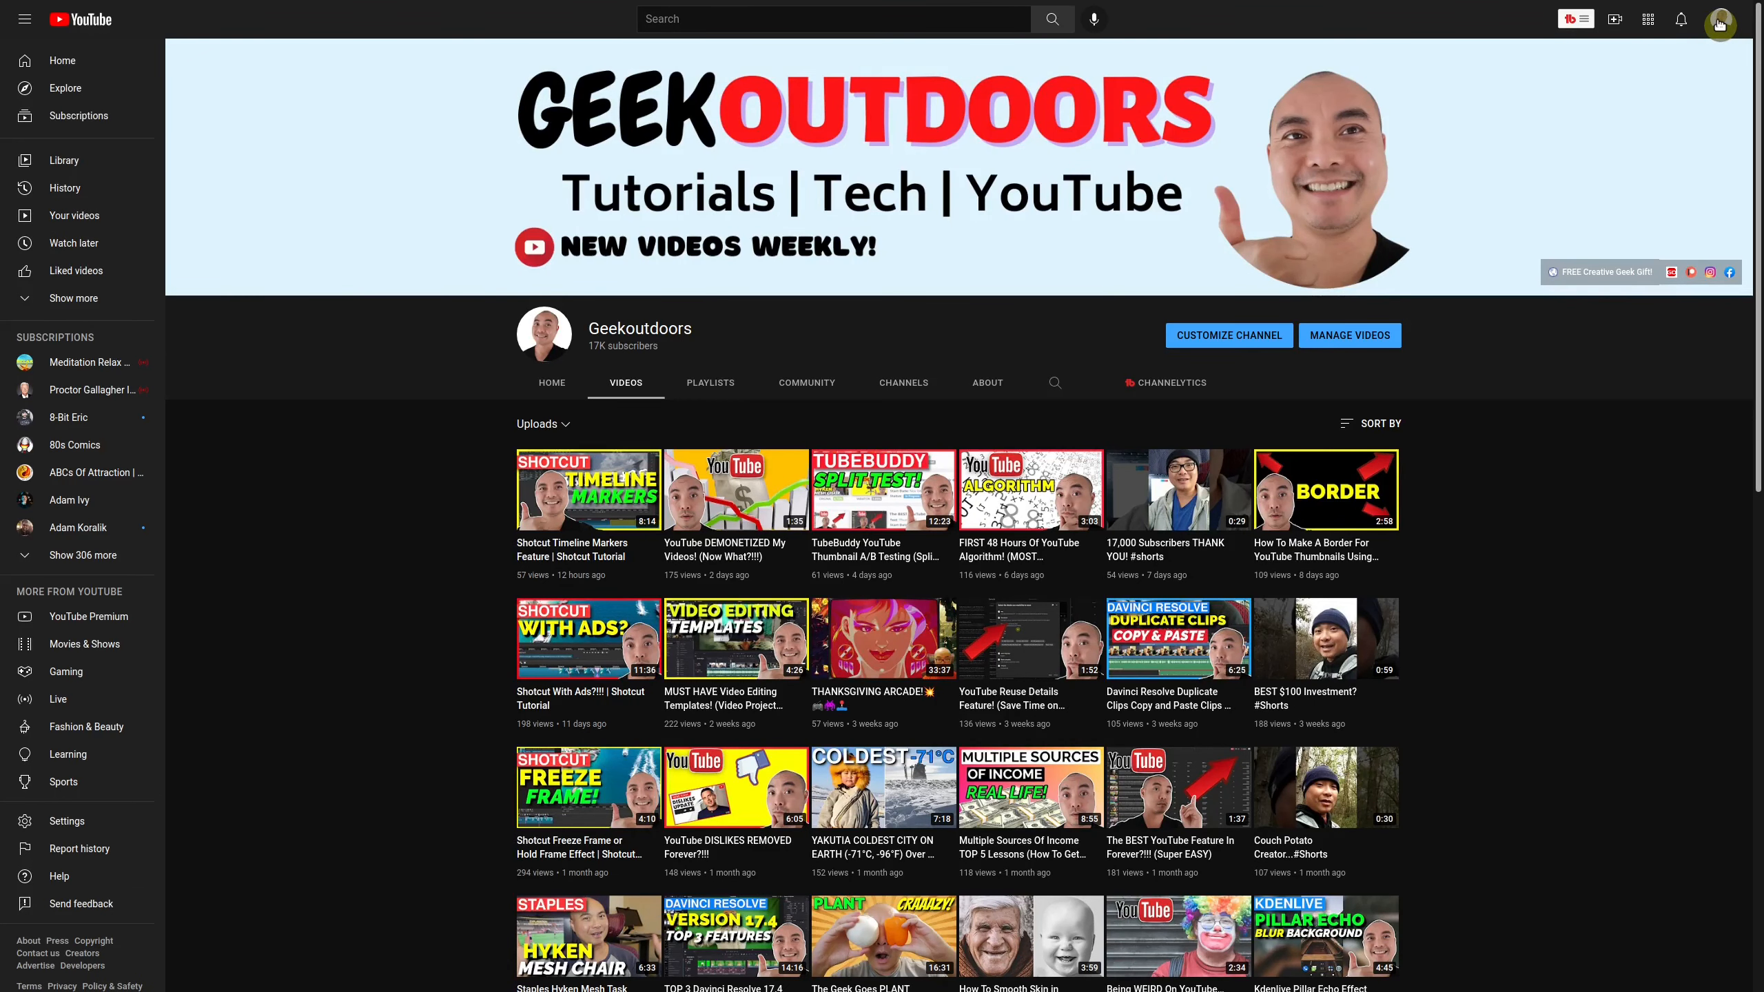
Open the account menu from the YouTube profile avatar
click(1720, 23)
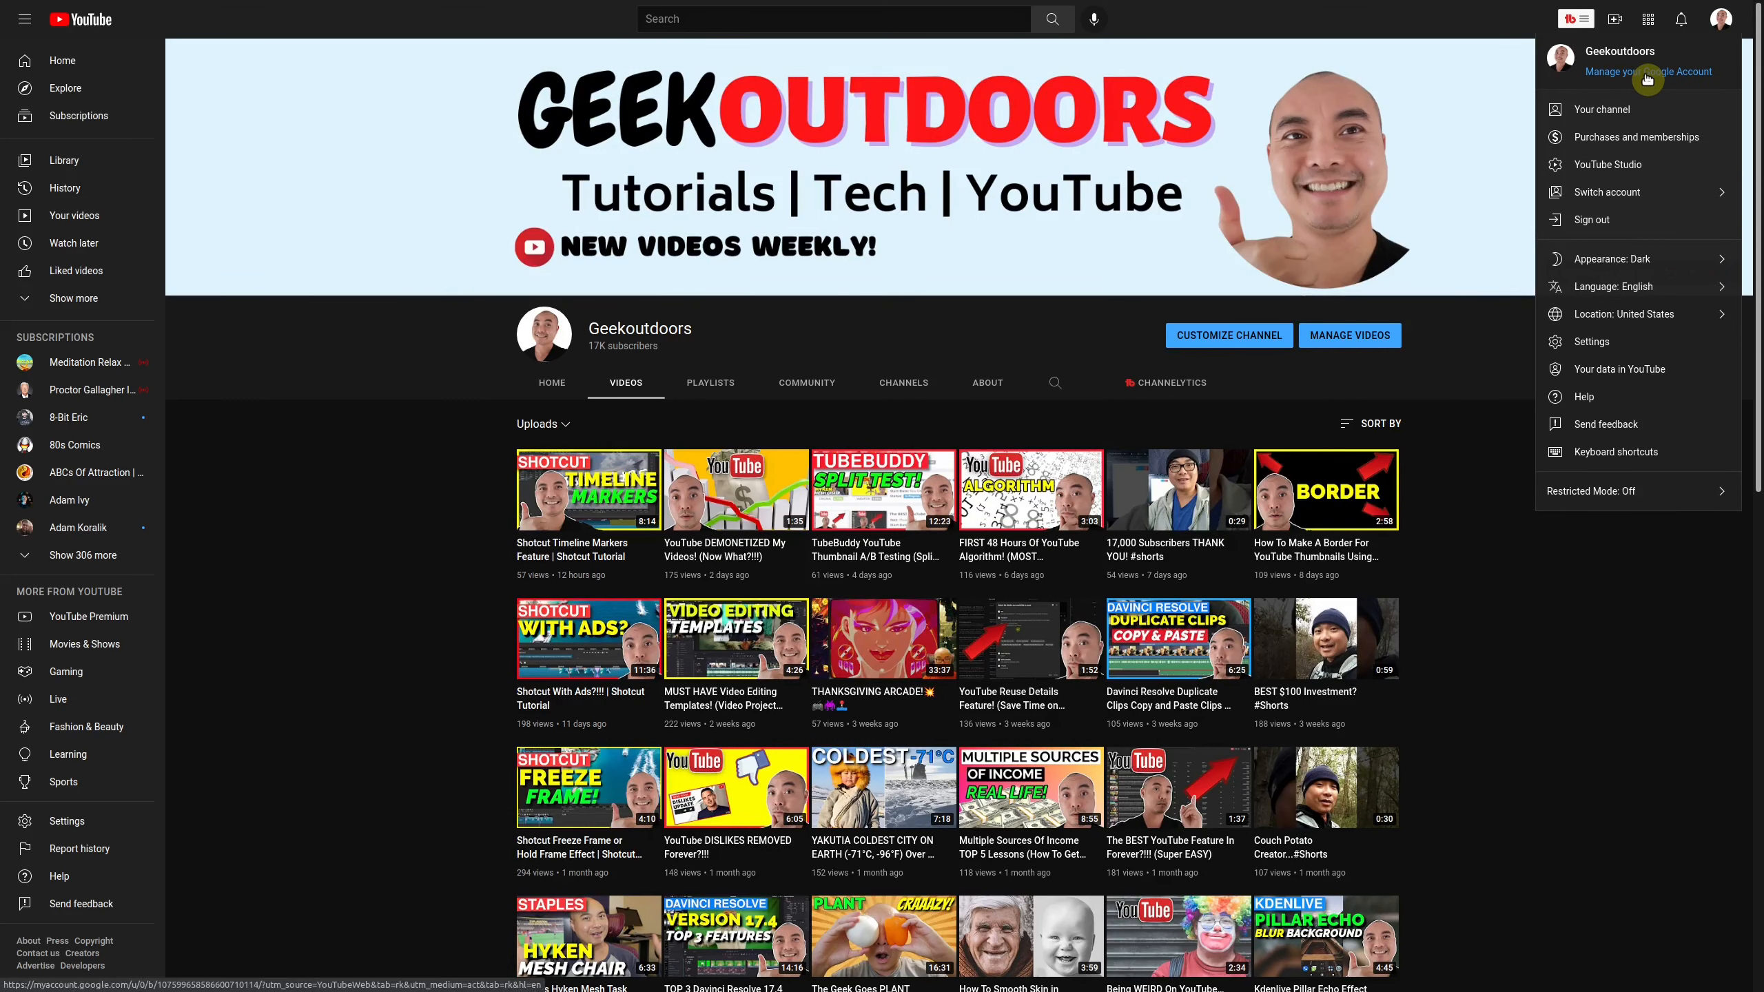
mouse_move(1648, 71)
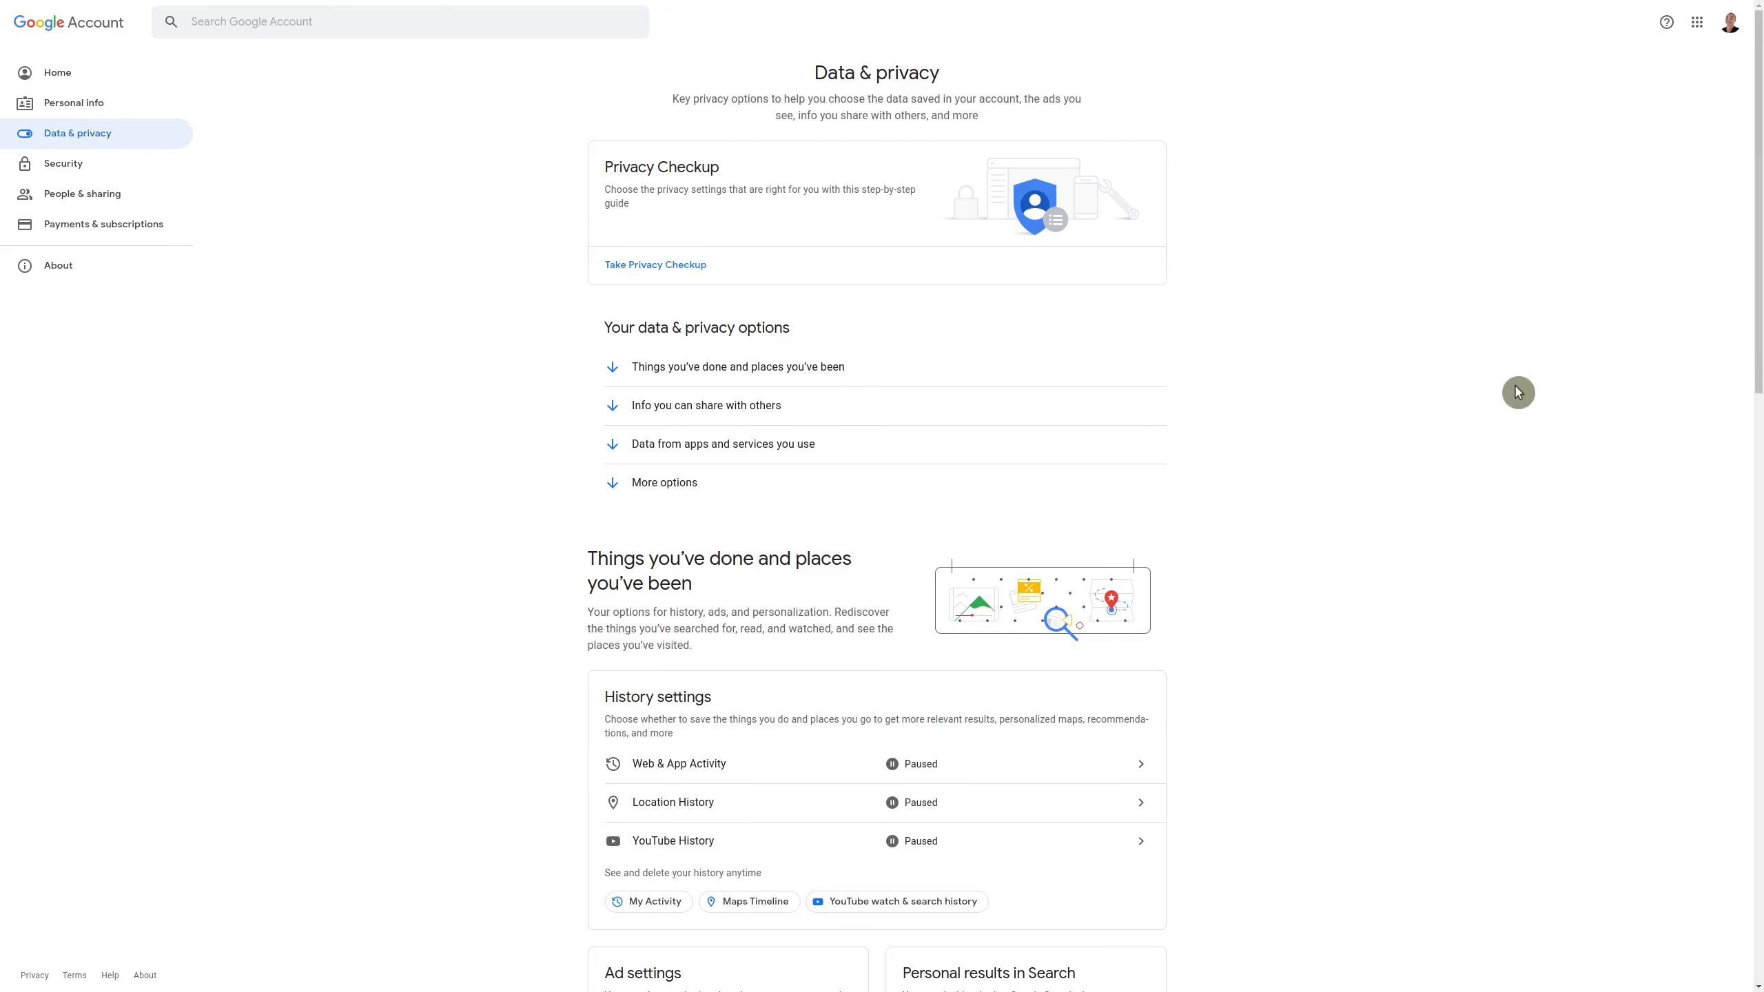
mouse_move(291, 115)
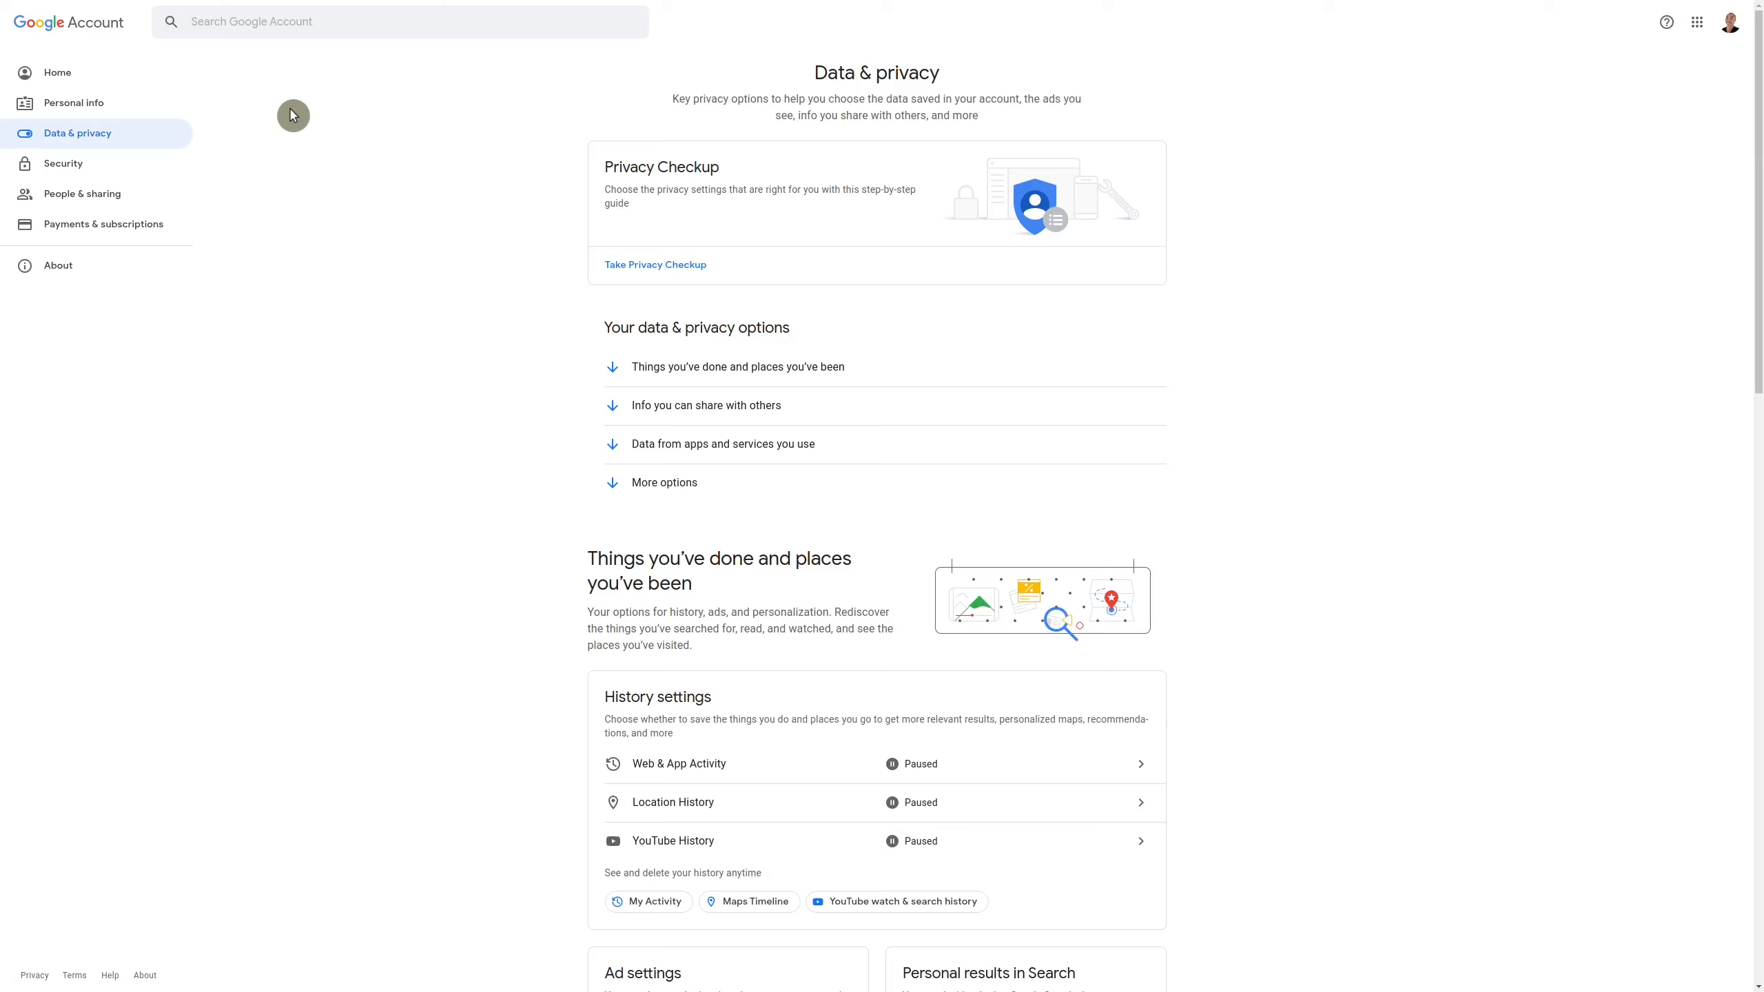
mouse_move(255, 124)
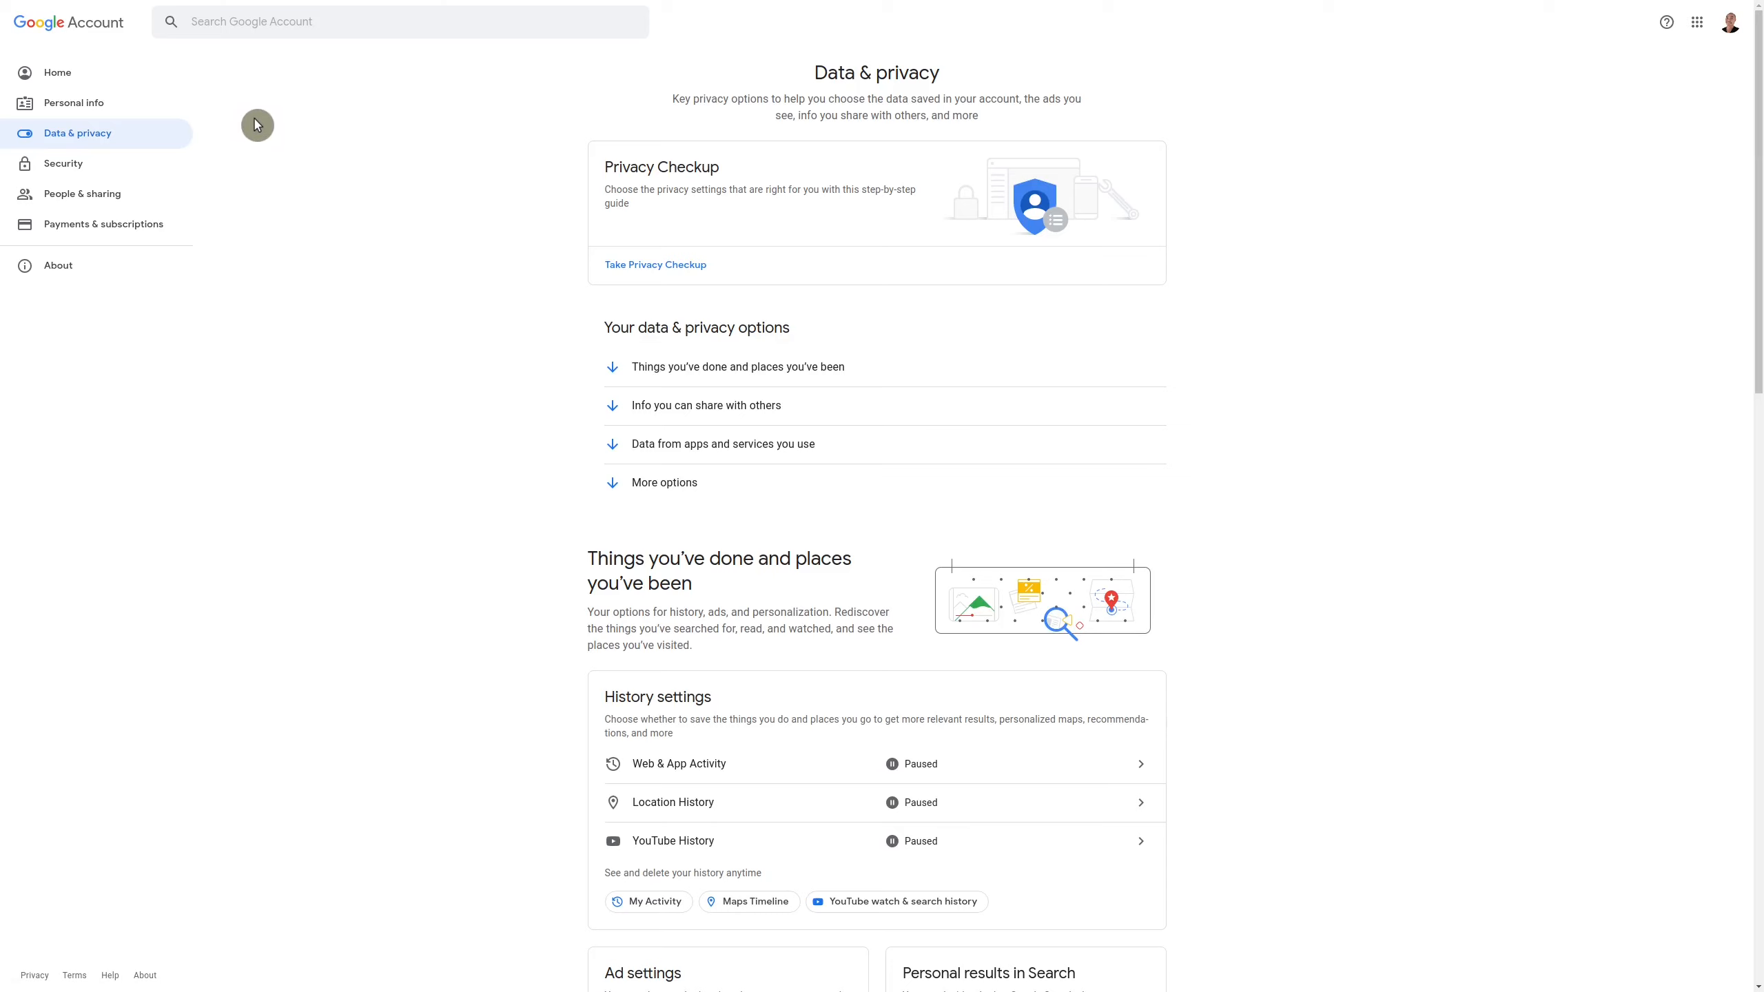
mouse_move(84, 133)
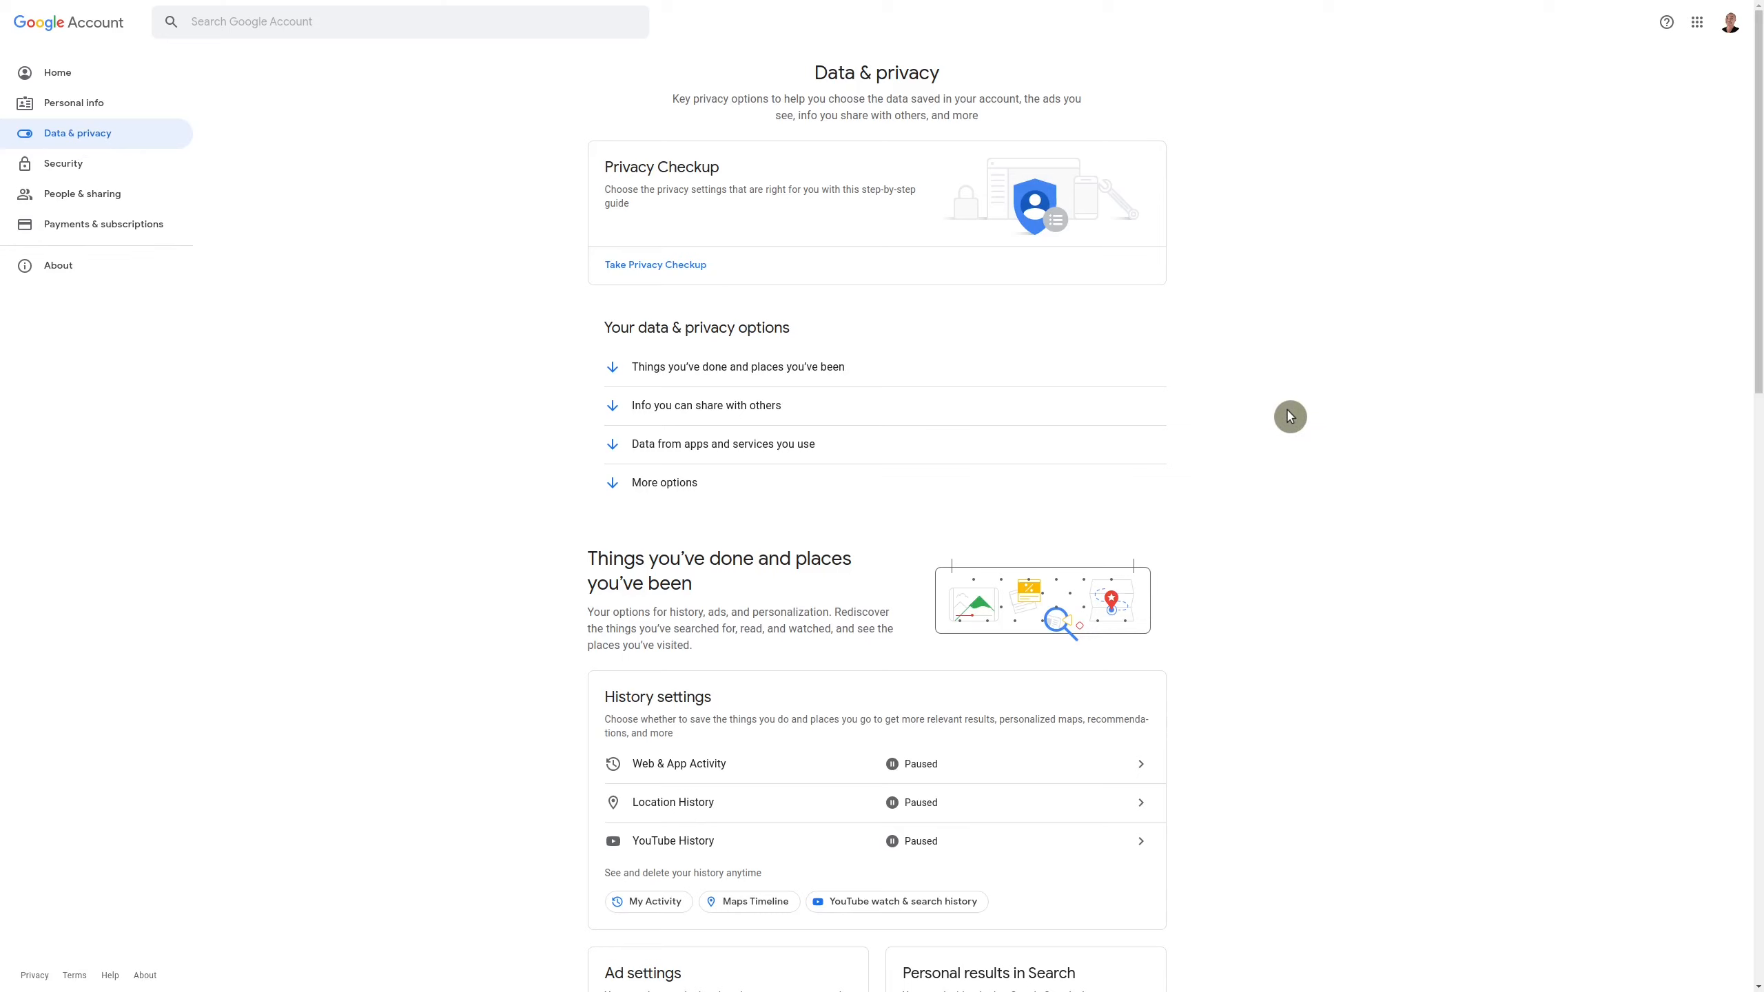
mouse_move(1138, 450)
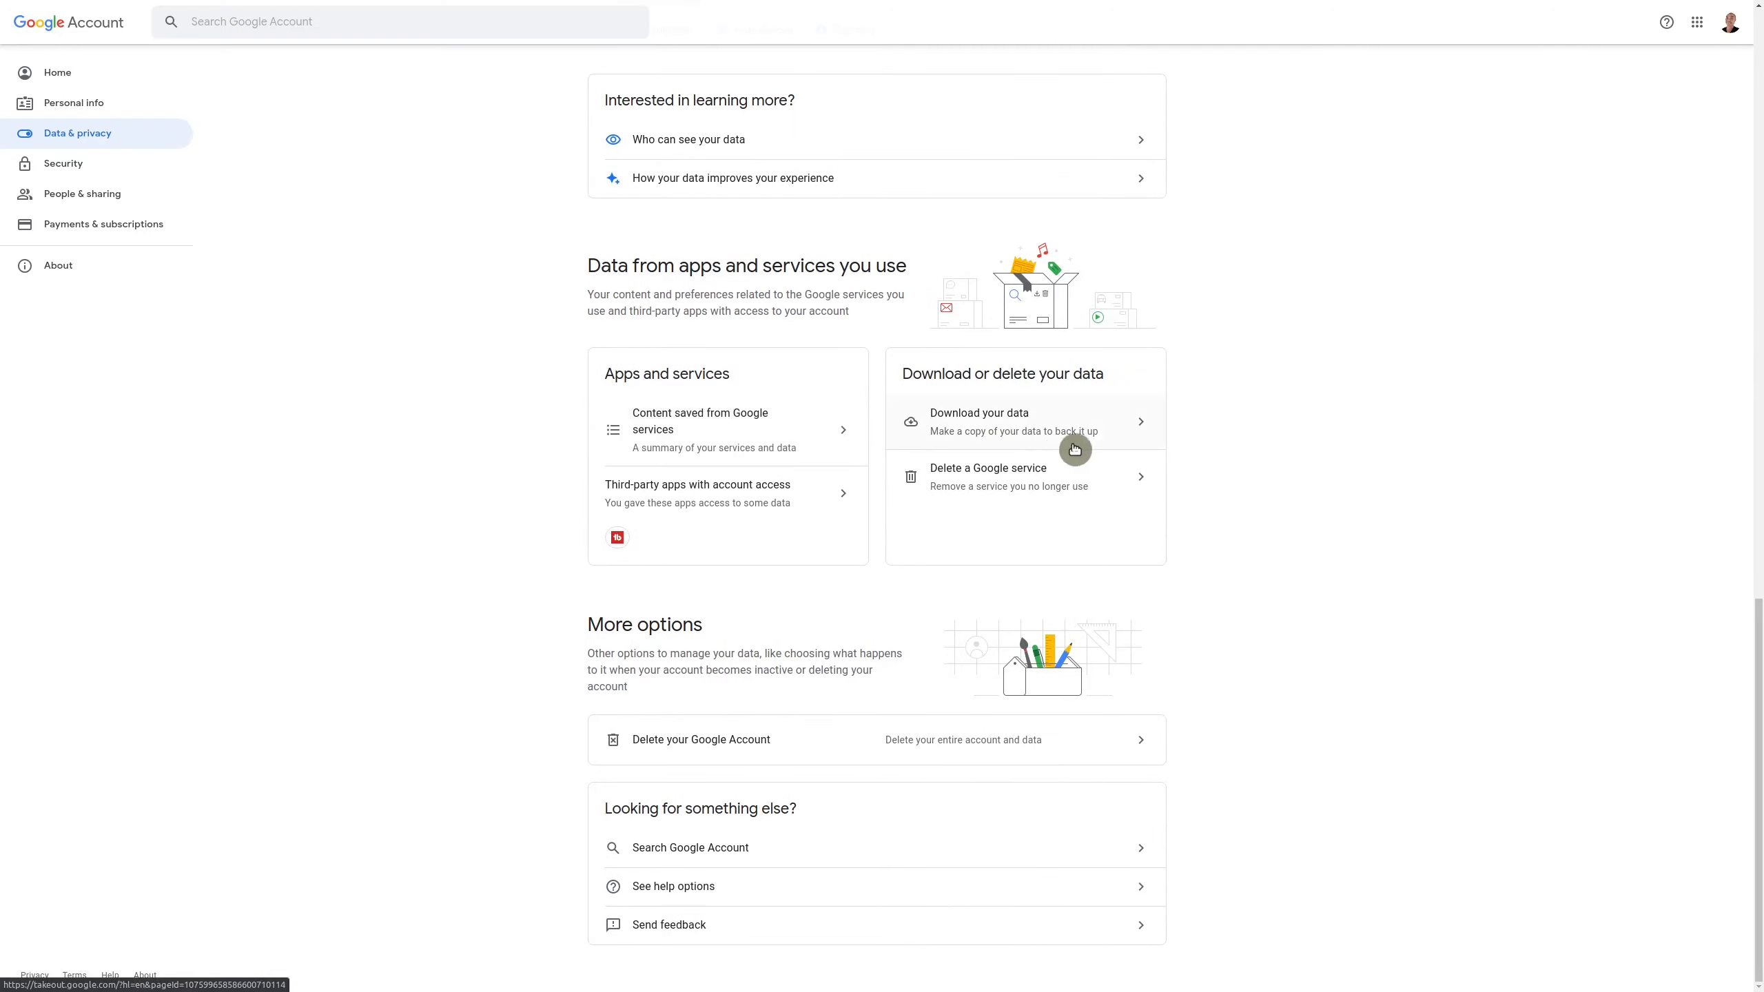
mouse_move(1026, 423)
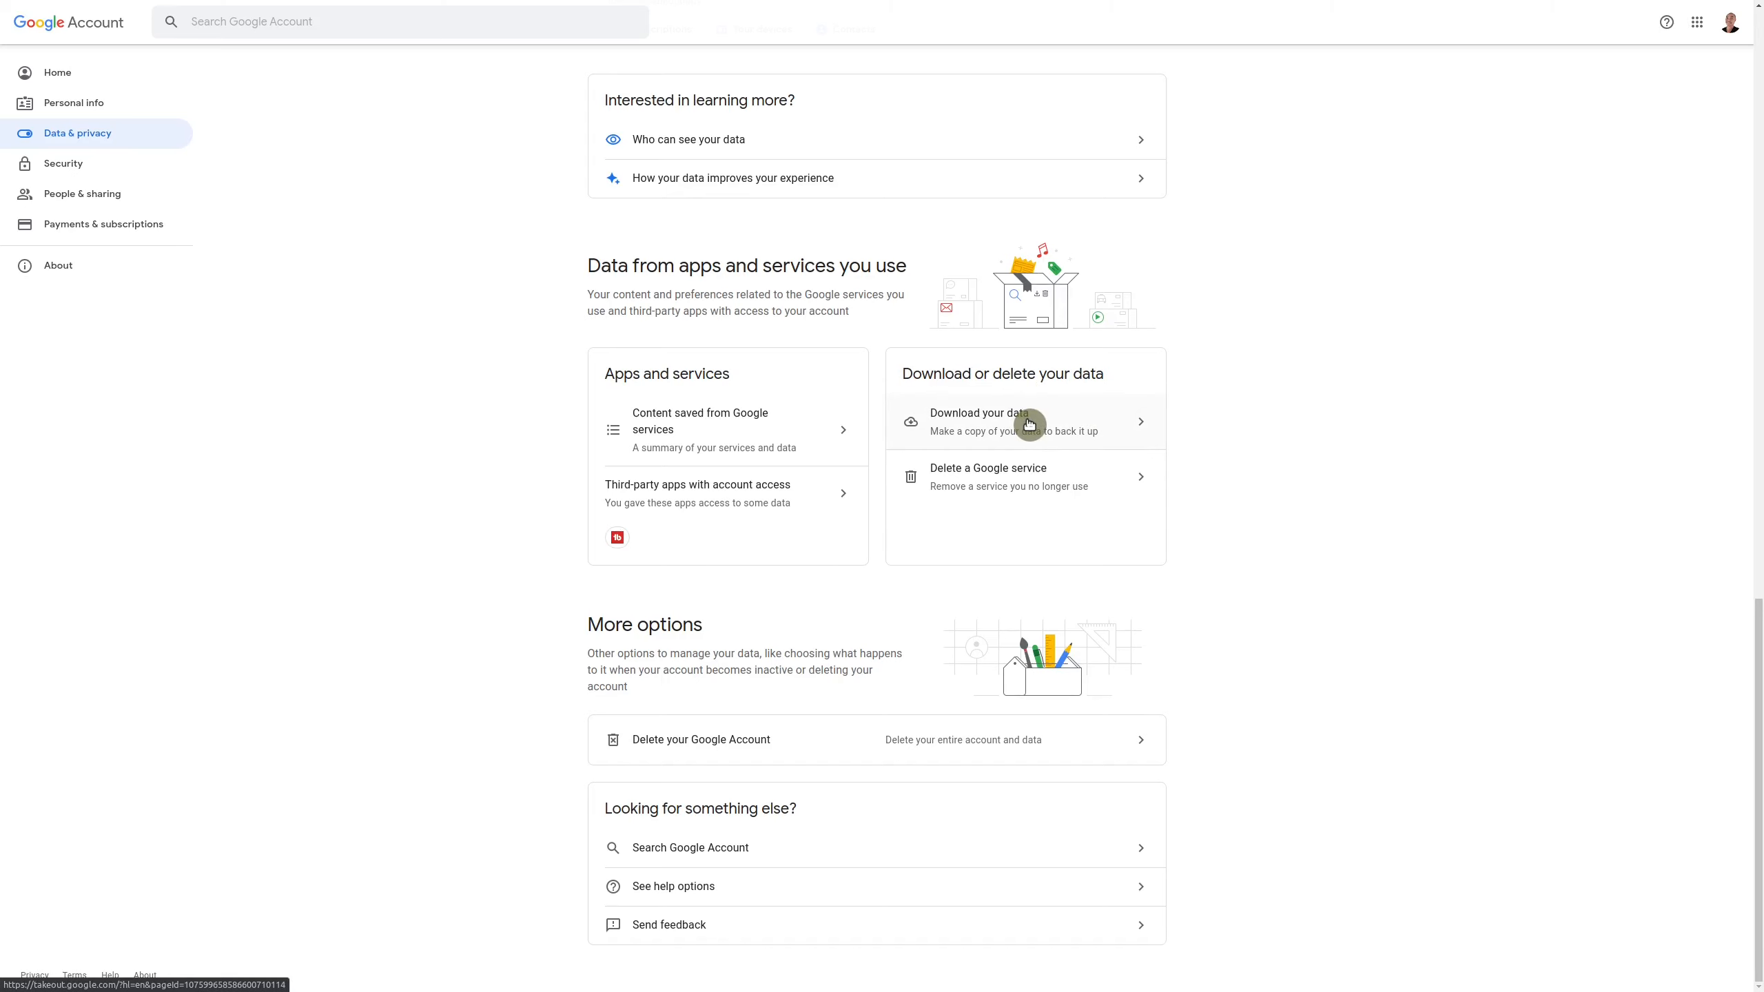
Choose Download your data in Data & privacy
click(983, 421)
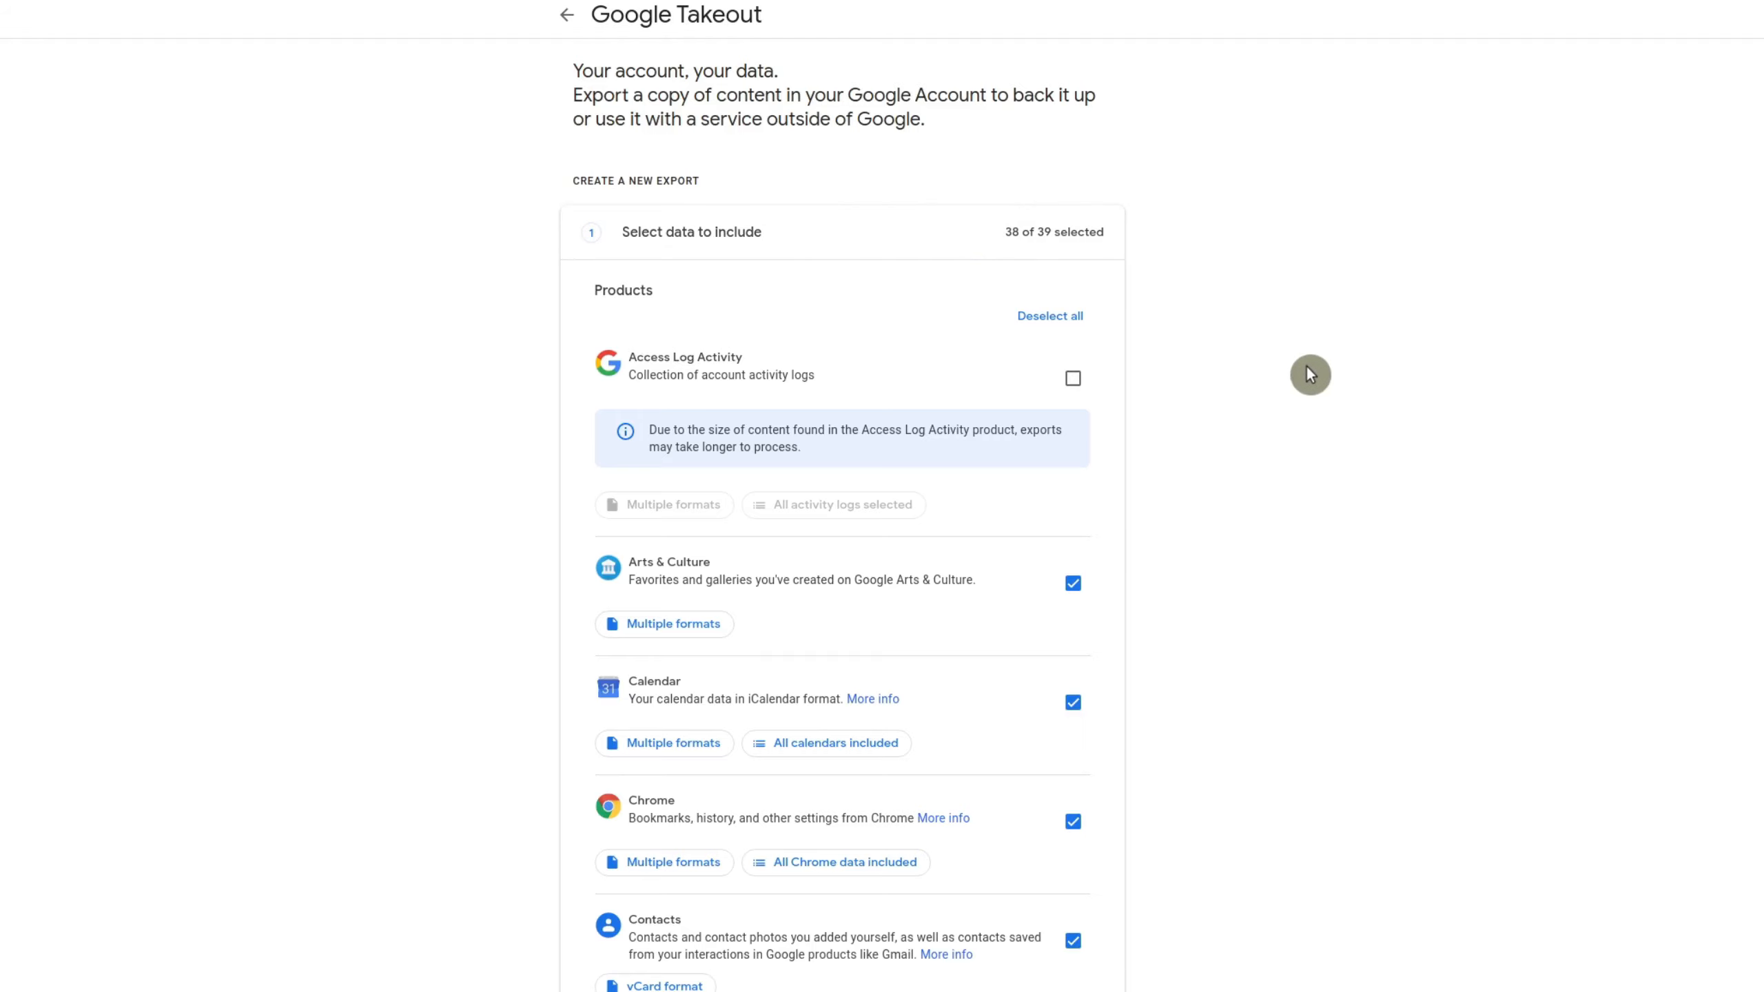
Deselect all 39 products, then tick only YouTube and YouTube Music
scroll(down, 3)
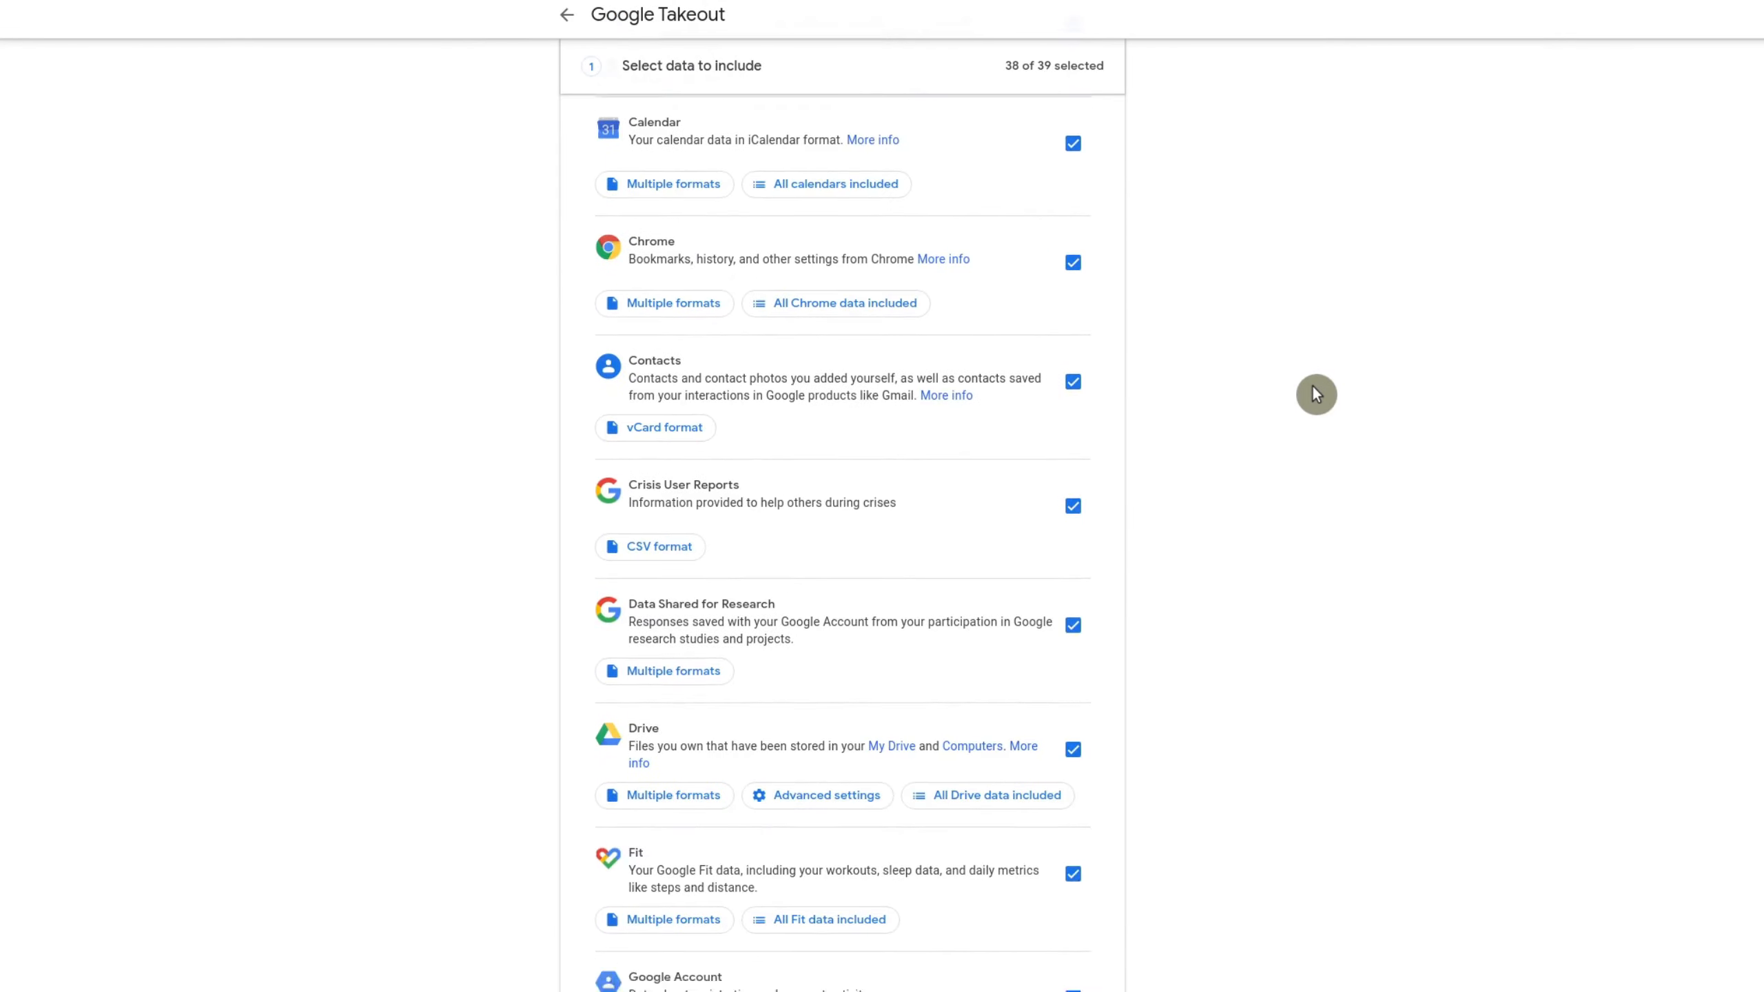
scroll(down, 3)
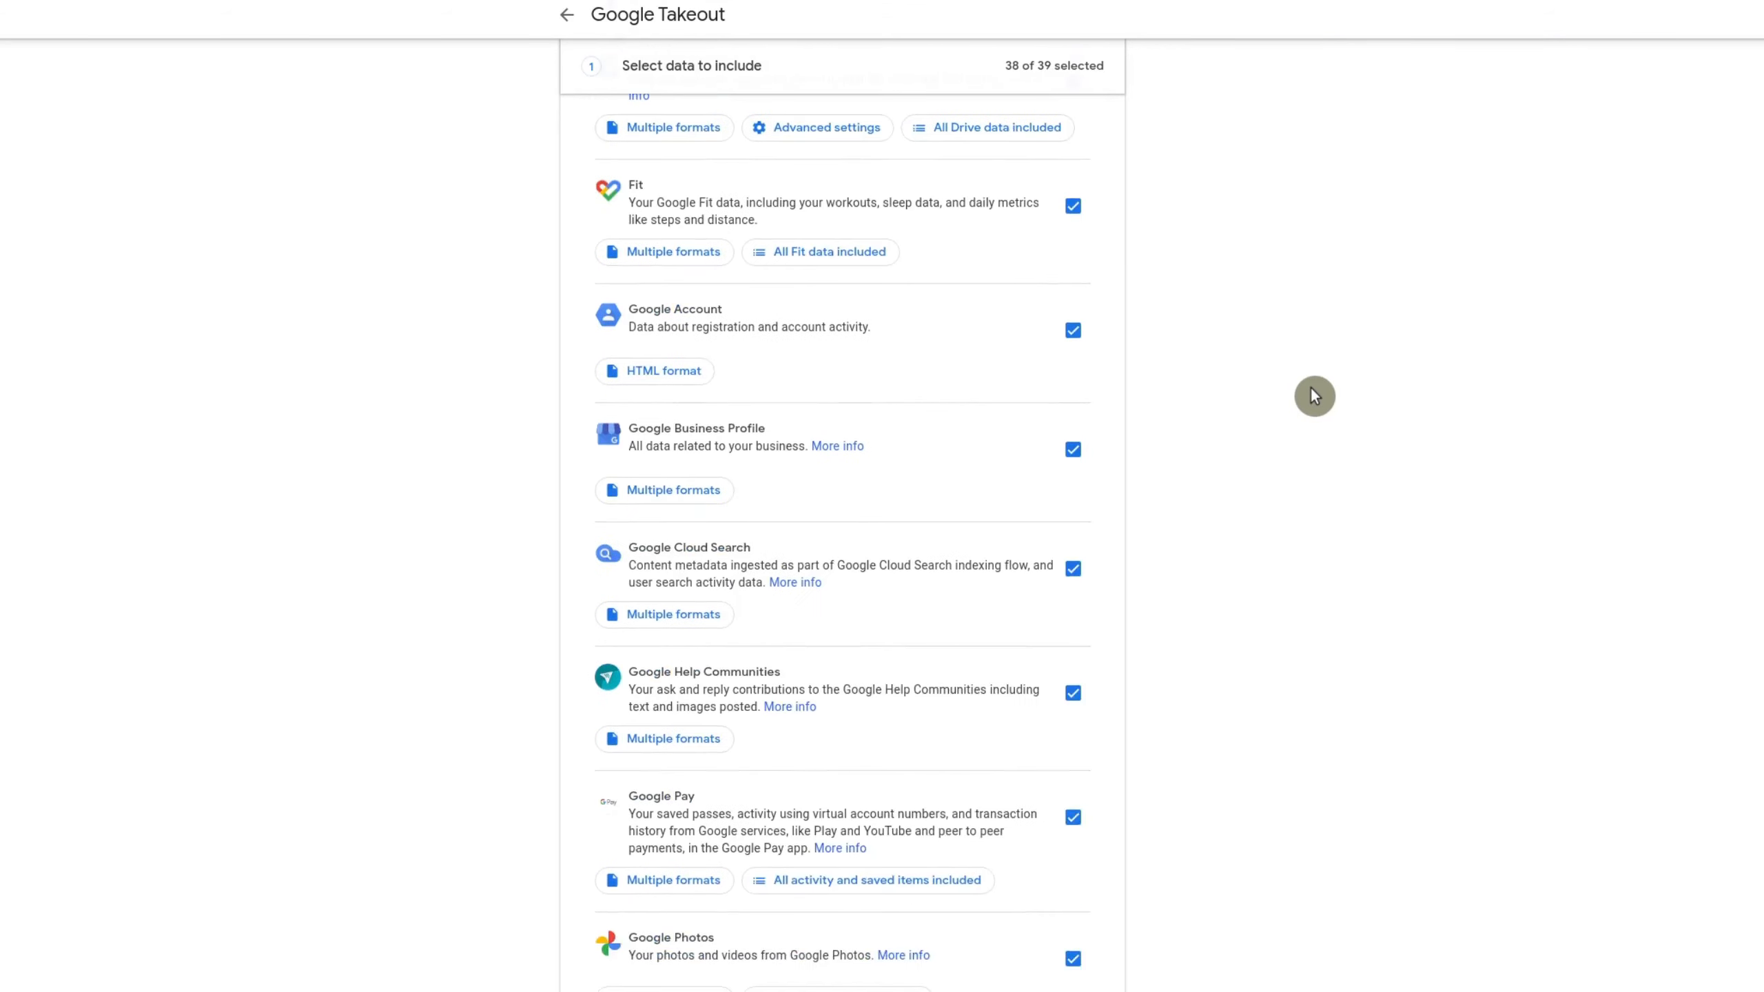
scroll(down, 3)
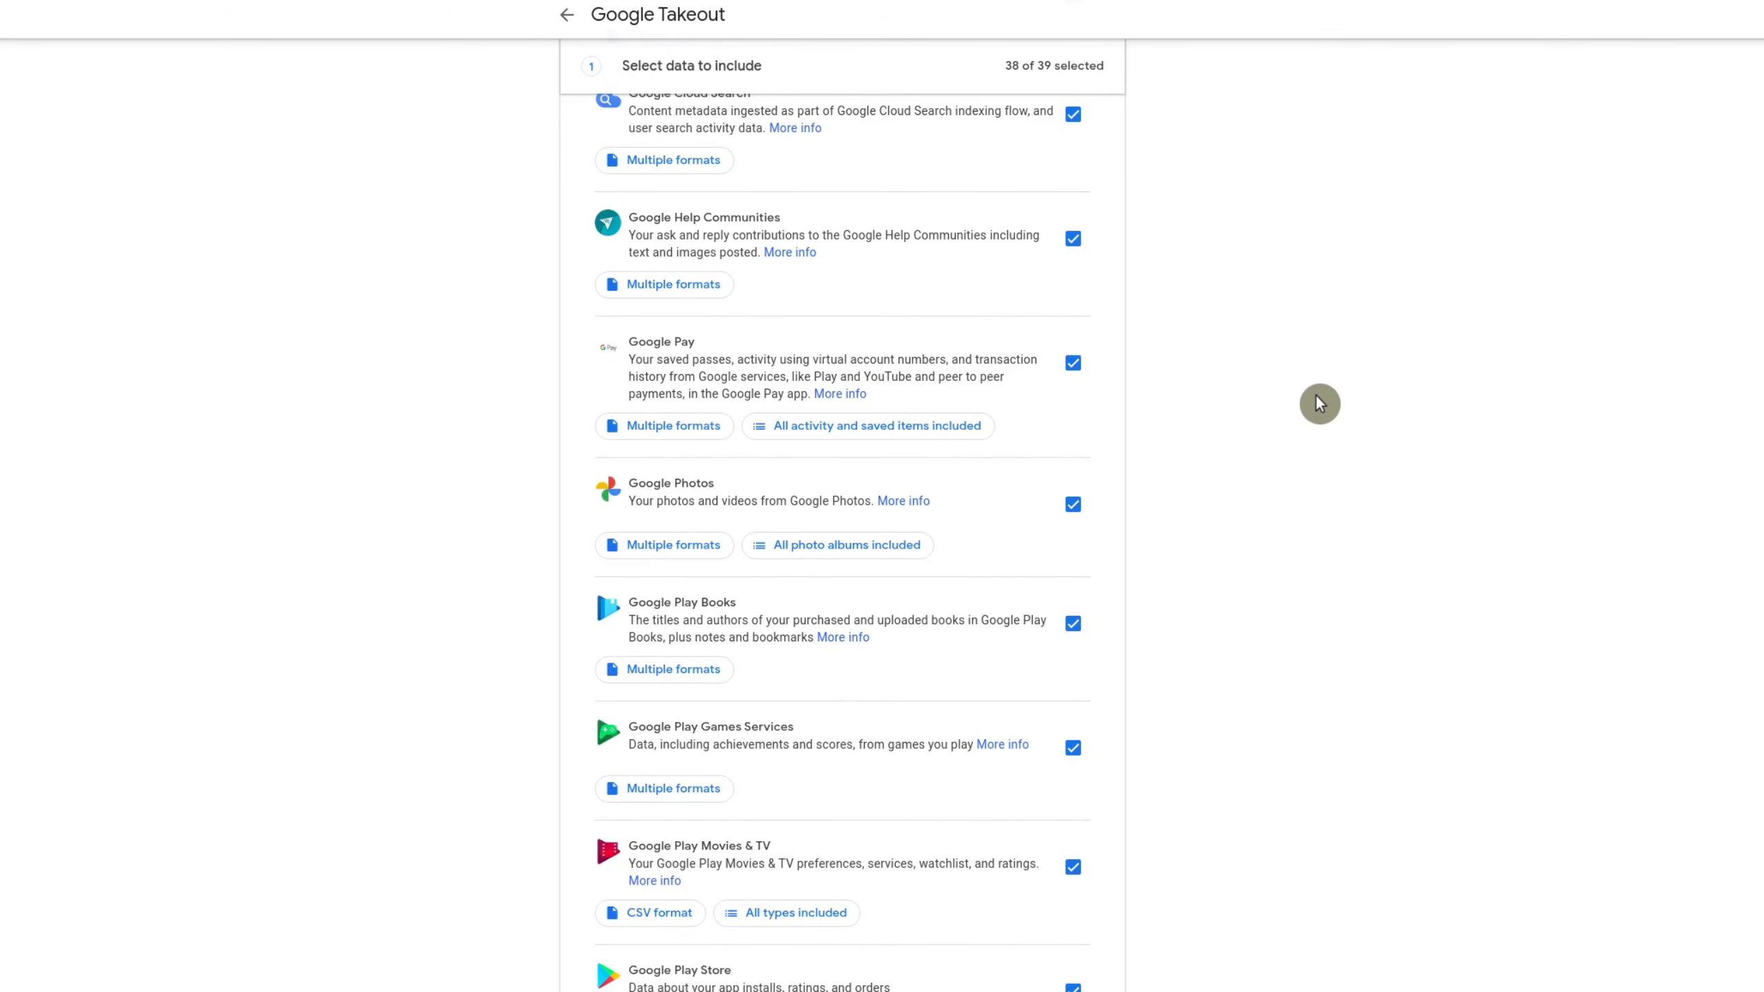
scroll(down, 3)
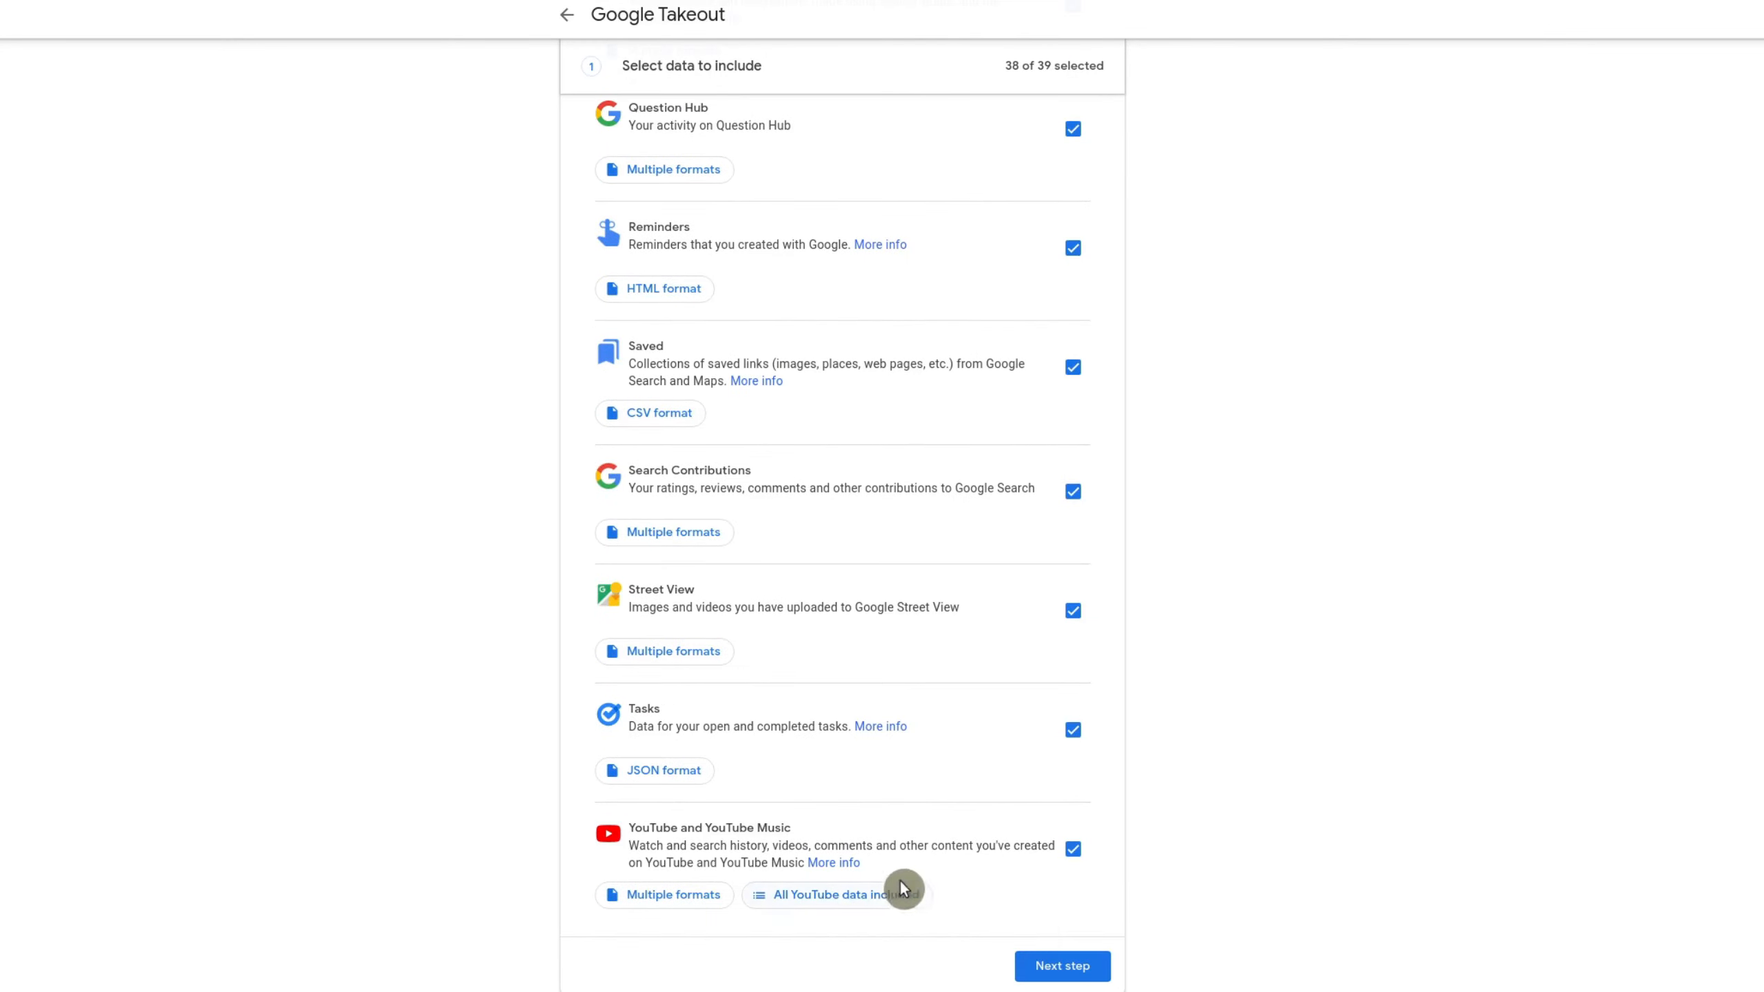
mouse_move(1736, 856)
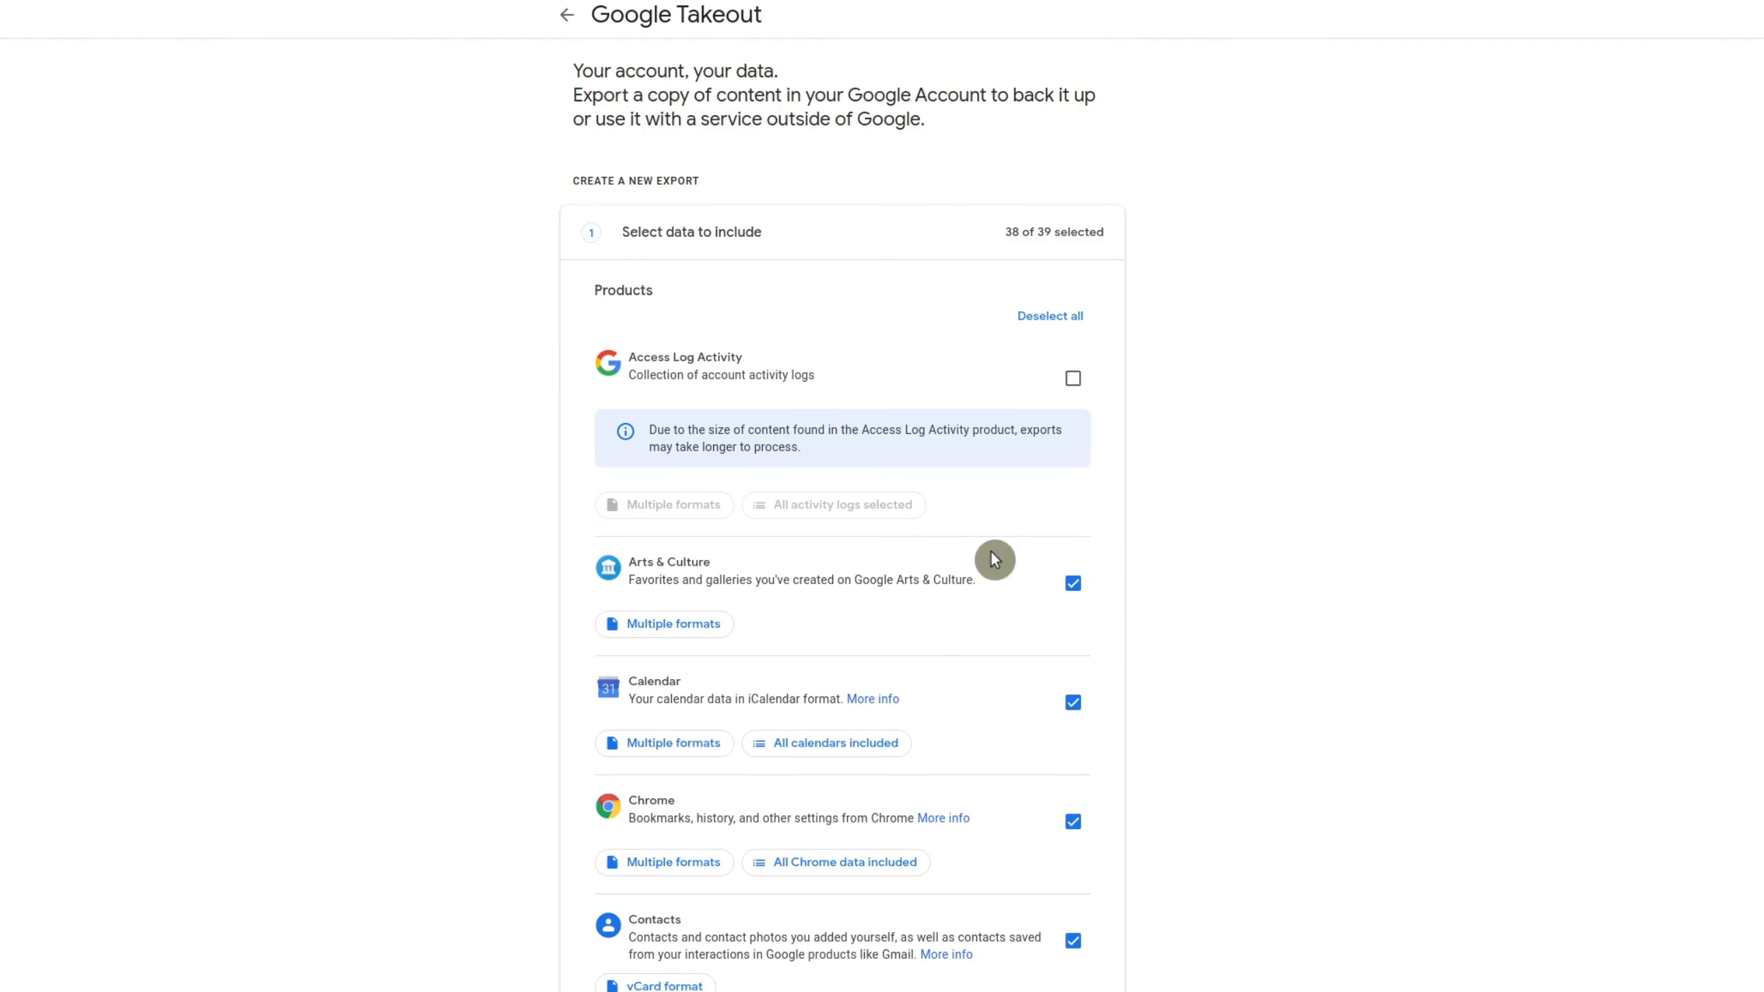
click(1048, 316)
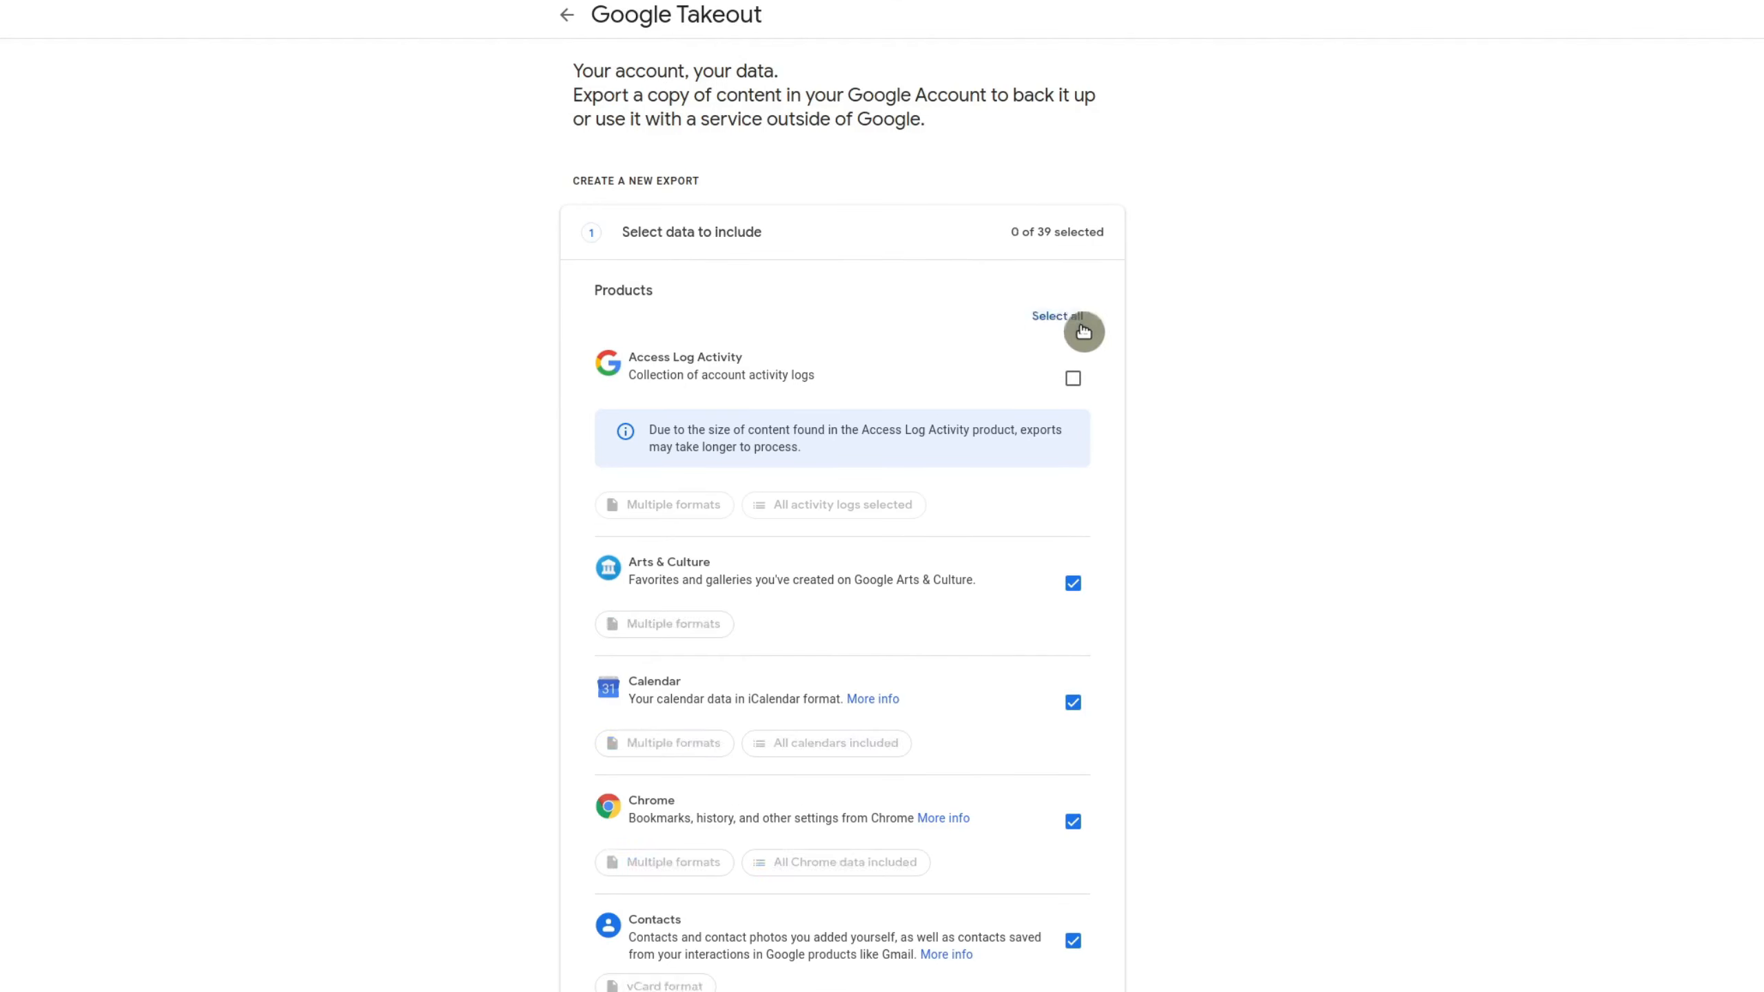
scroll(down, 3)
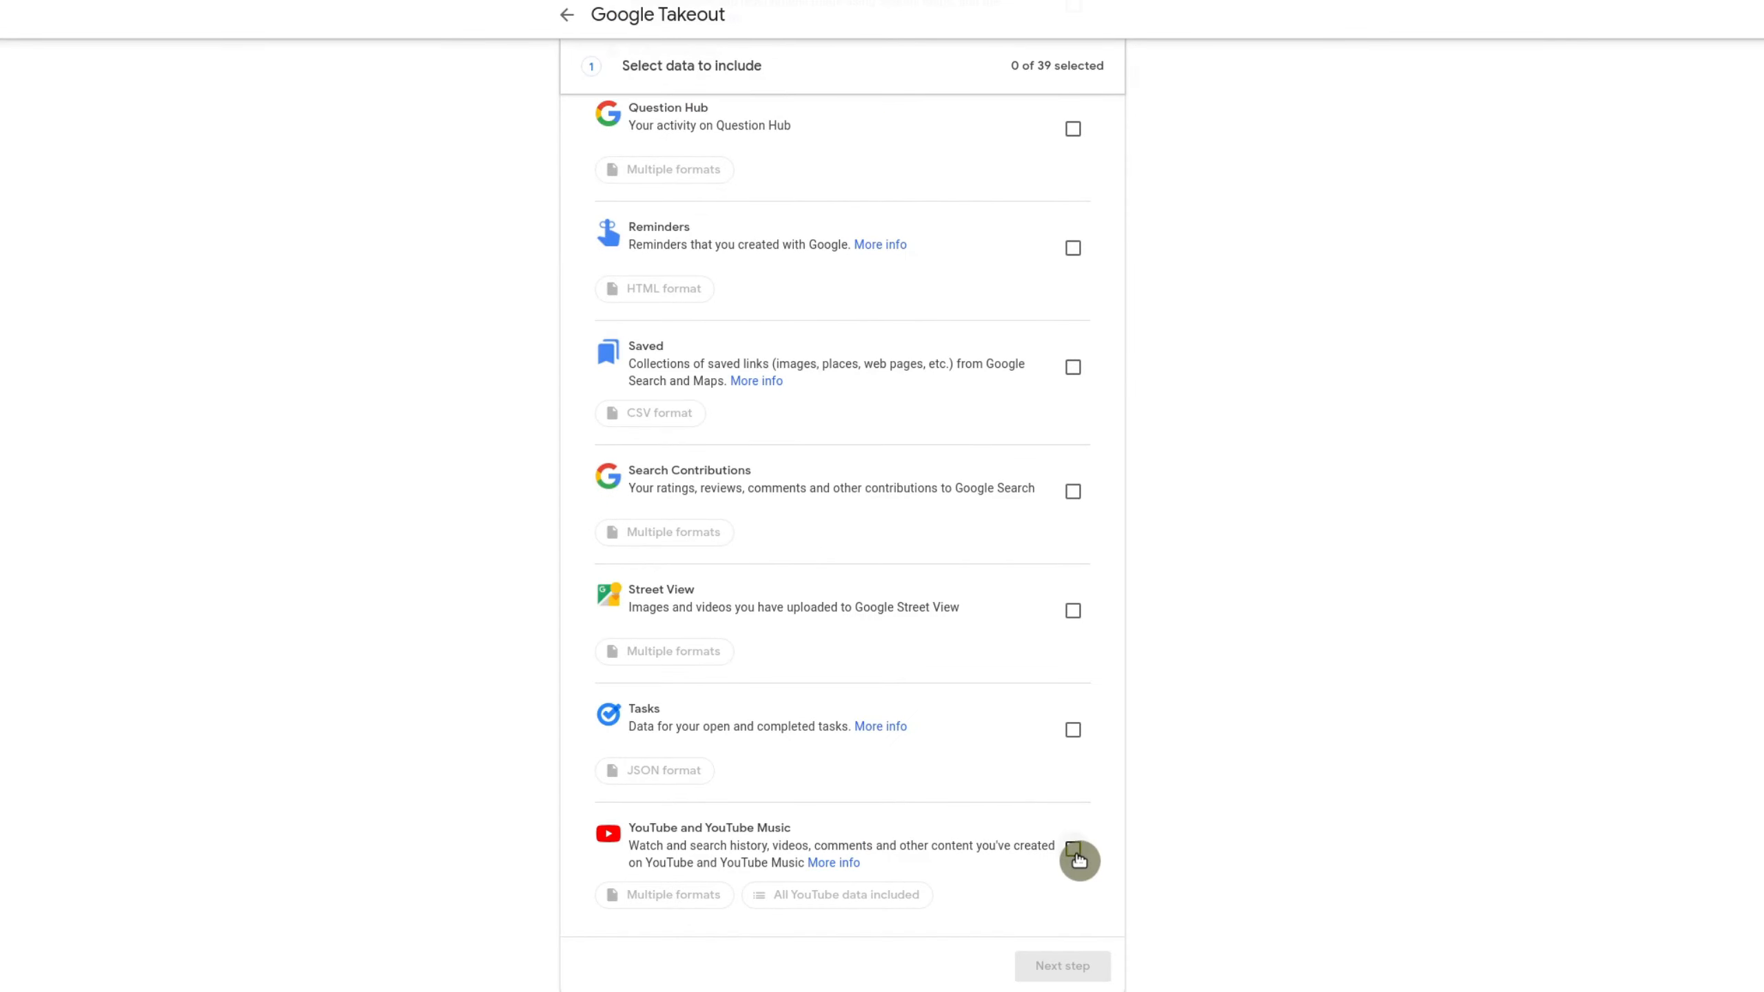
click(1071, 849)
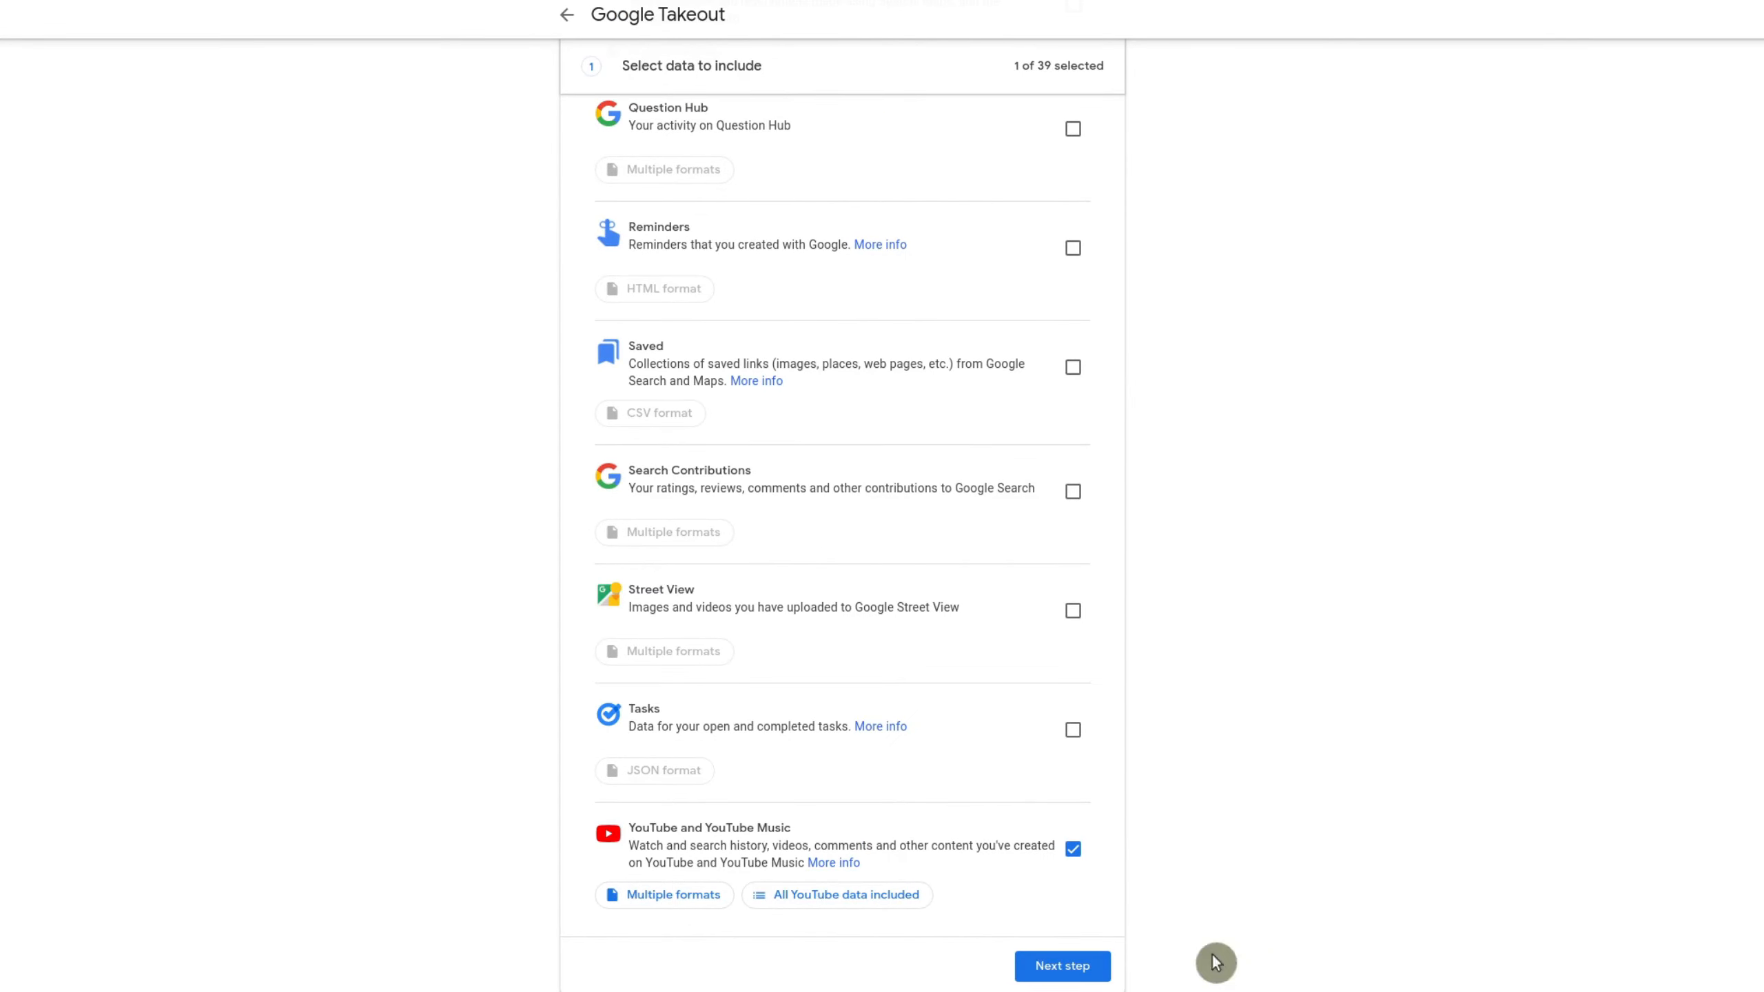
Leave the export formats unchanged and narrow the included YouTube data to videos only
click(663, 894)
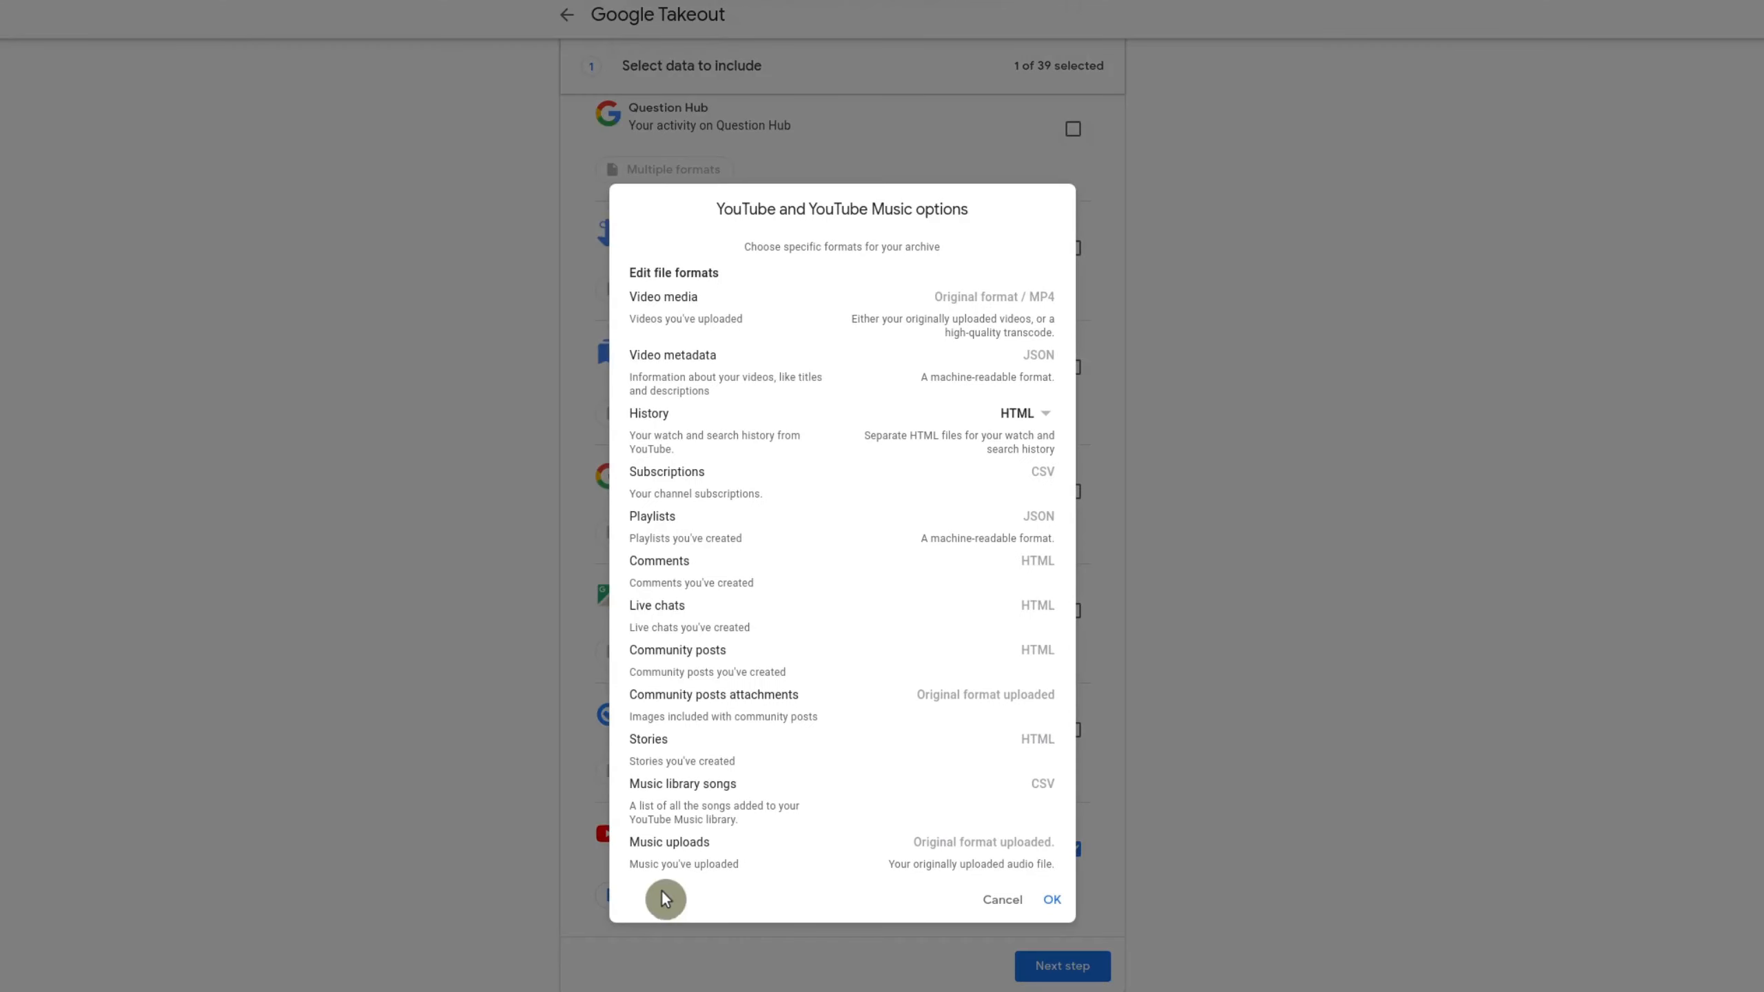
mouse_move(850, 893)
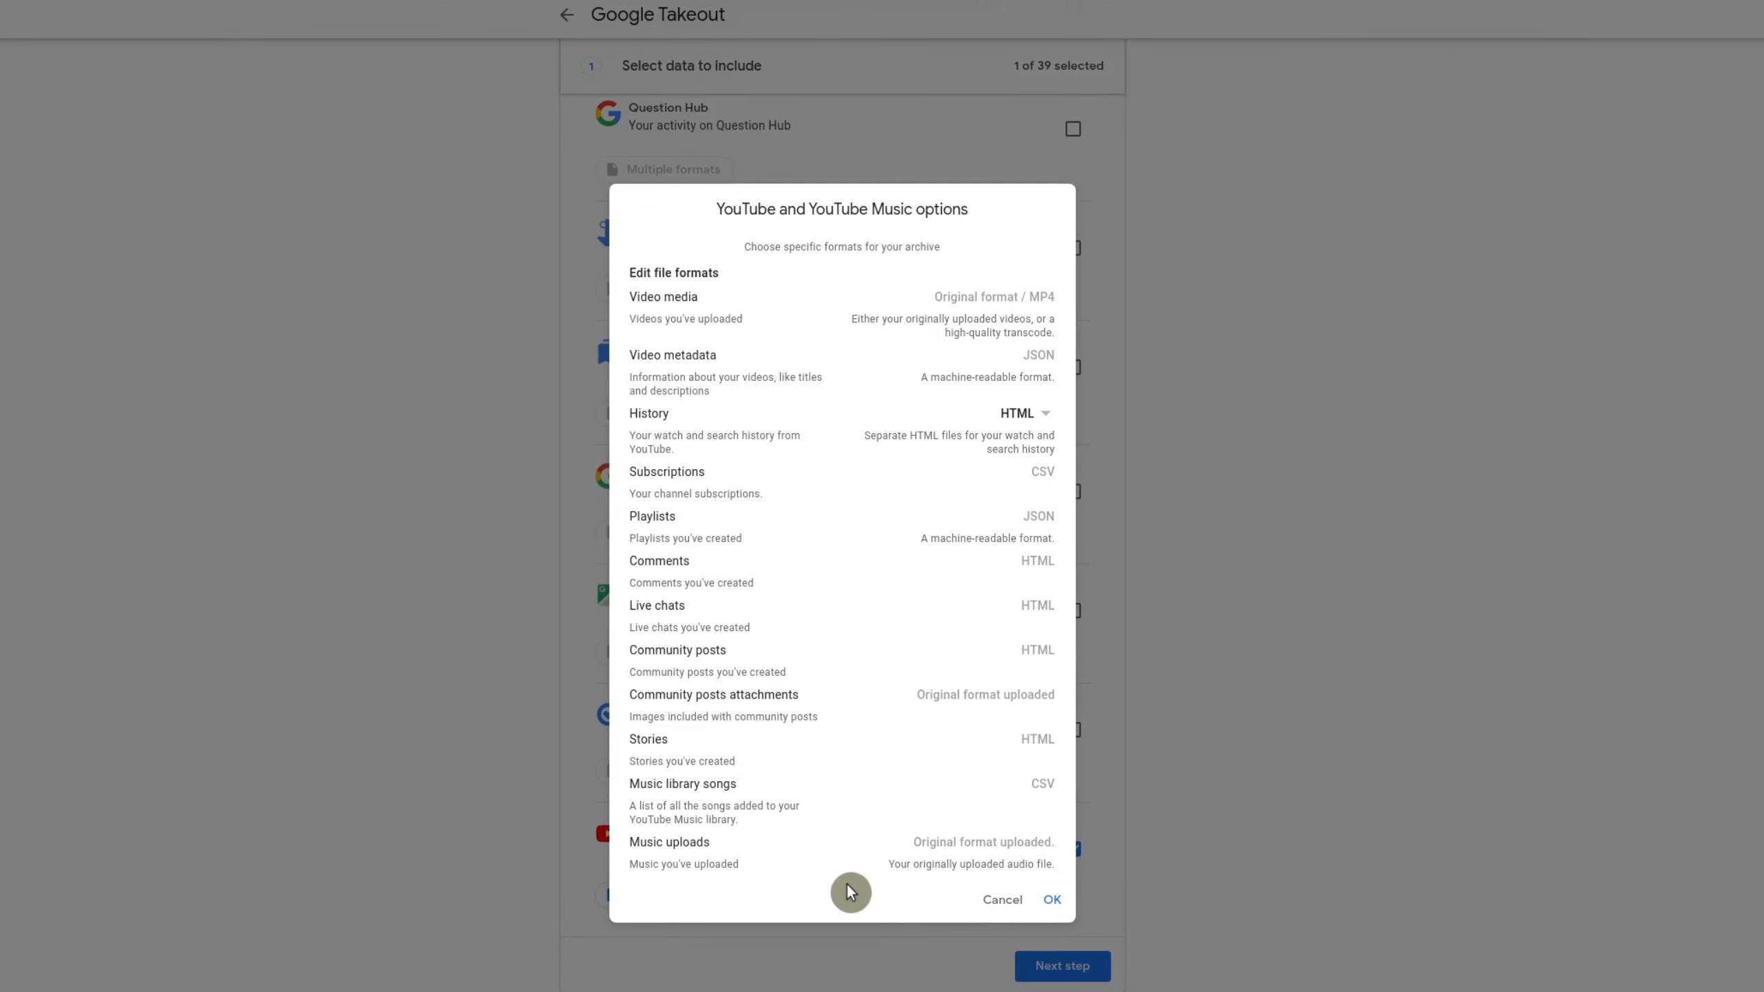
mouse_move(999, 898)
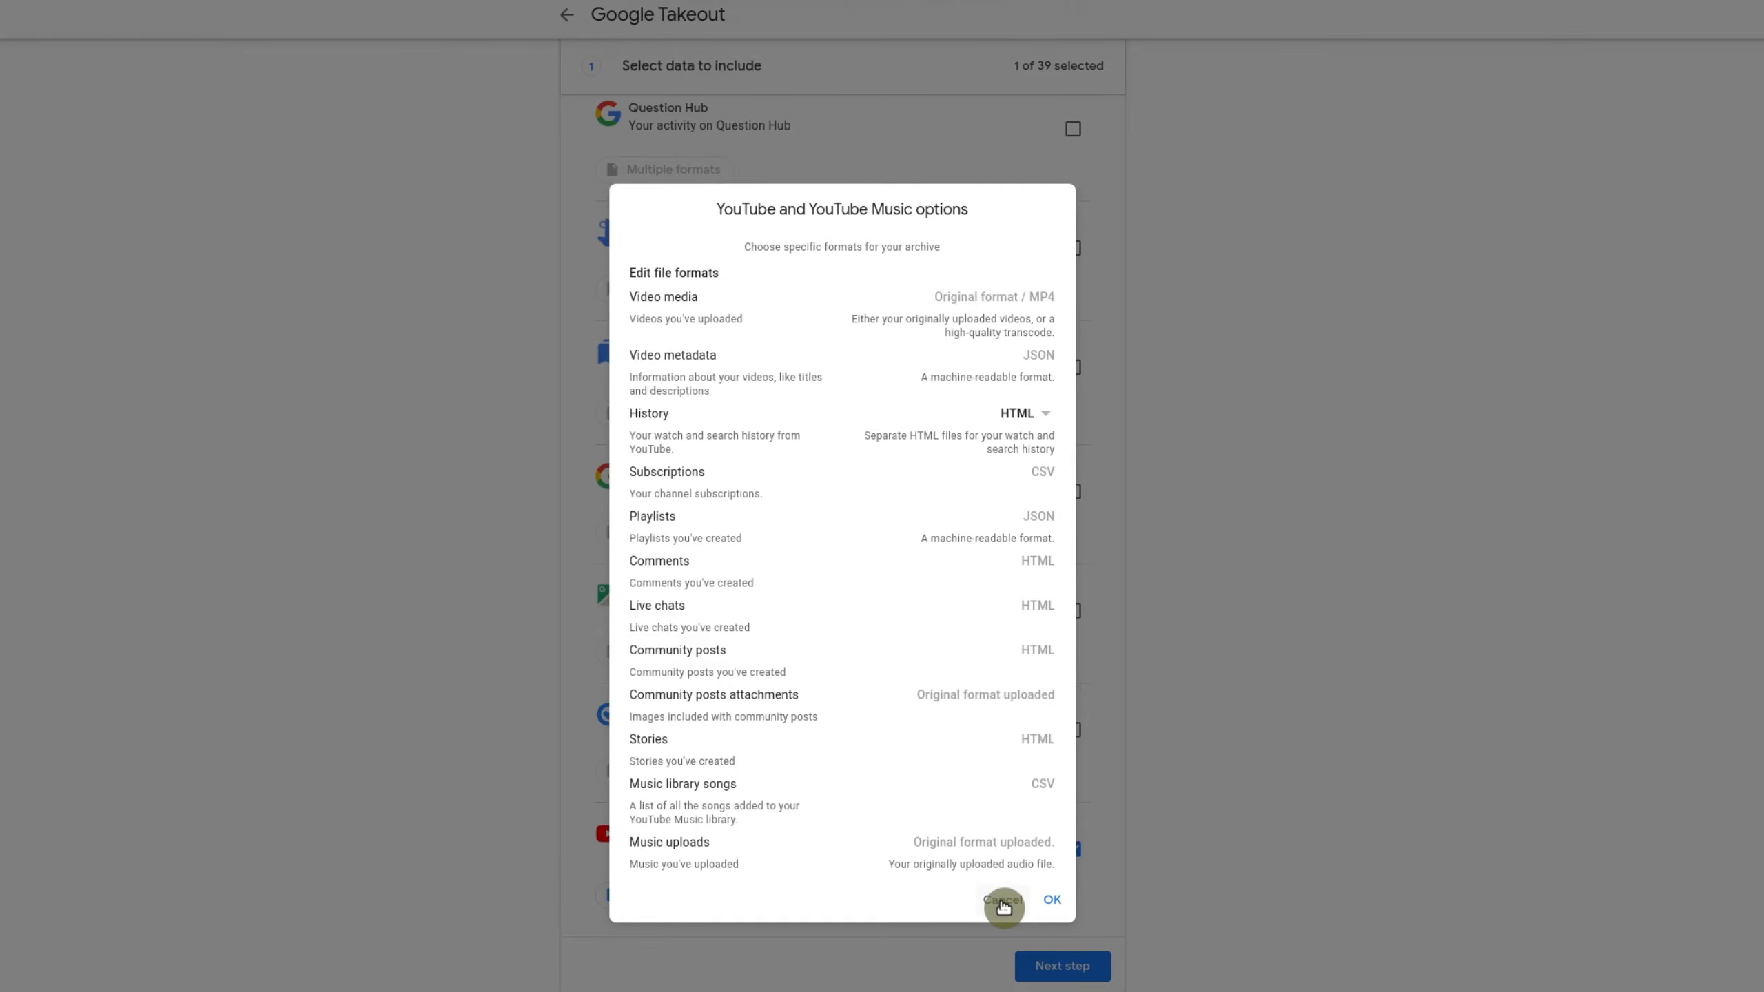
click(1051, 898)
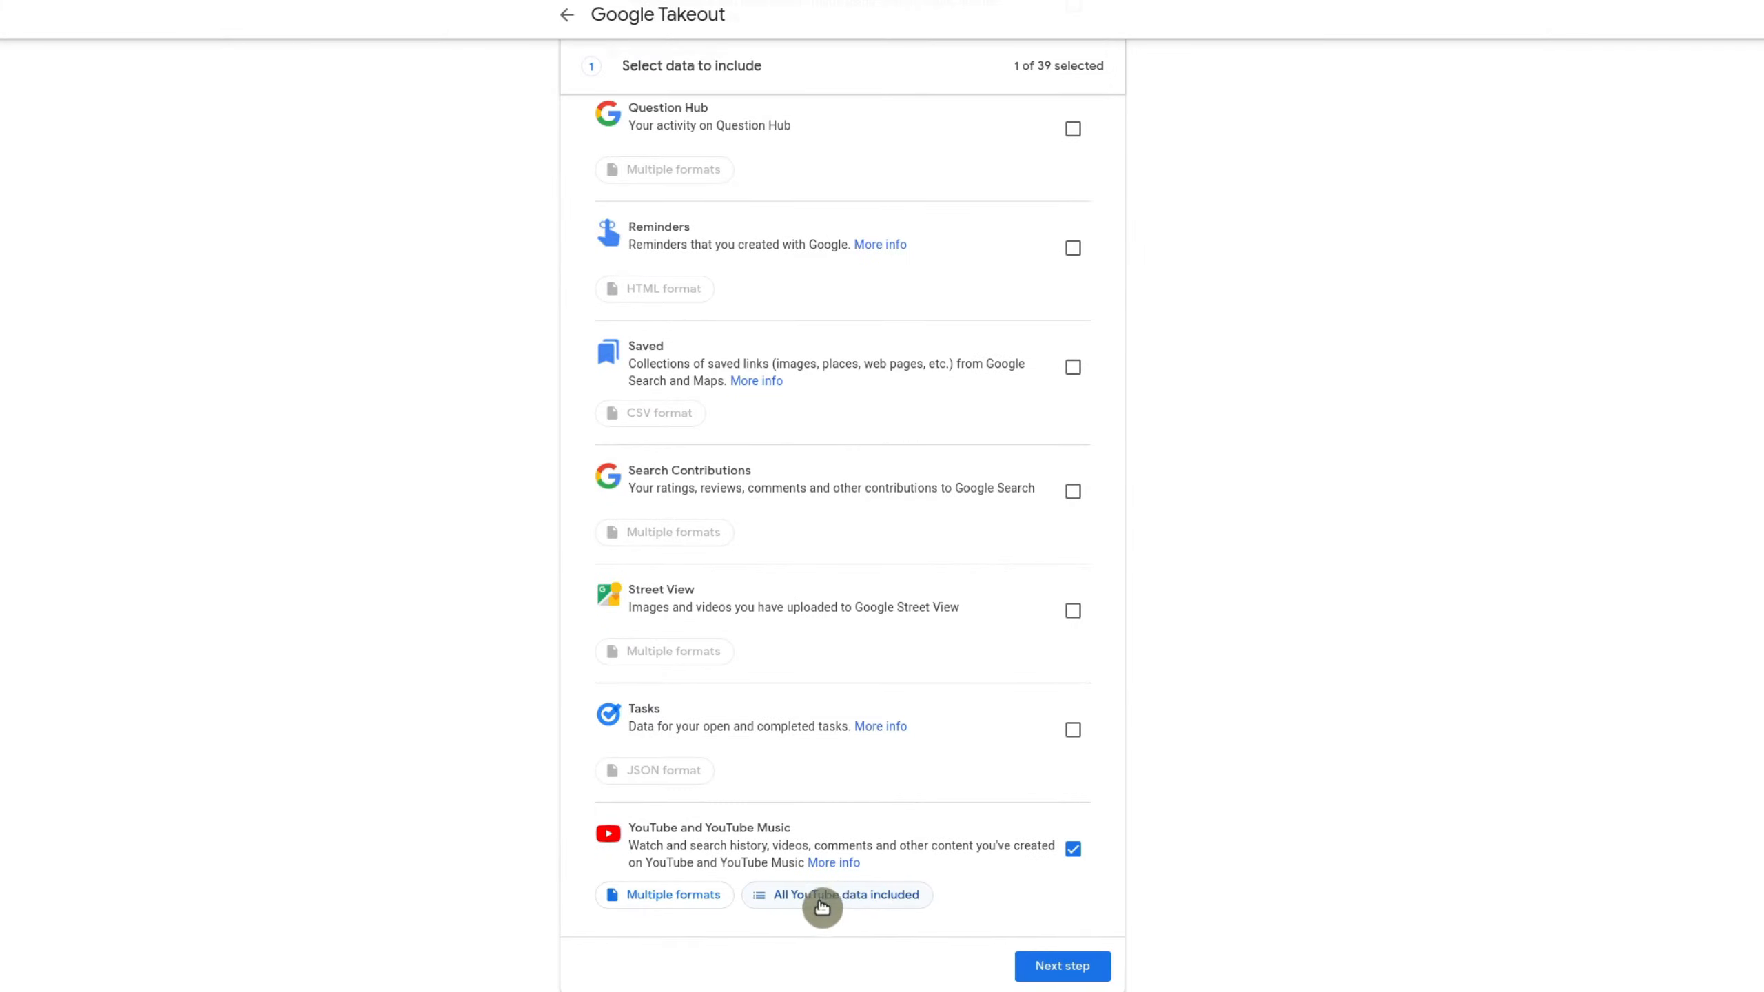
click(836, 894)
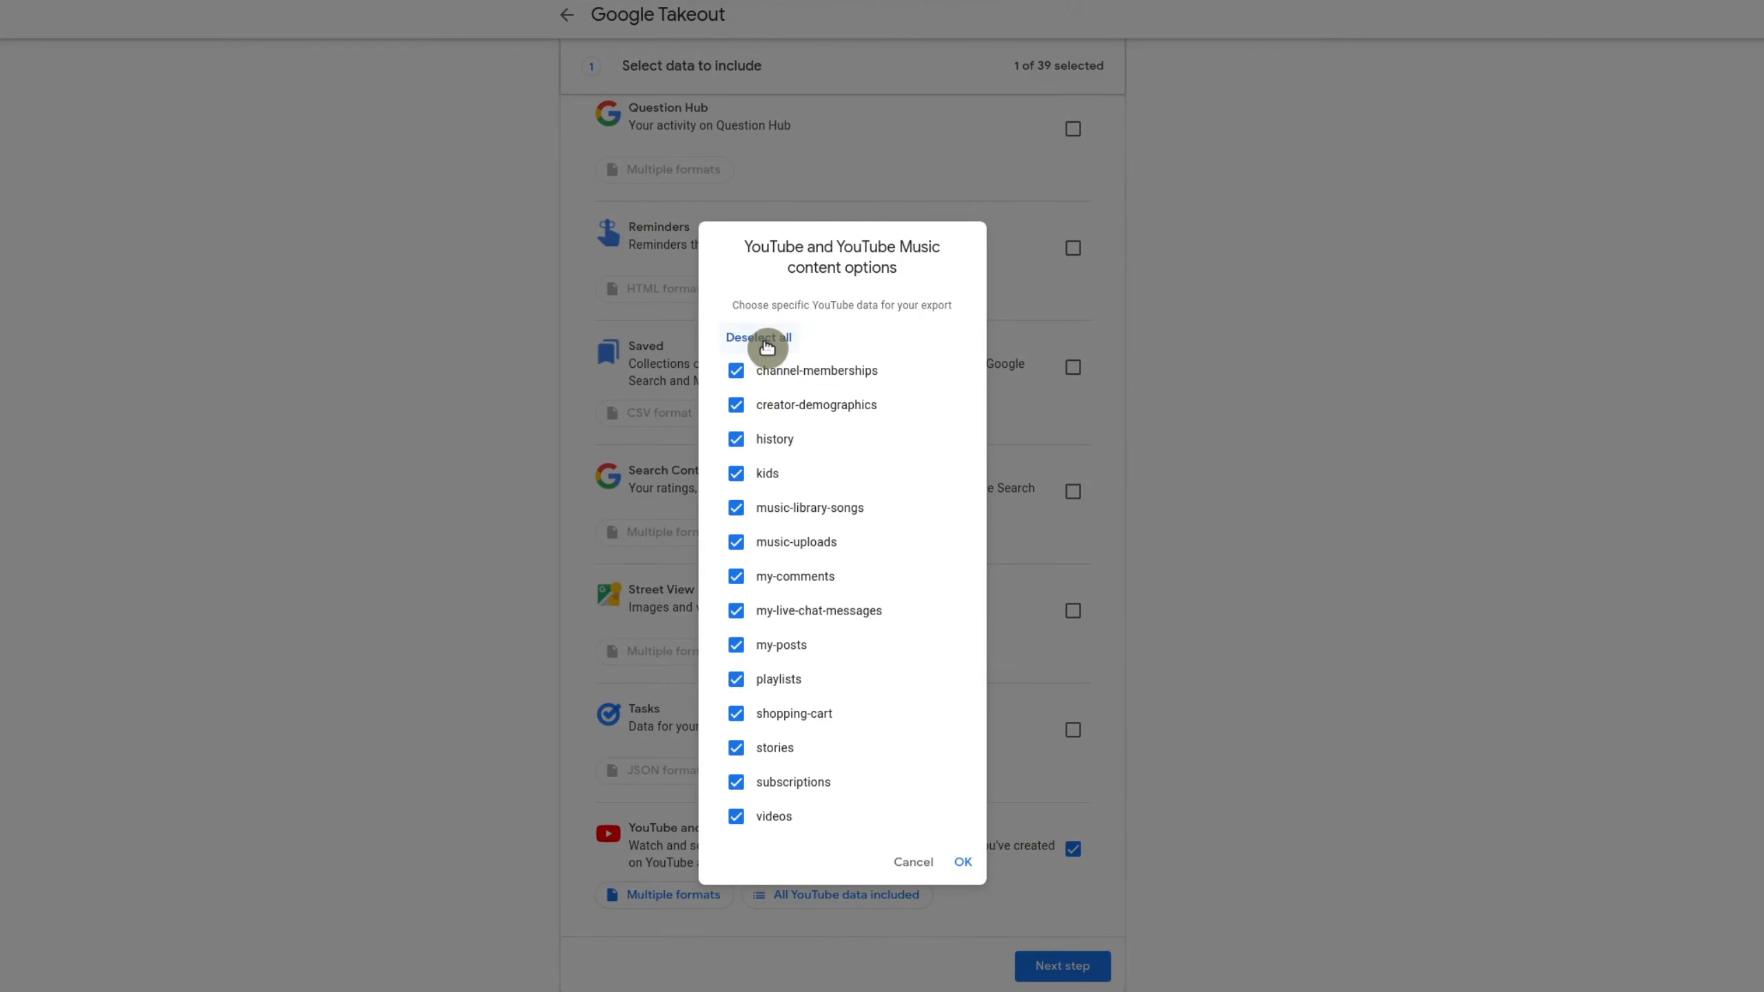
click(757, 338)
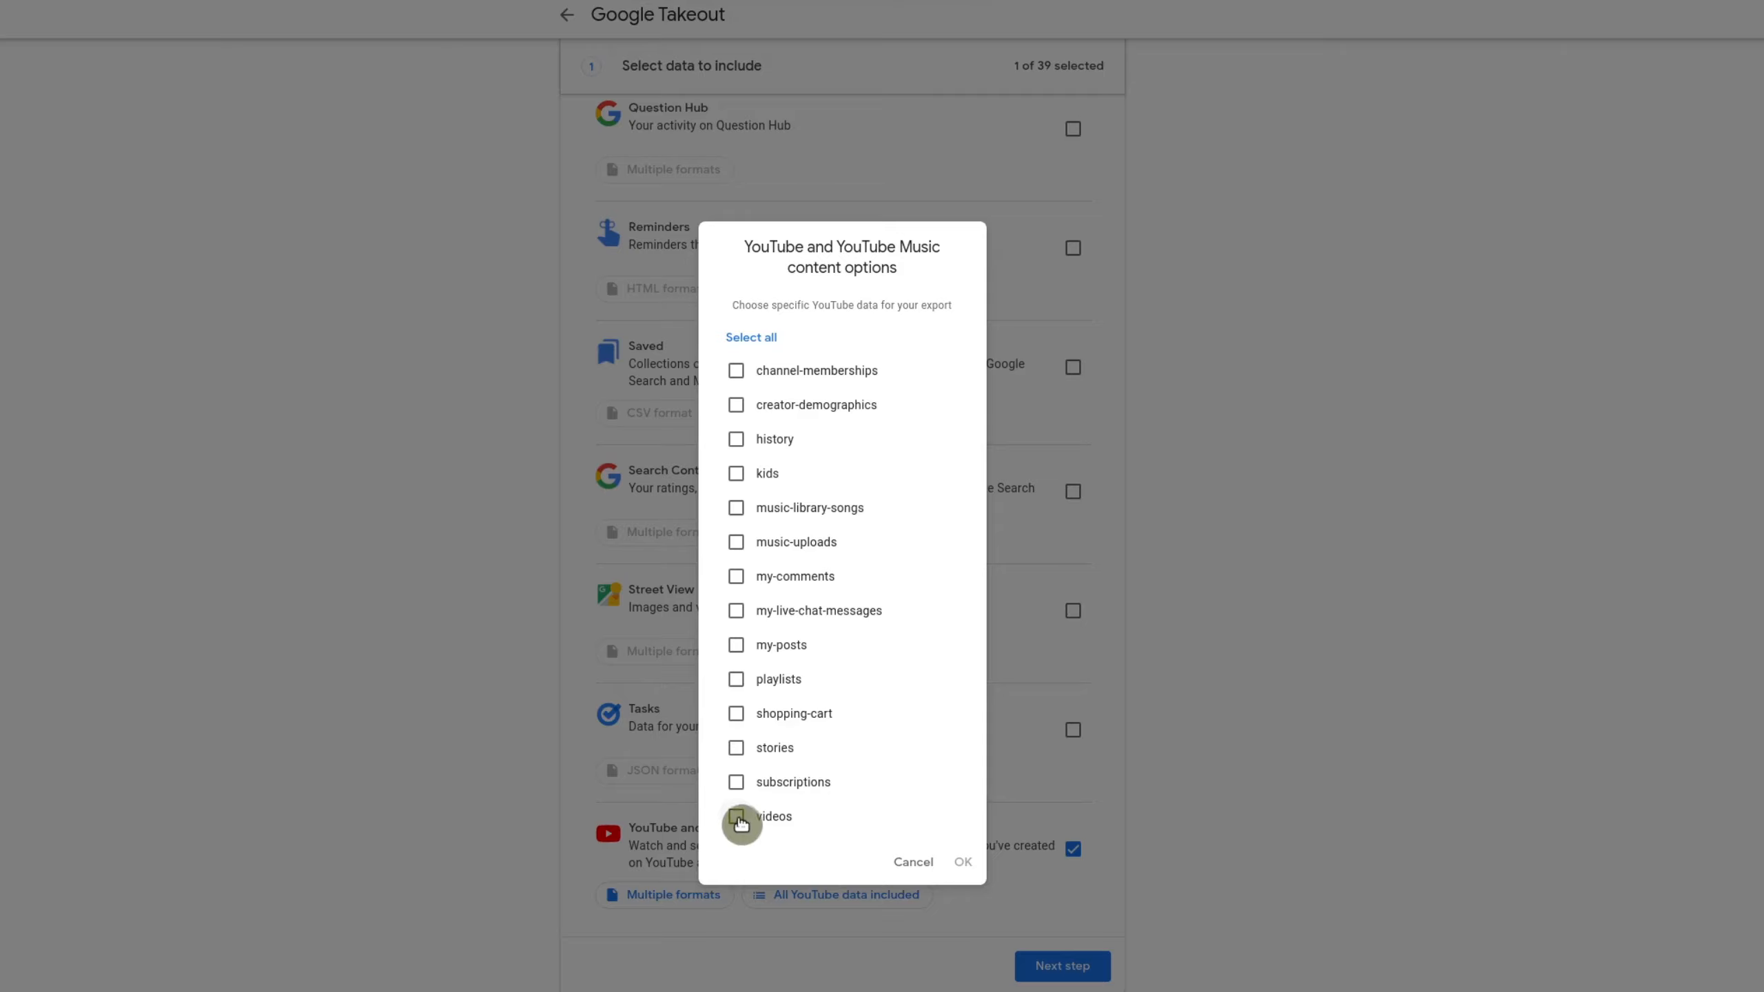
click(736, 816)
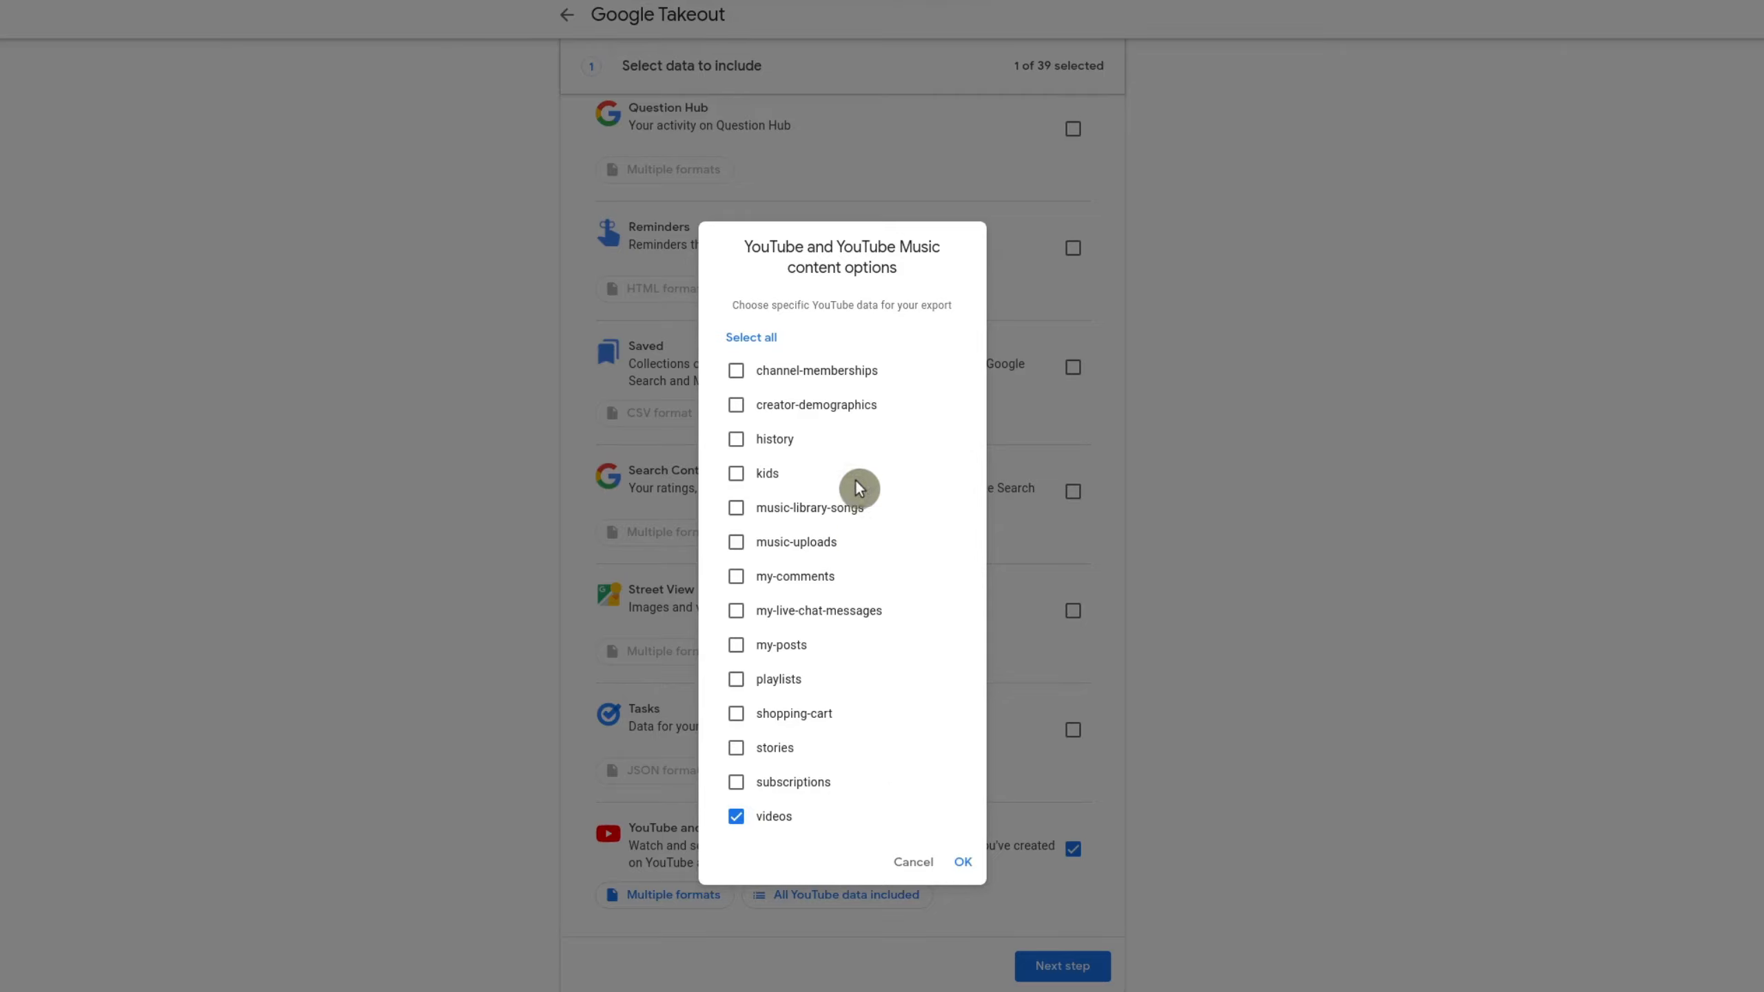
mouse_move(901, 762)
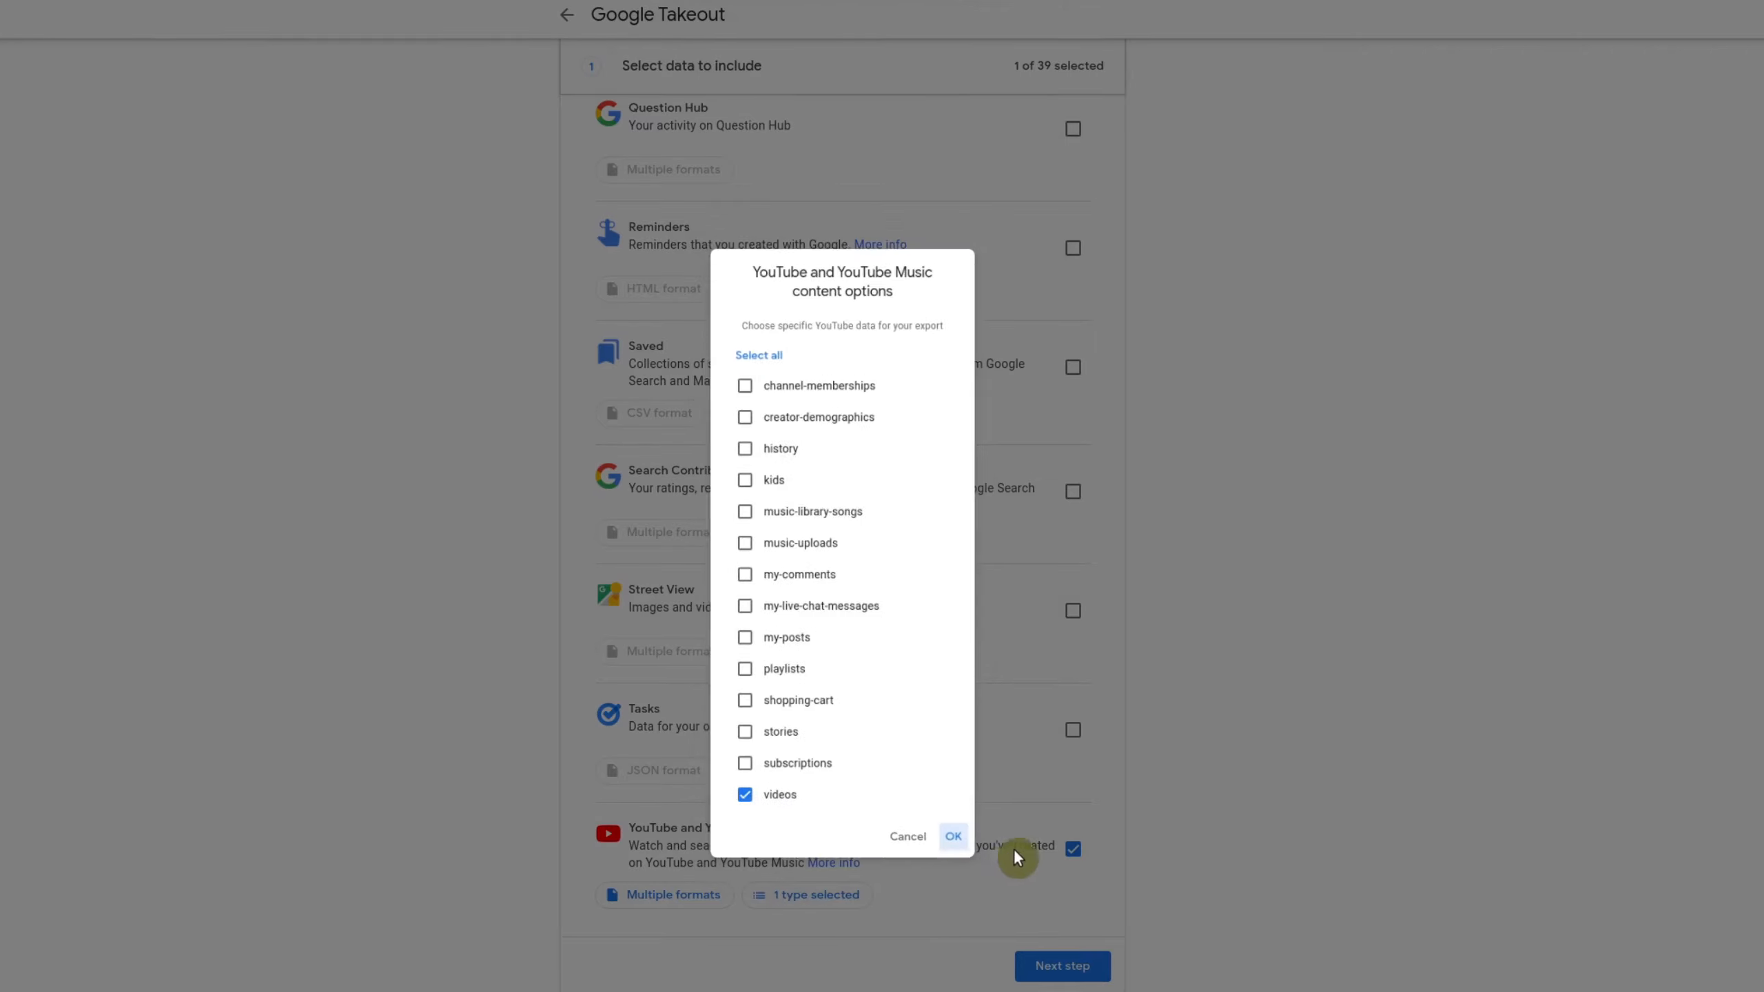
click(952, 837)
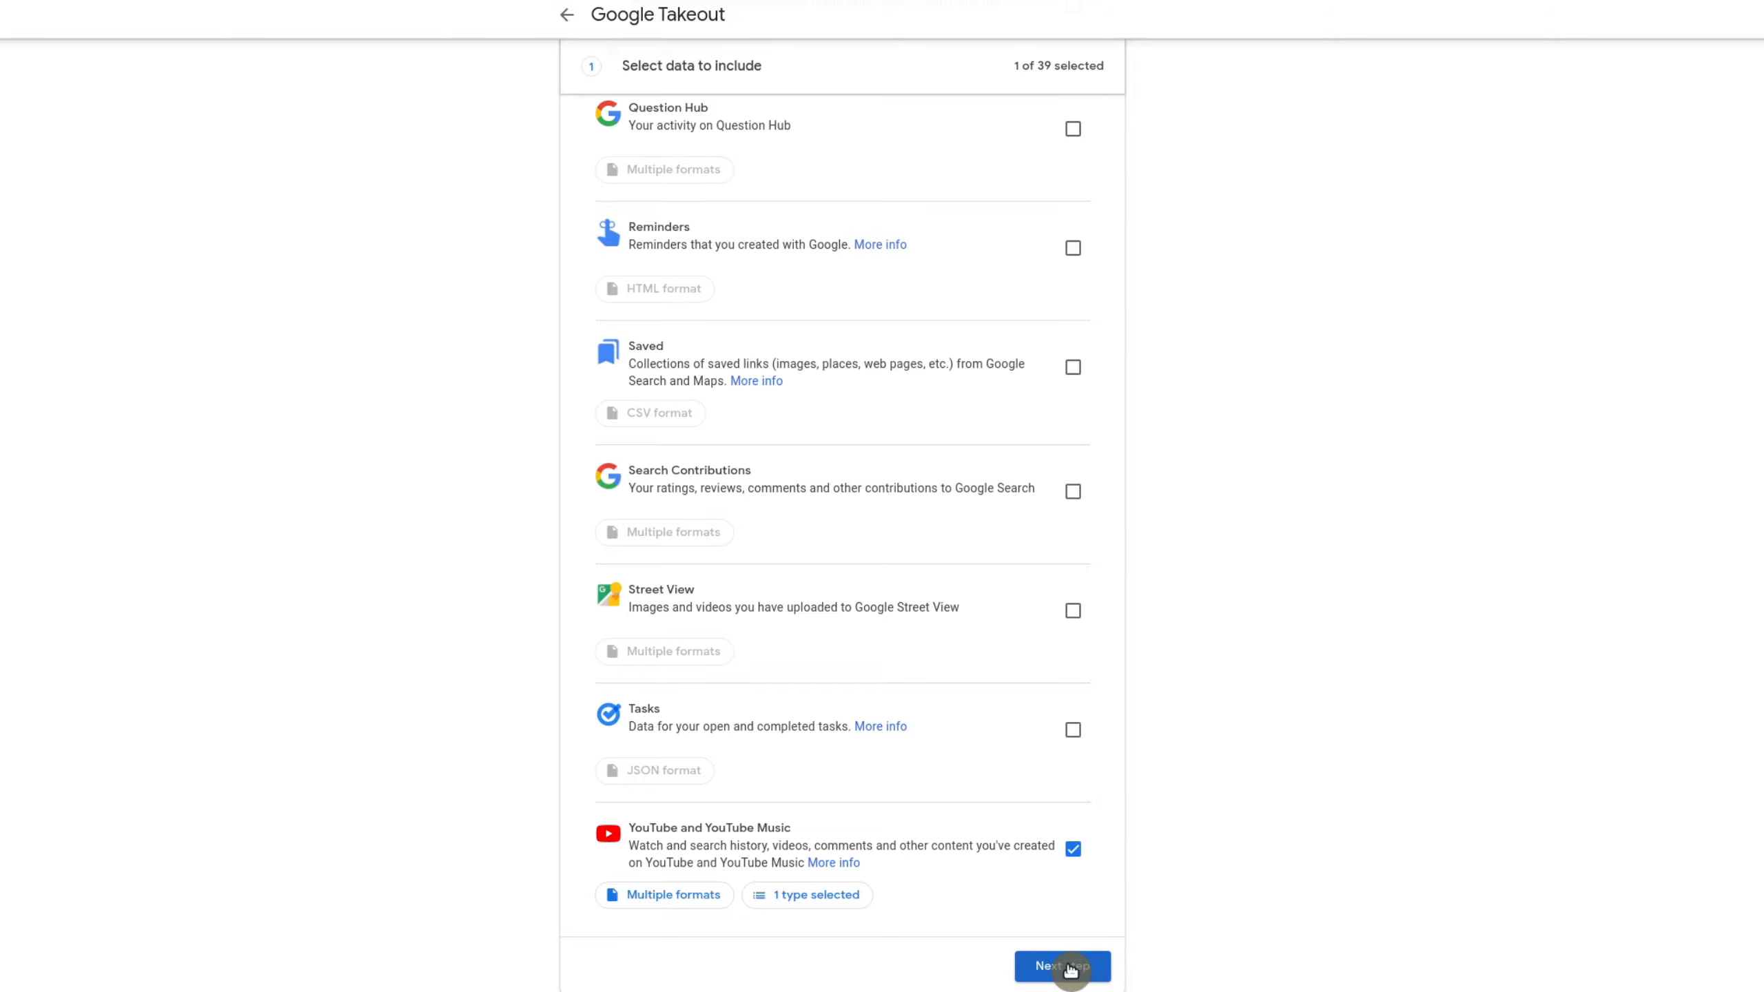
Advance to export settings and keep delivery as Send download link via email
click(1062, 967)
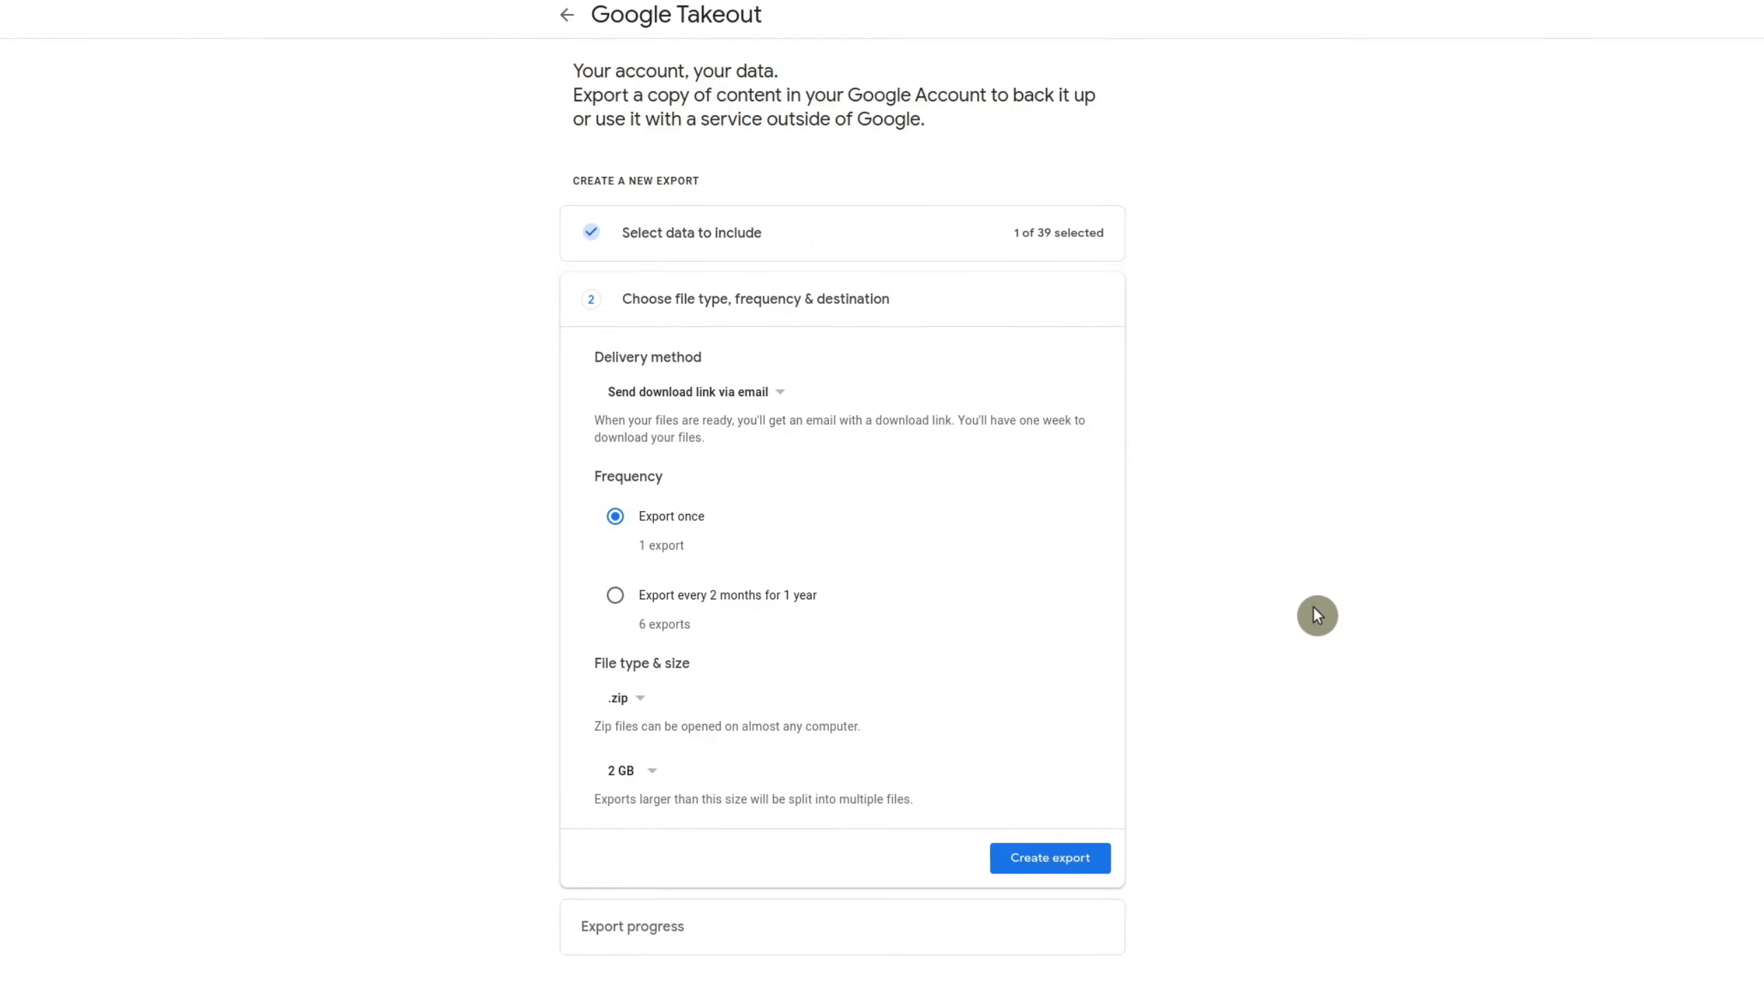
mouse_move(1287, 564)
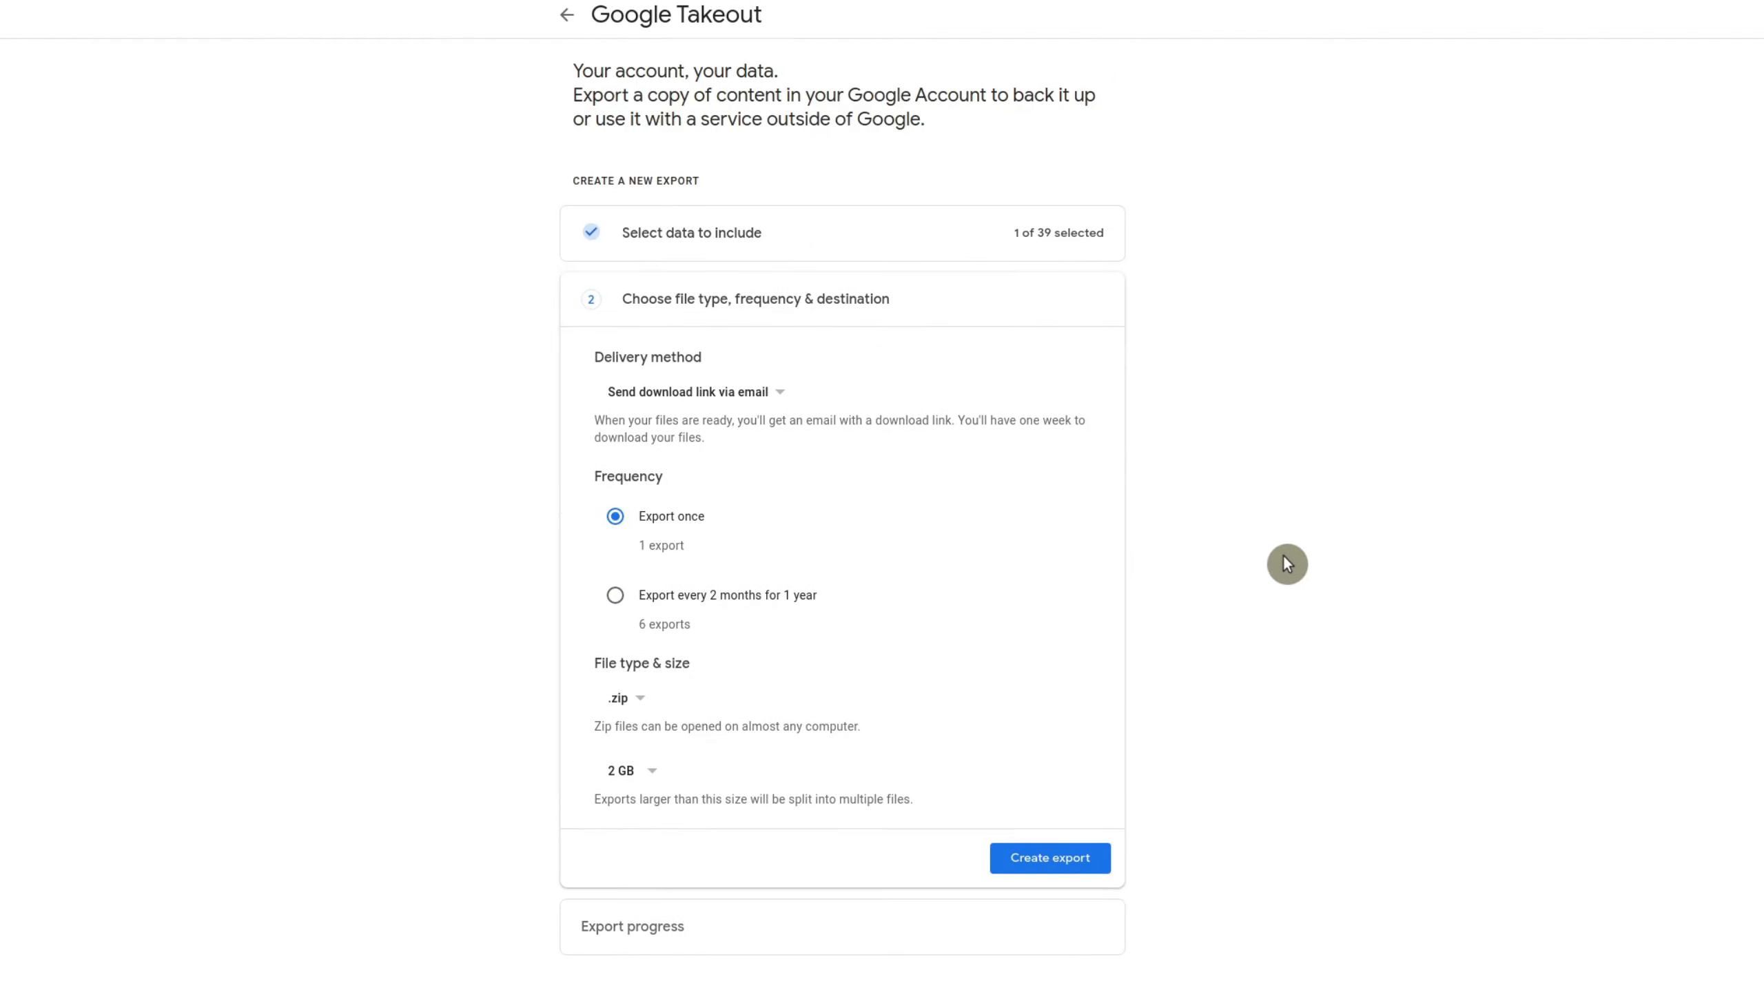
mouse_move(700, 418)
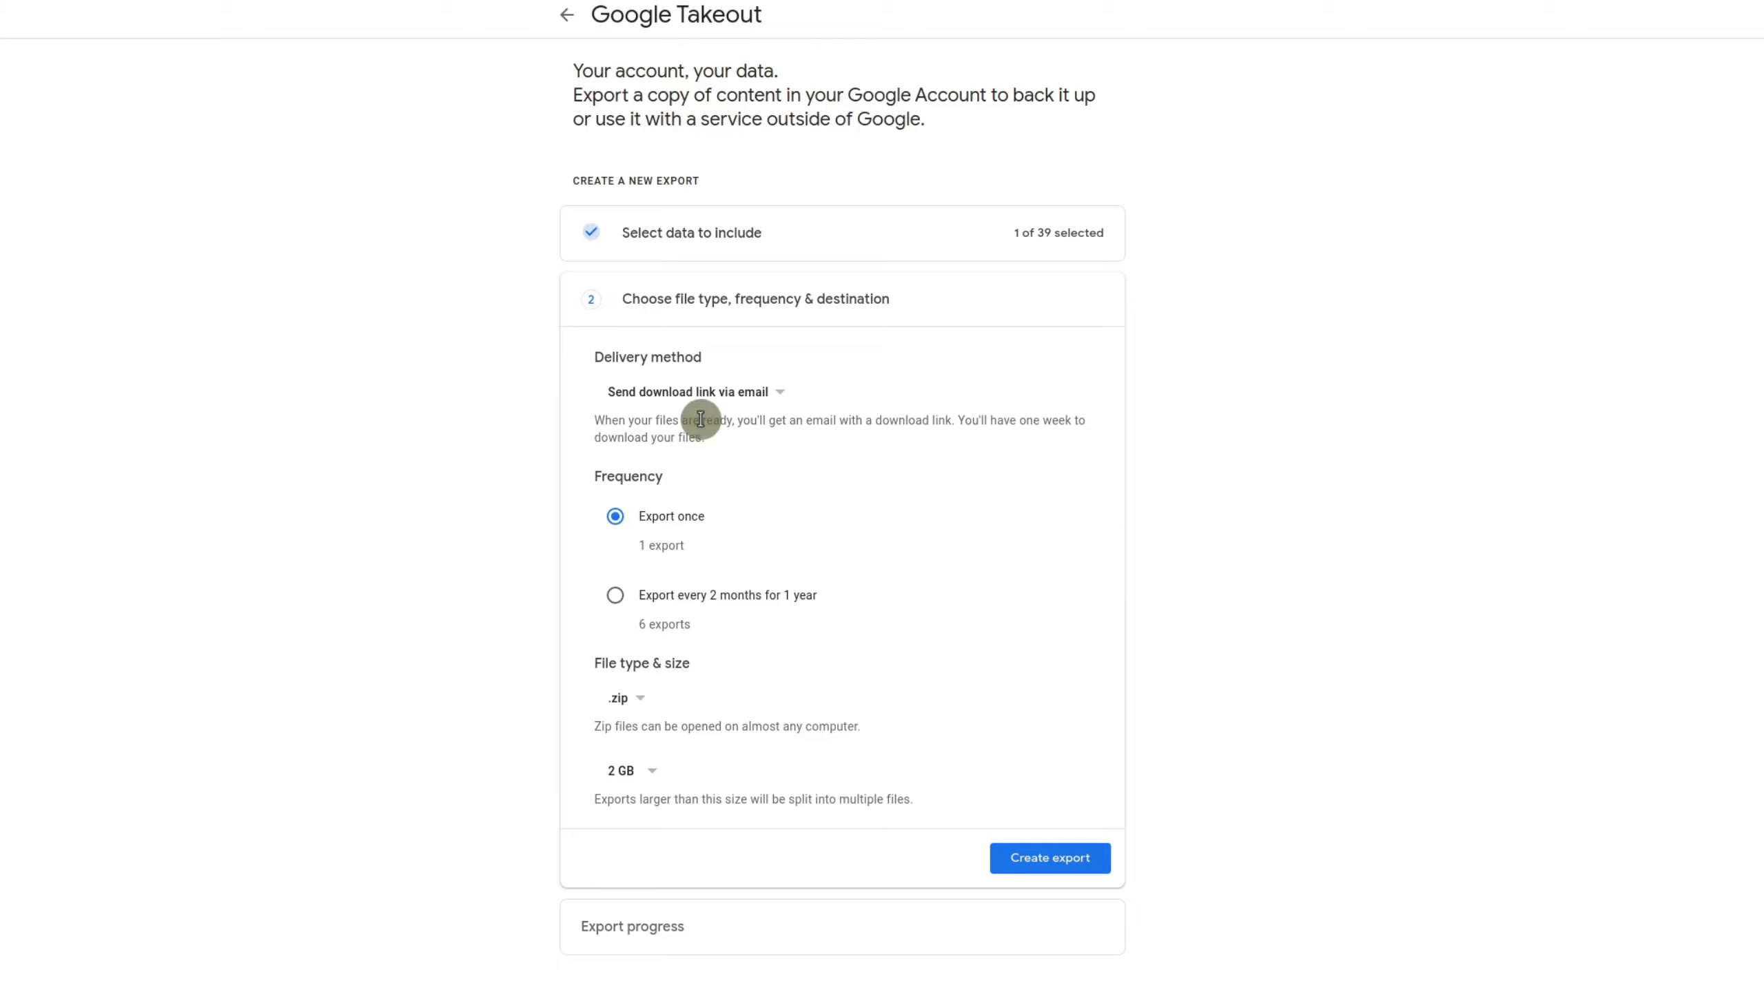
click(692, 392)
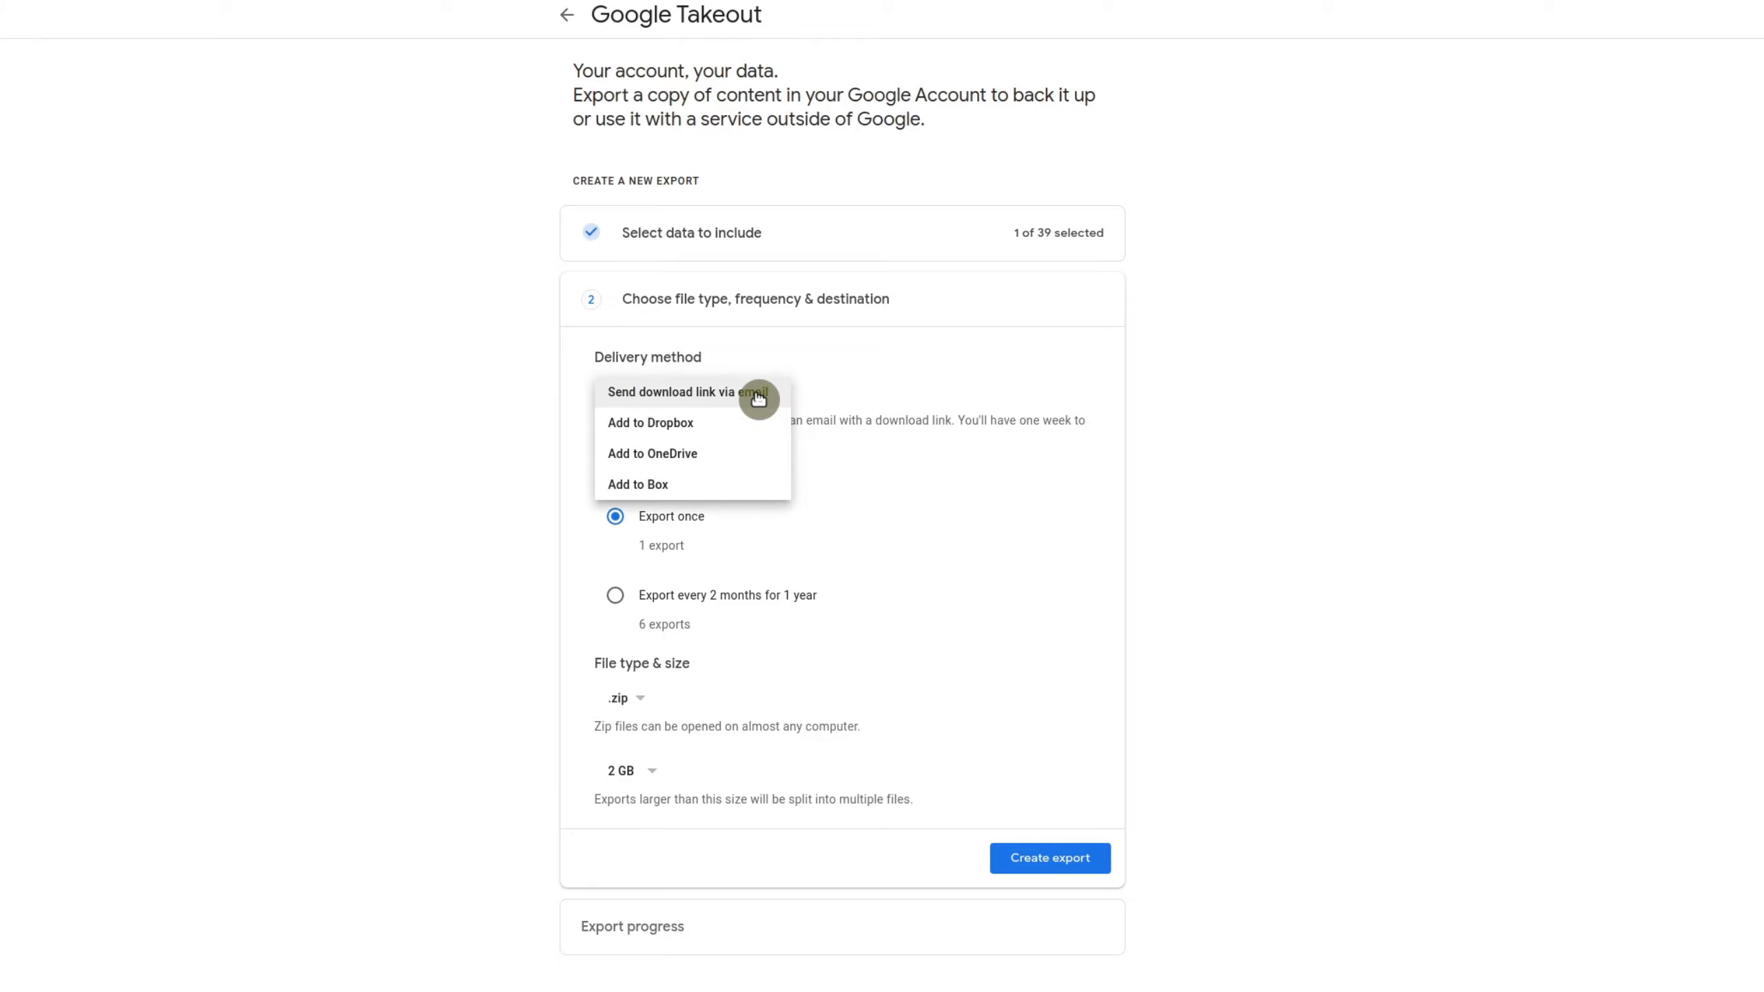
mouse_move(752, 439)
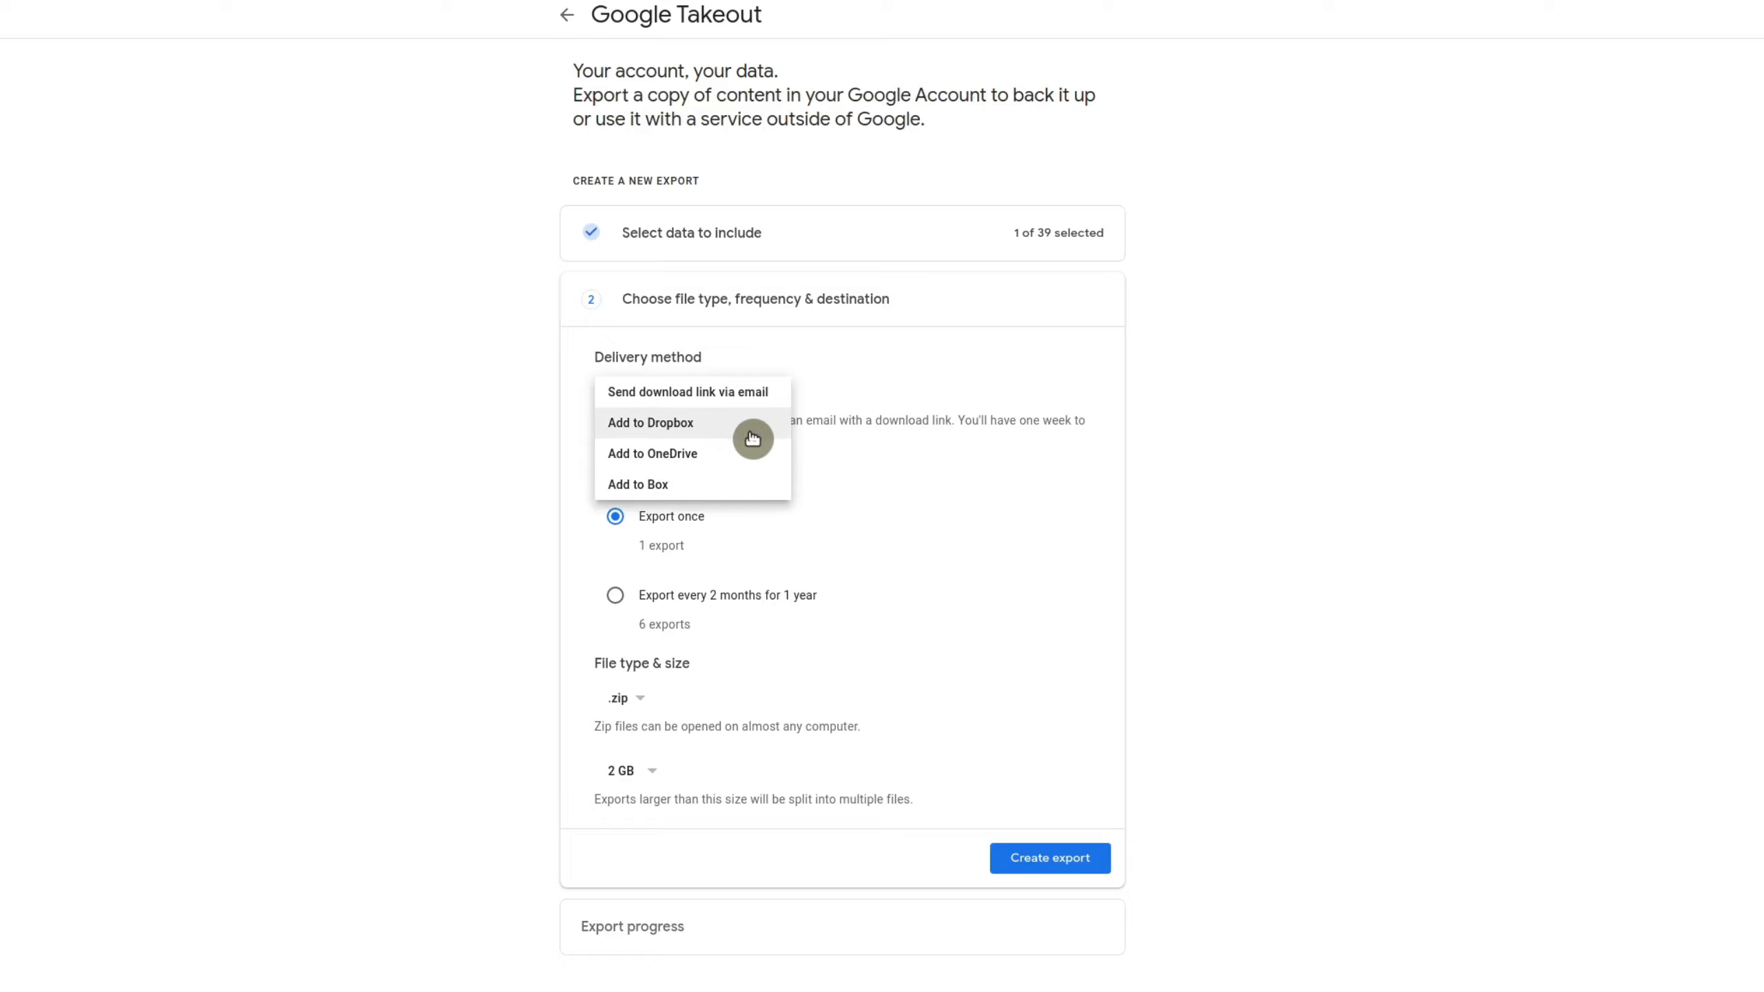
mouse_move(742, 461)
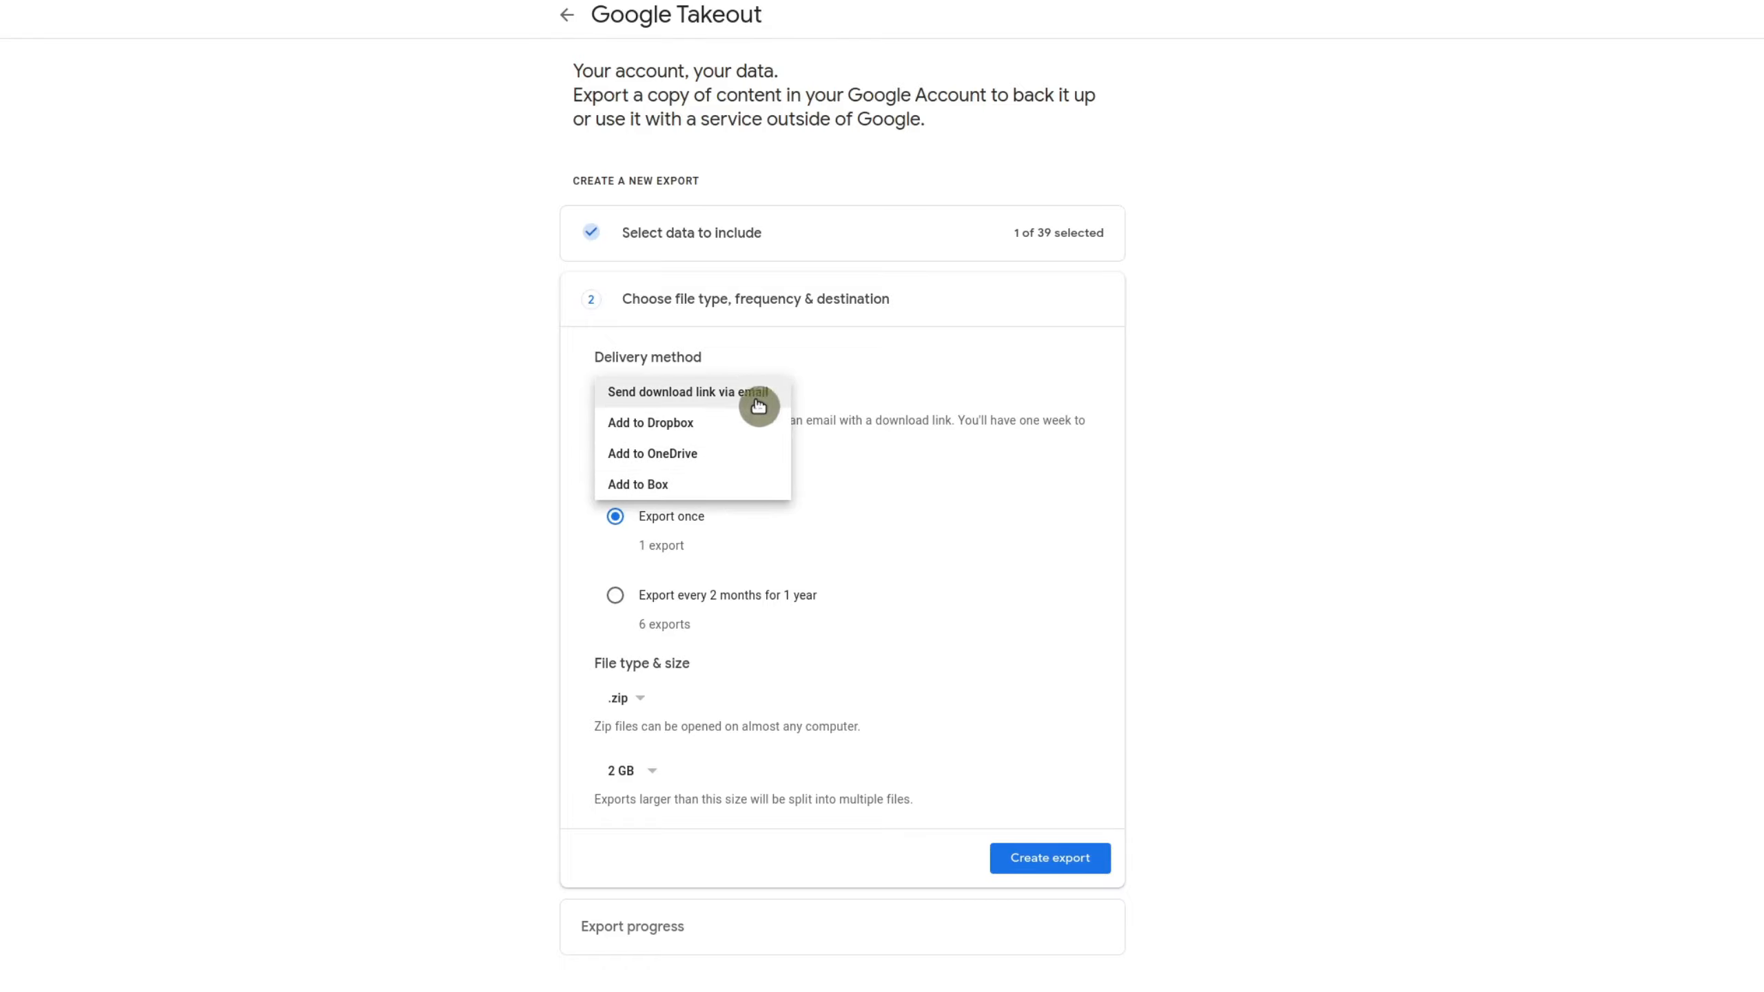
mouse_move(751, 406)
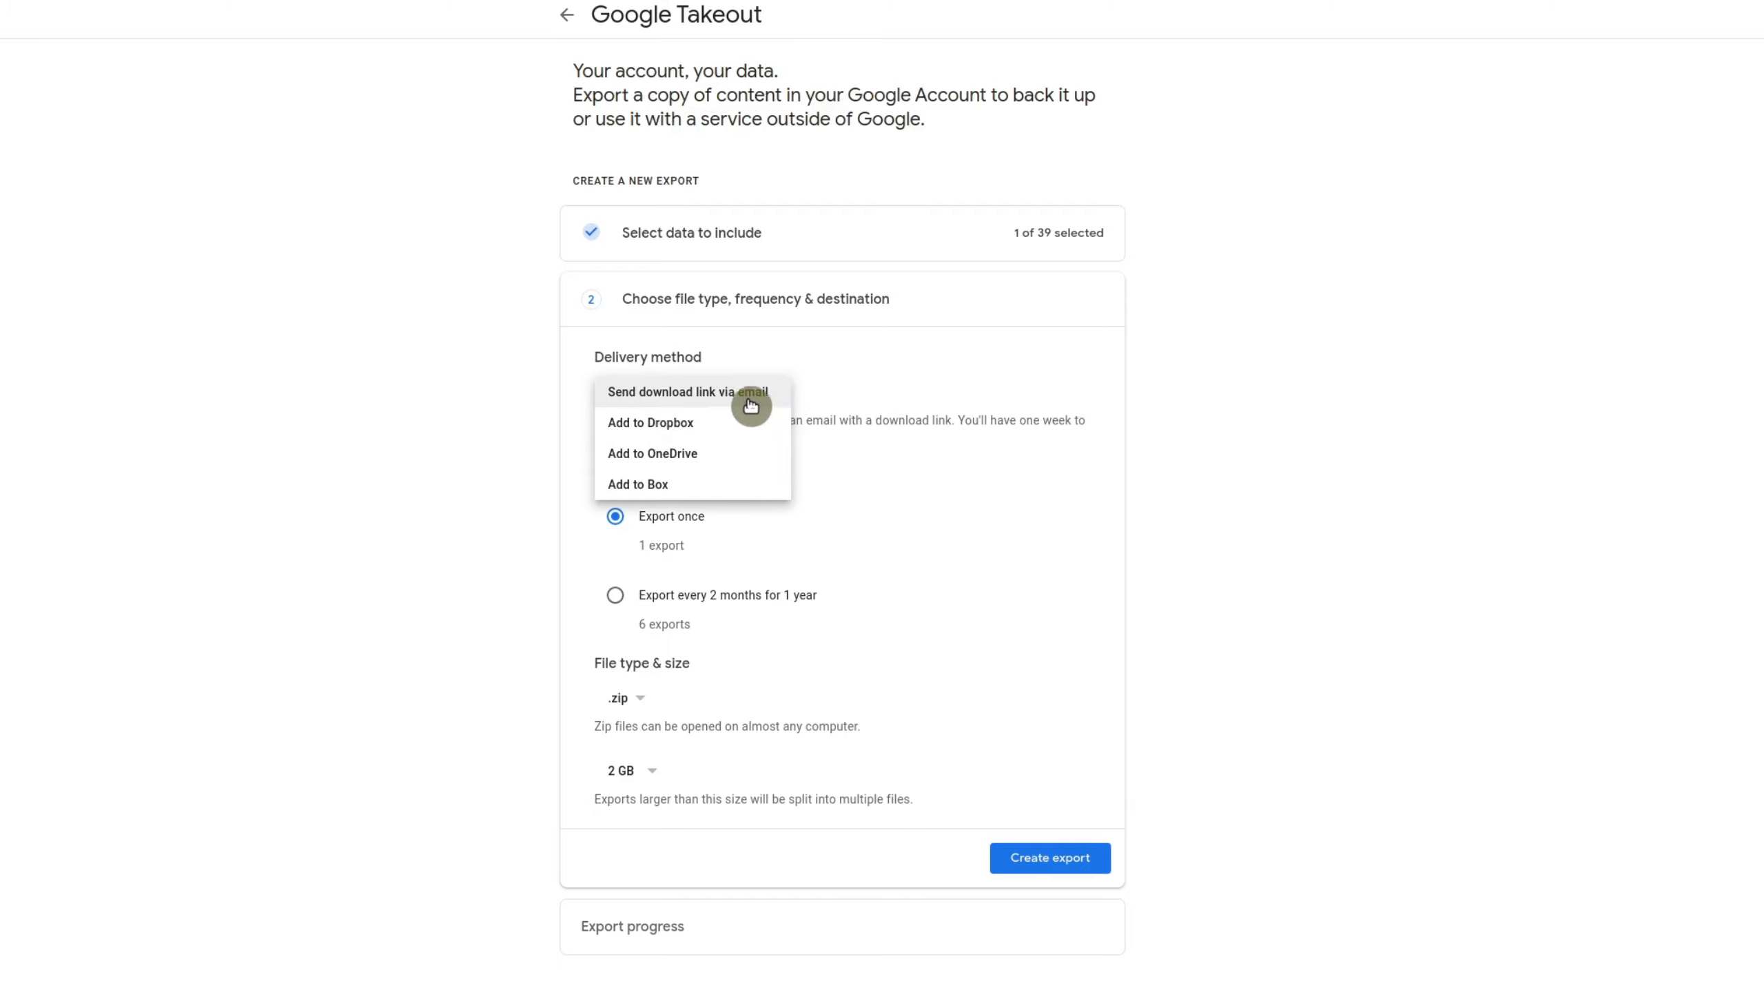
click(687, 391)
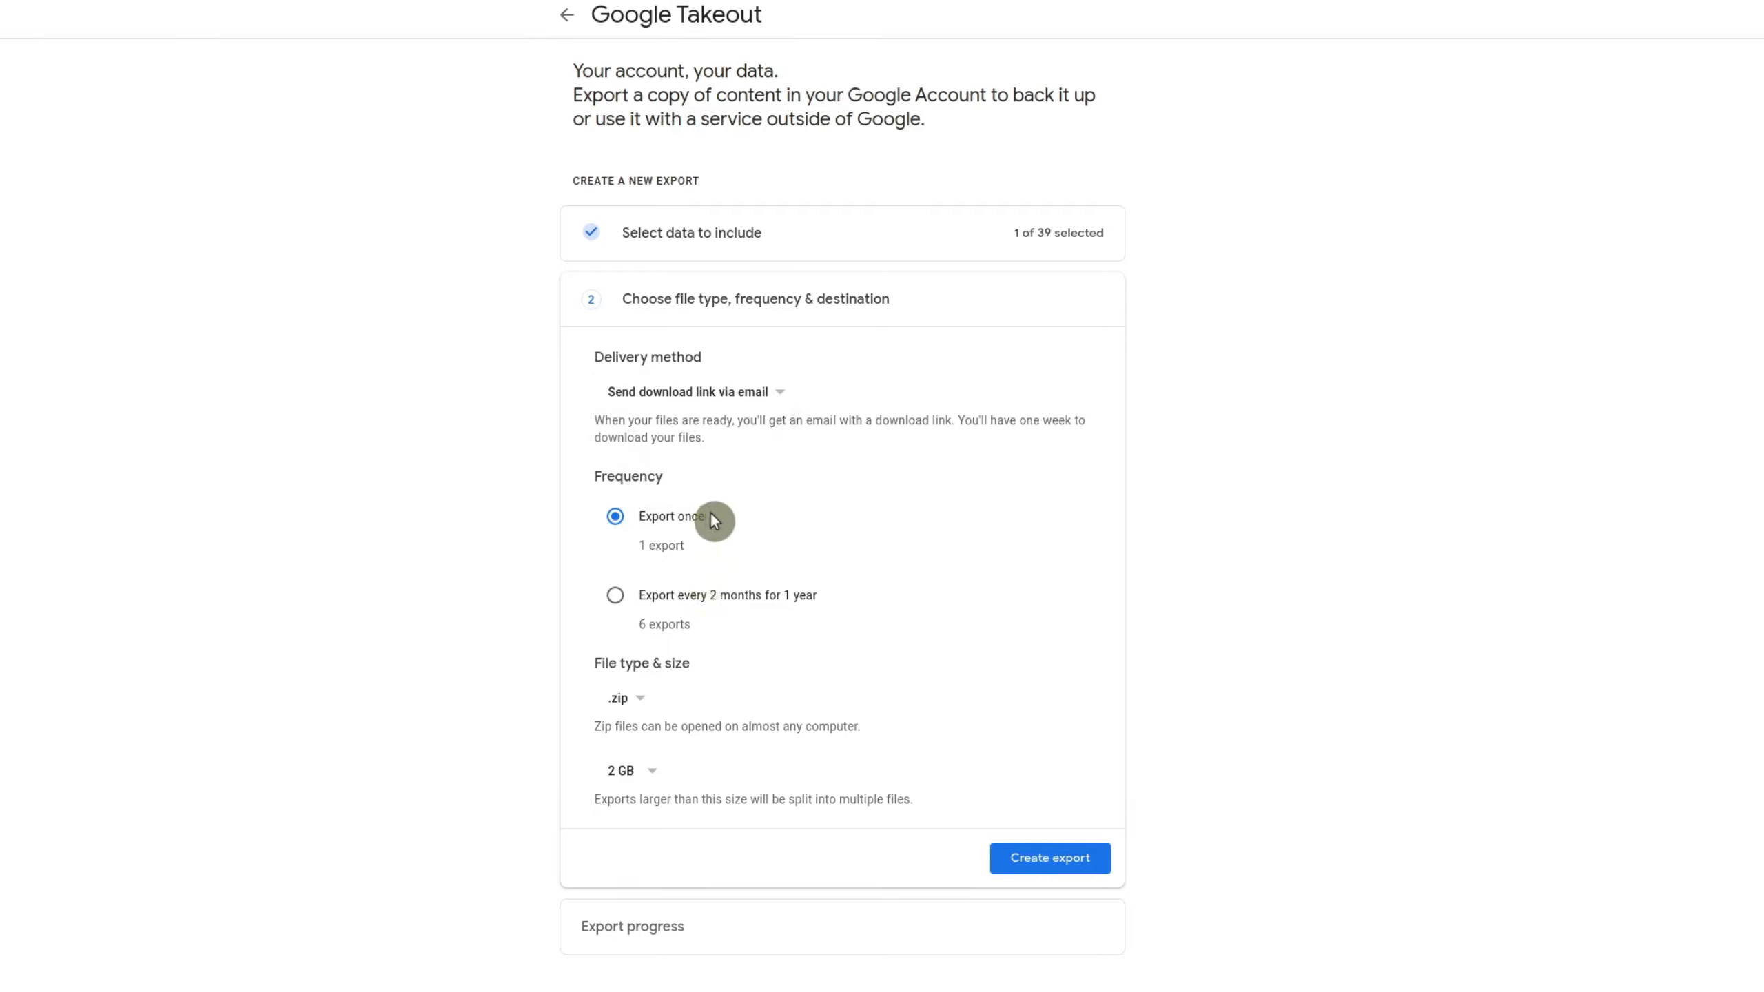
mouse_move(935, 589)
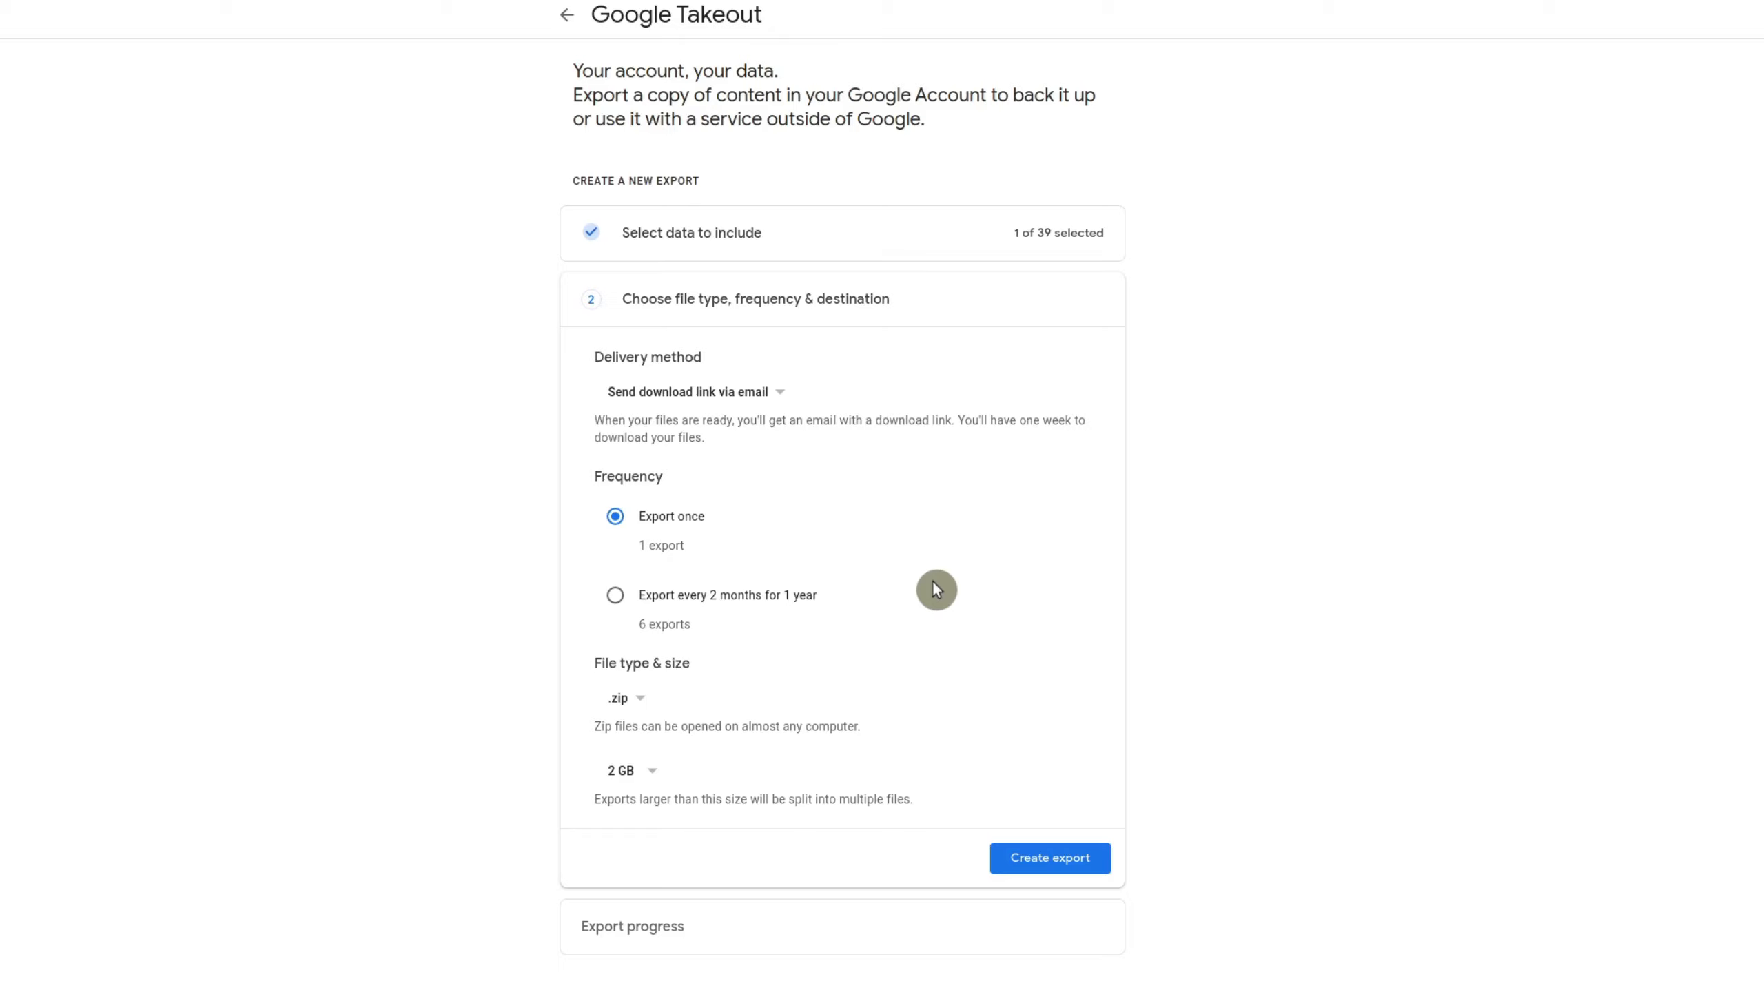
mouse_move(746, 636)
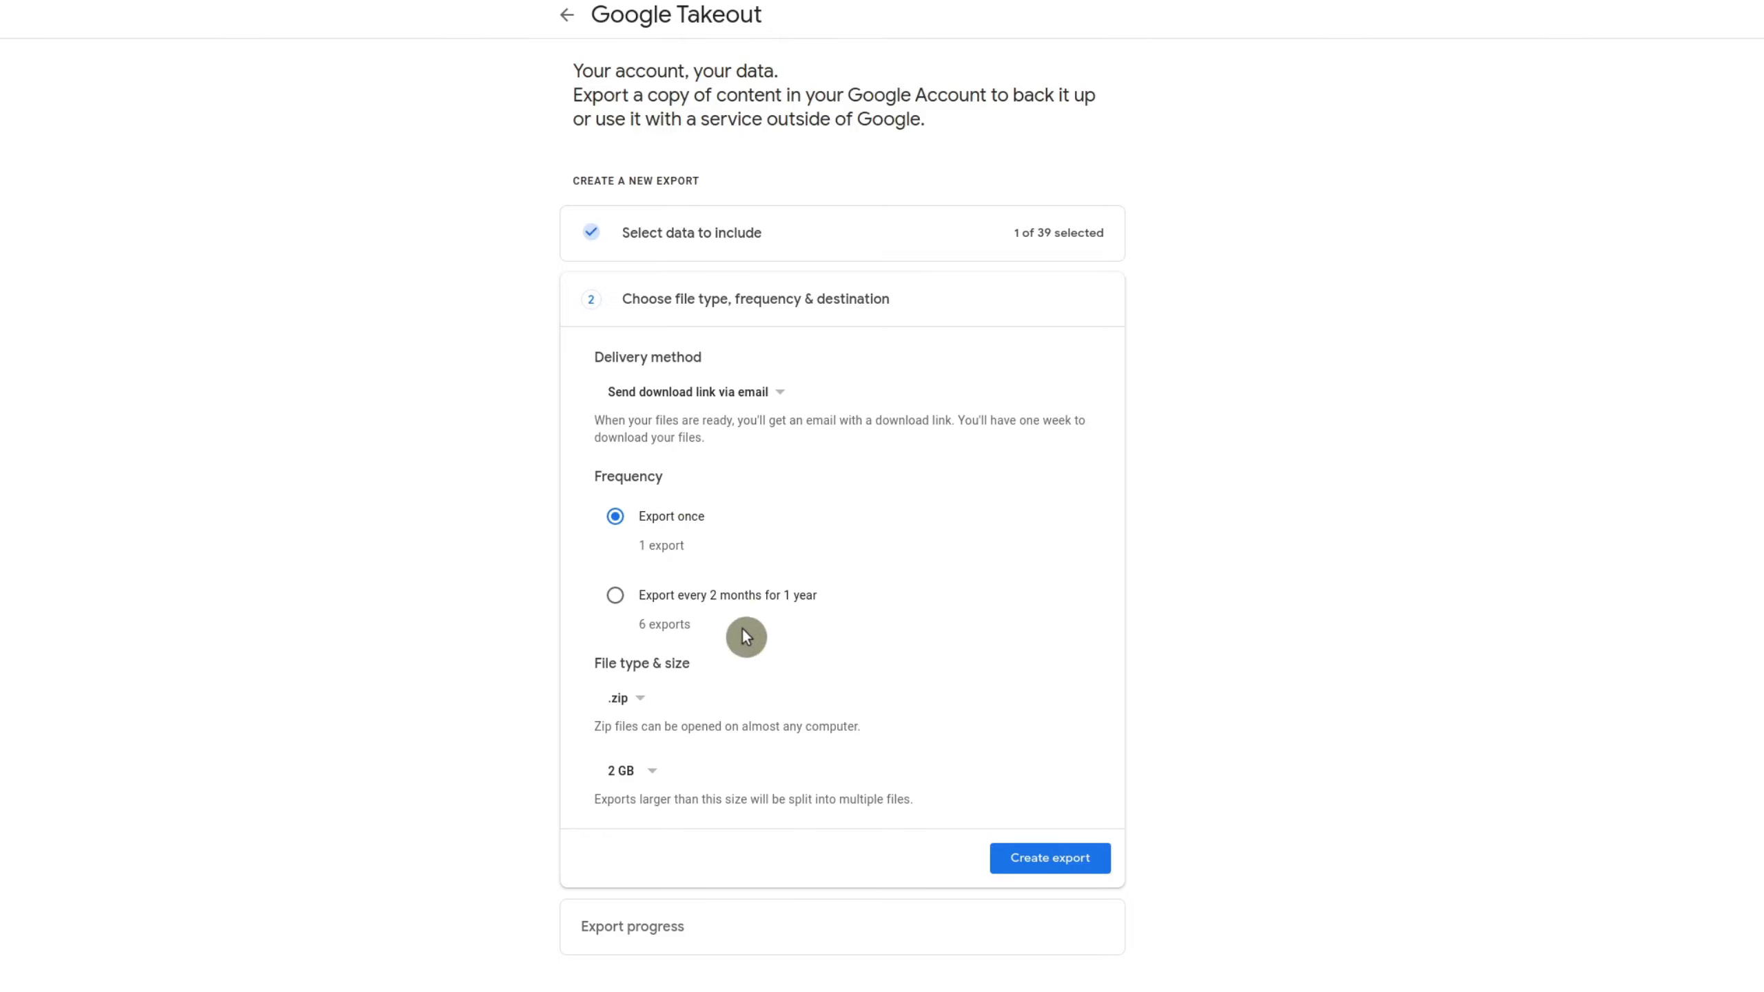
mouse_move(868, 611)
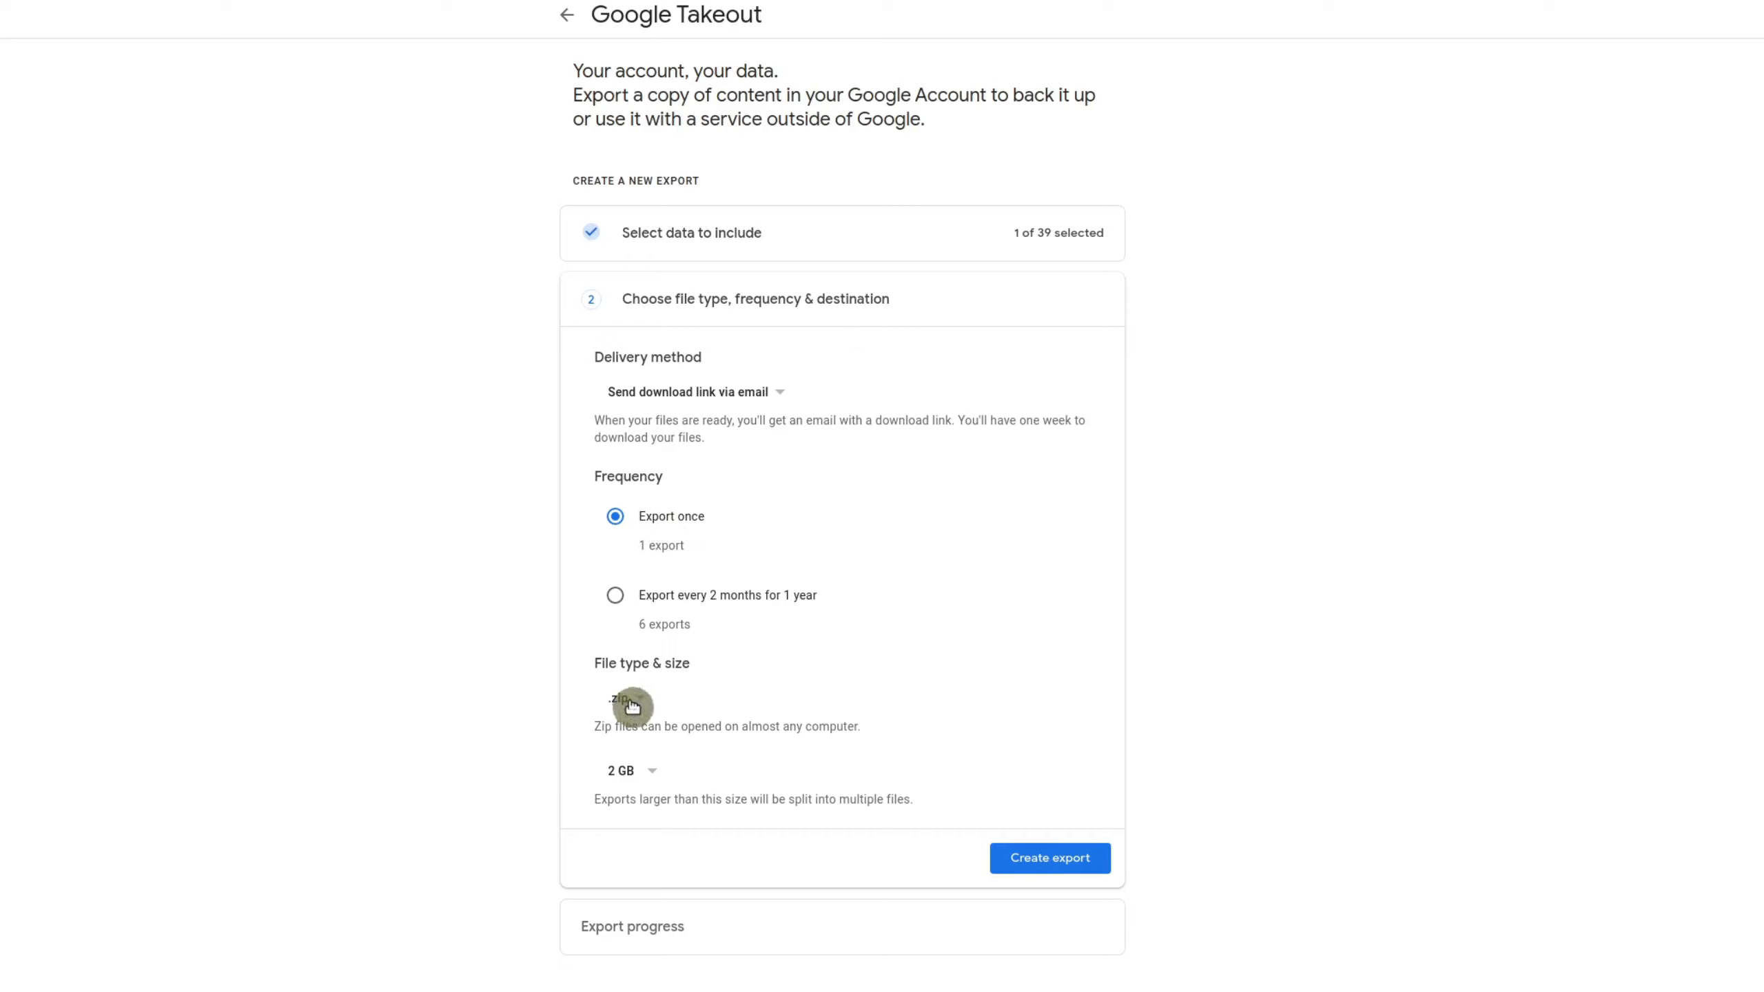
Keep the .zip file type and set the archive part size to 1 GB
click(617, 701)
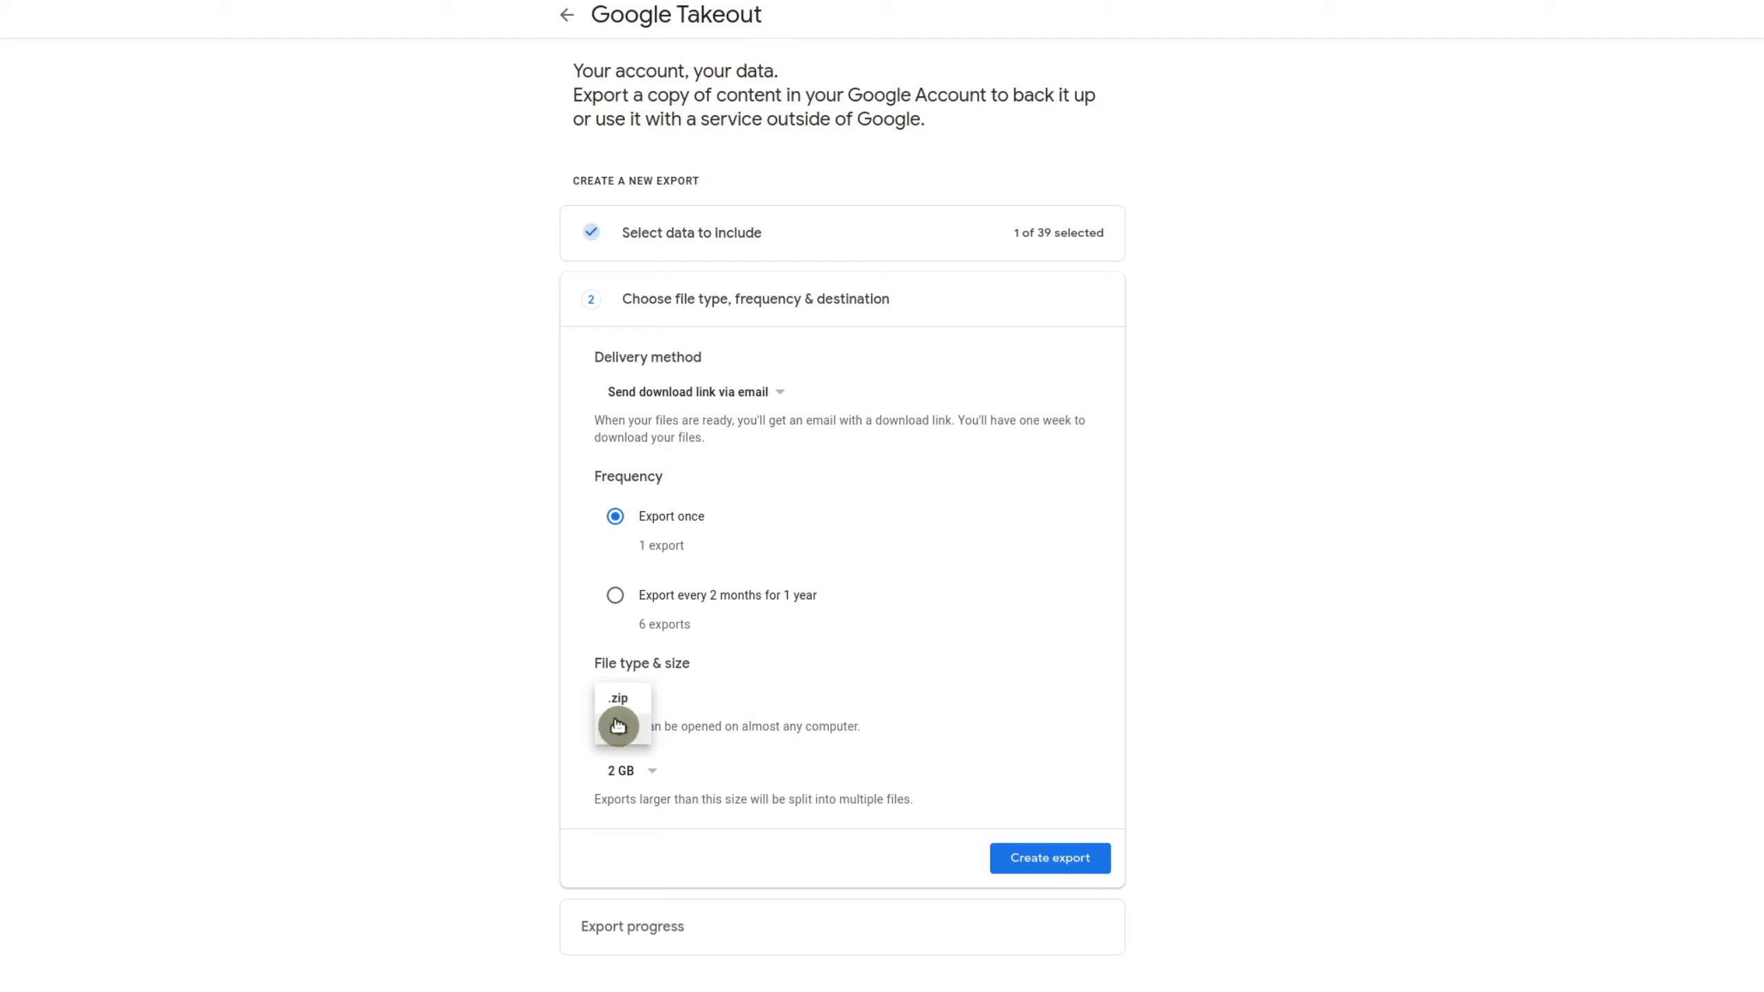
click(620, 698)
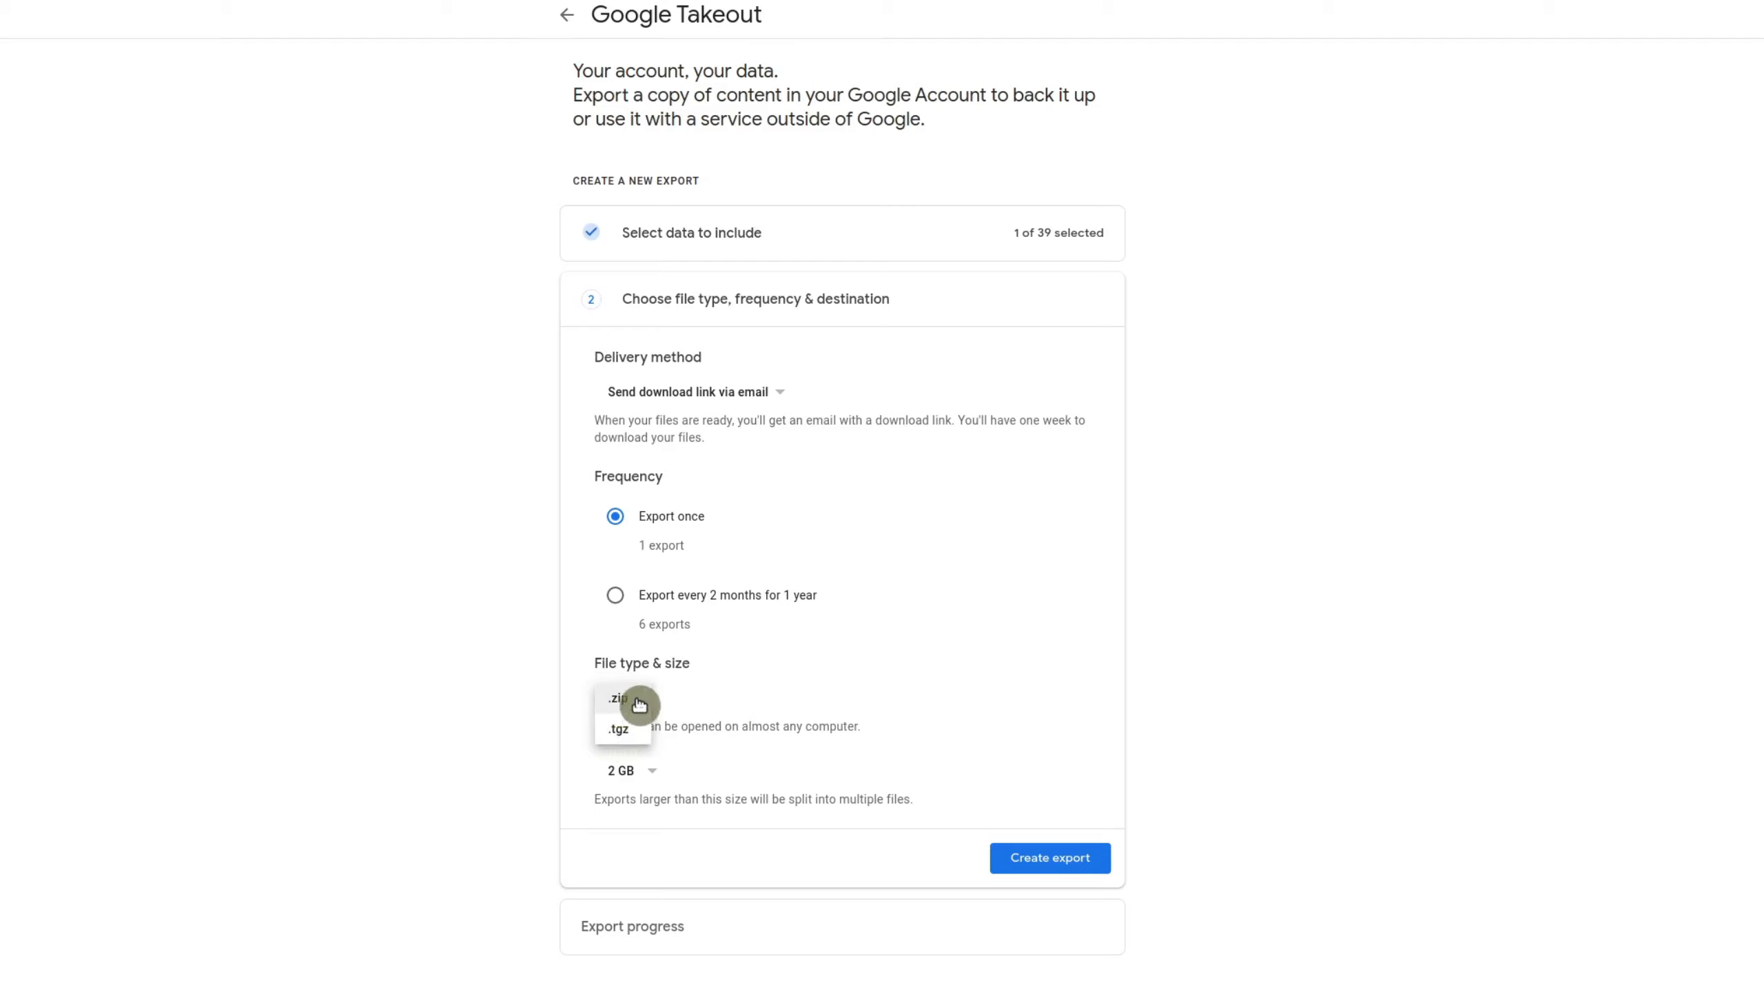
click(616, 699)
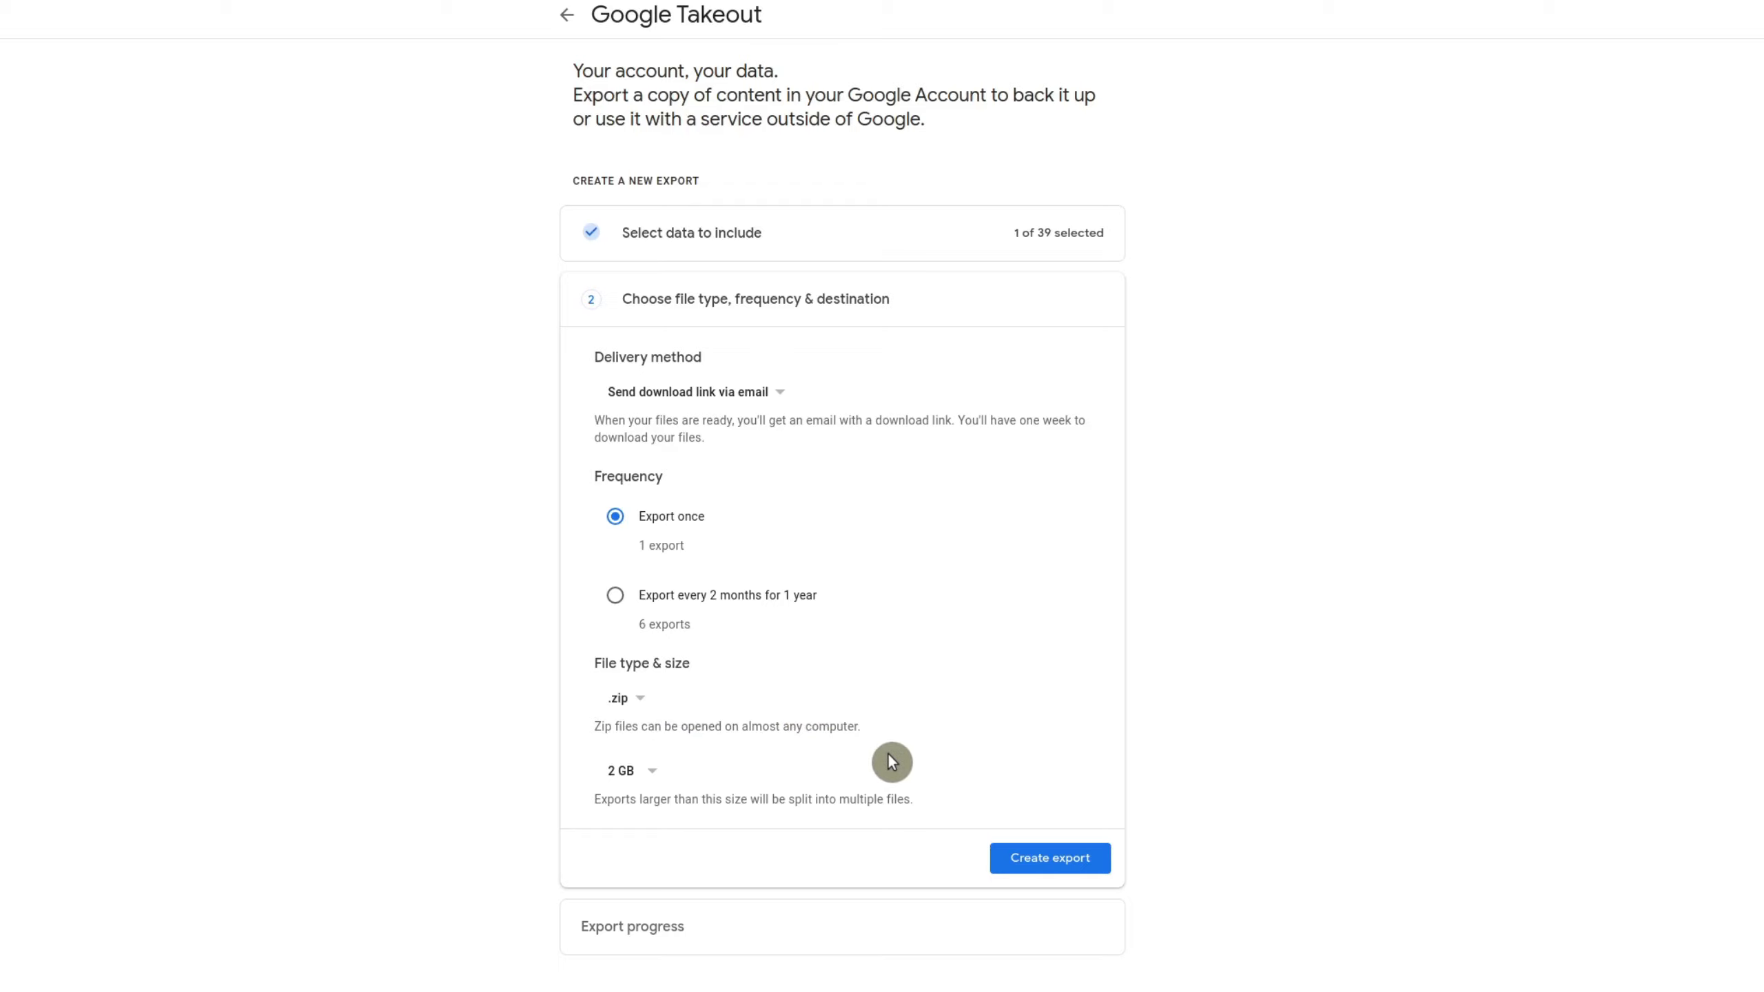
mouse_move(653, 774)
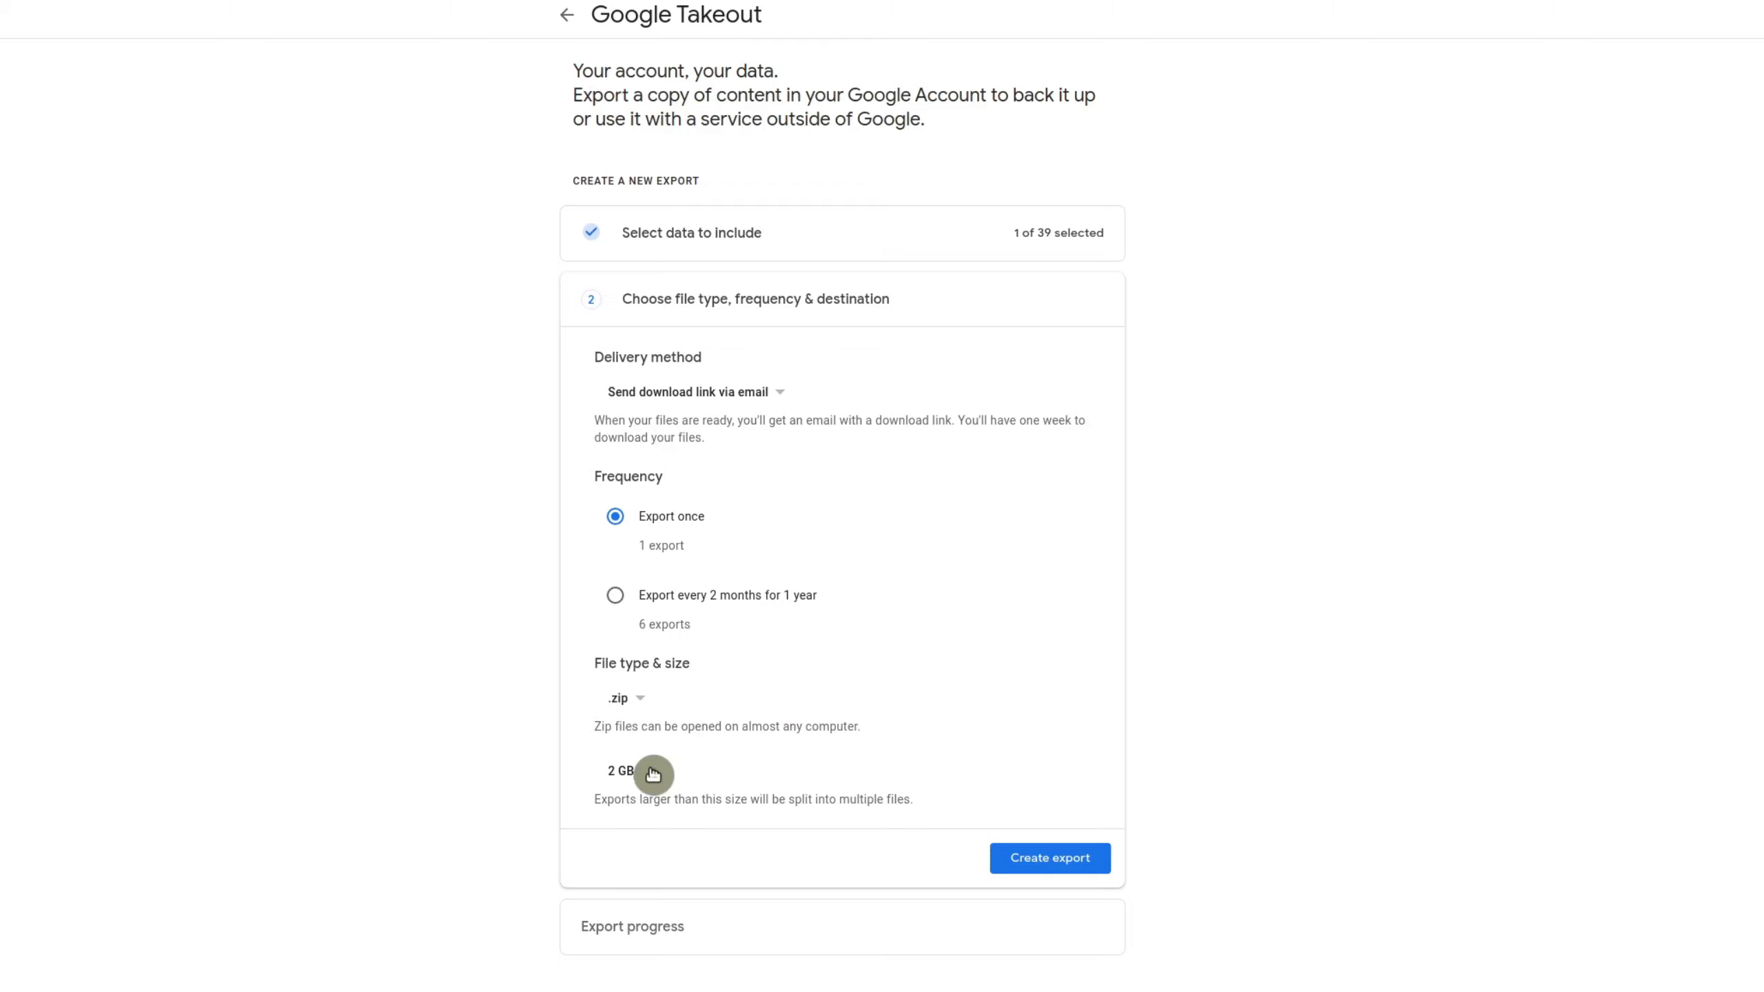
click(621, 770)
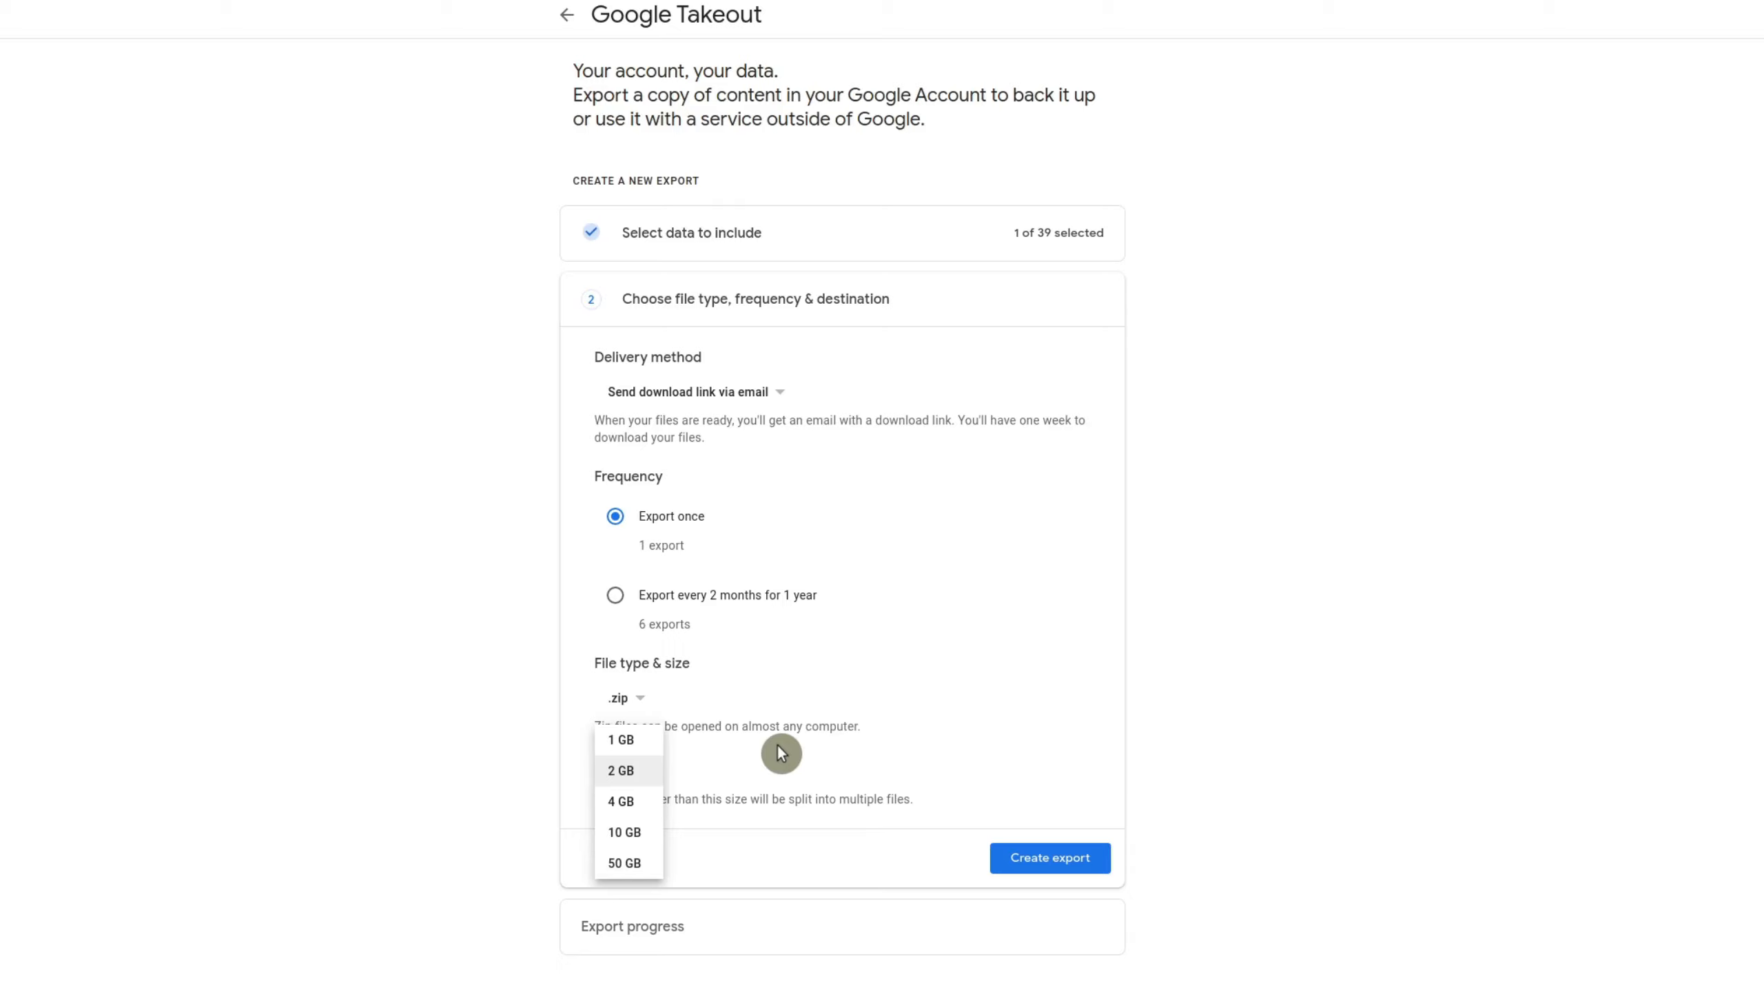
mouse_move(621, 740)
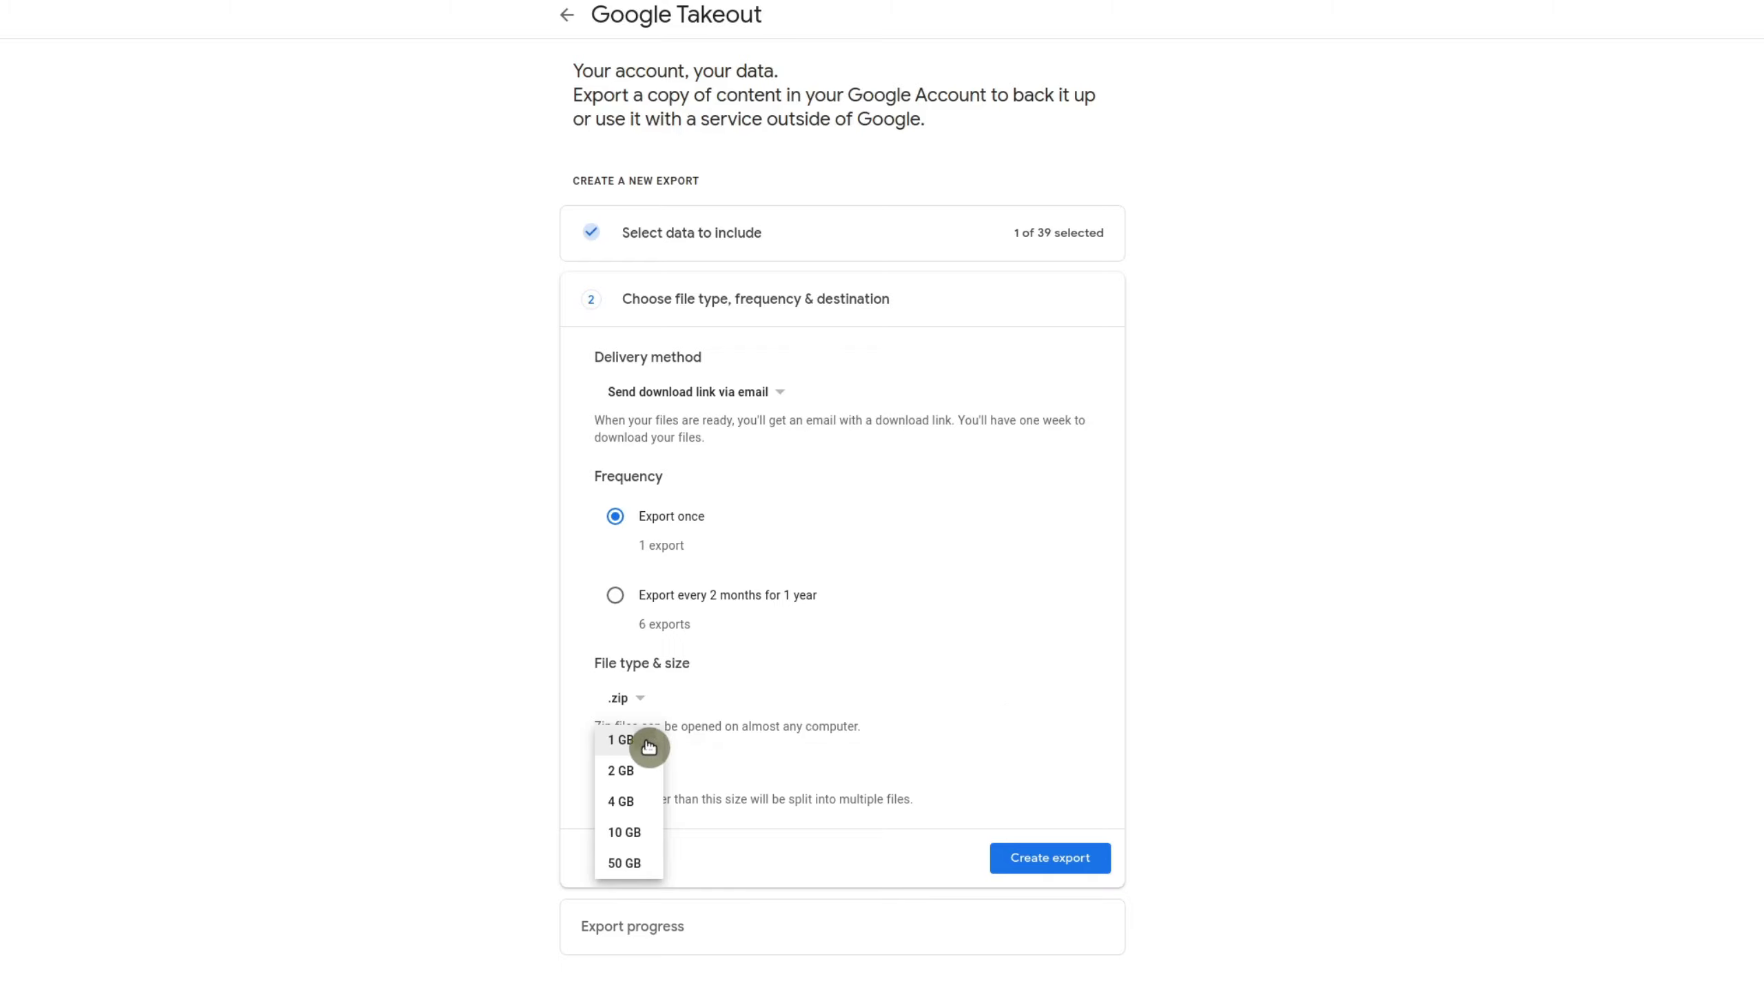
click(621, 740)
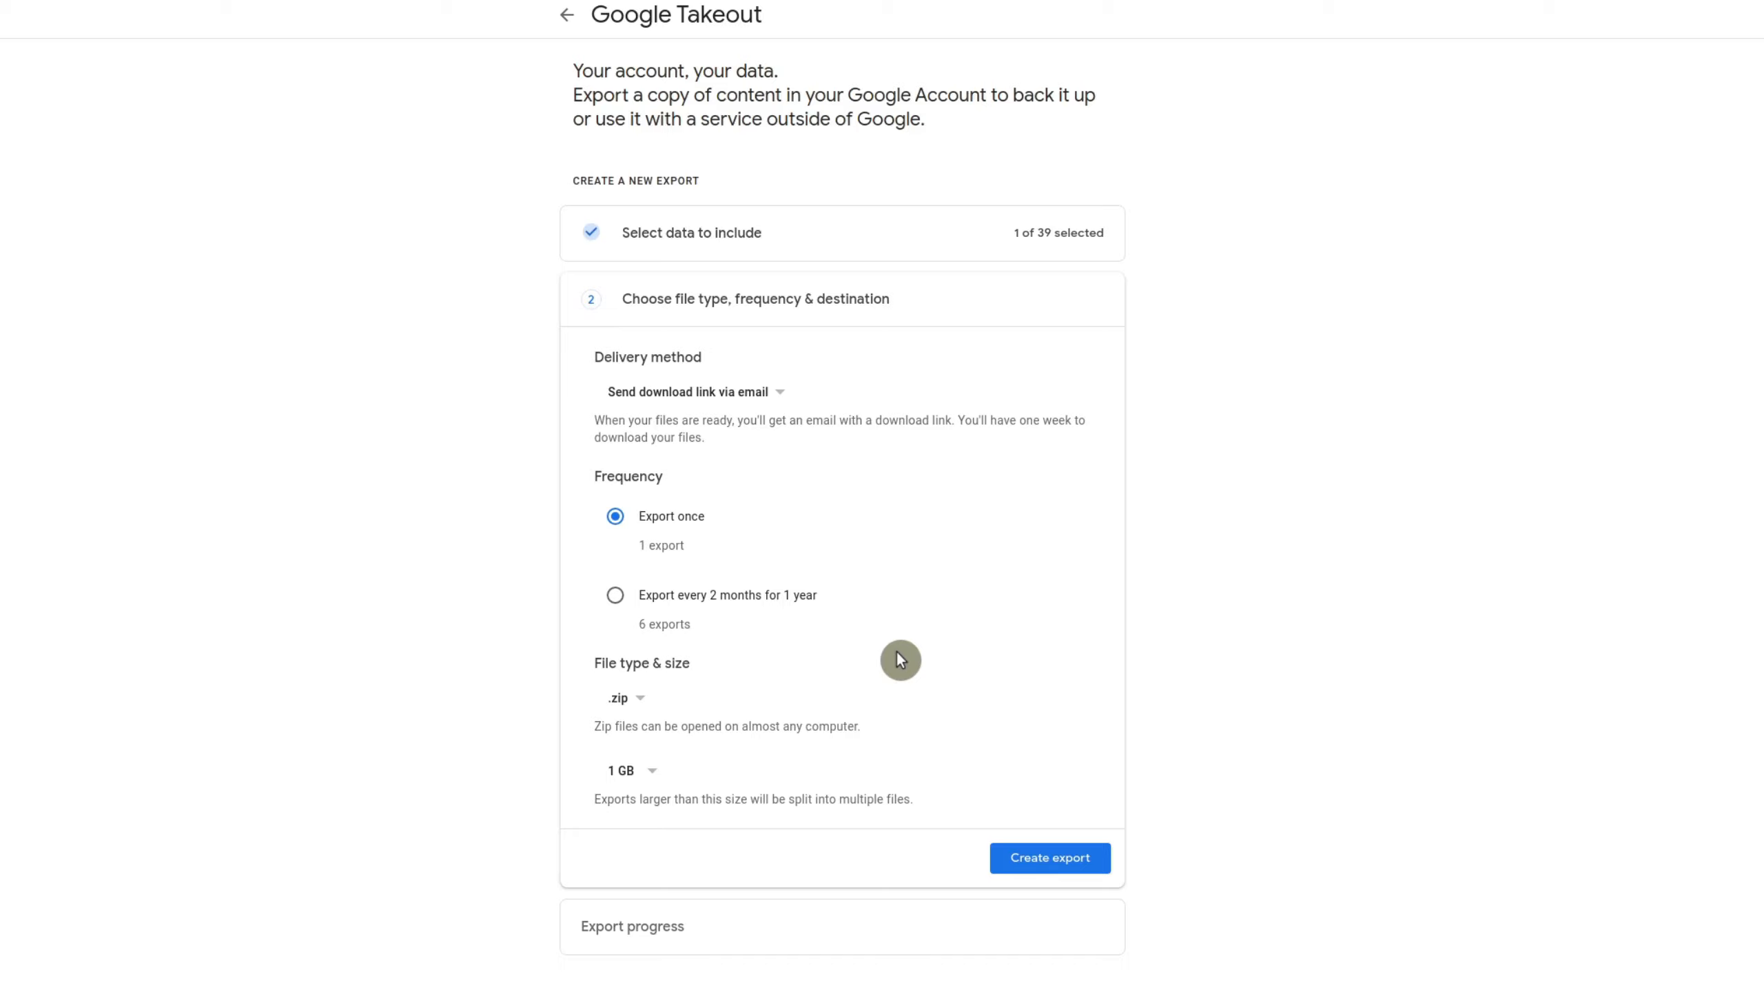
click(1048, 857)
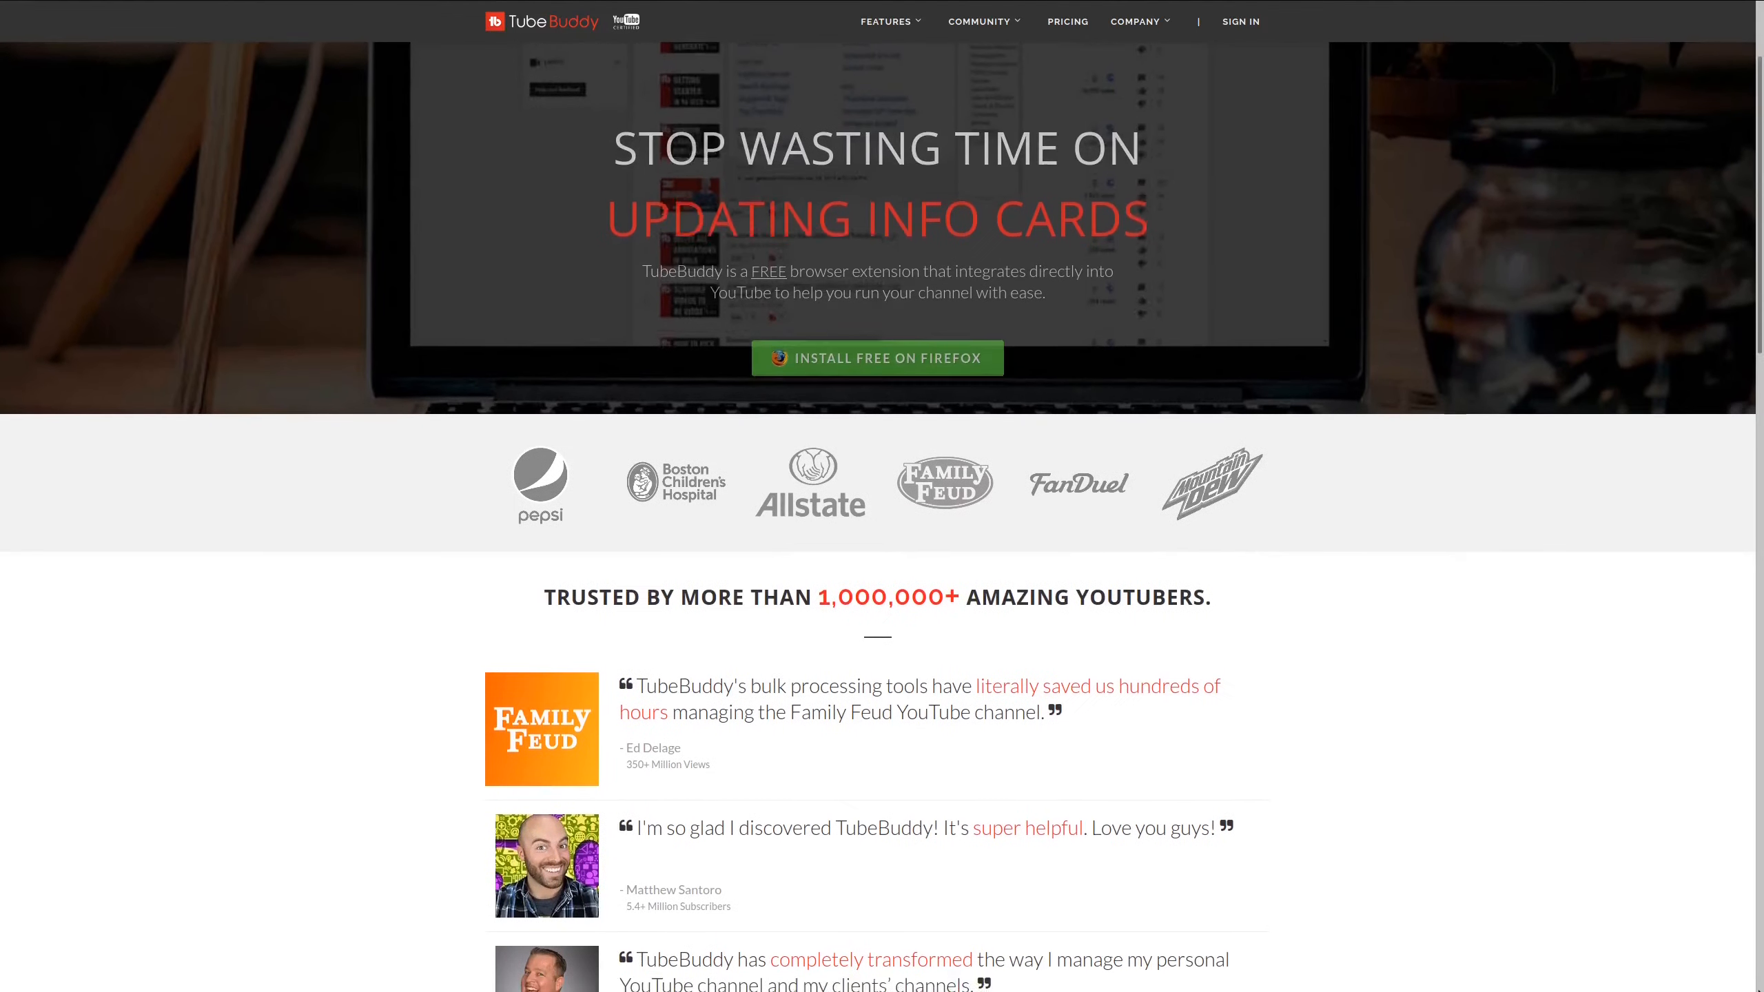
scroll(down, 3)
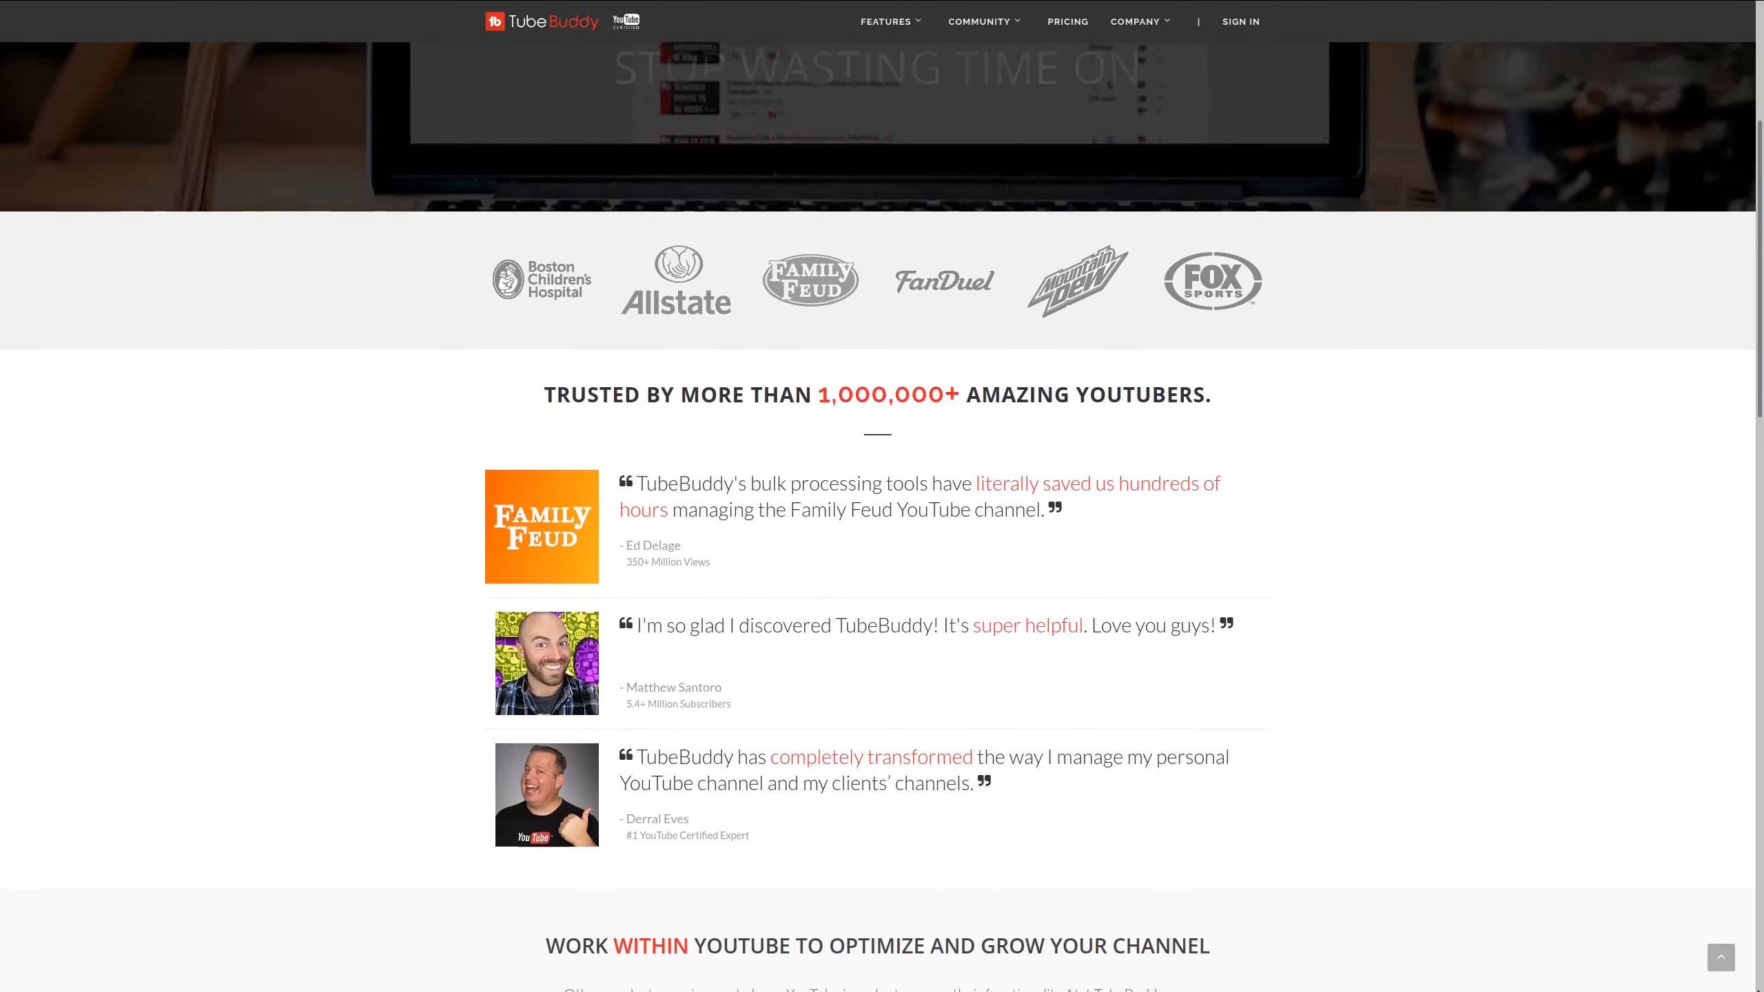
scroll(down, 3)
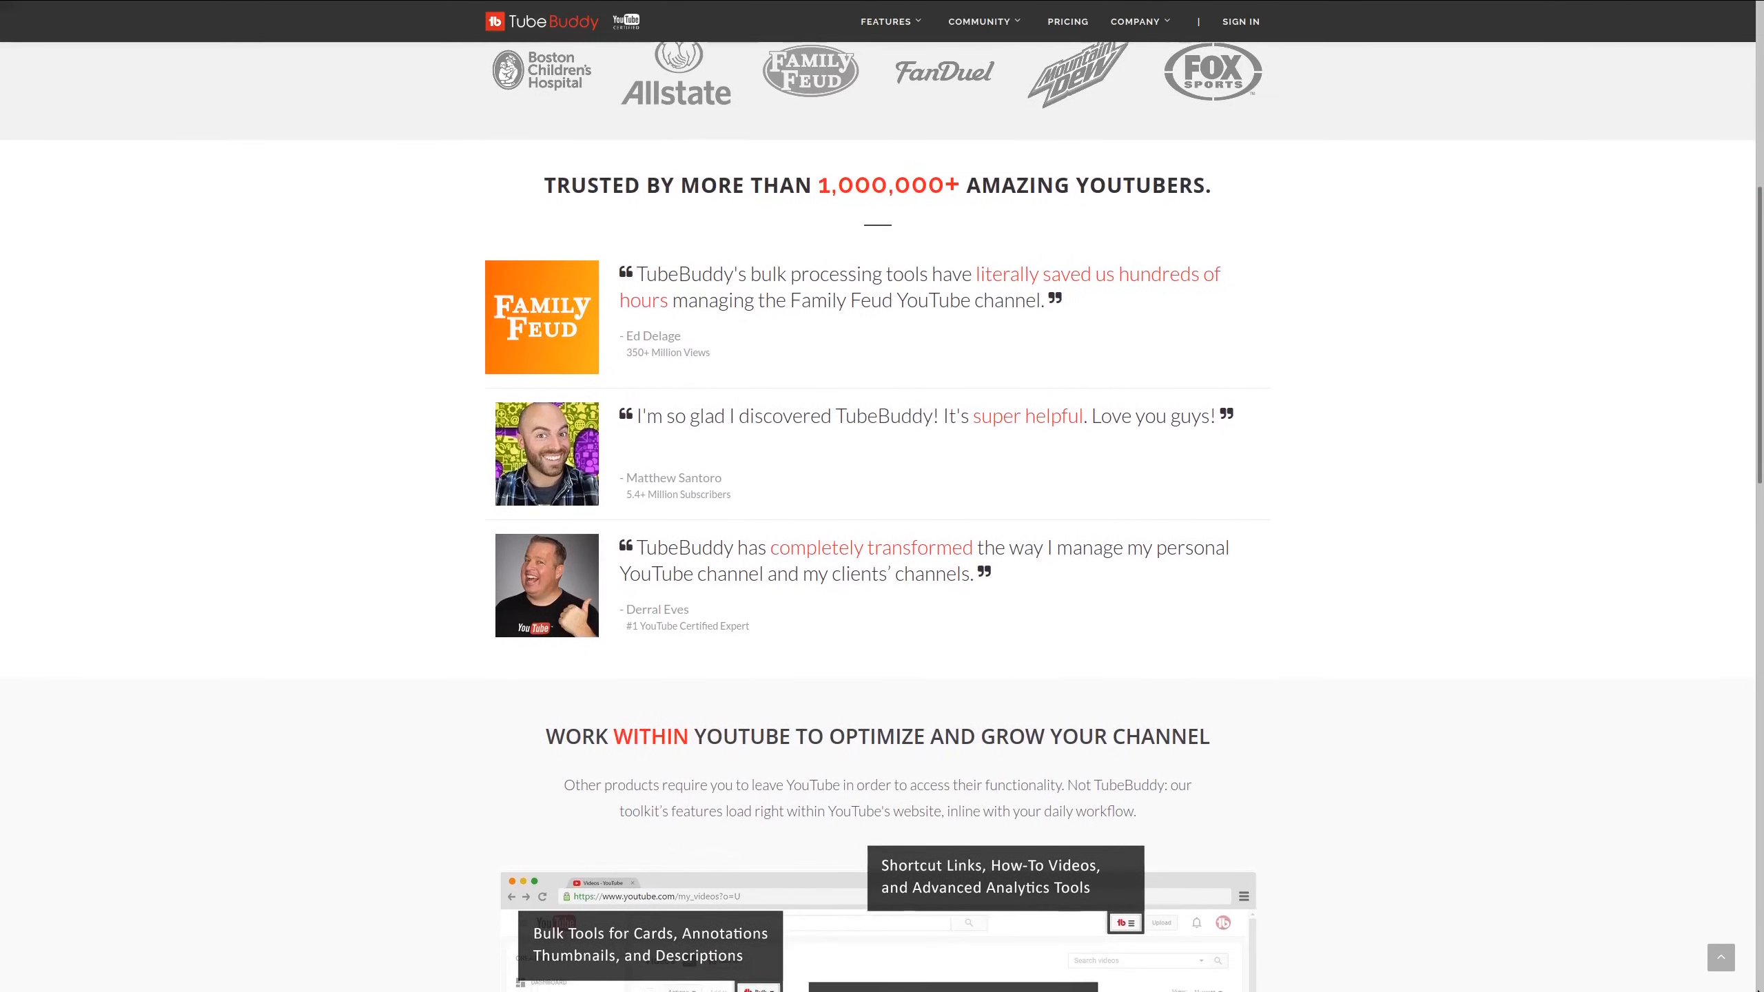
scroll(down, 3)
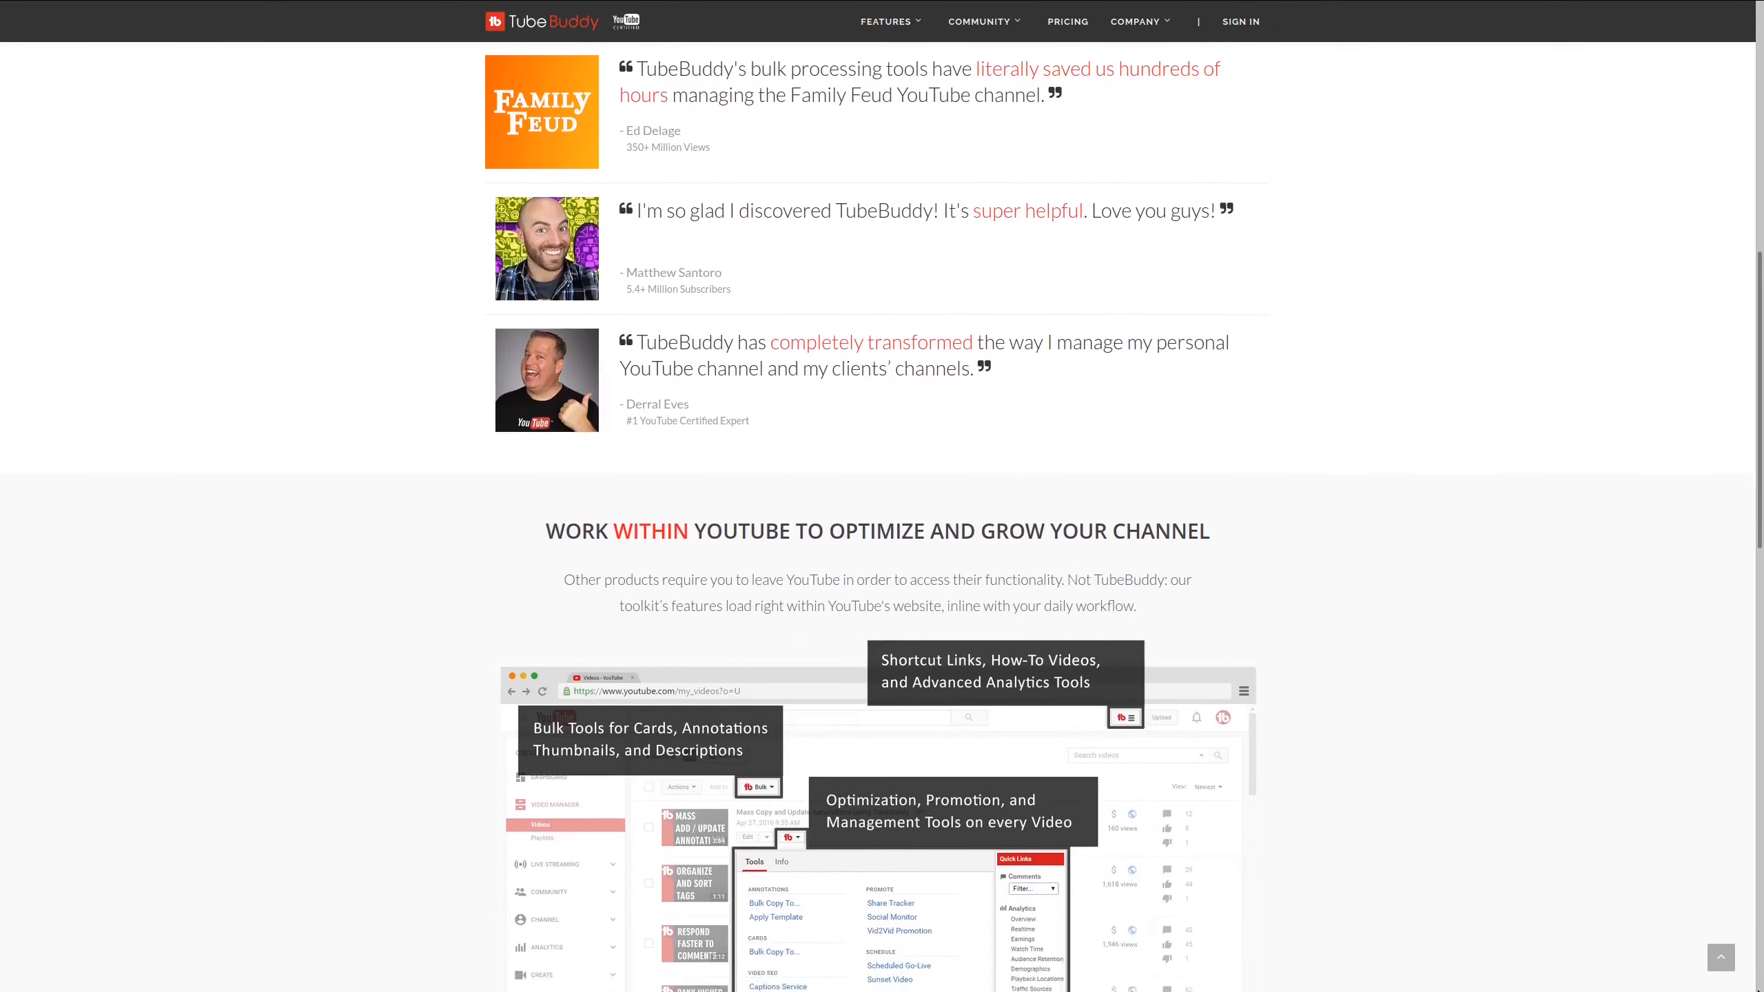
scroll(down, 3)
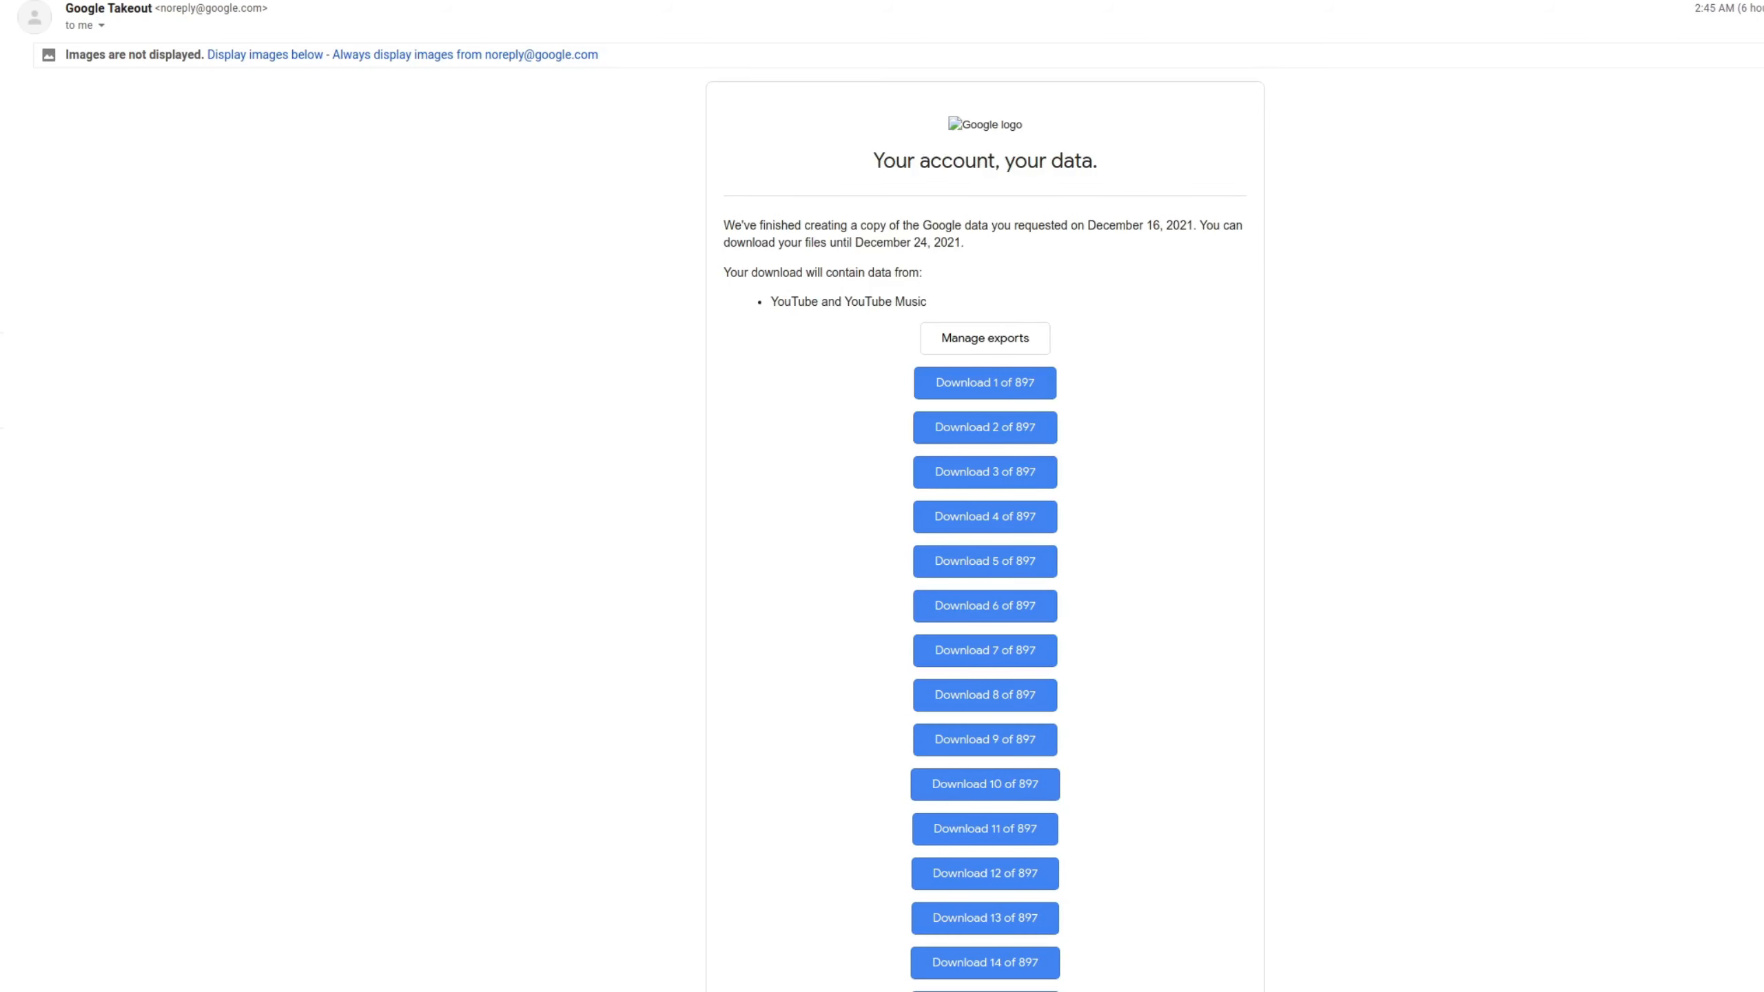
mouse_move(154, 497)
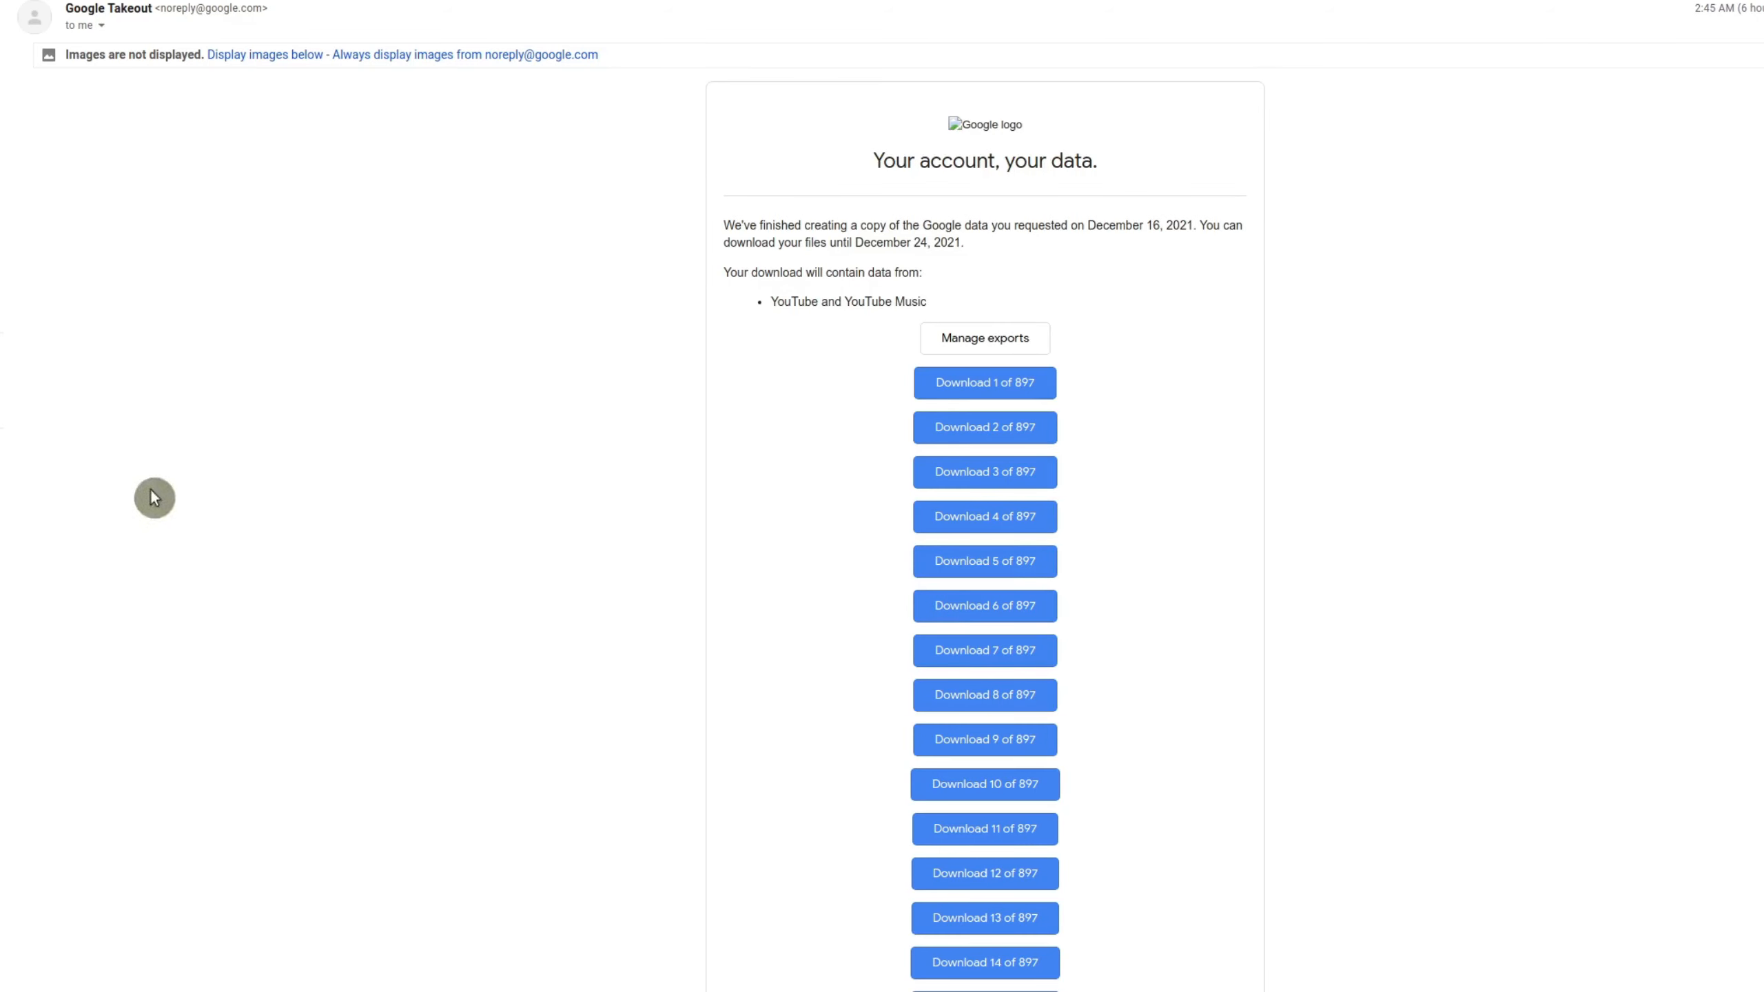
mouse_move(321, 185)
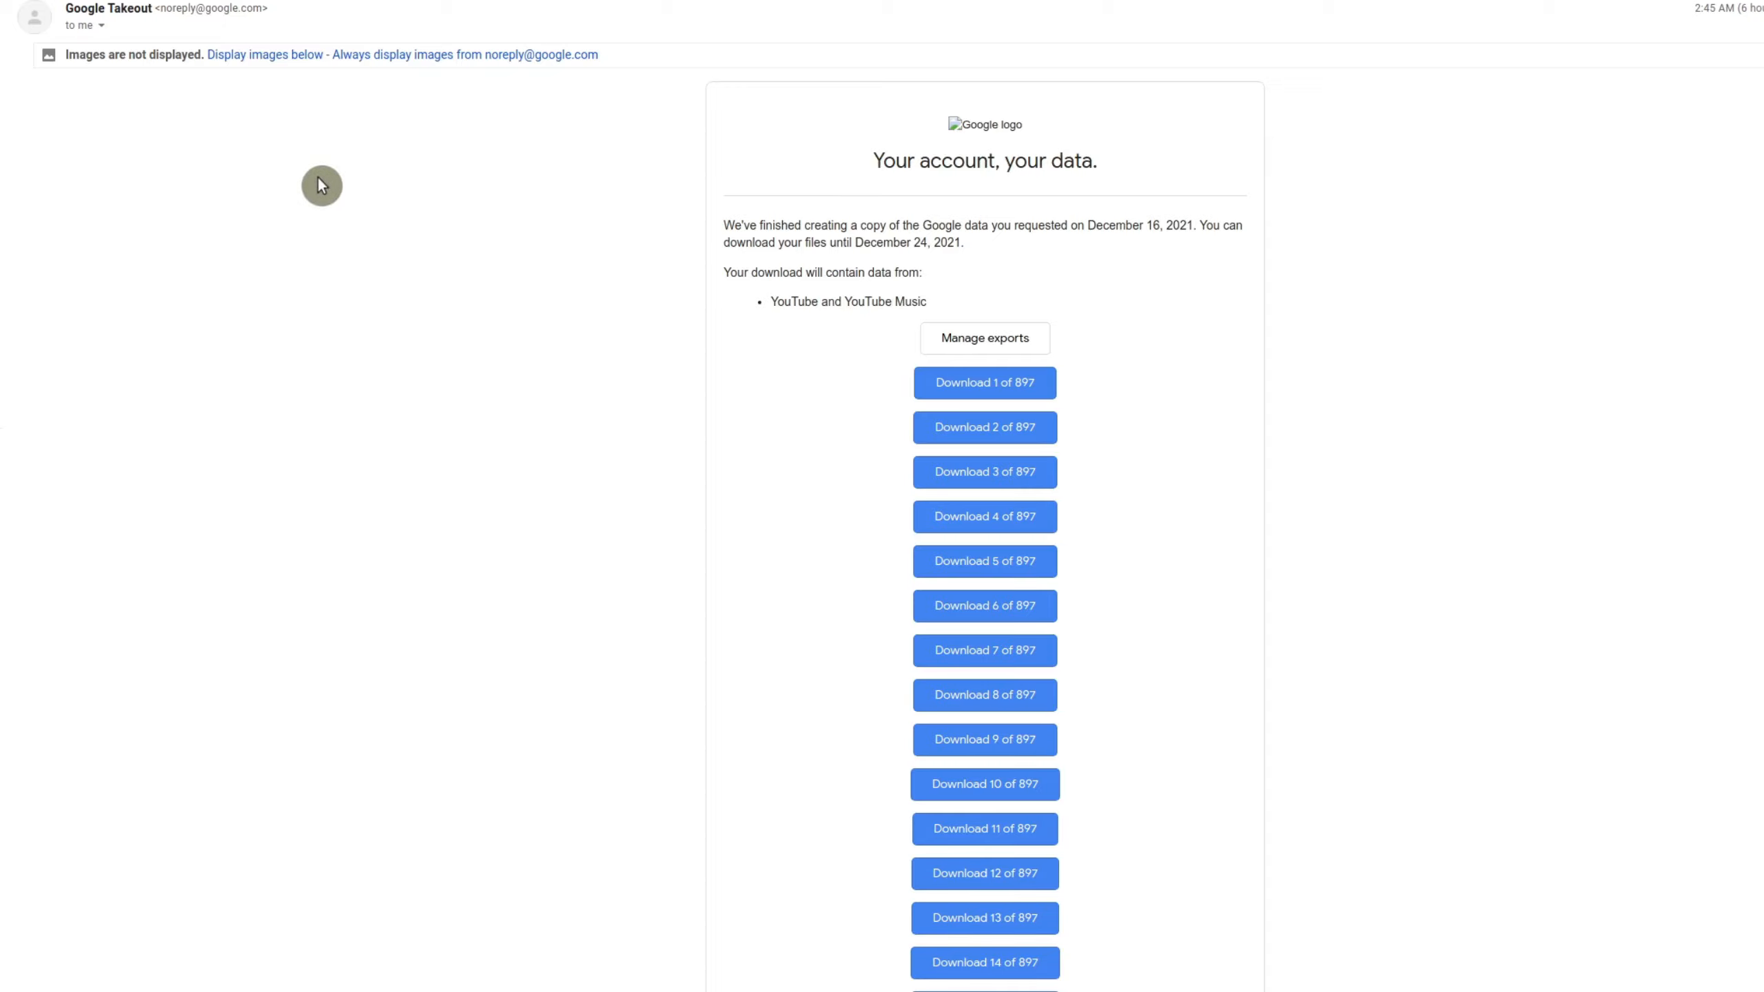
mouse_move(1322, 578)
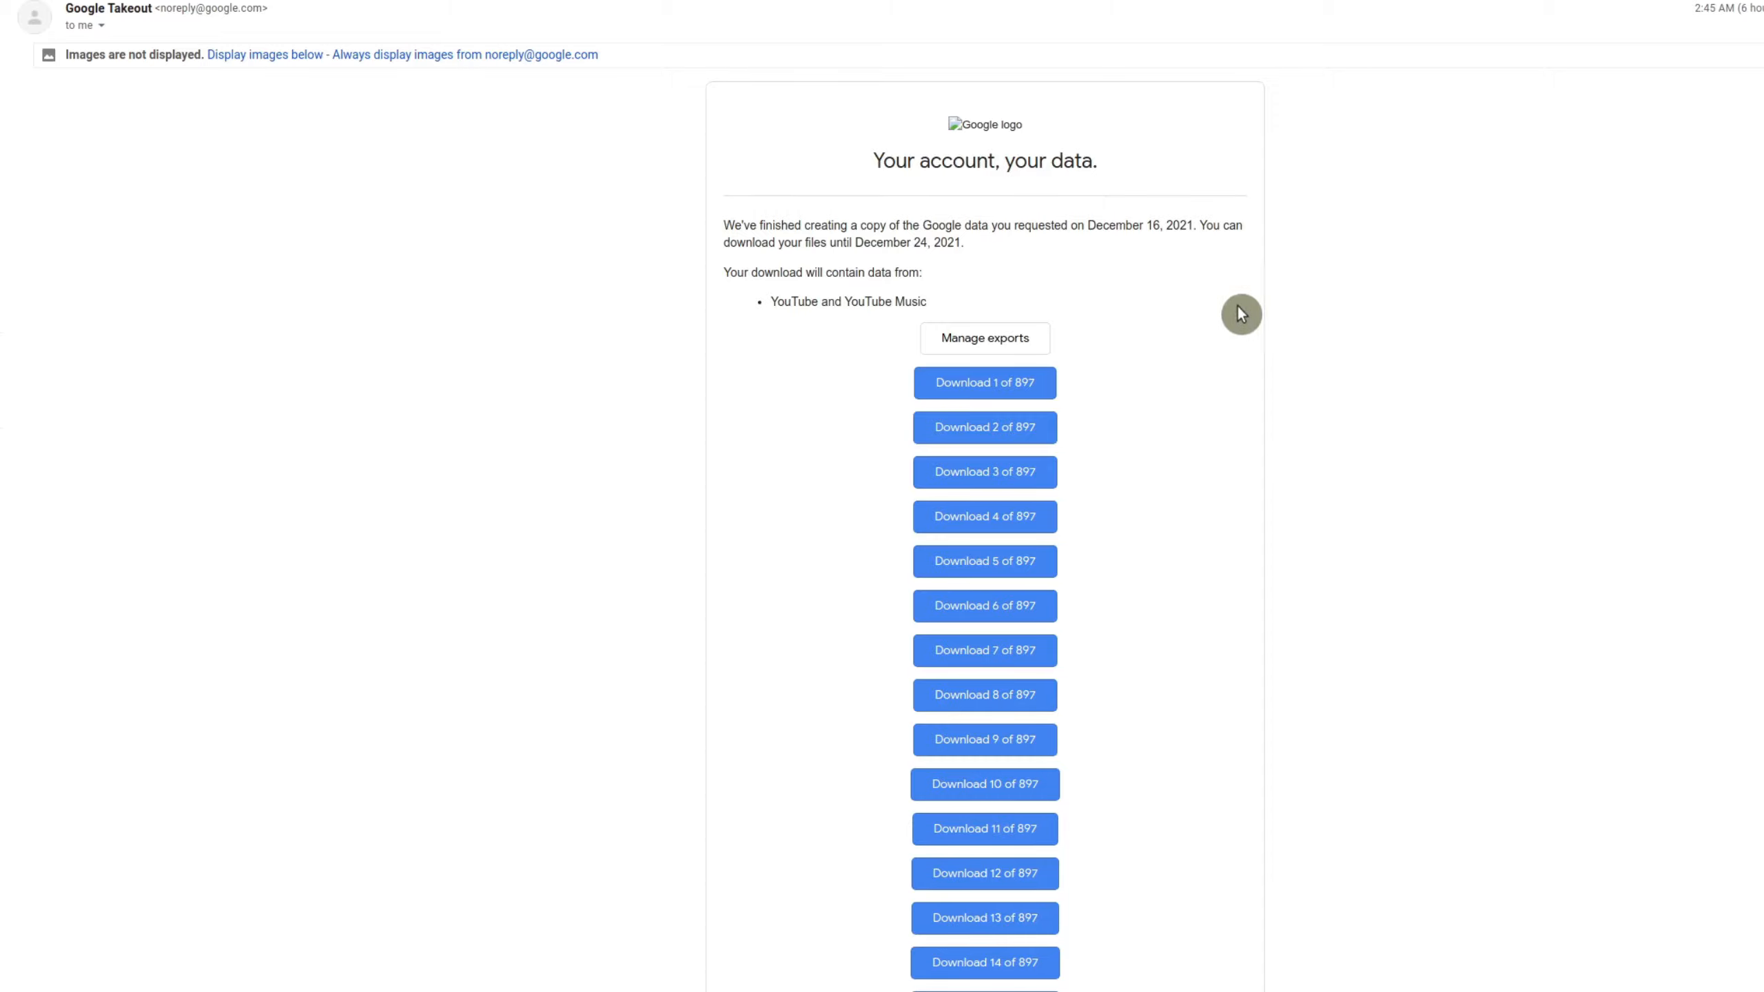
mouse_move(1028, 456)
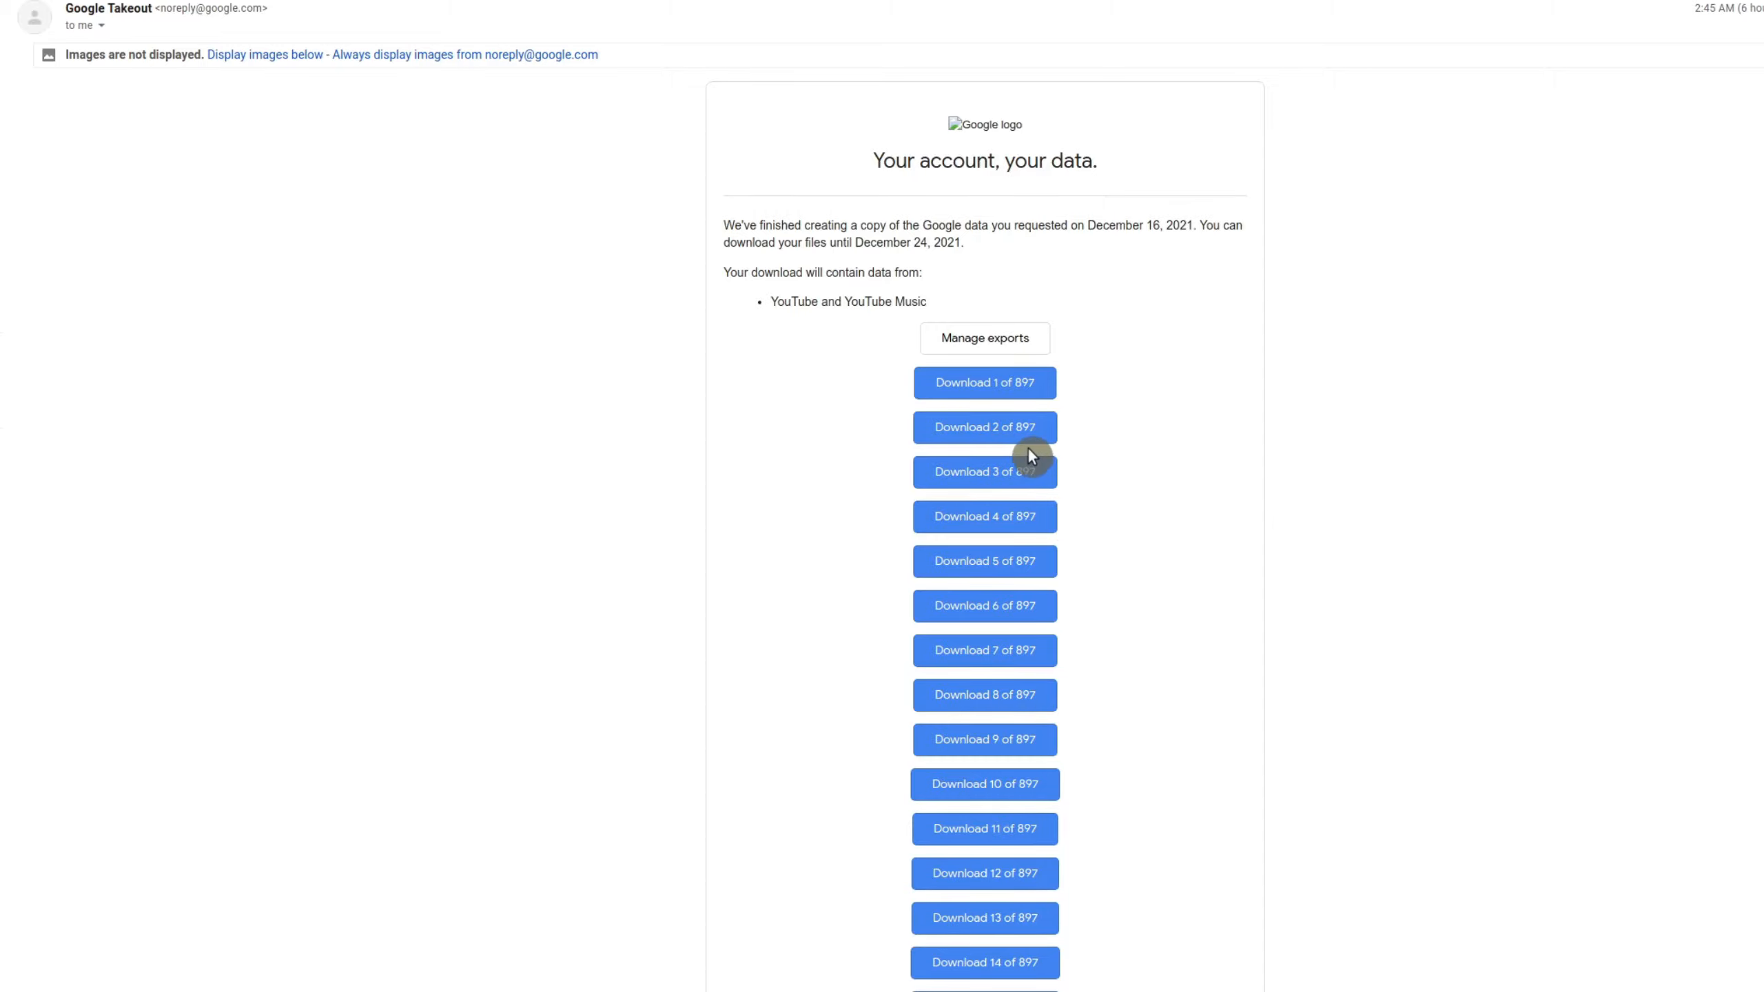
scroll(down, 3)
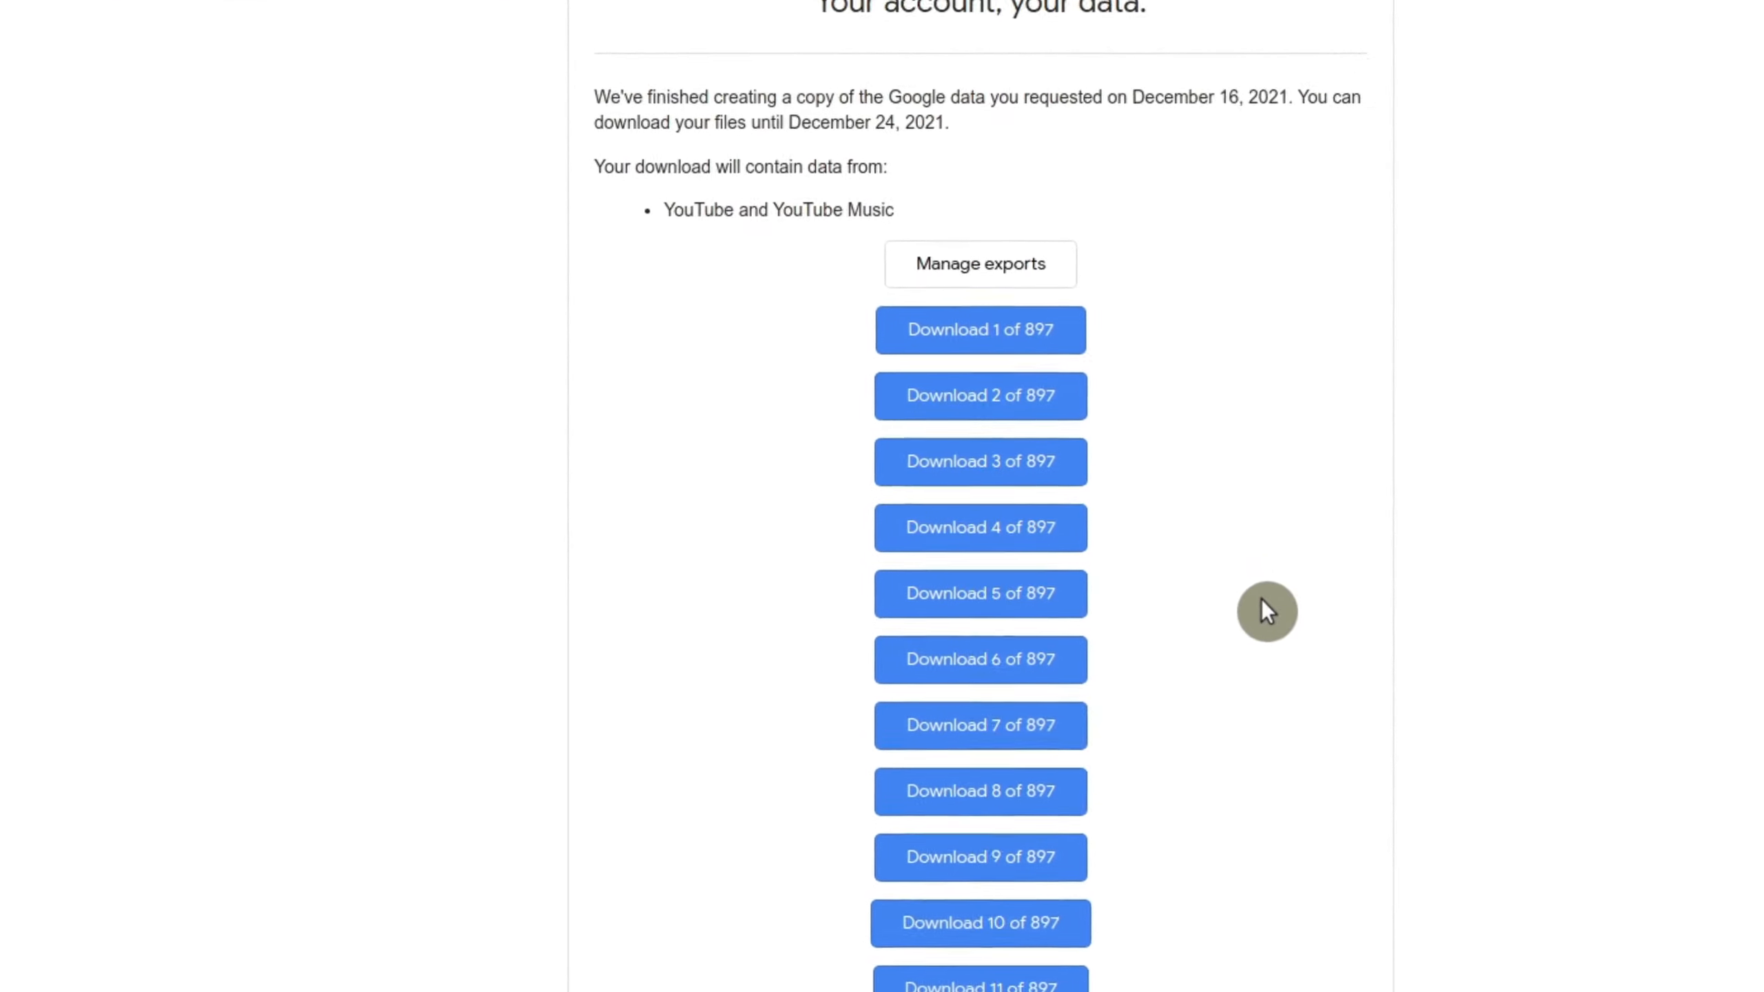
scroll(down, 3)
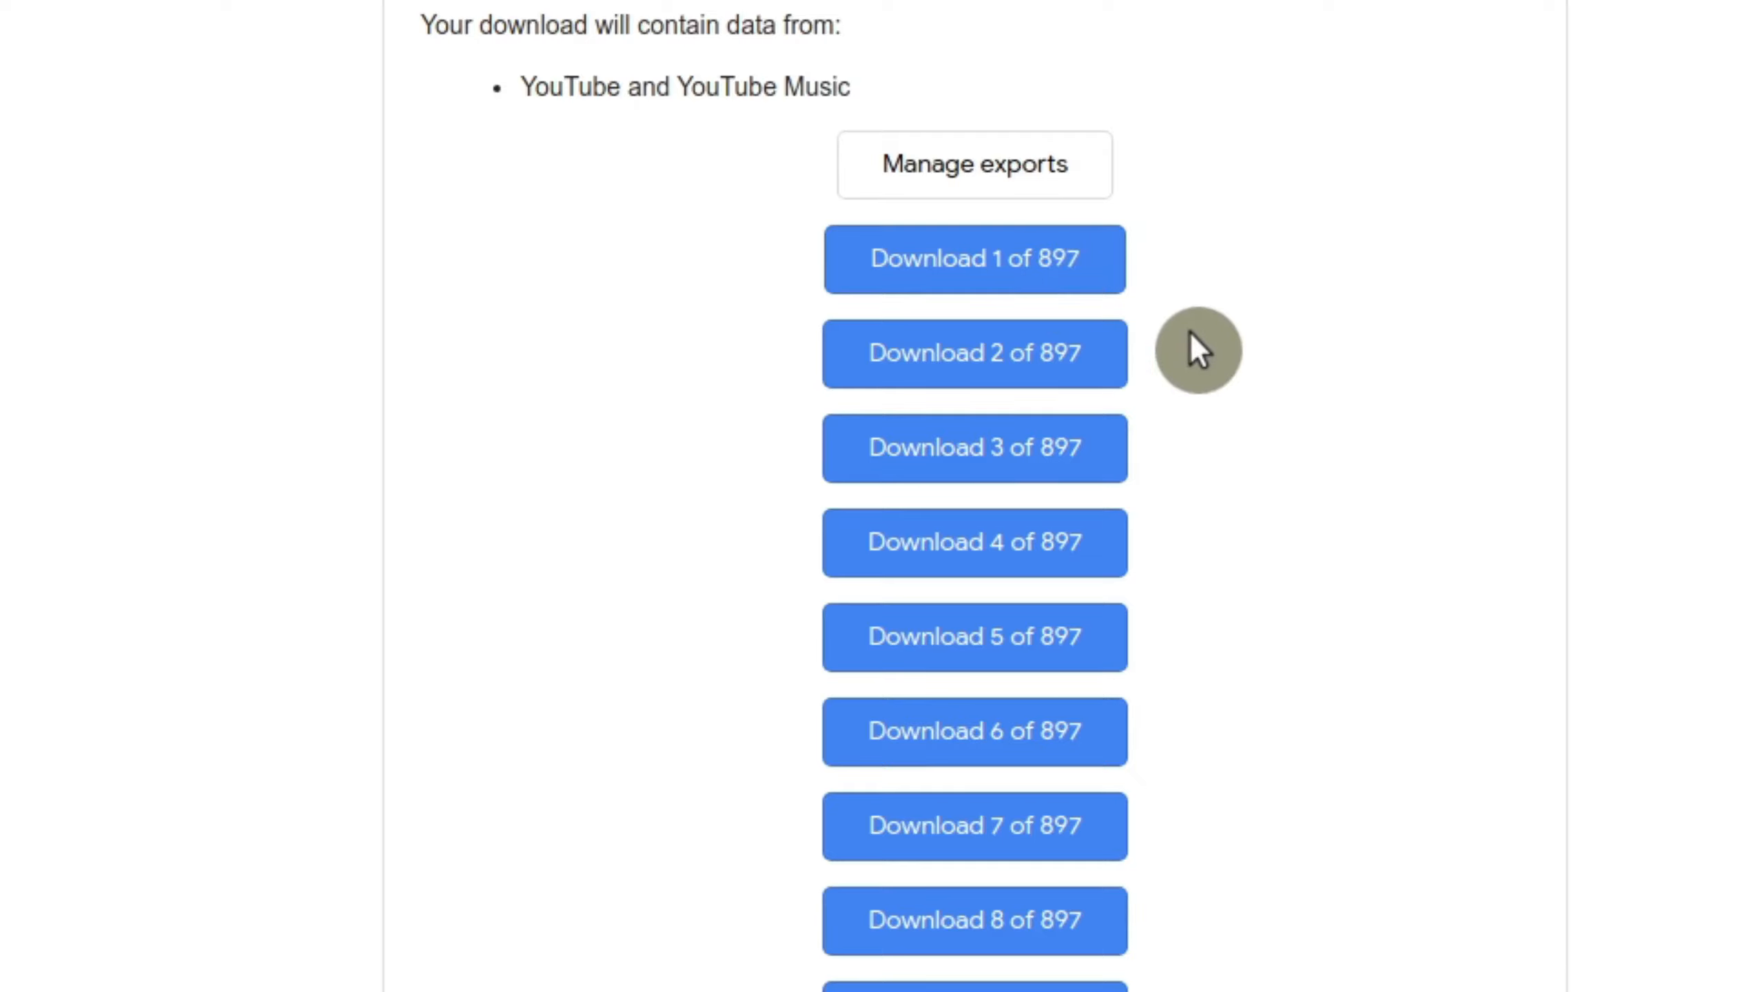
mouse_move(1206, 351)
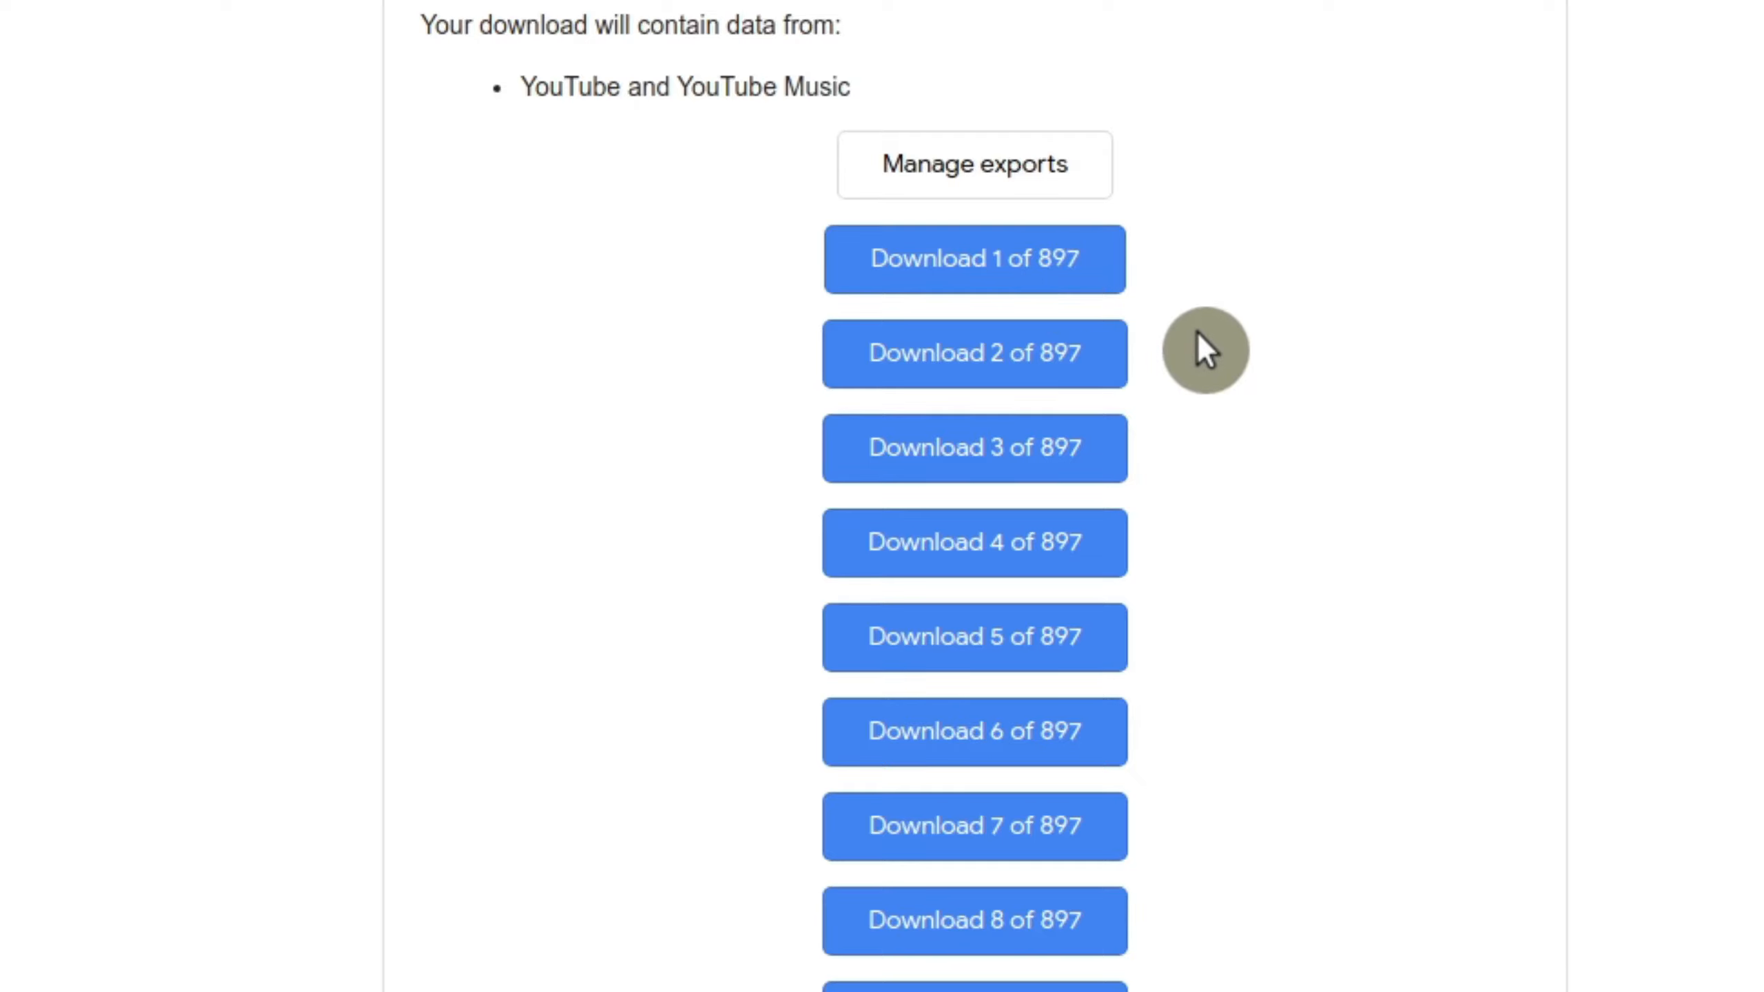
mouse_move(1390, 498)
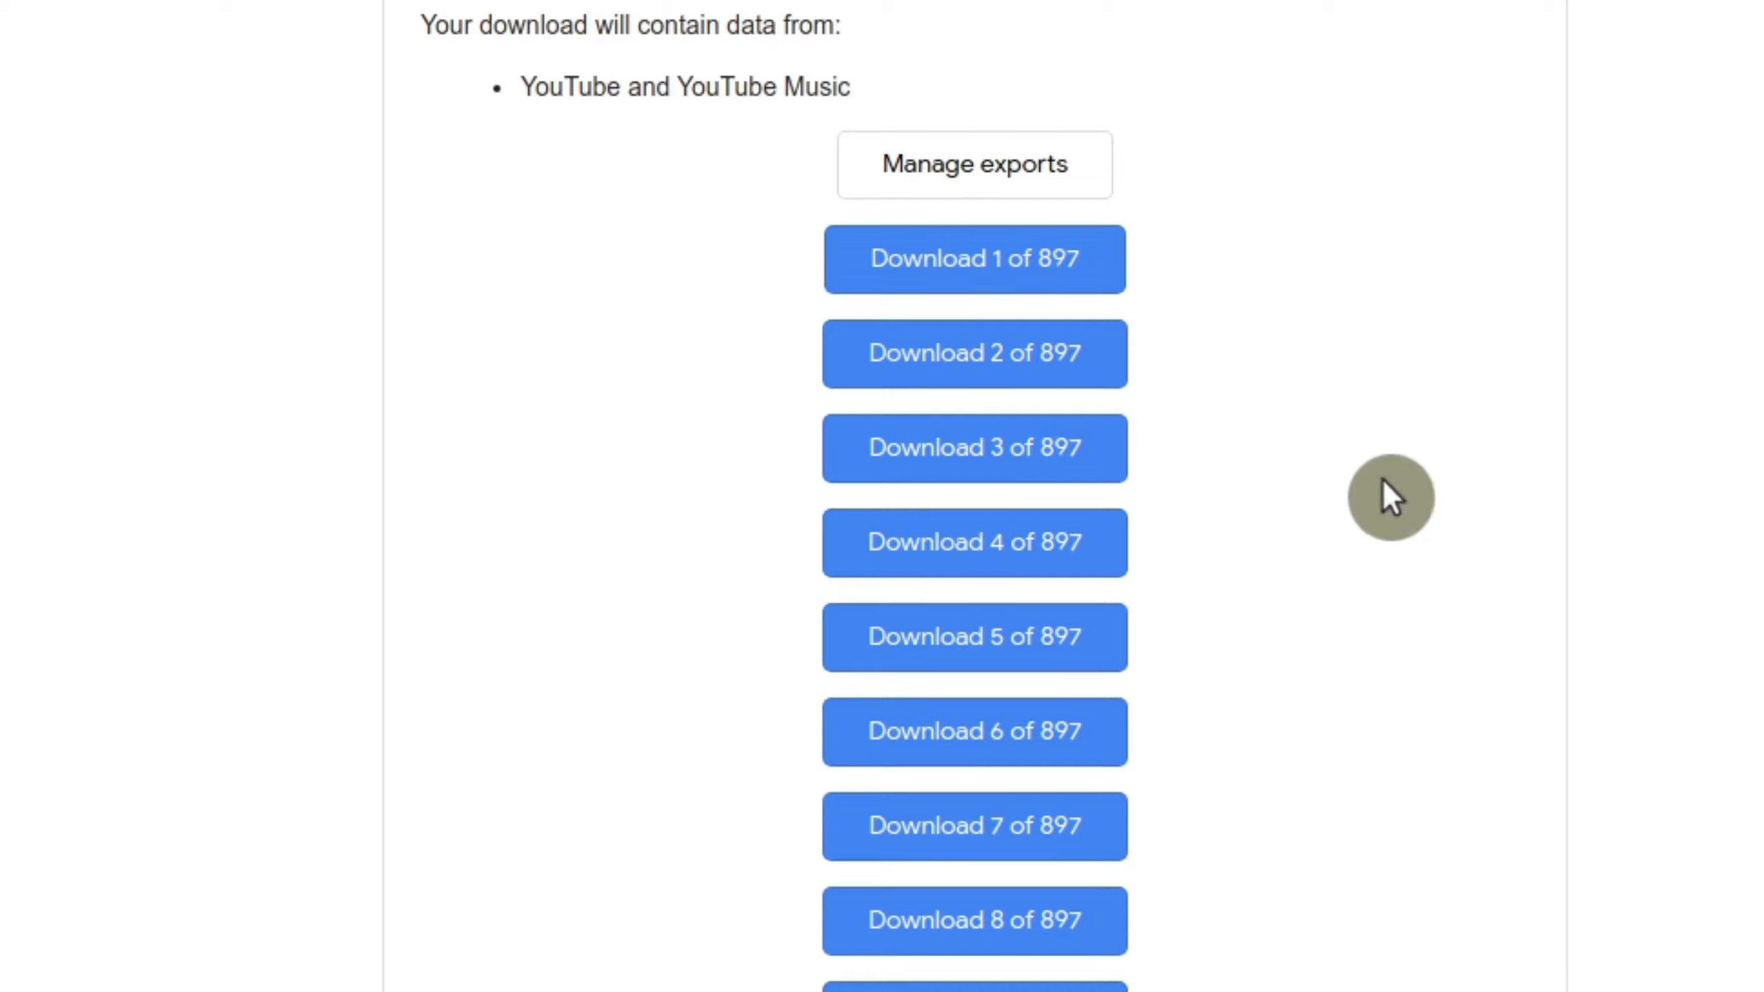
mouse_move(975, 259)
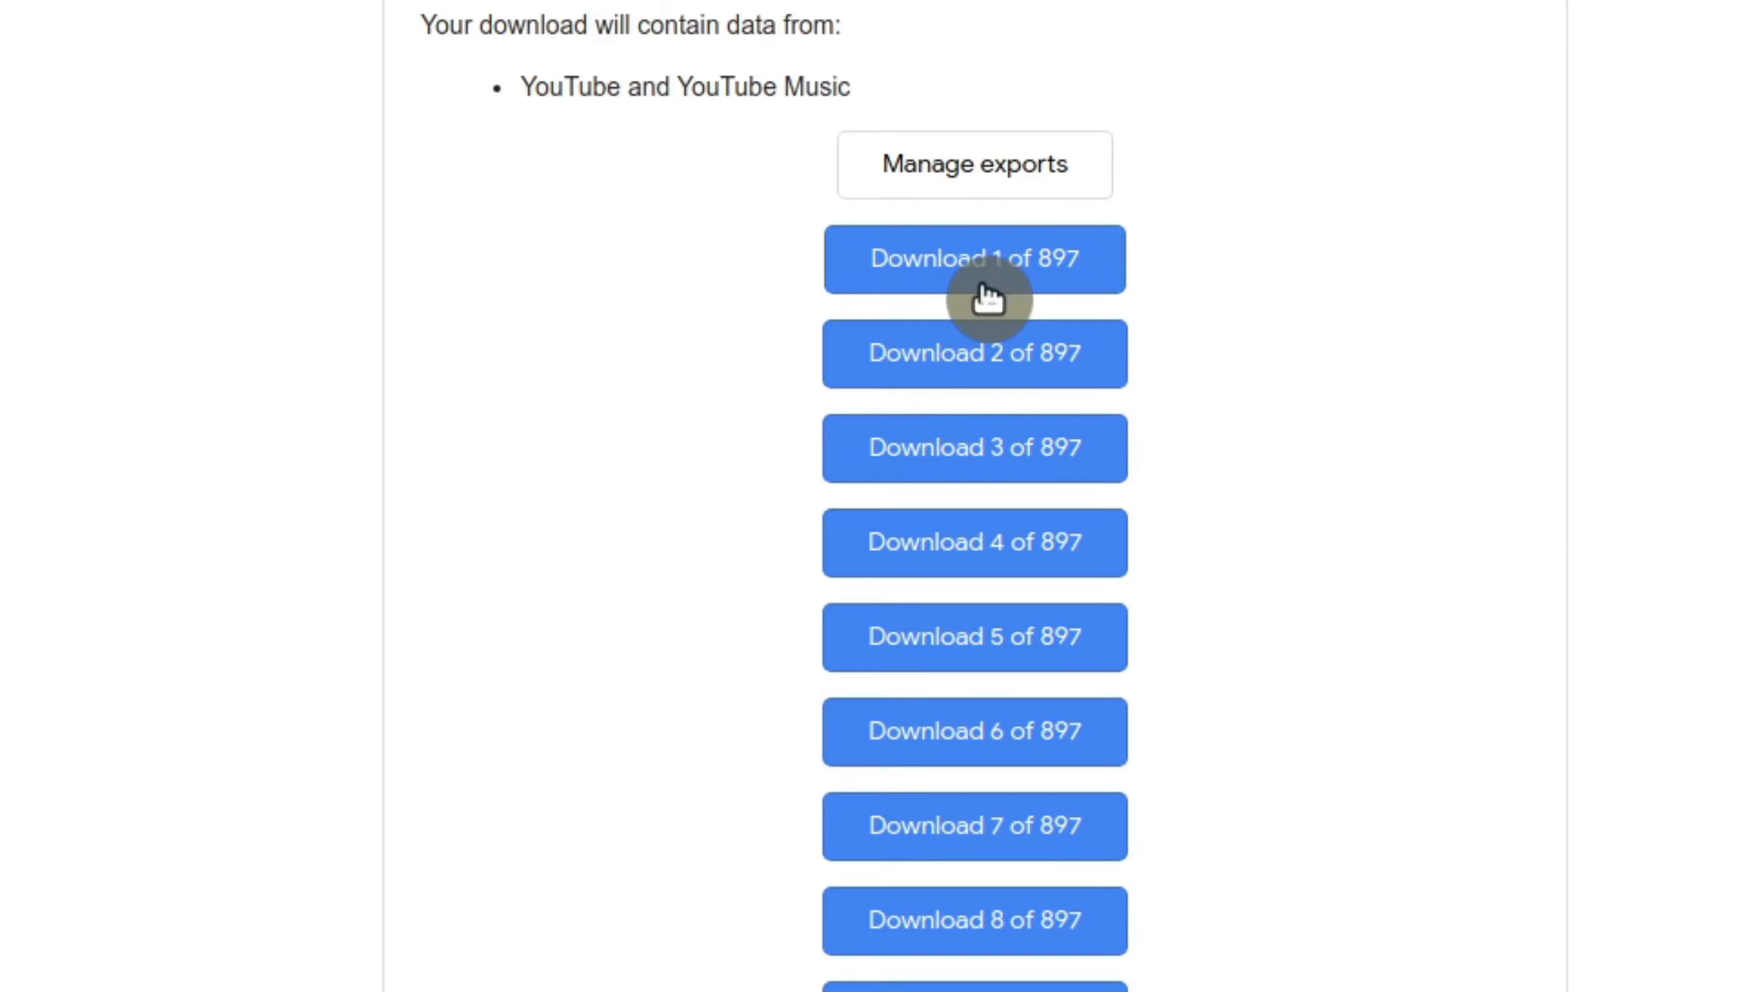
mouse_move(337, 804)
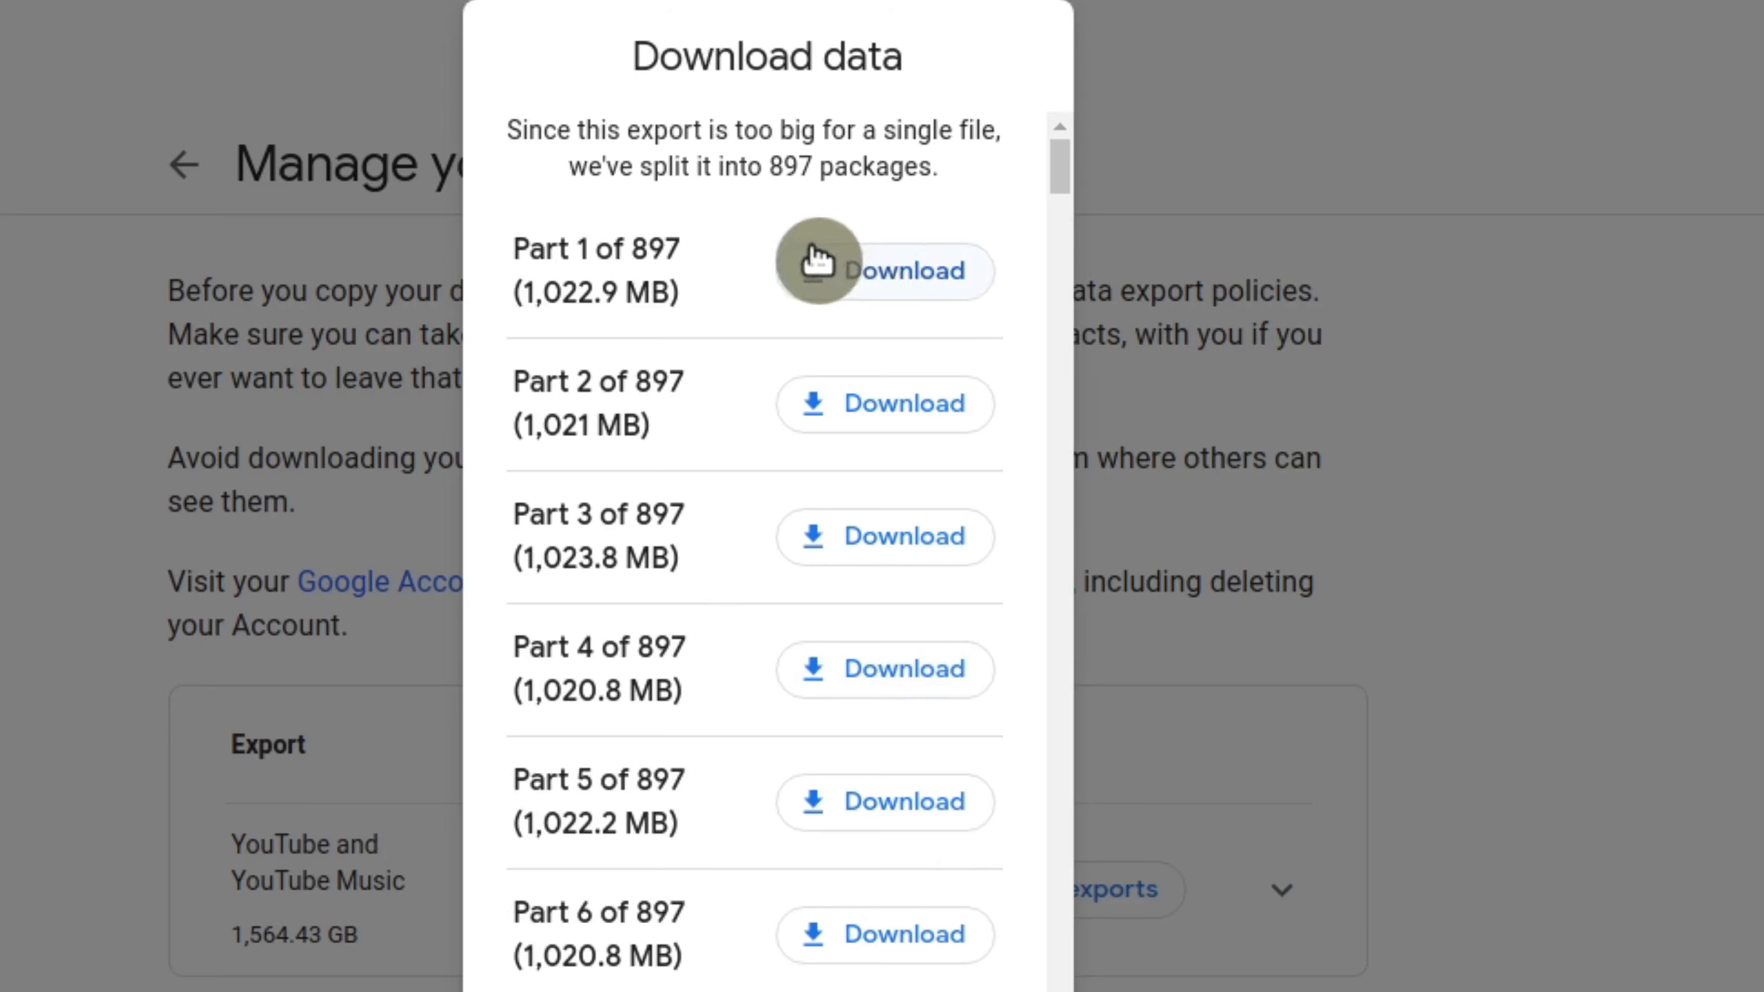
mouse_move(927, 233)
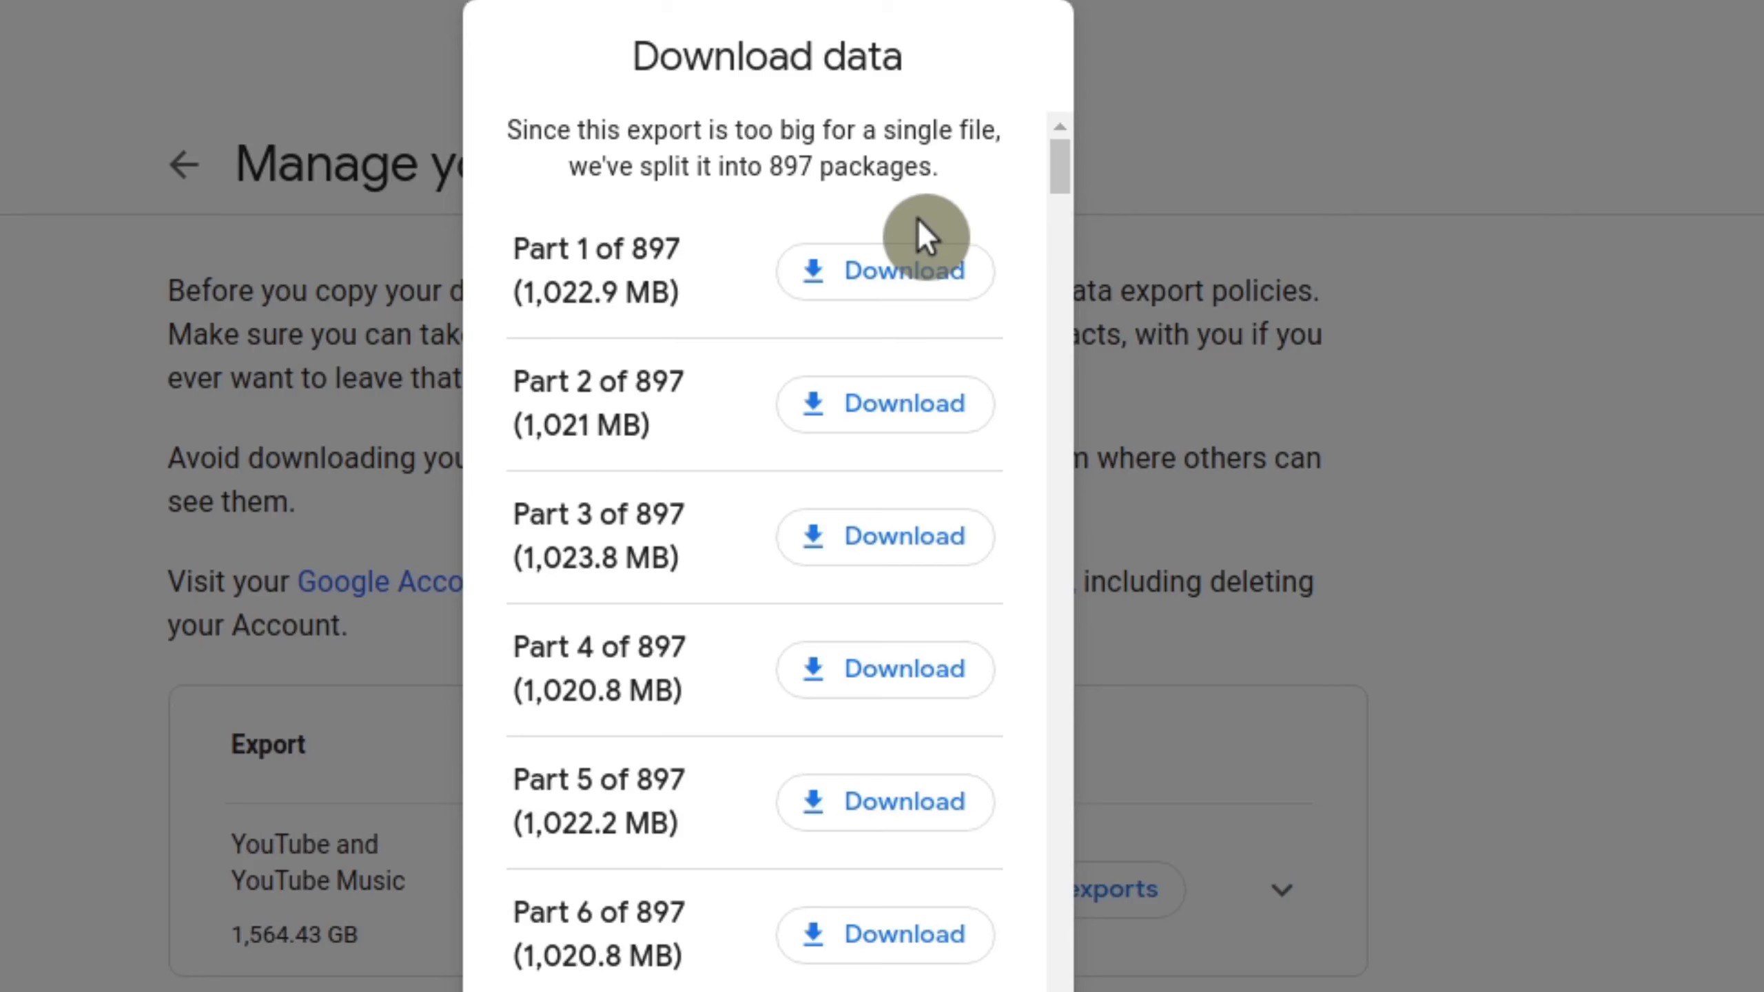
mouse_move(840, 209)
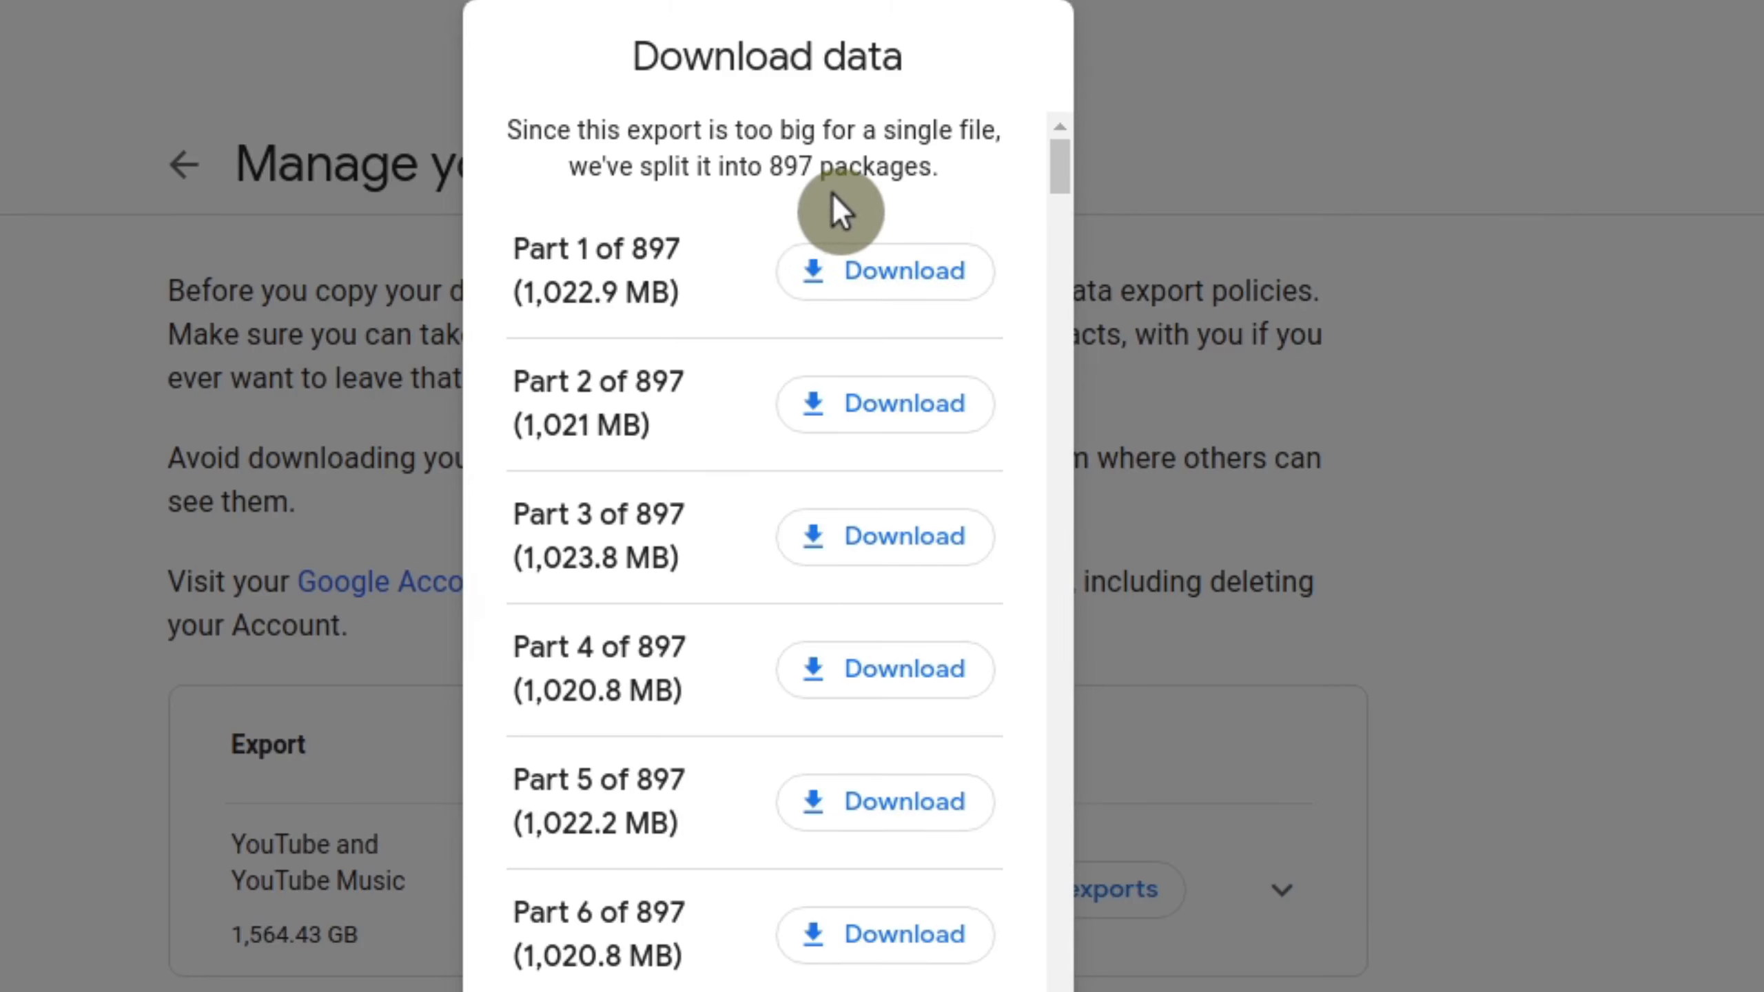
mouse_move(907, 781)
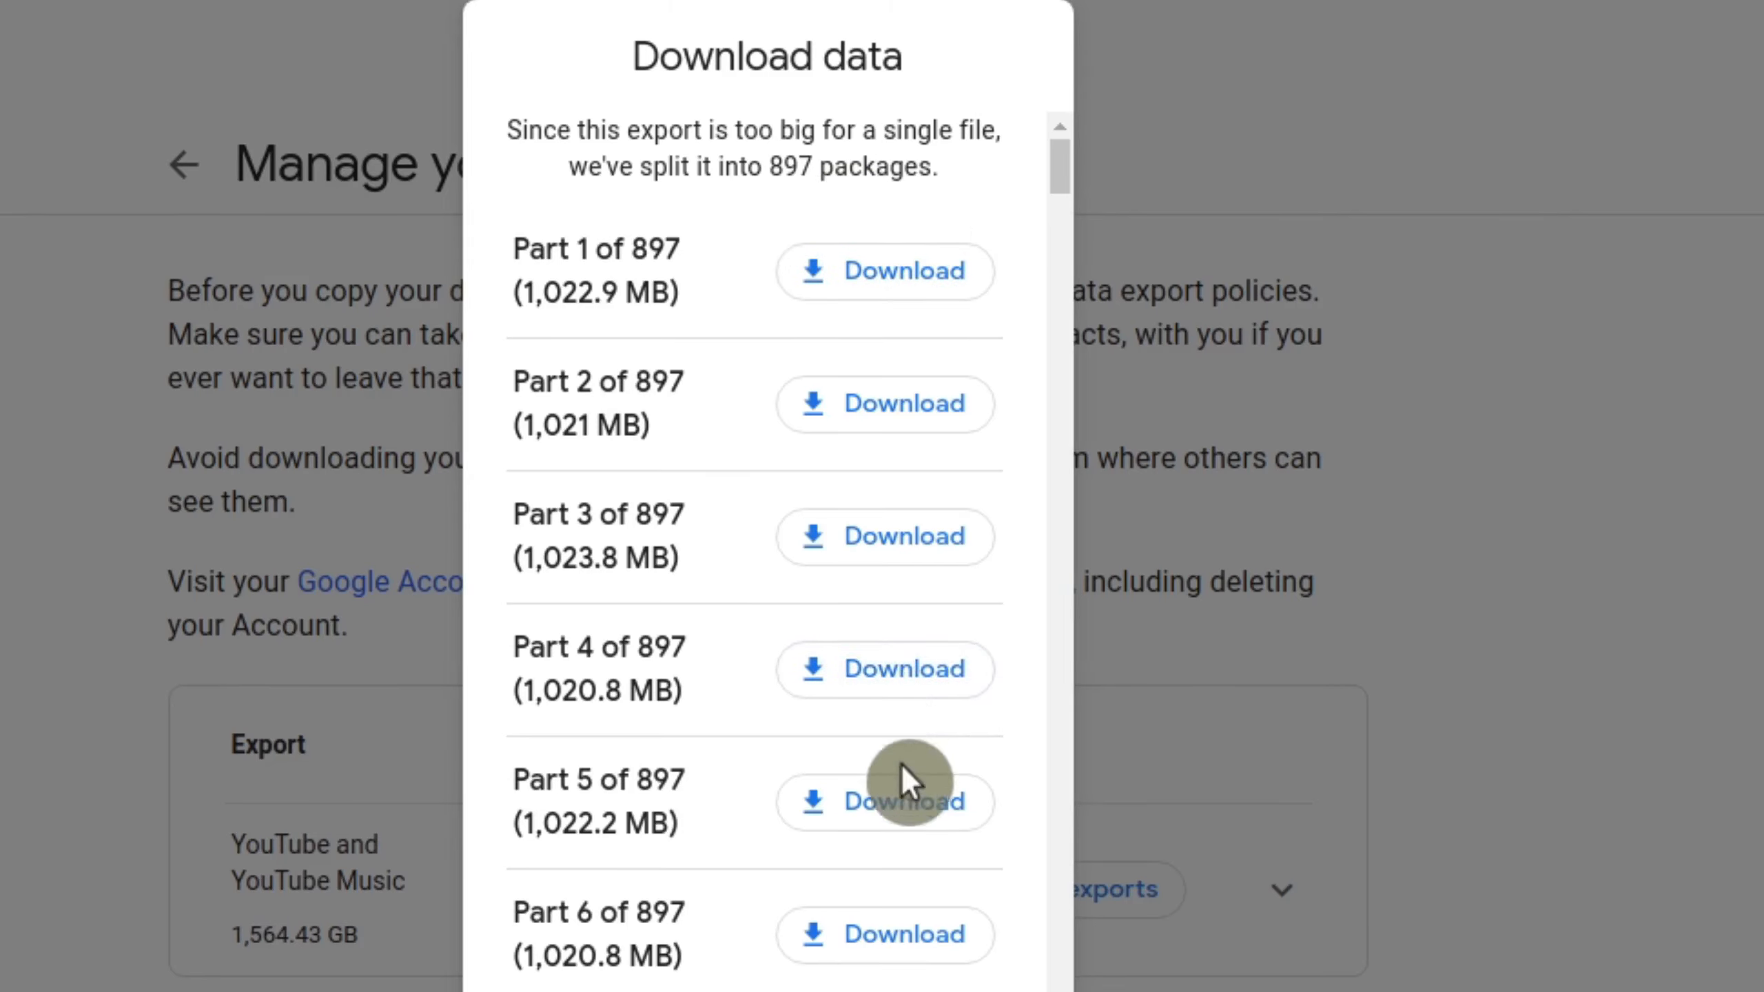
Scroll down through the export's download parts list and back up
scroll(down, 3)
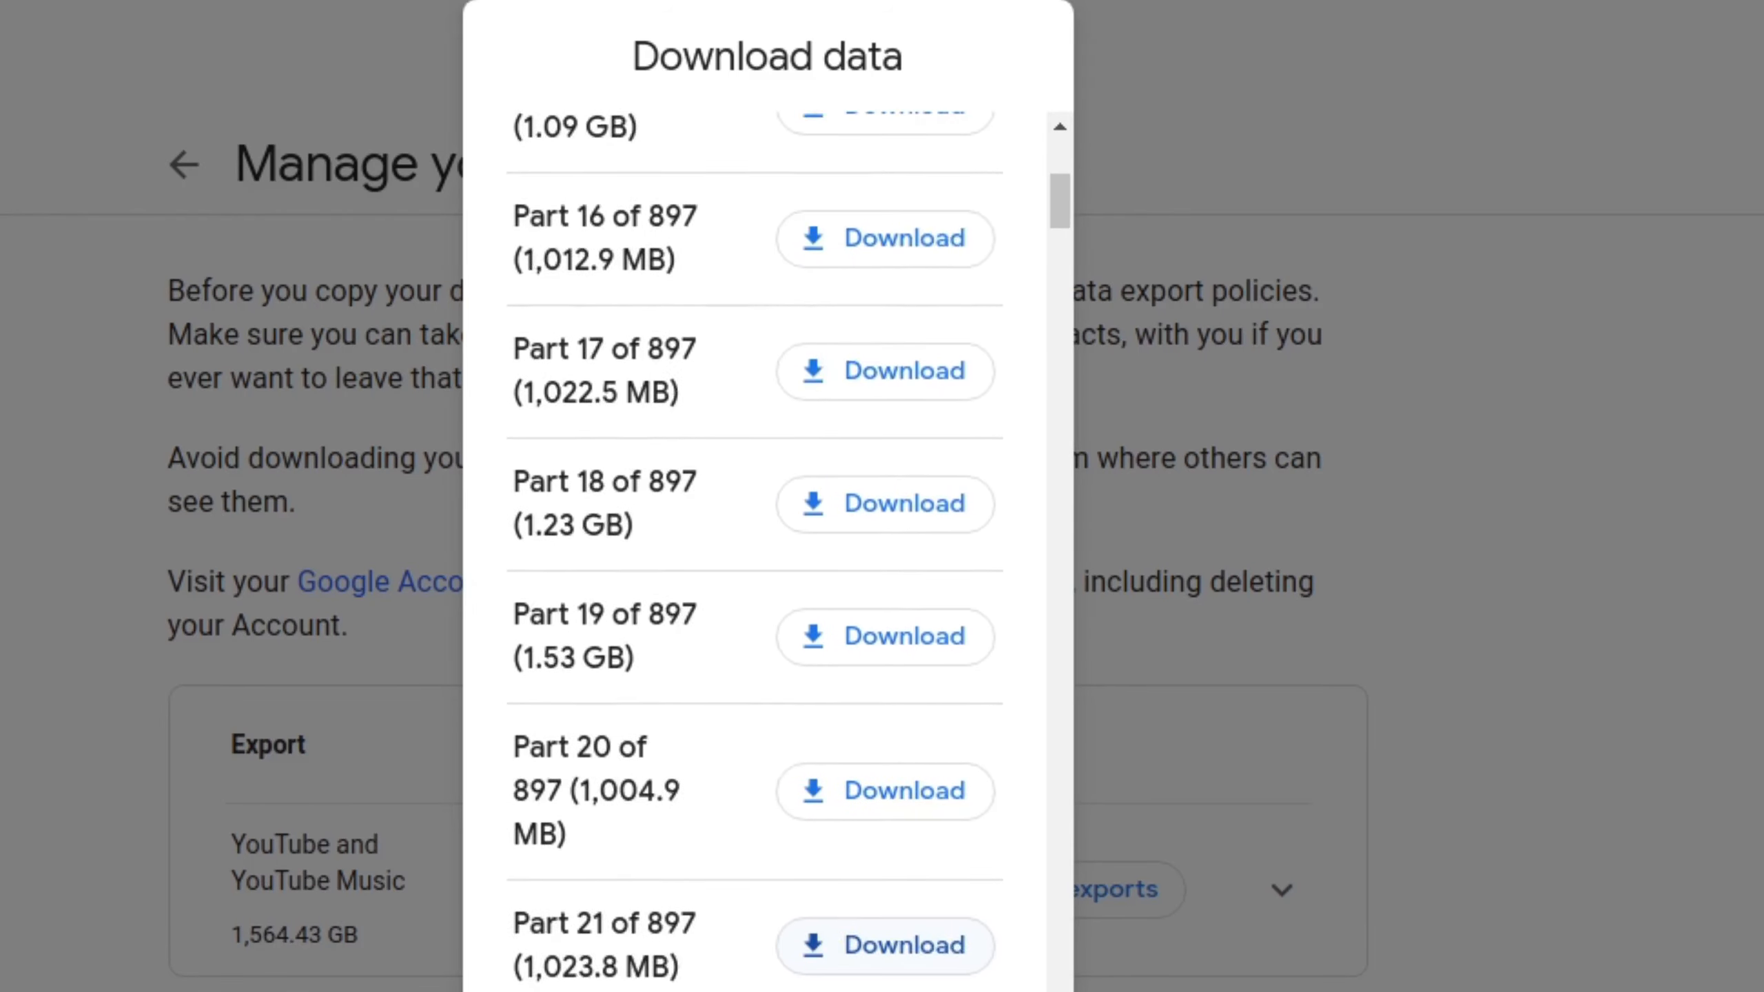
scroll(down, 3)
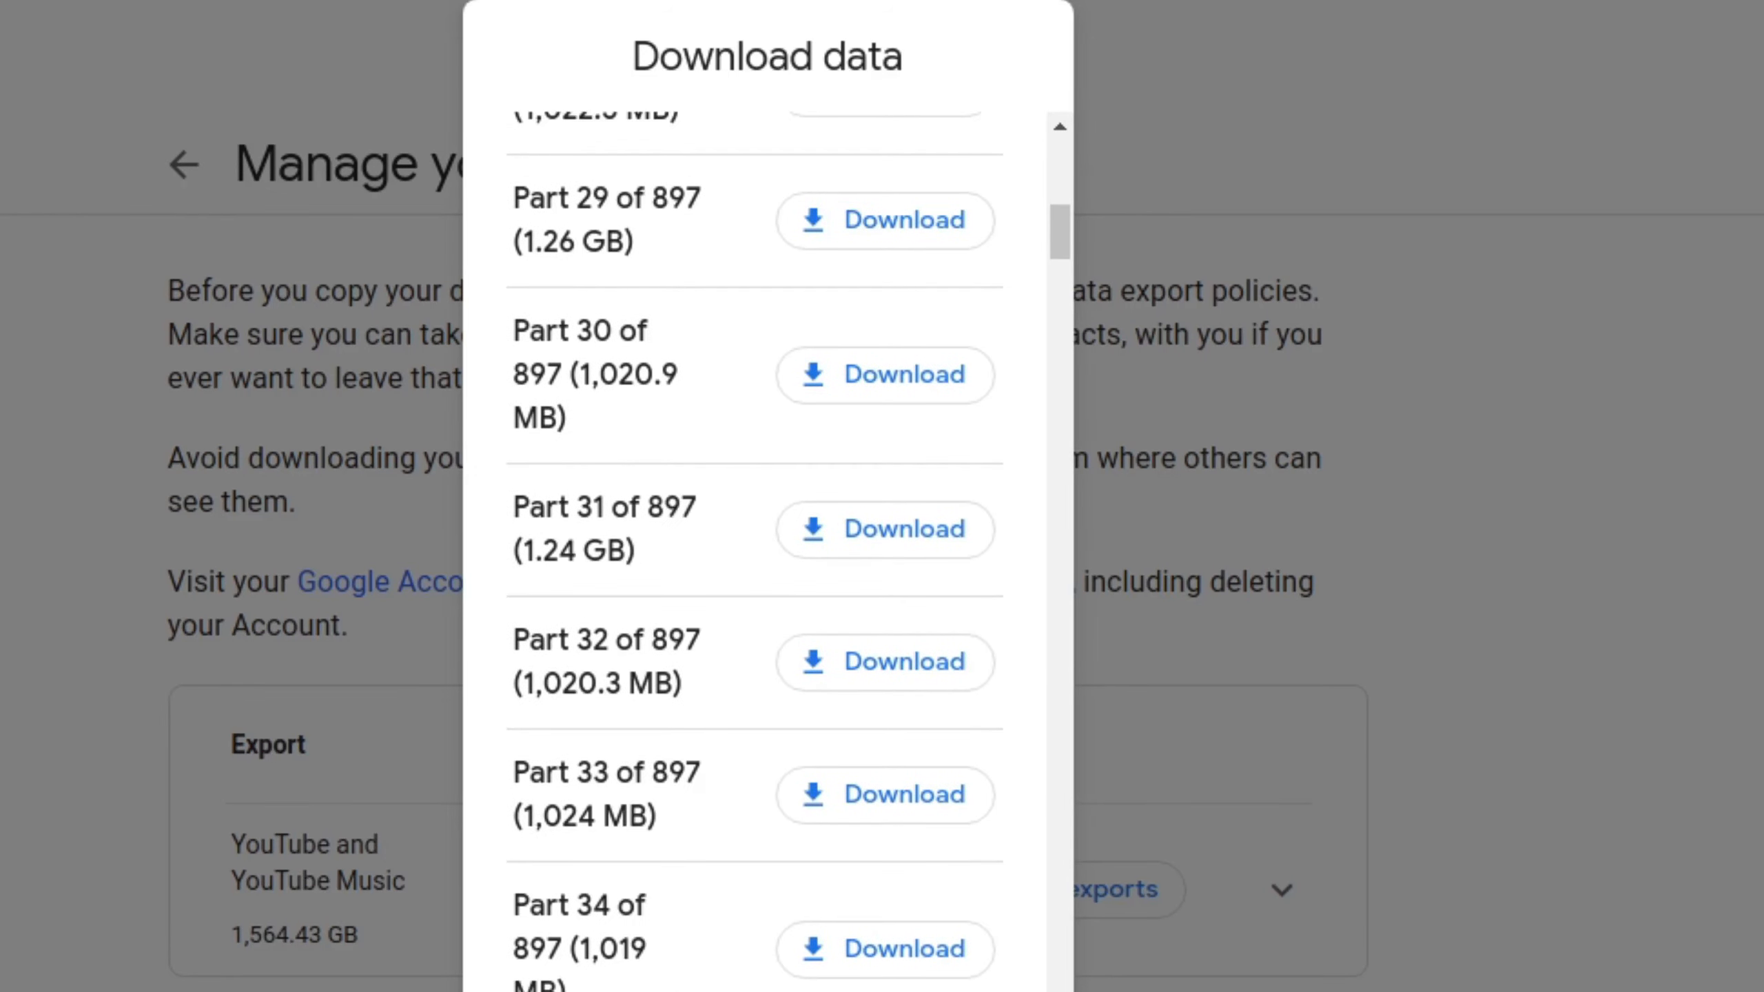
scroll(down, 3)
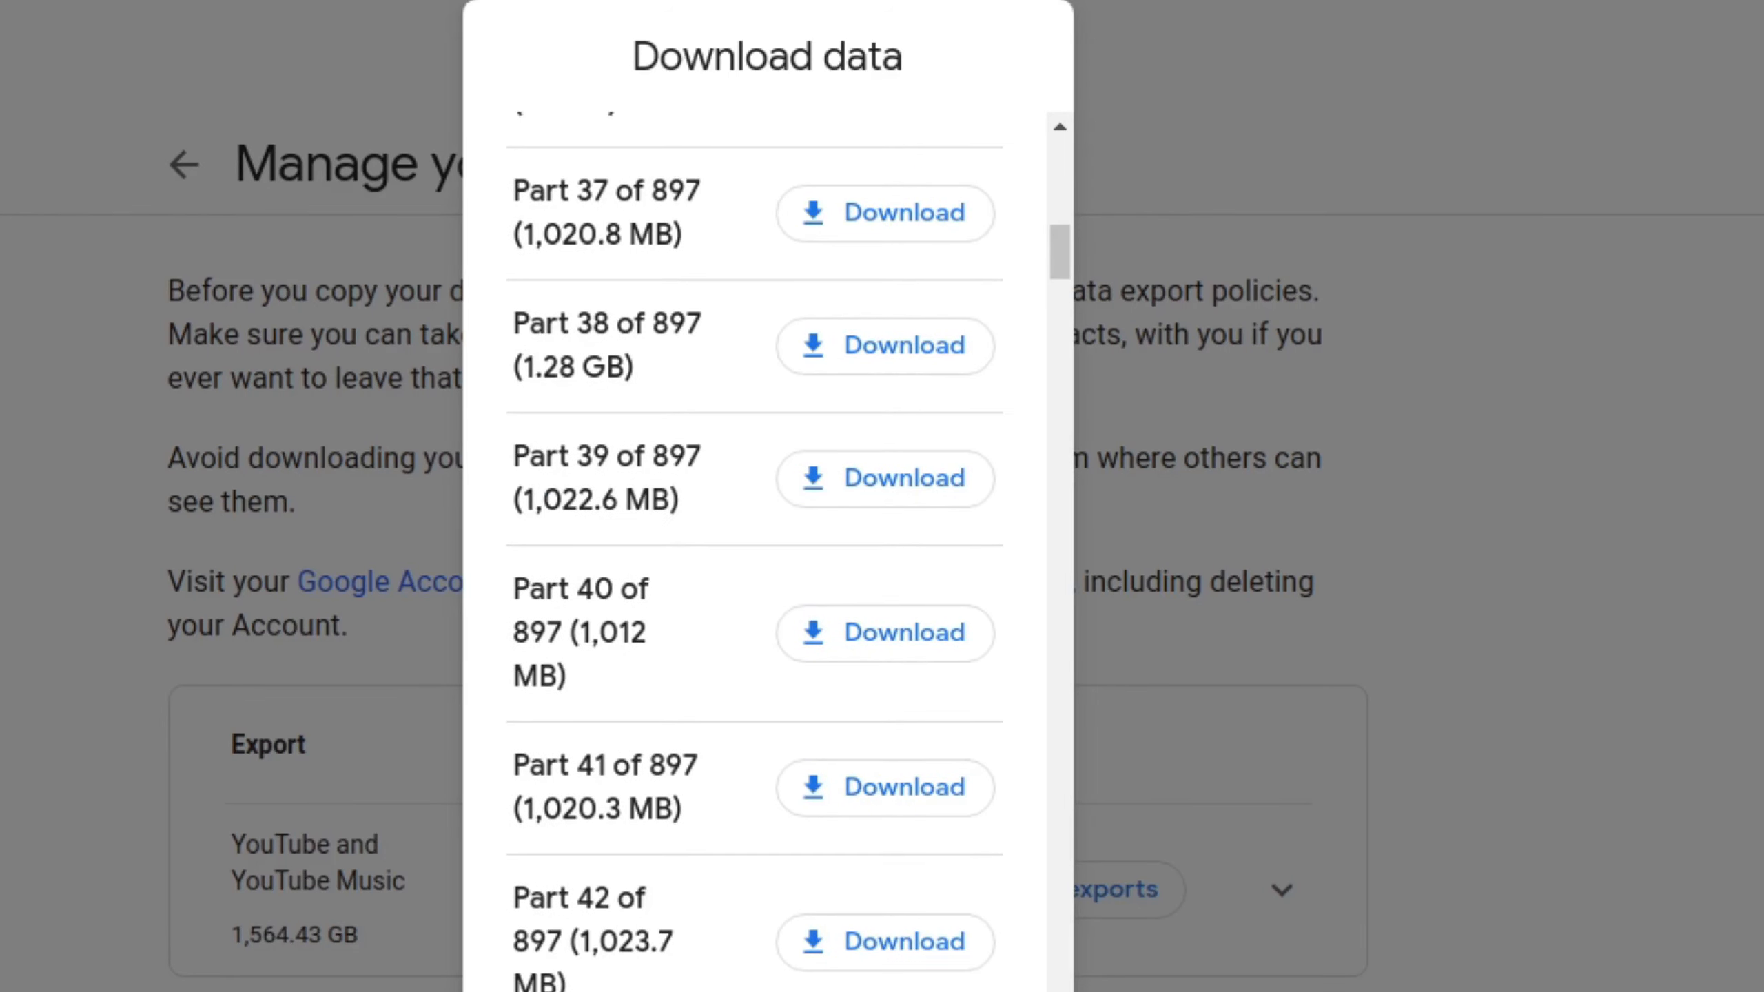
scroll(down, 3)
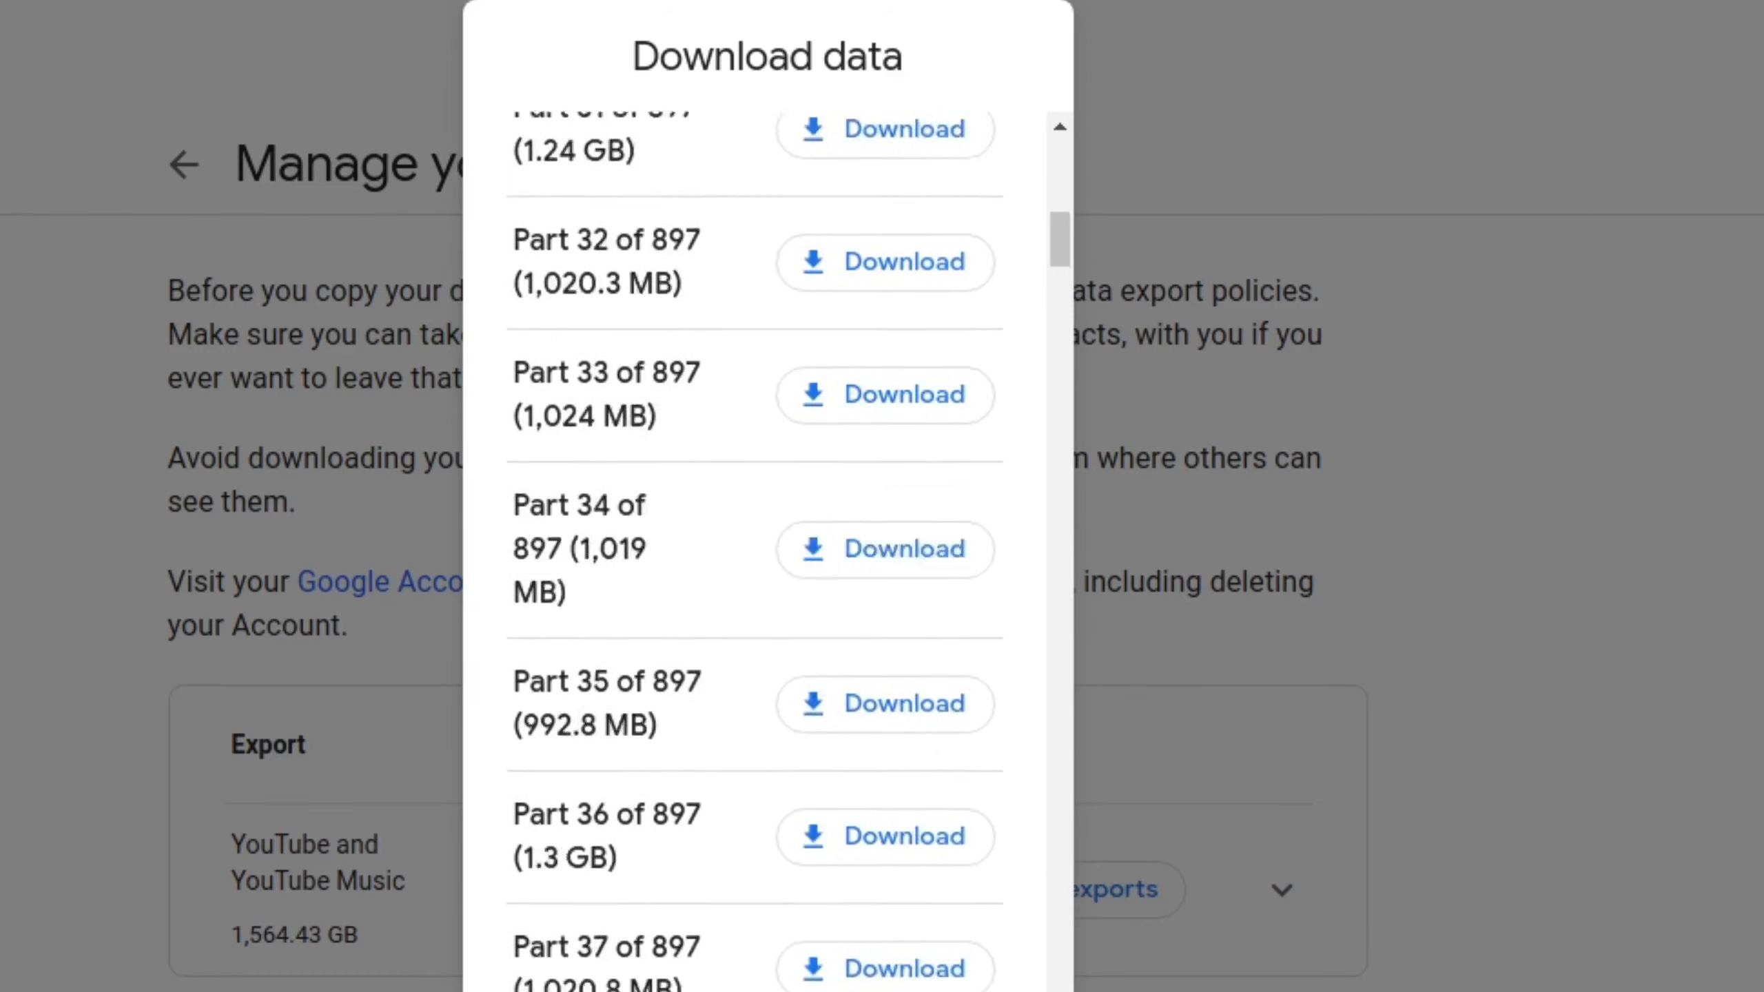
scroll(up, 3)
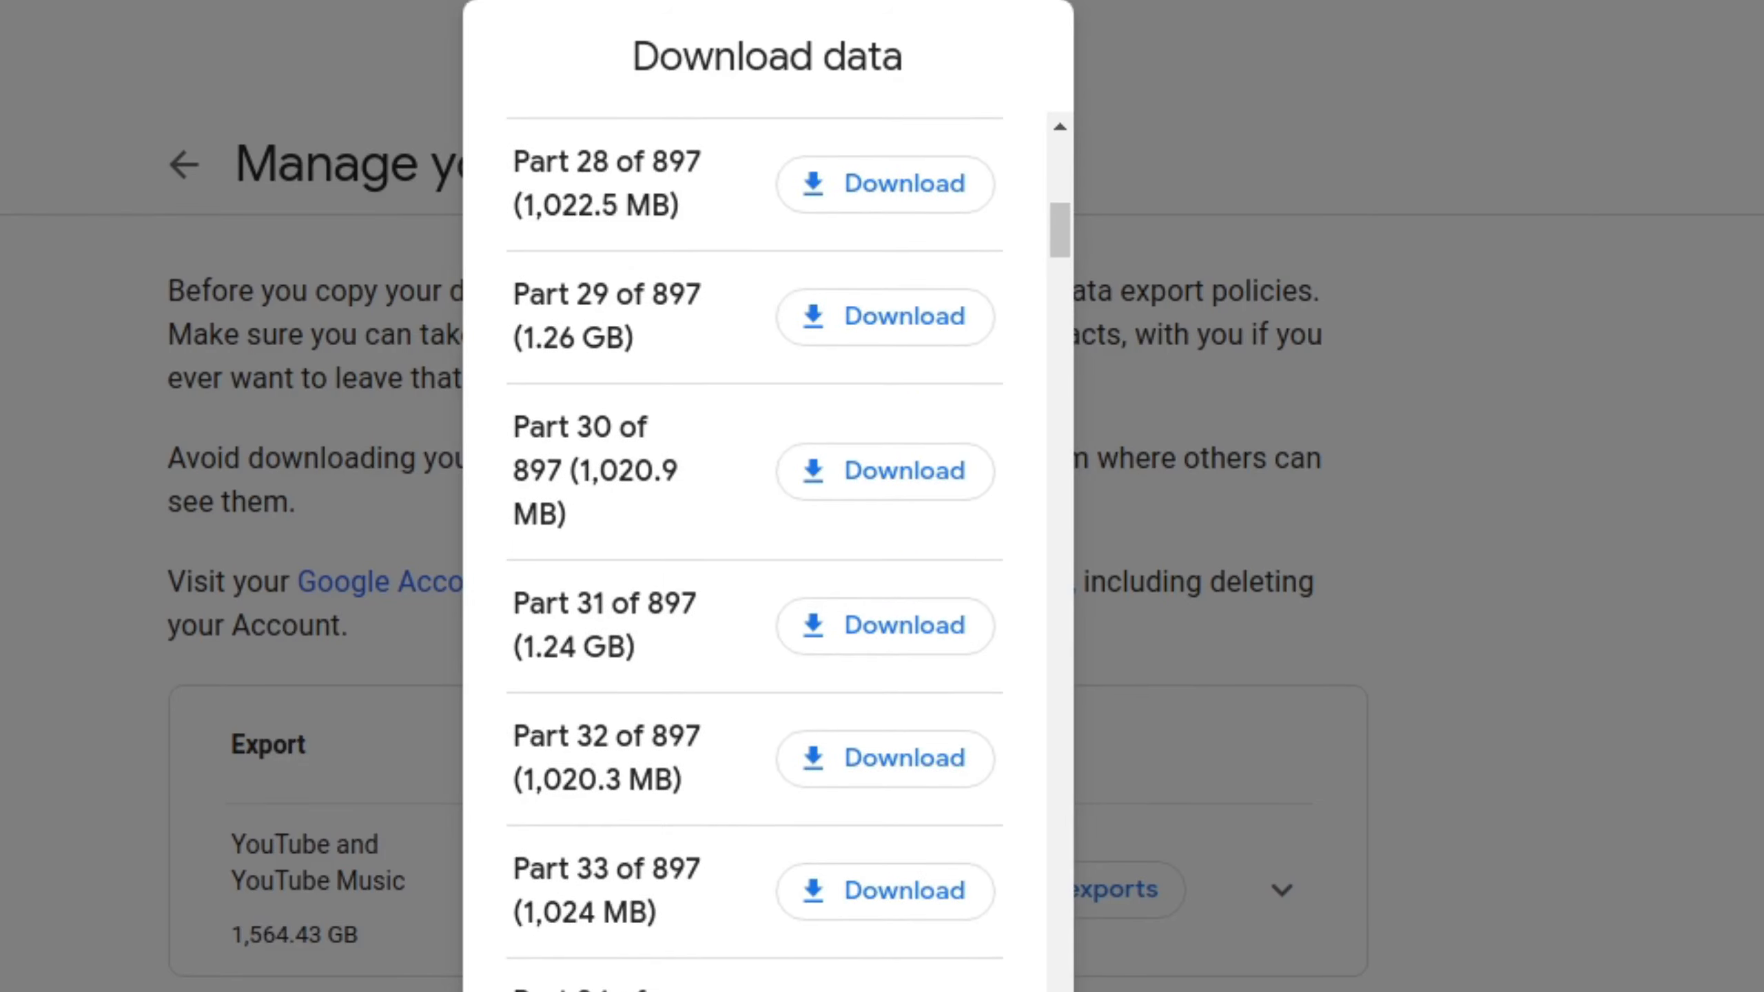
scroll(up, 3)
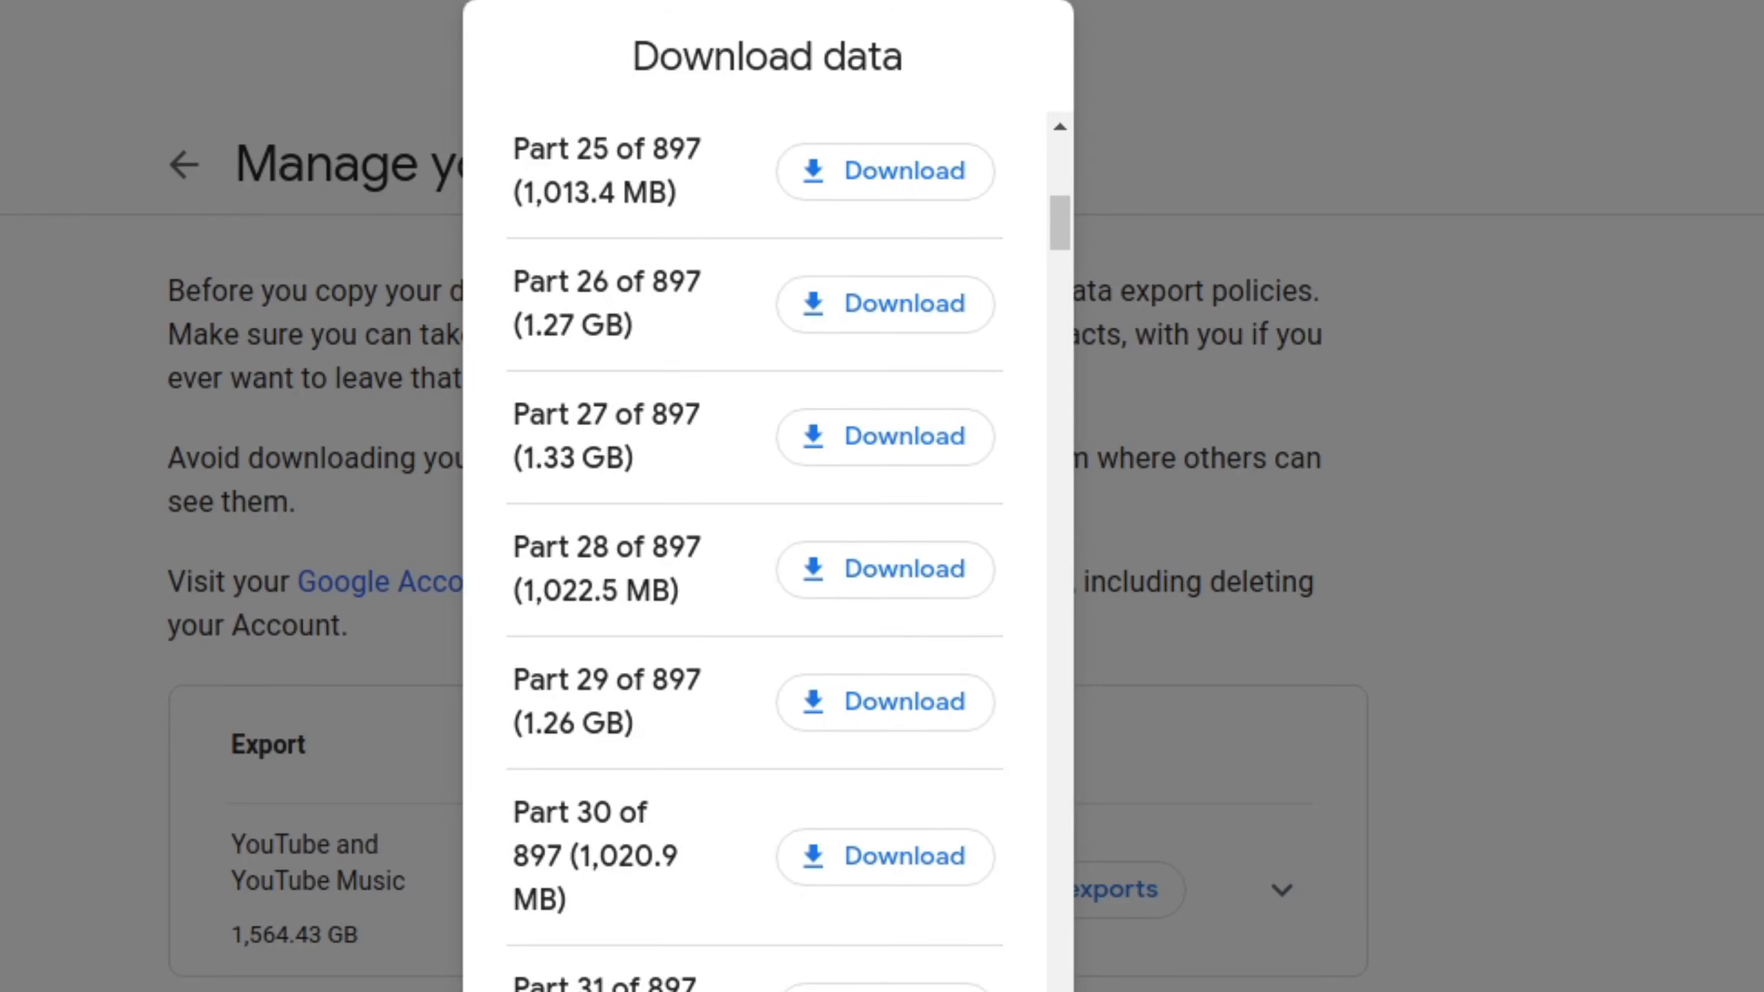
scroll(up, 3)
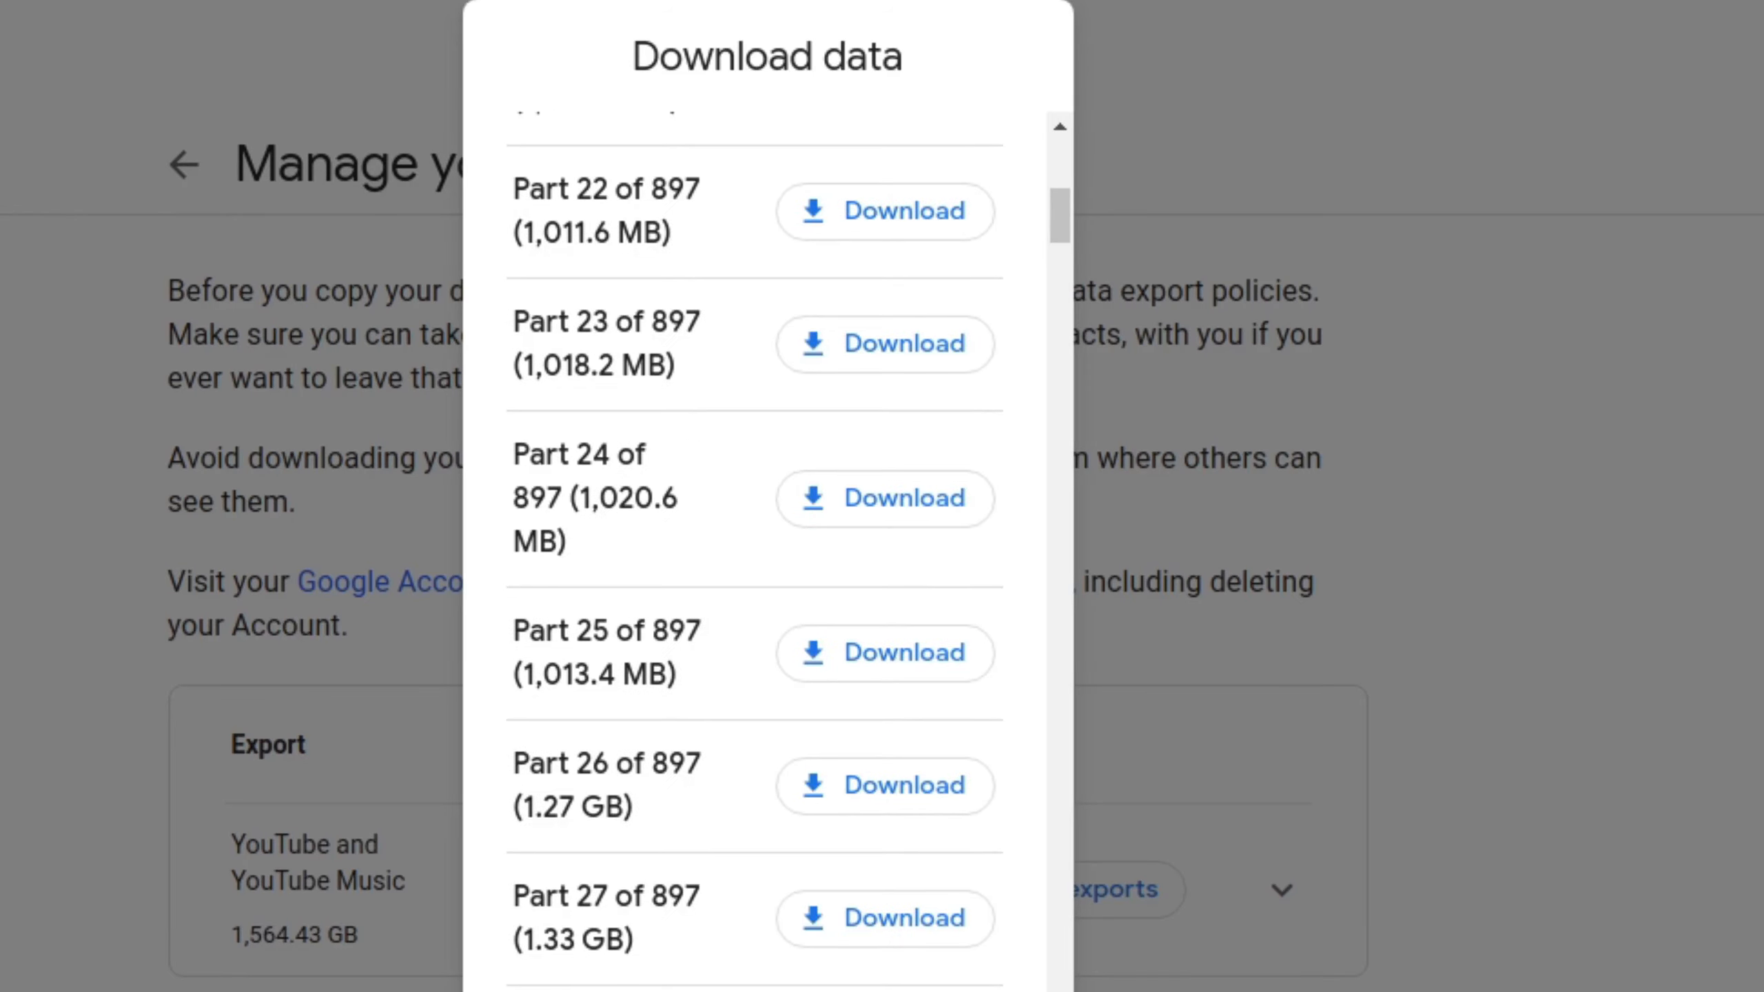
scroll(up, 3)
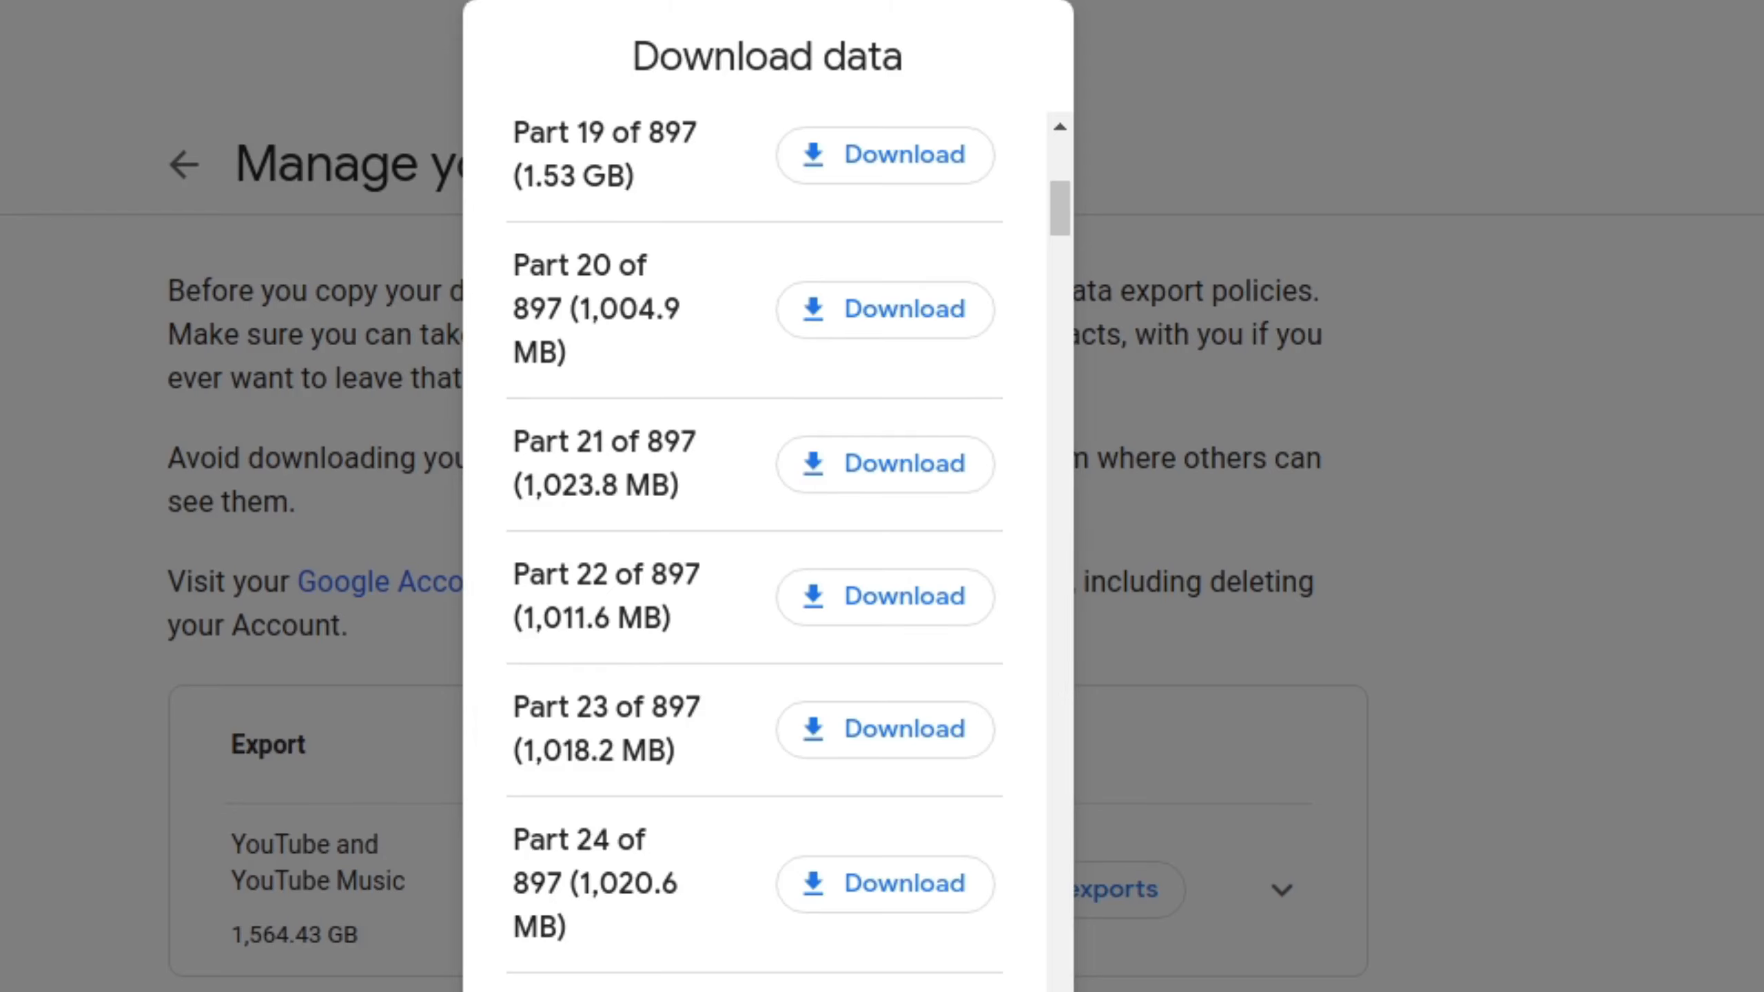
Select the takeout zip in Downloads and open the extracted Takeout videos folder
click(884, 155)
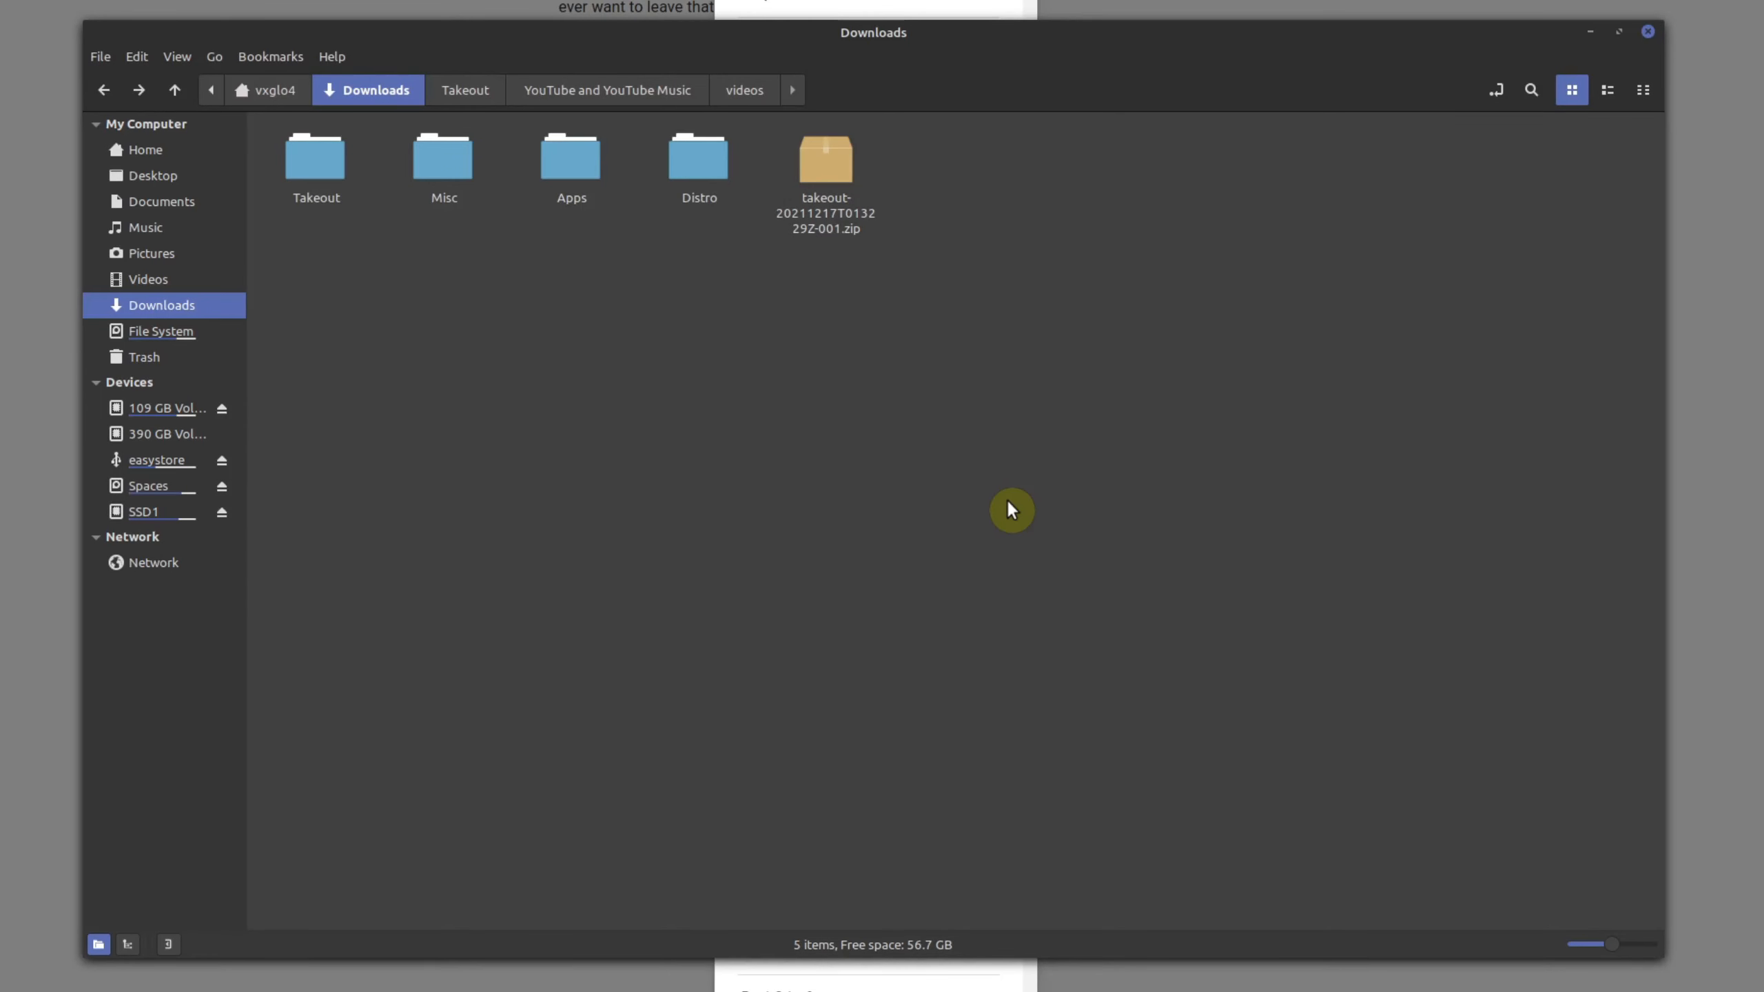
click(825, 158)
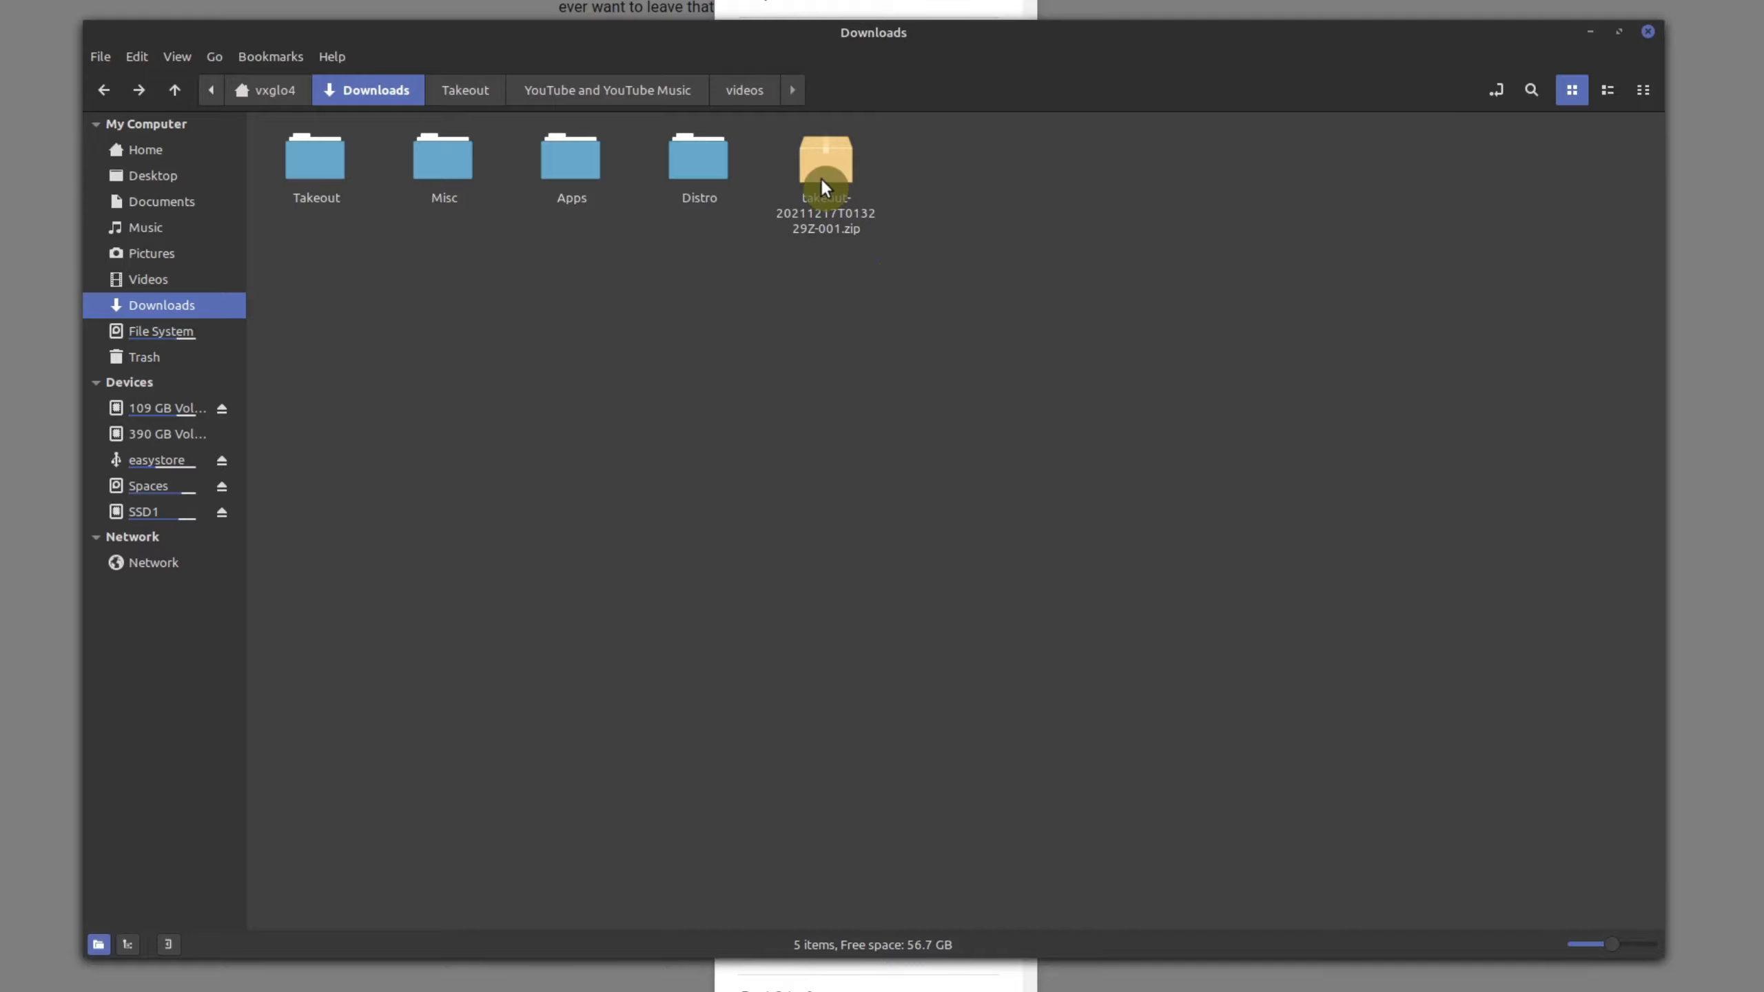
click(825, 186)
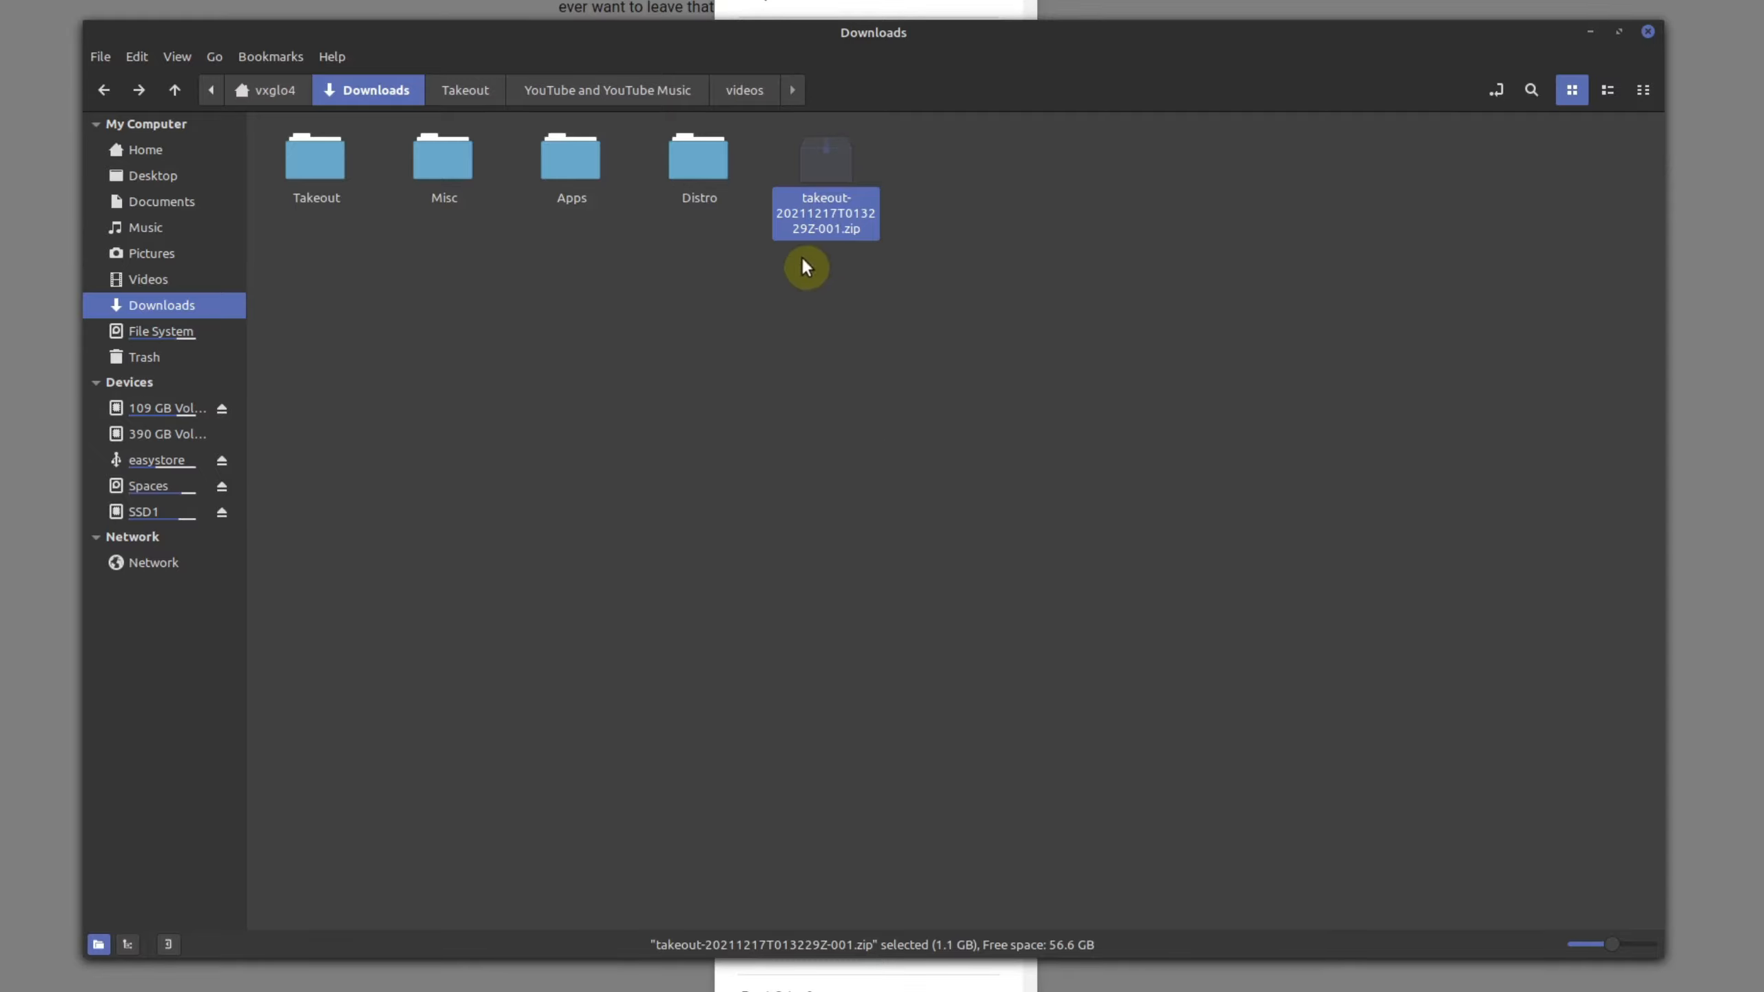
mouse_move(822, 201)
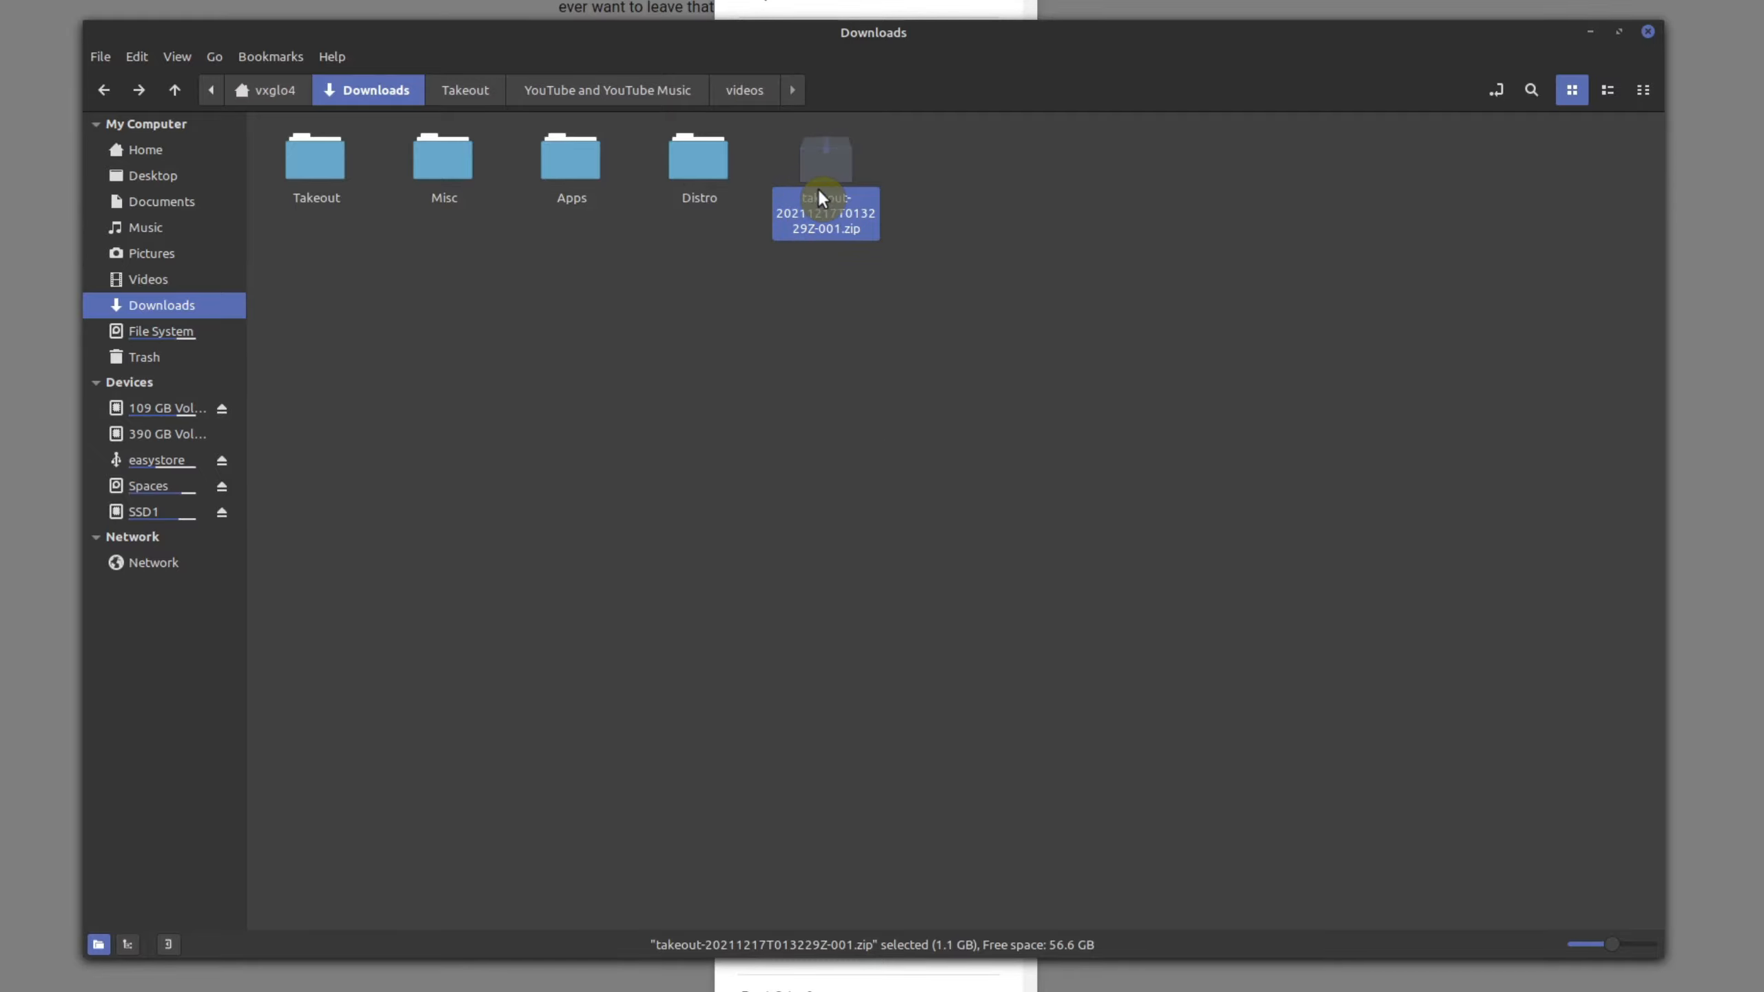
mouse_move(318, 163)
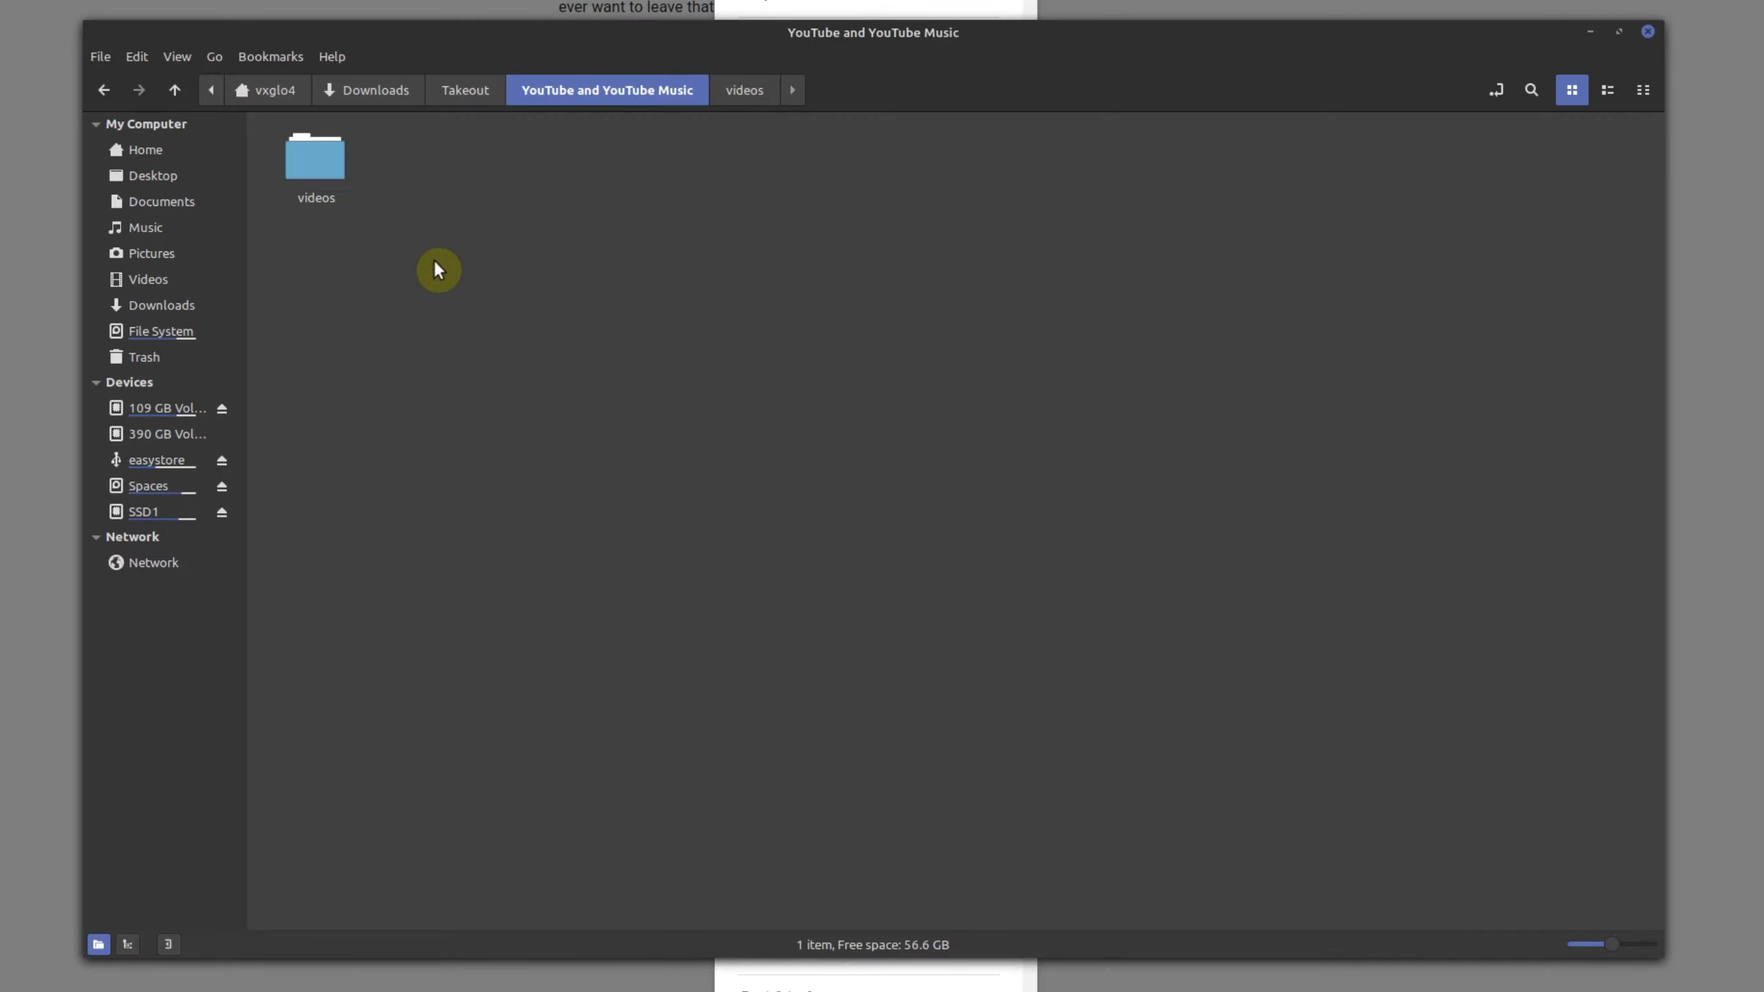
double_click(314, 169)
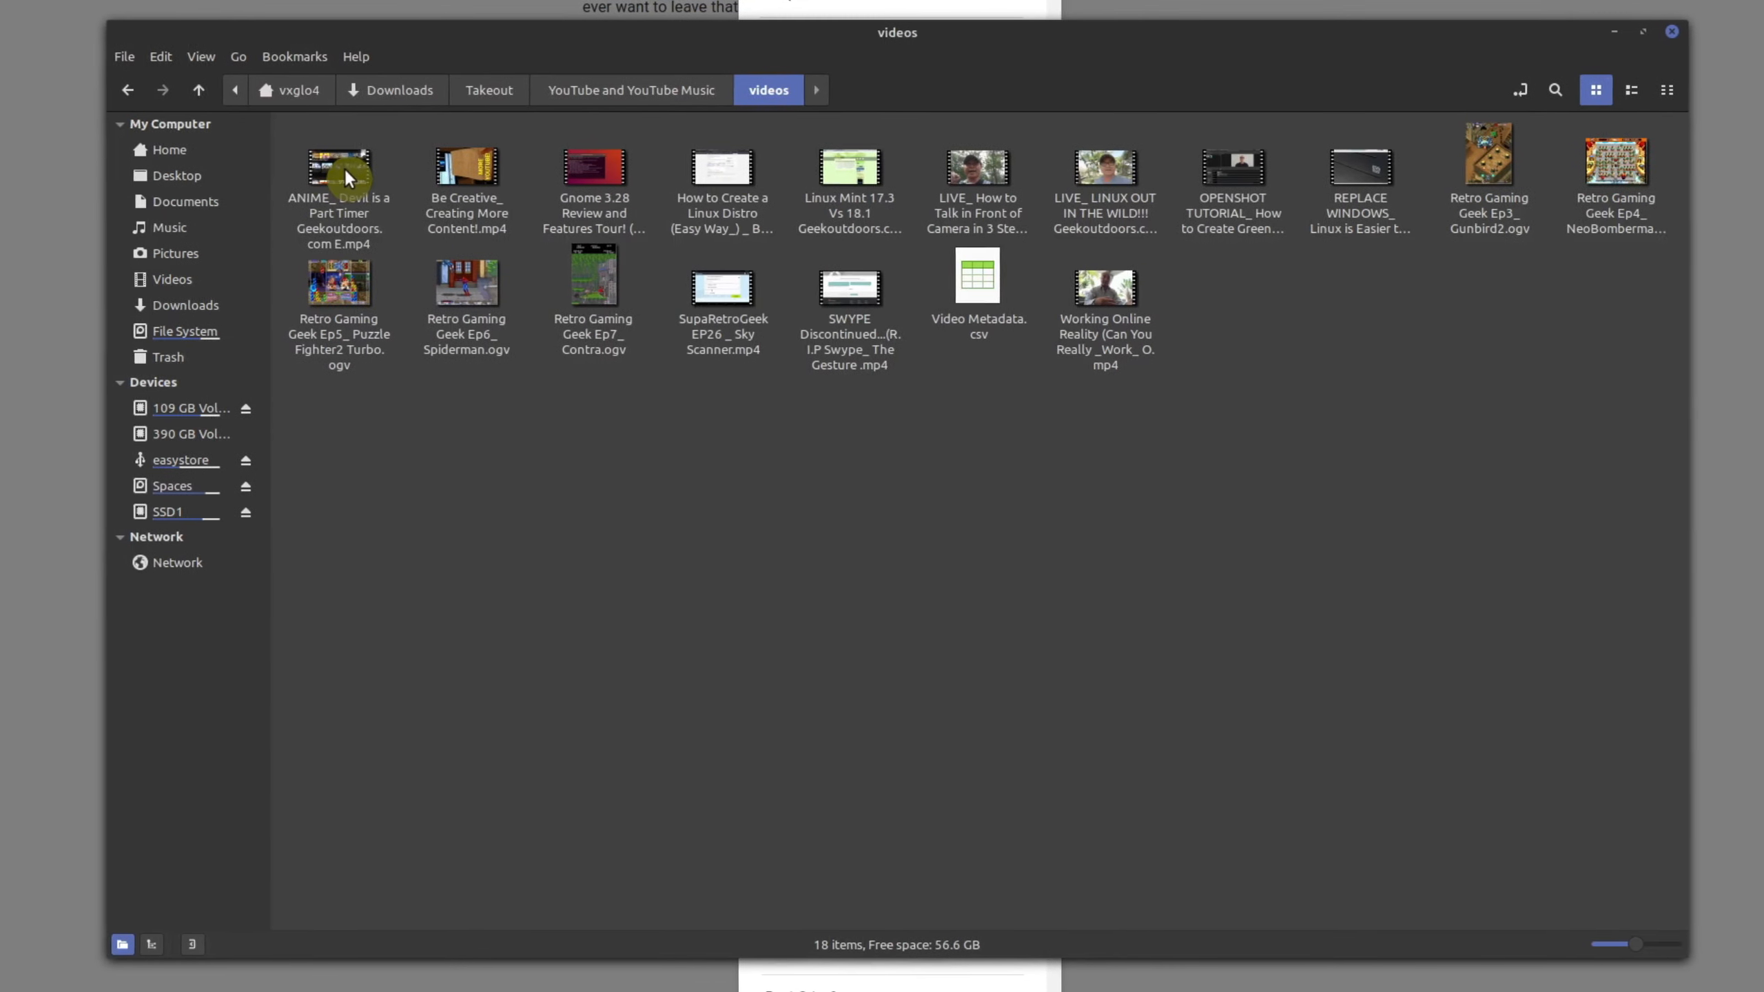
Play the Devil is a Part Timer video in VLC and read its codec information (H264, 1920x1080)
click(343, 174)
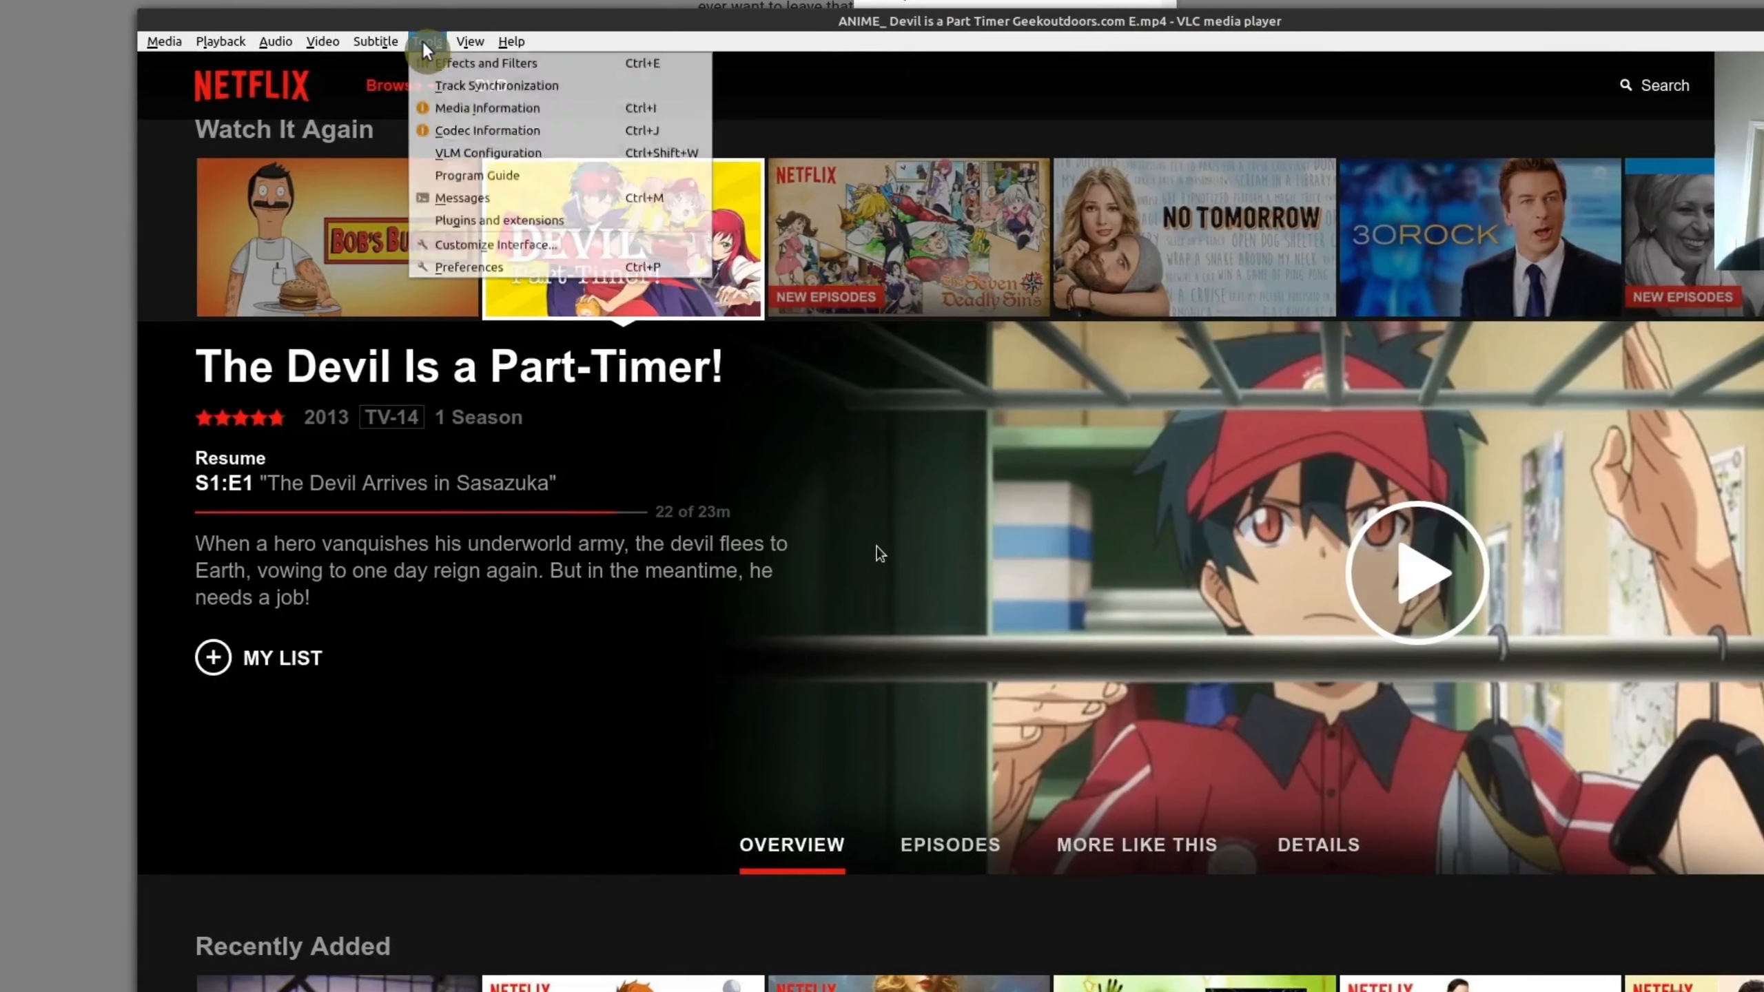
click(485, 129)
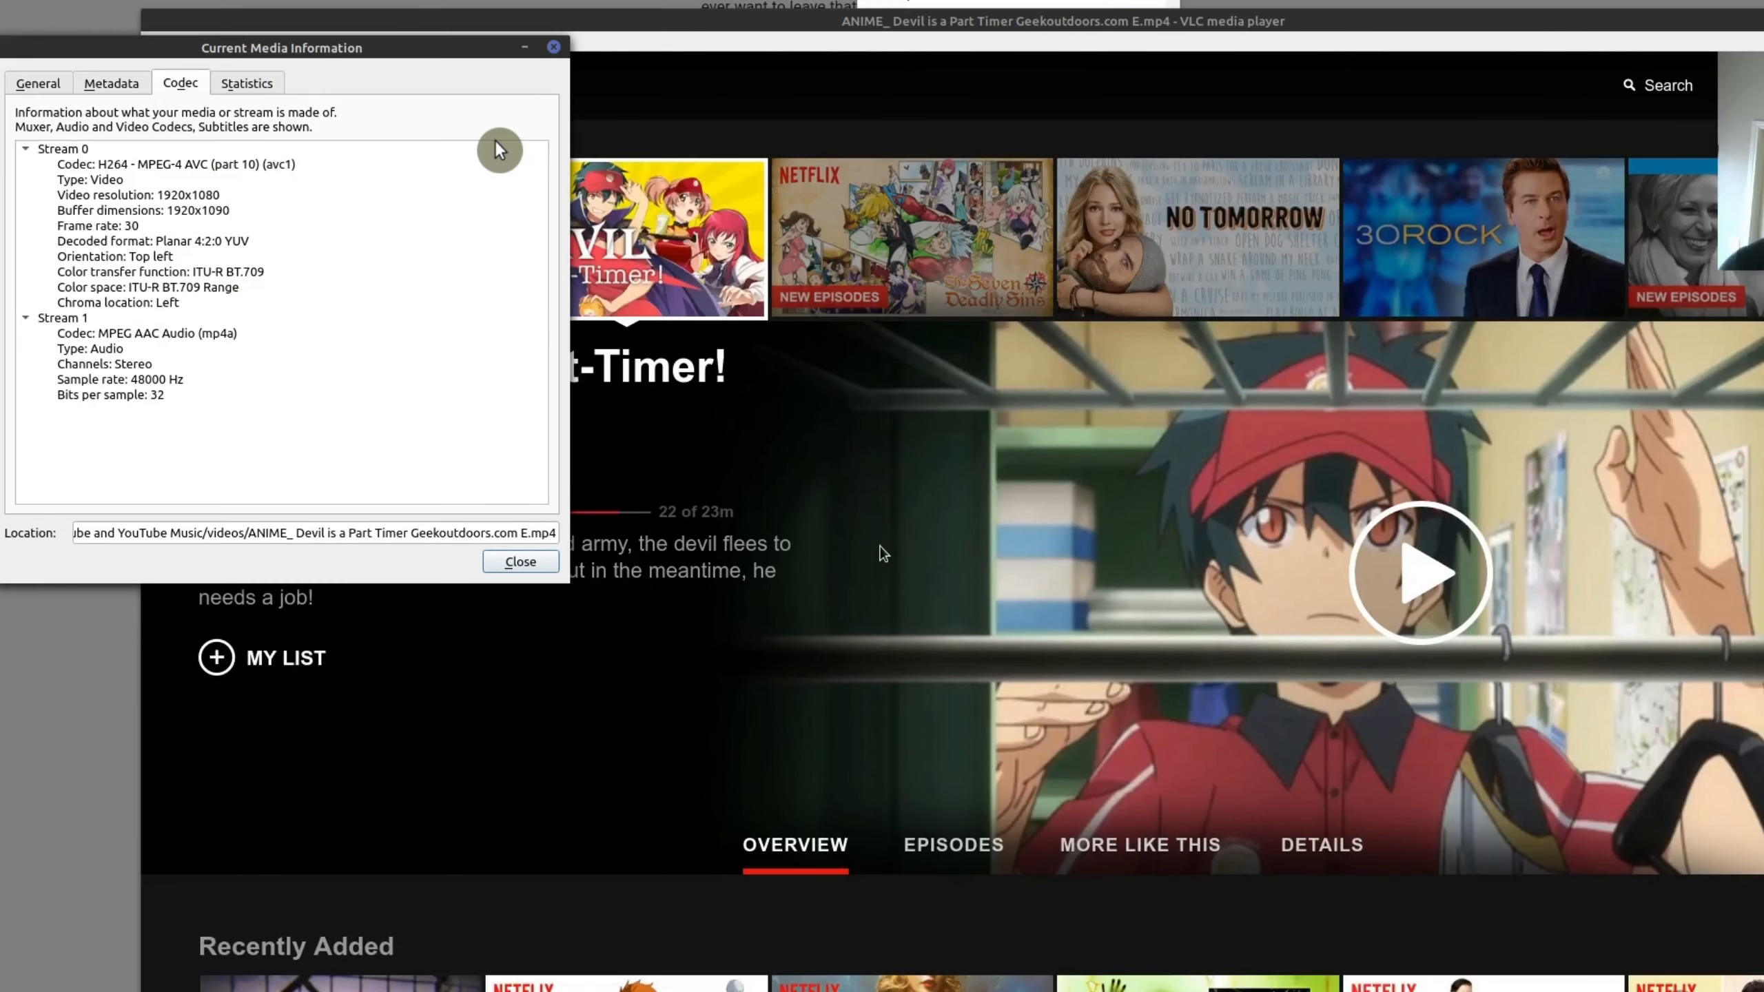
mouse_move(378, 302)
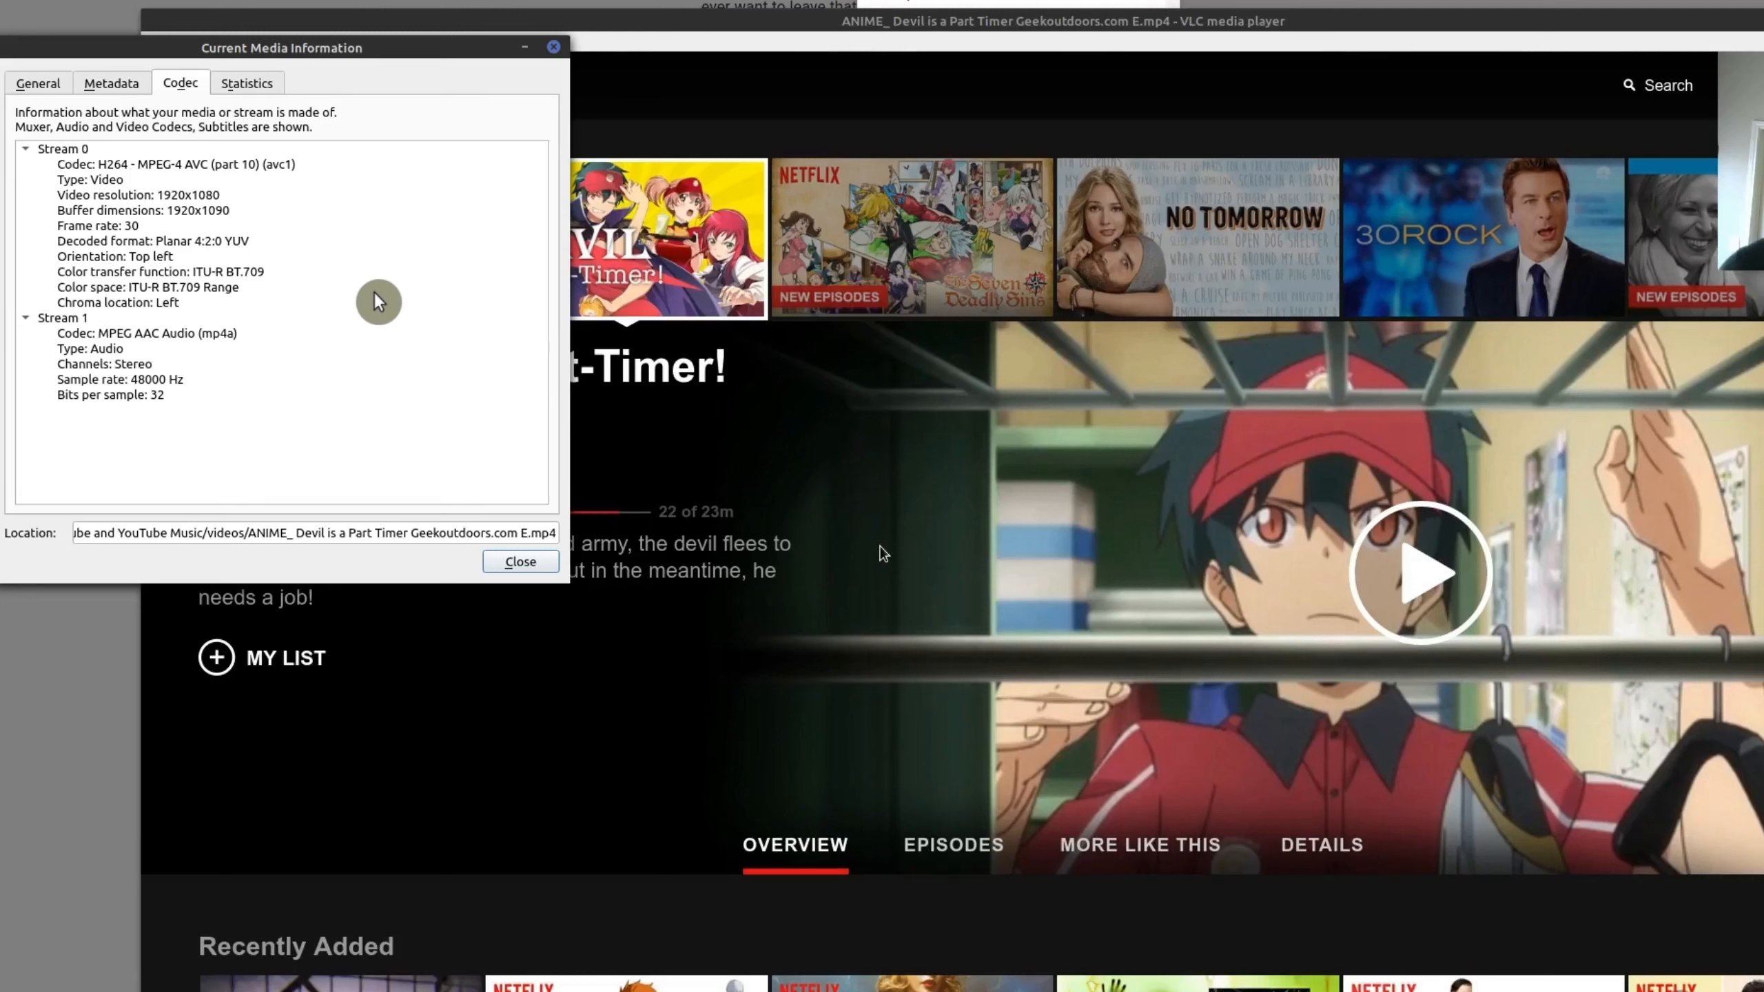
mouse_move(373, 278)
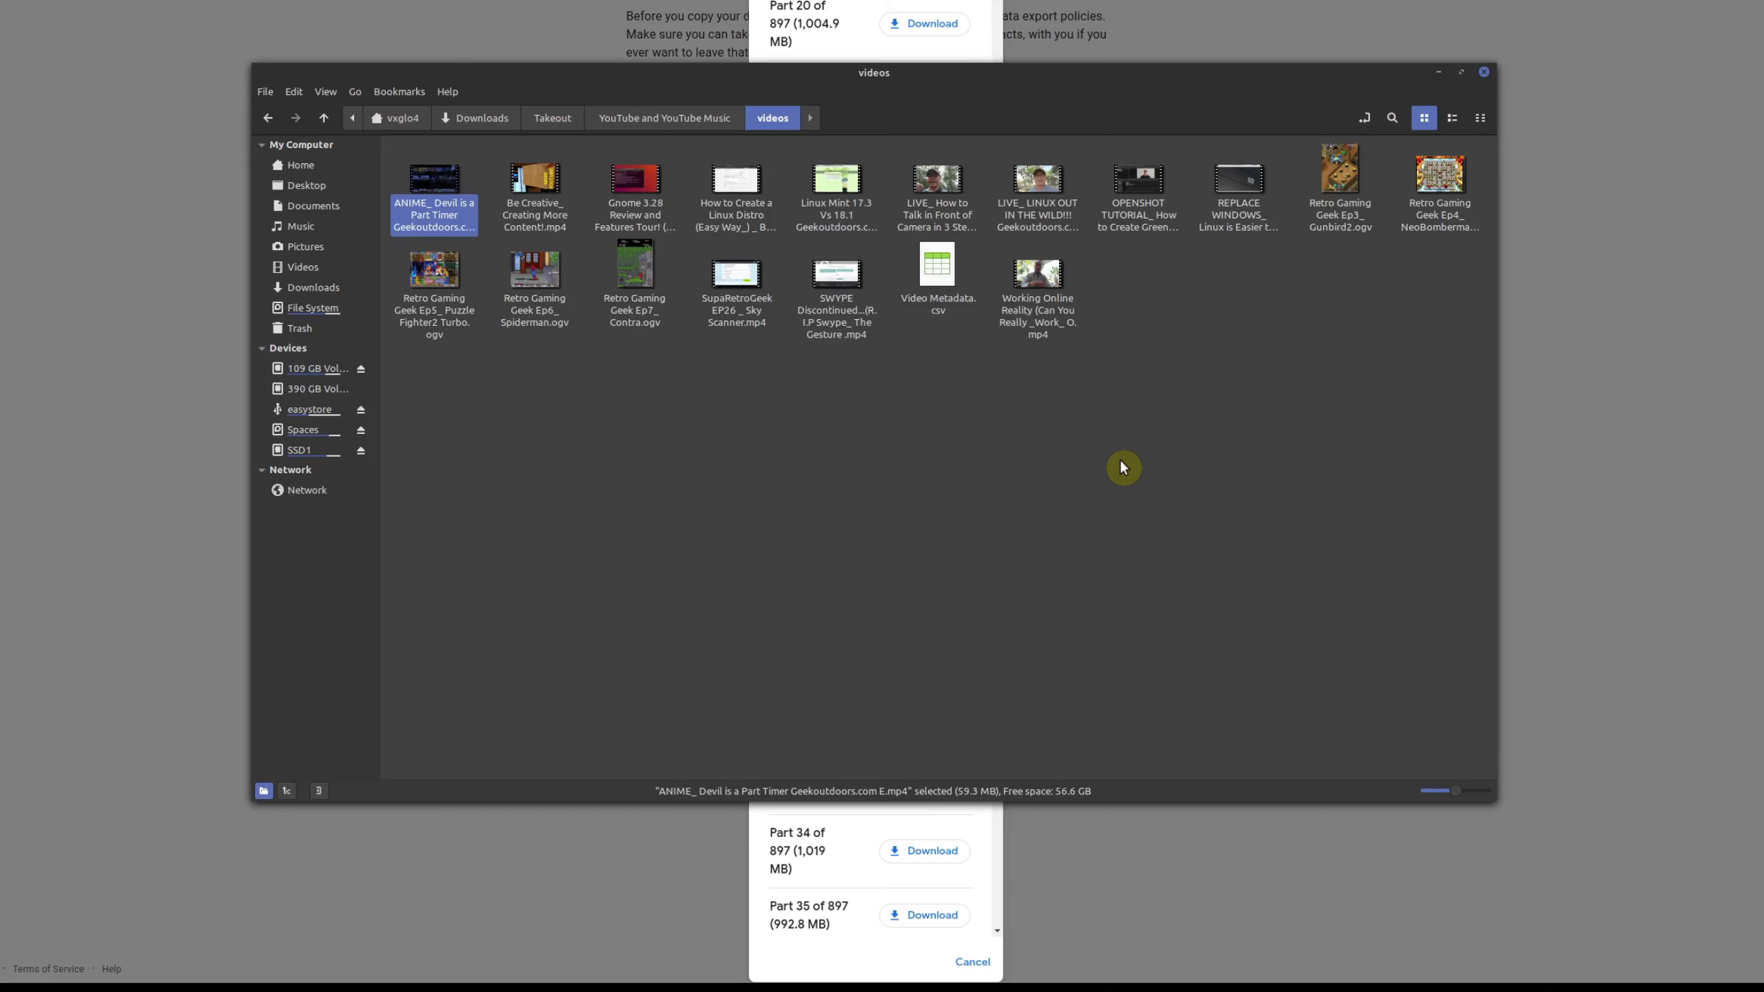
mouse_move(837, 219)
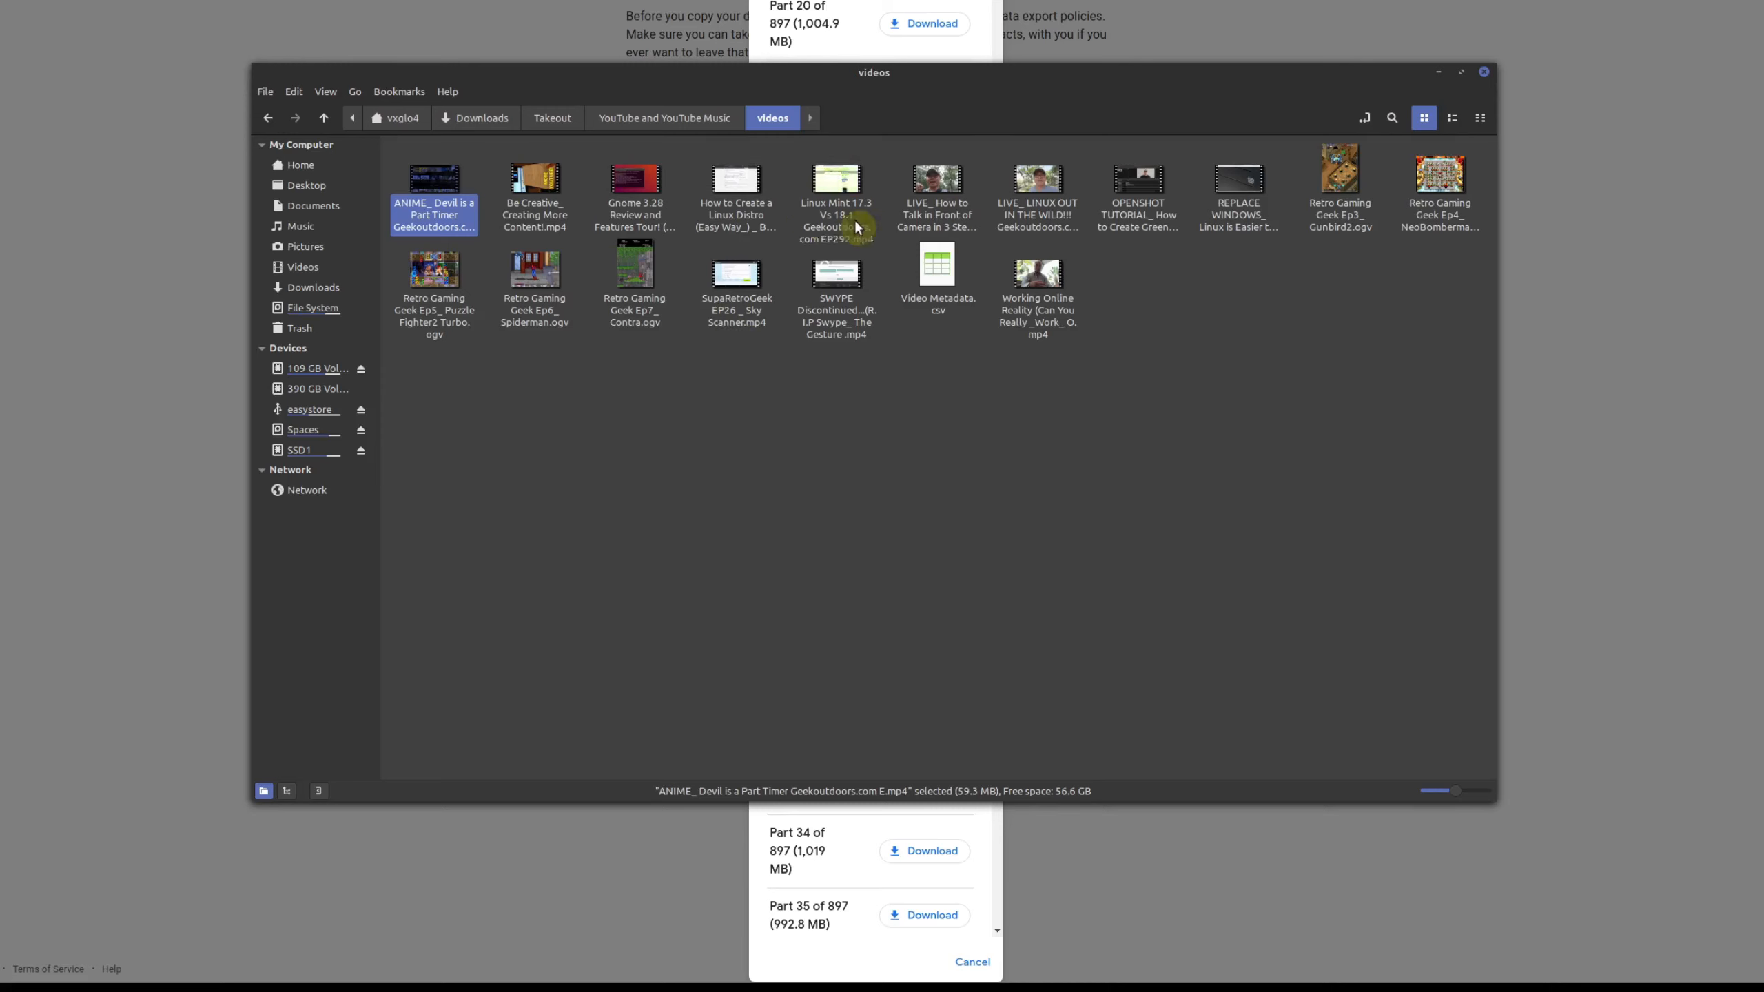
mouse_move(819, 343)
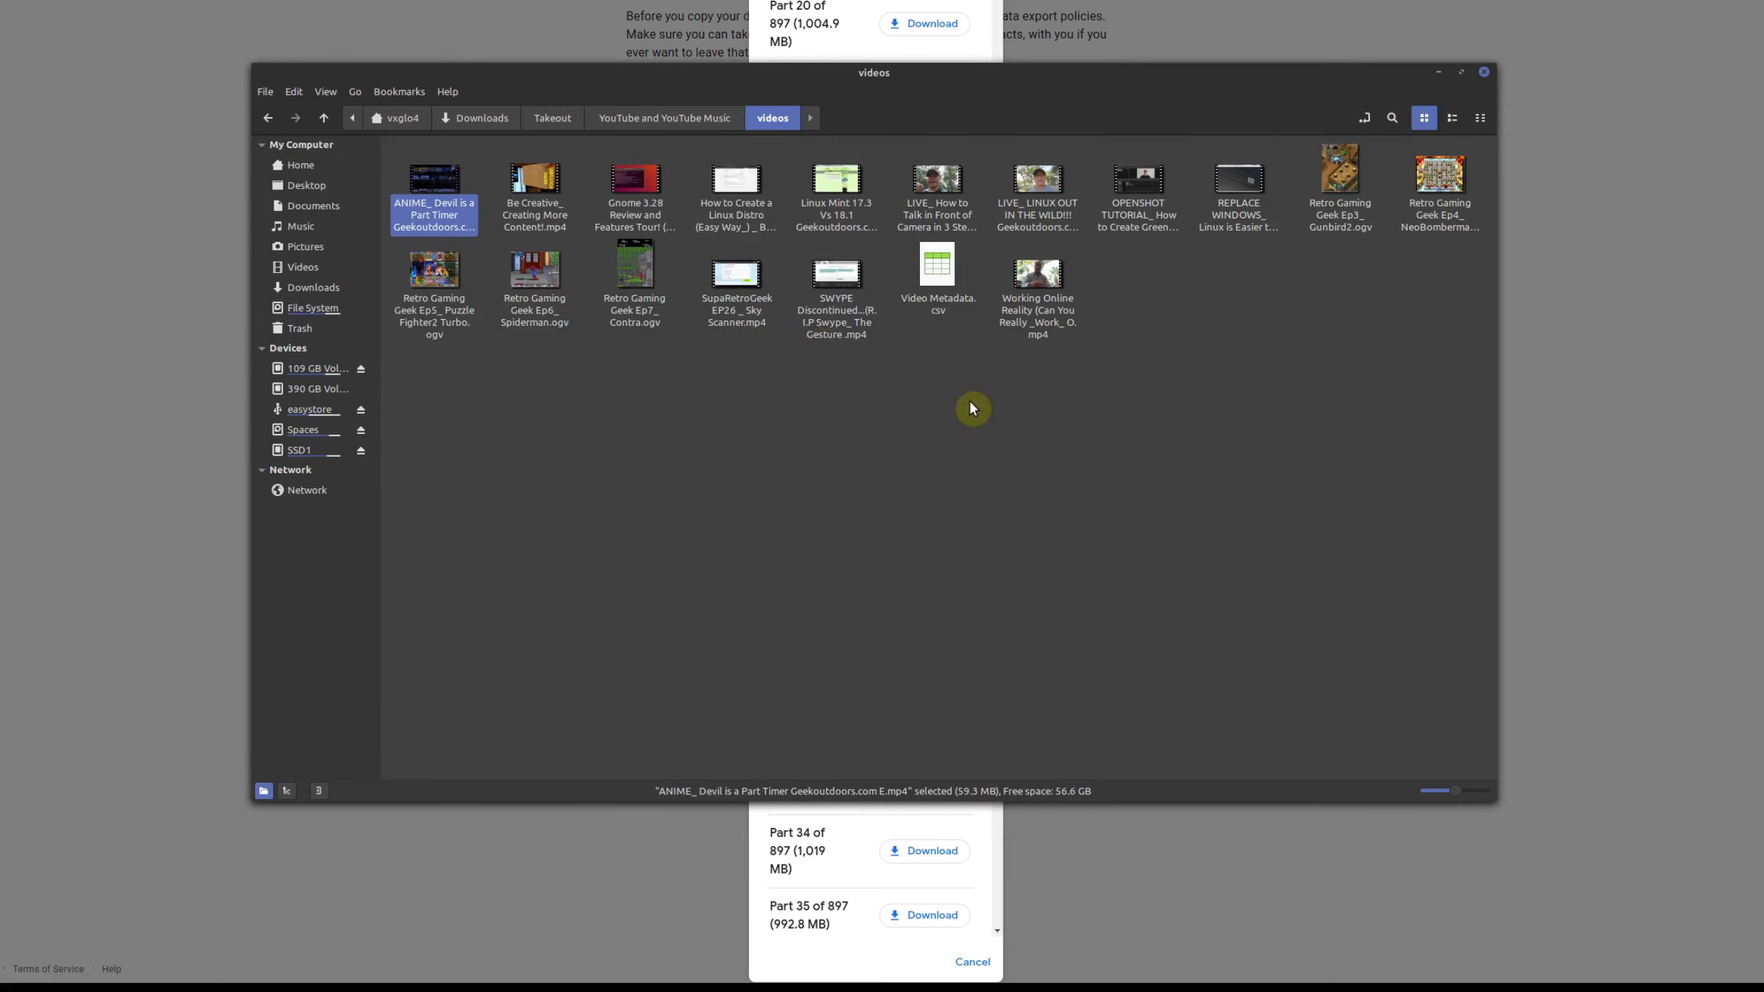
mouse_move(937, 270)
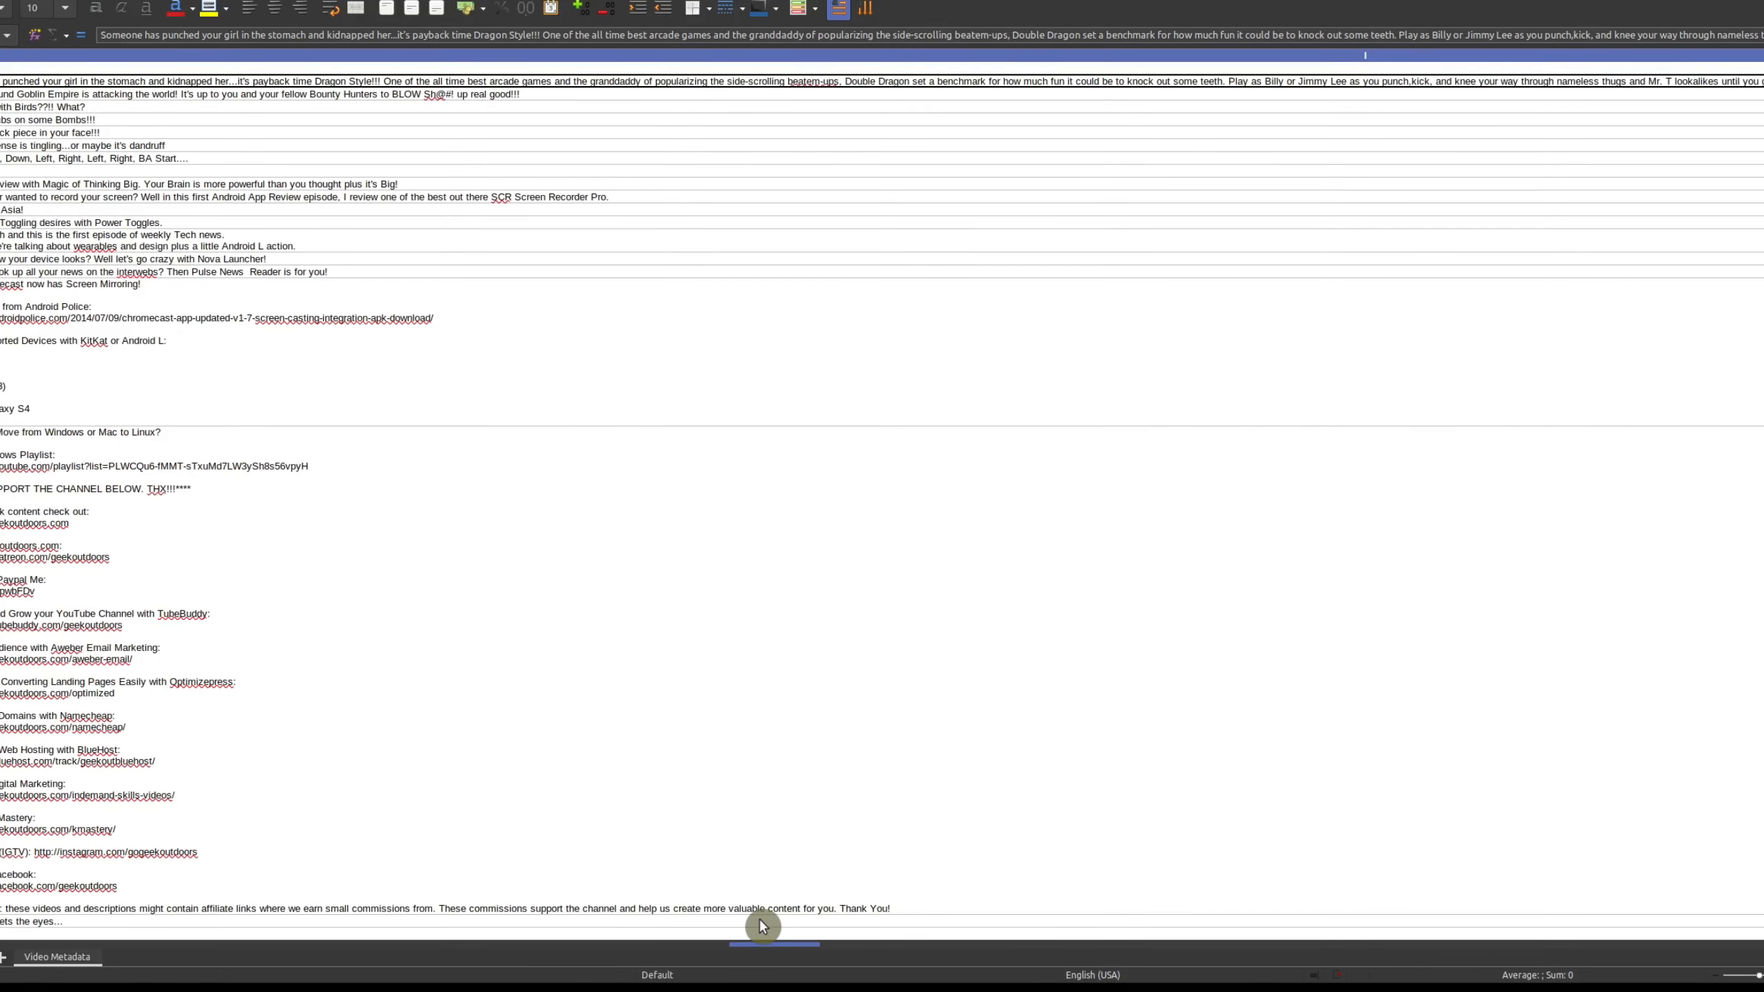
Scroll across the Video Metadata sheet to view descriptions, like counts, view counts and licenses
scroll(right, 3)
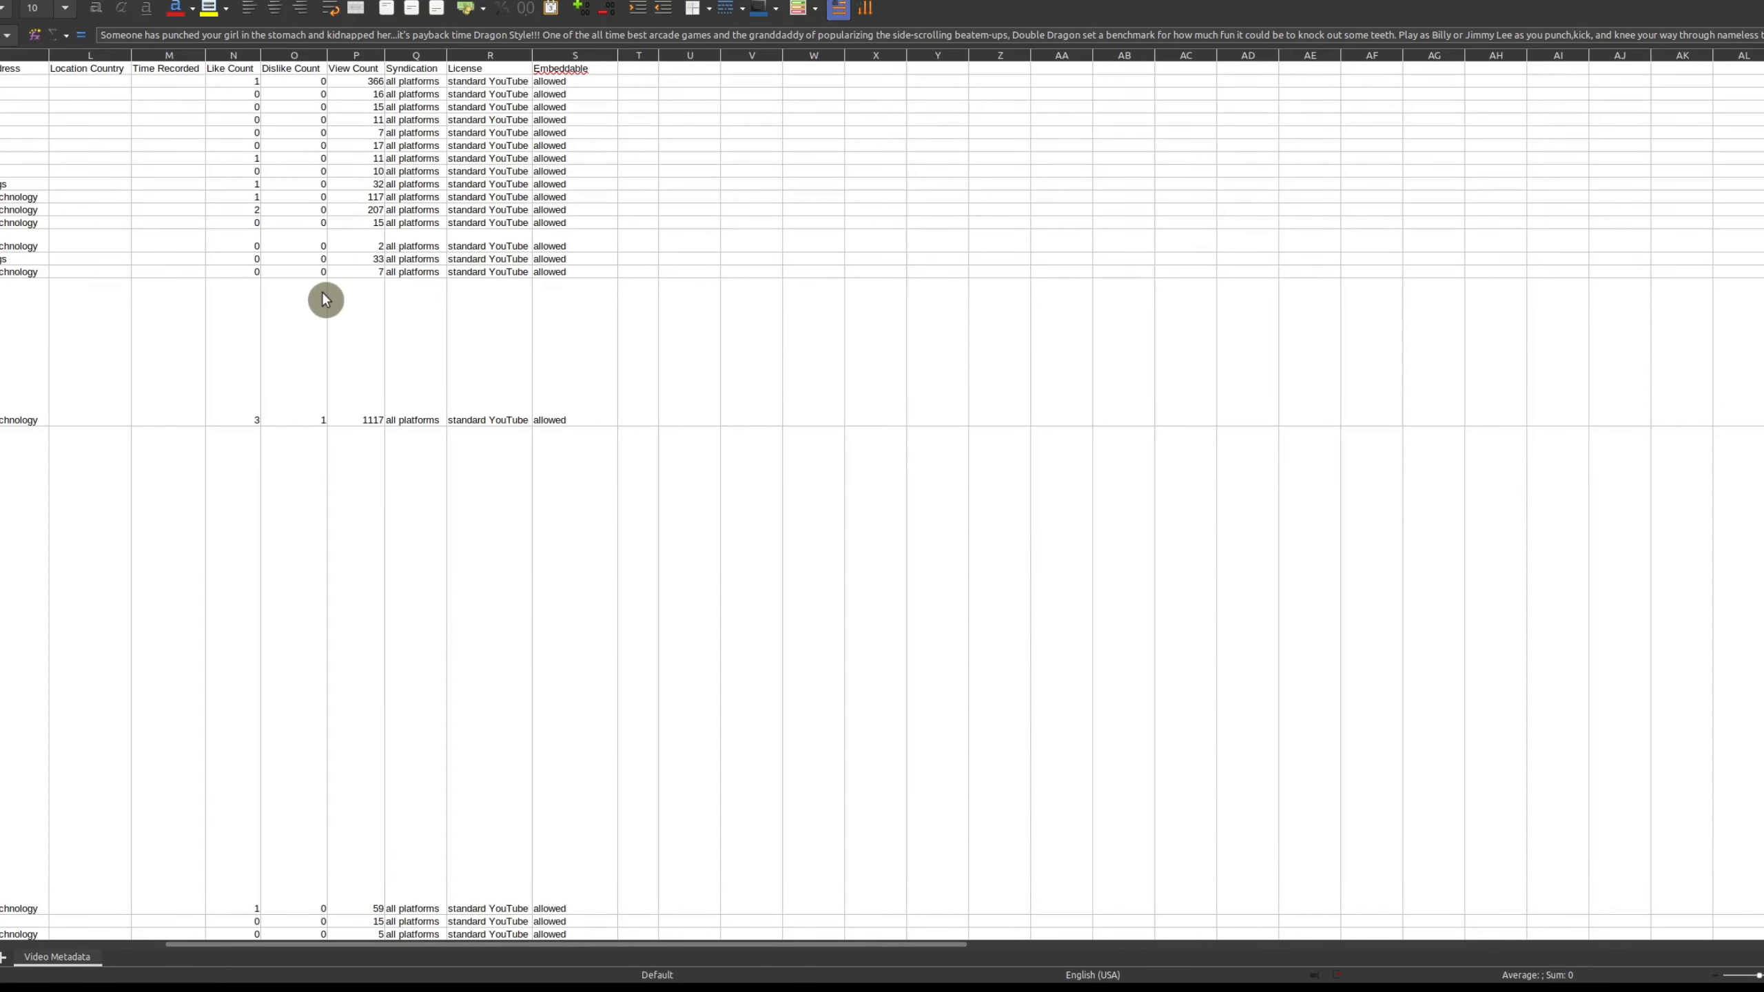
mouse_move(562, 800)
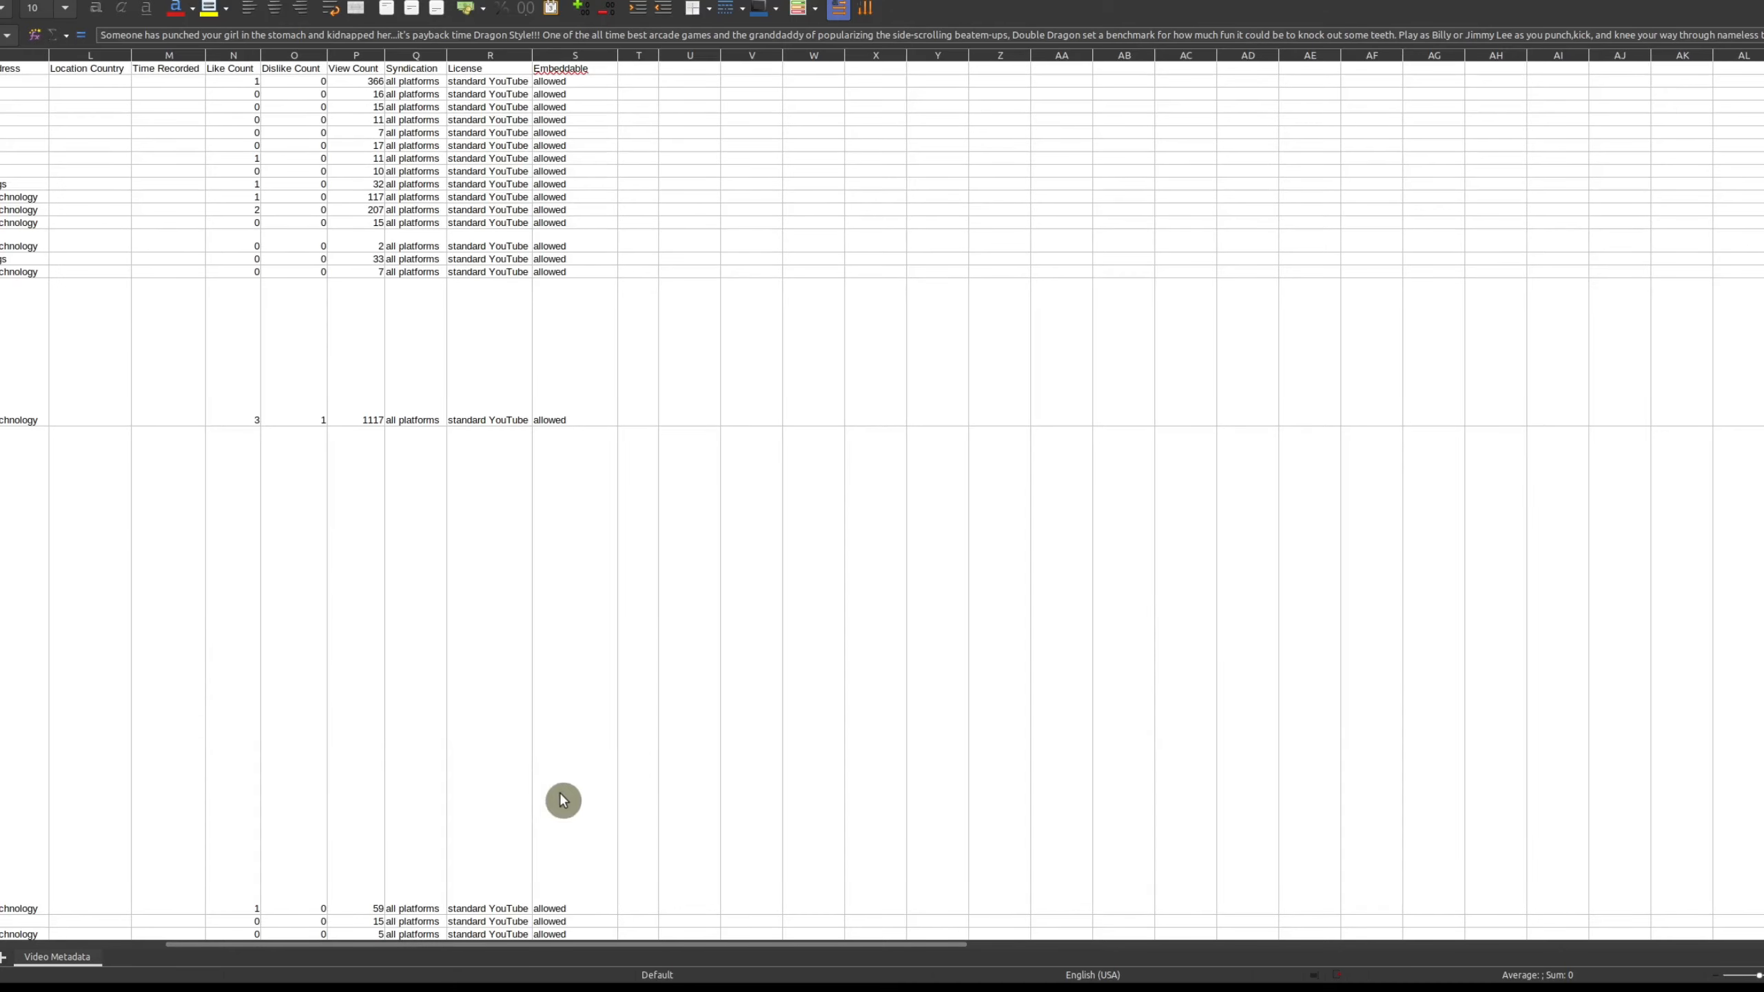
drag(563, 942, 805, 958)
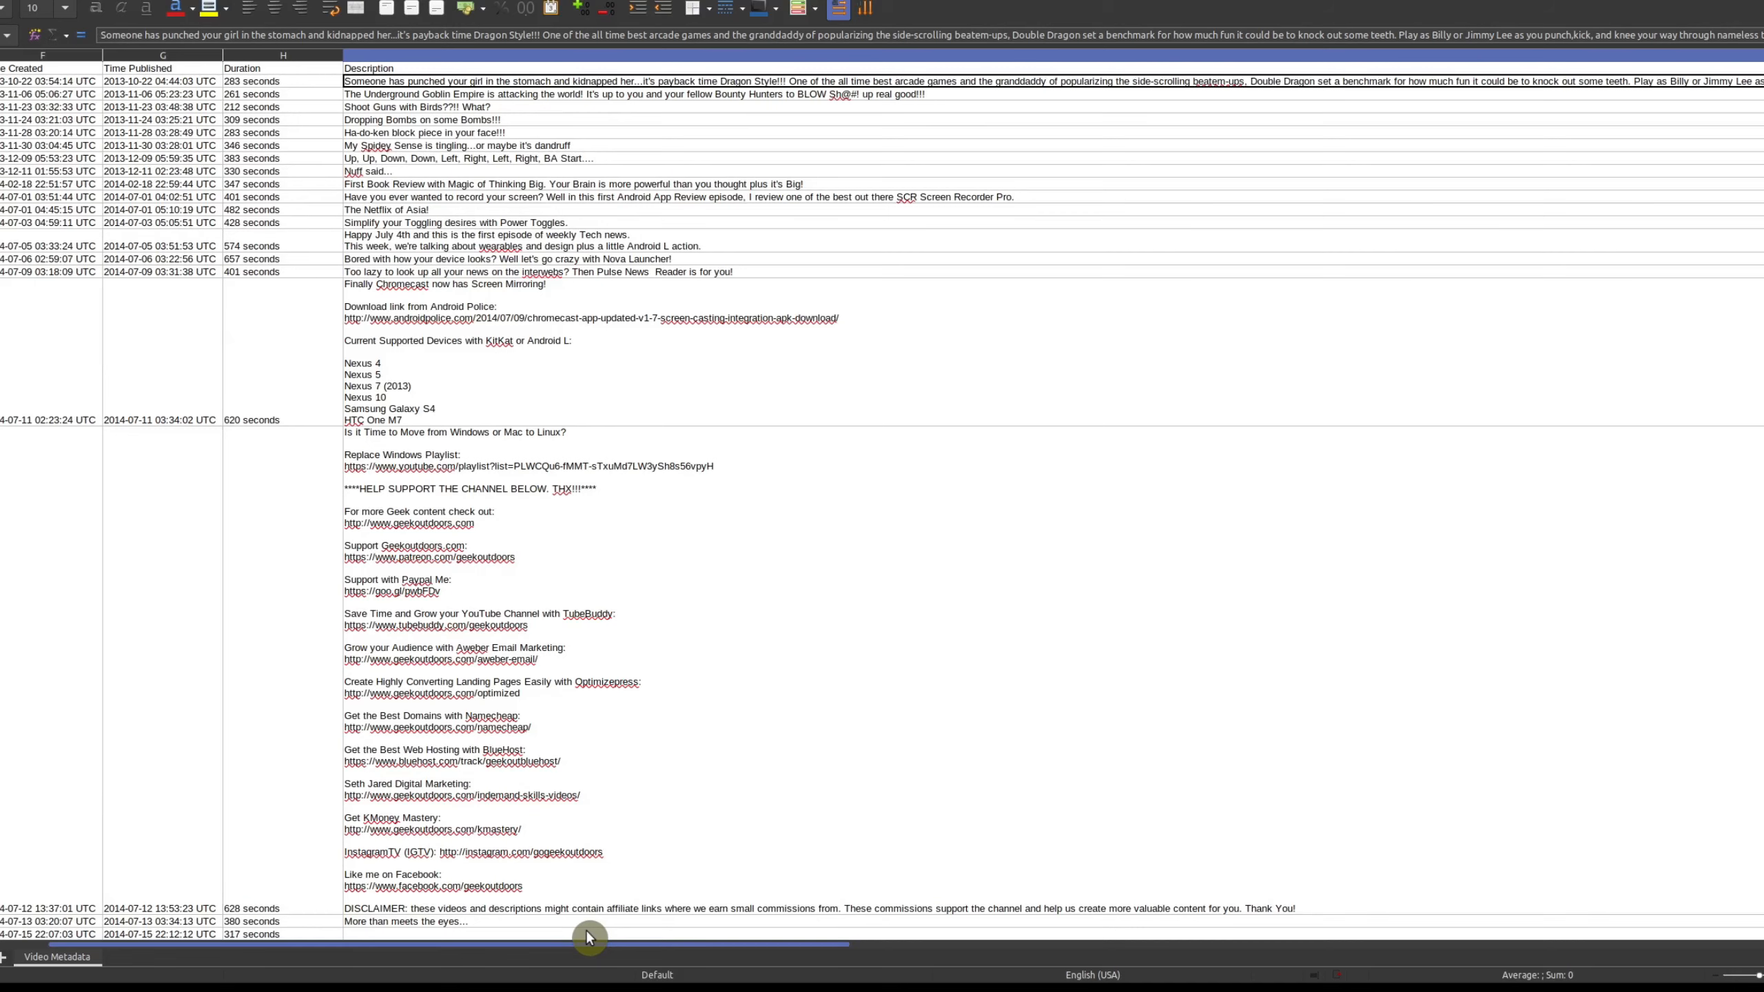
scroll(right, 3)
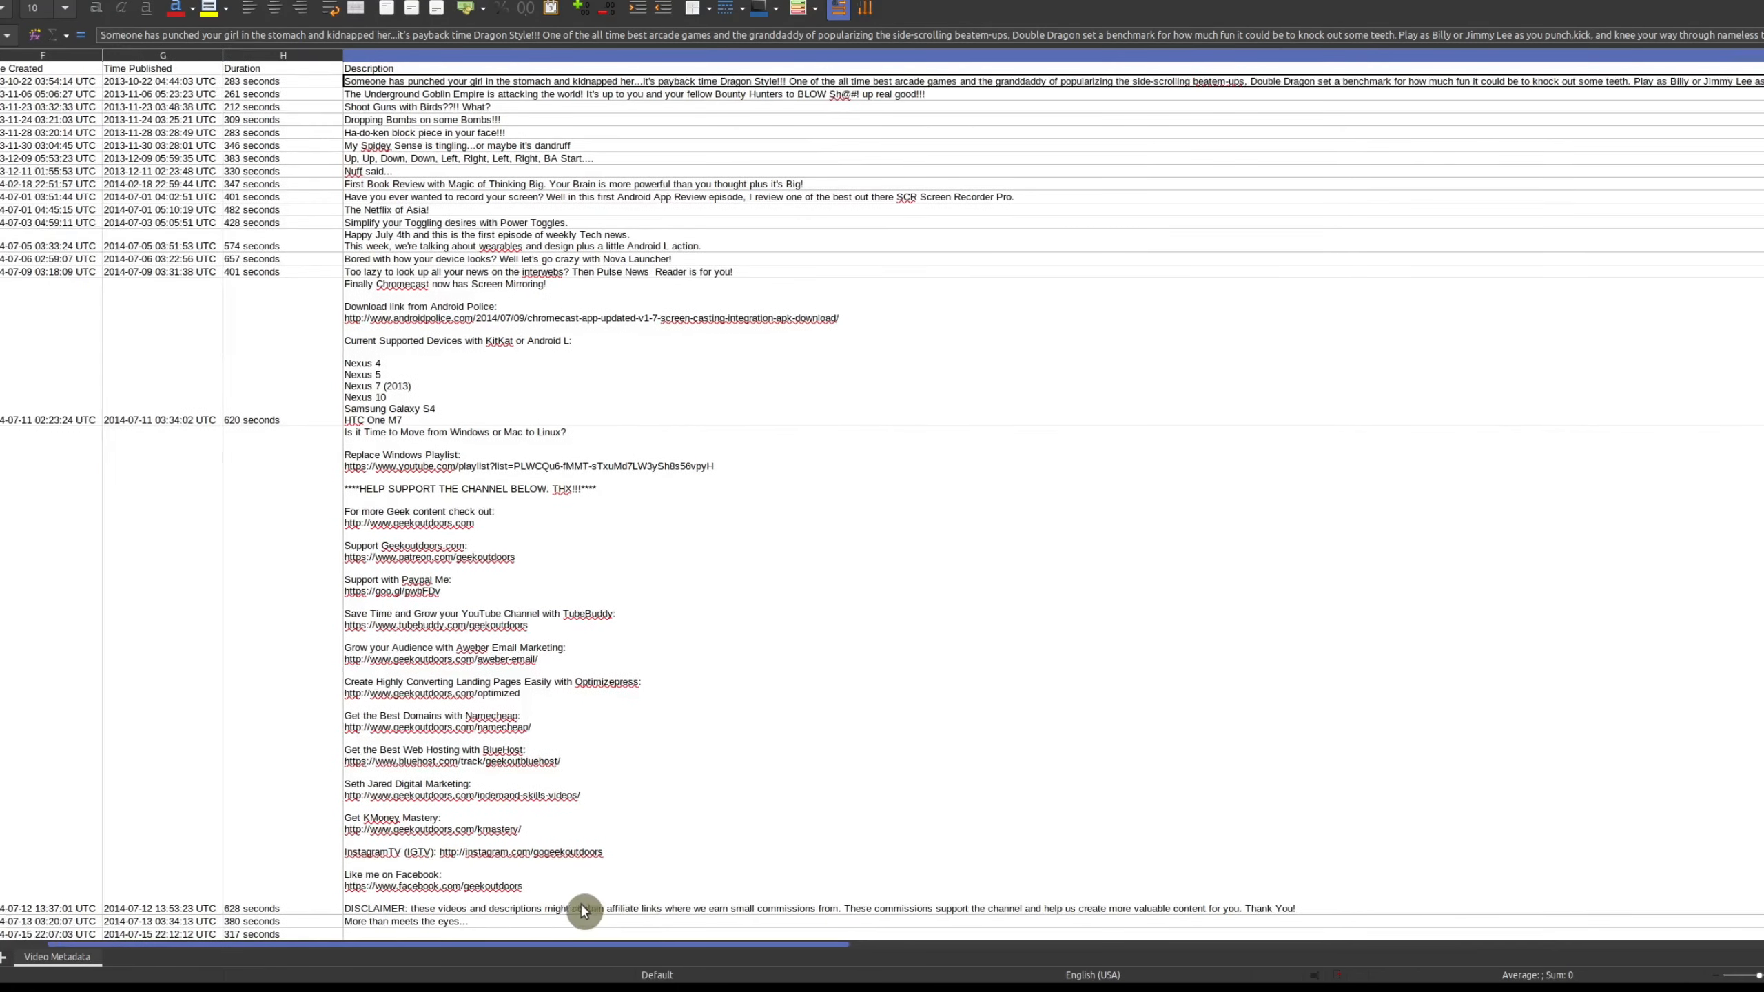
scroll(left, 3)
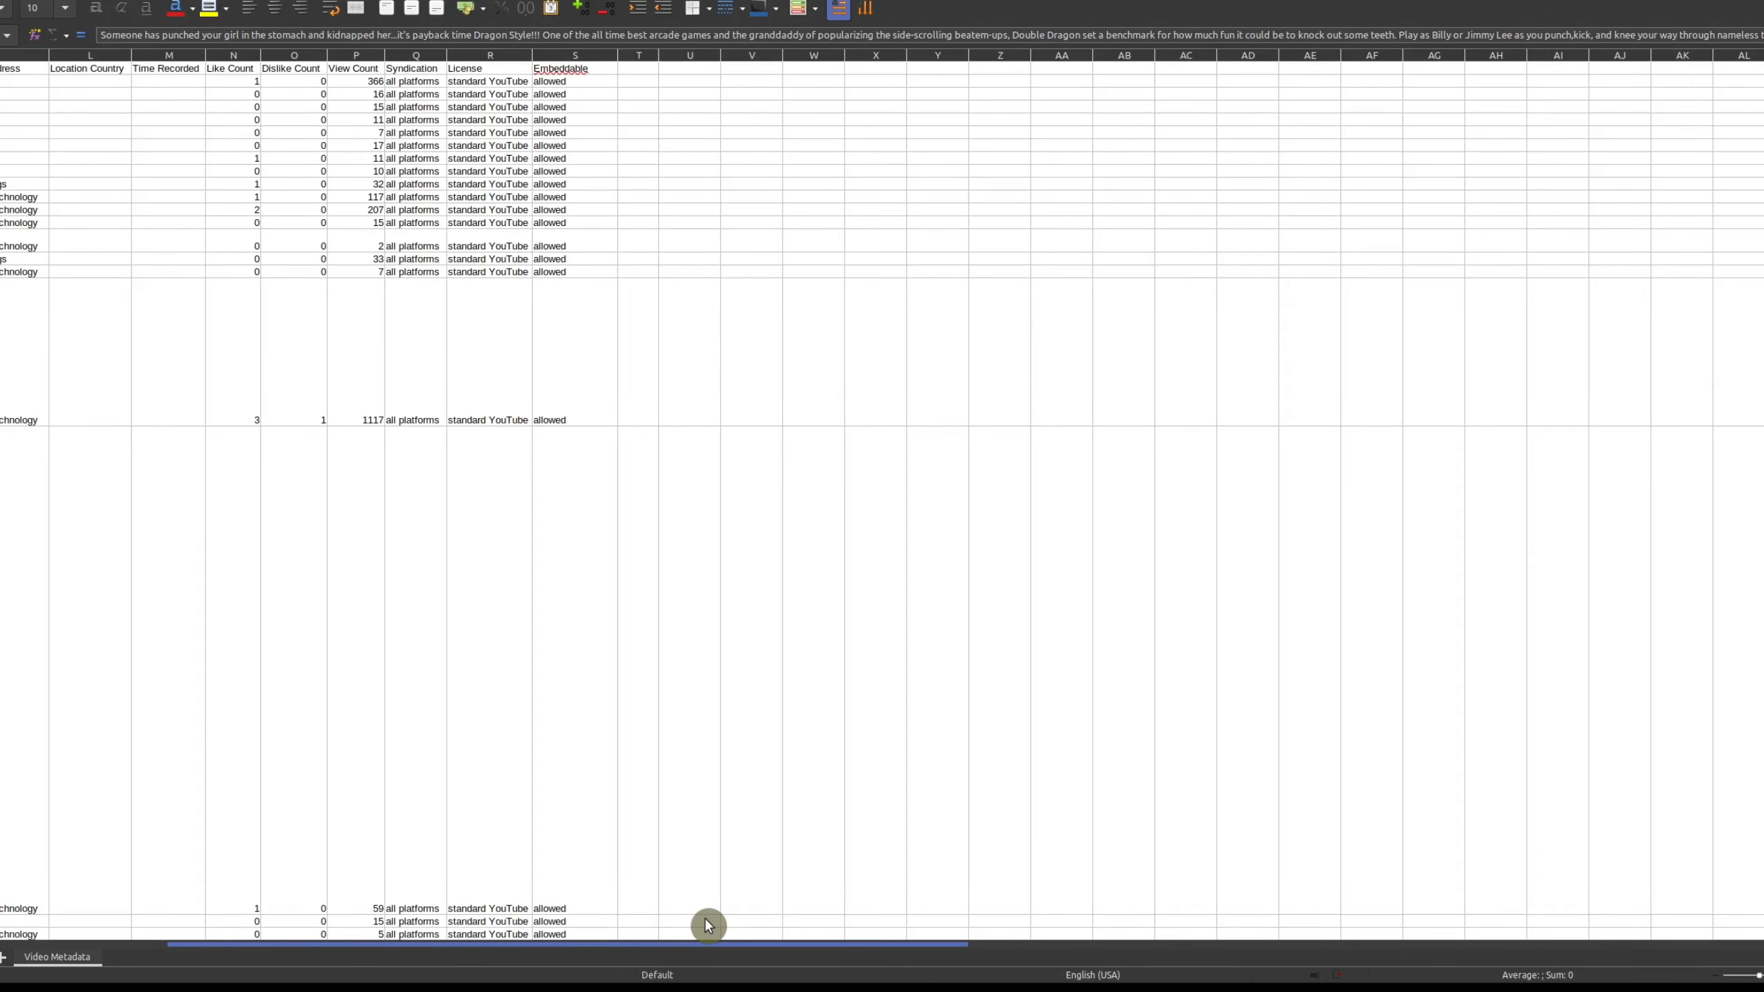
drag(706, 943, 1309, 943)
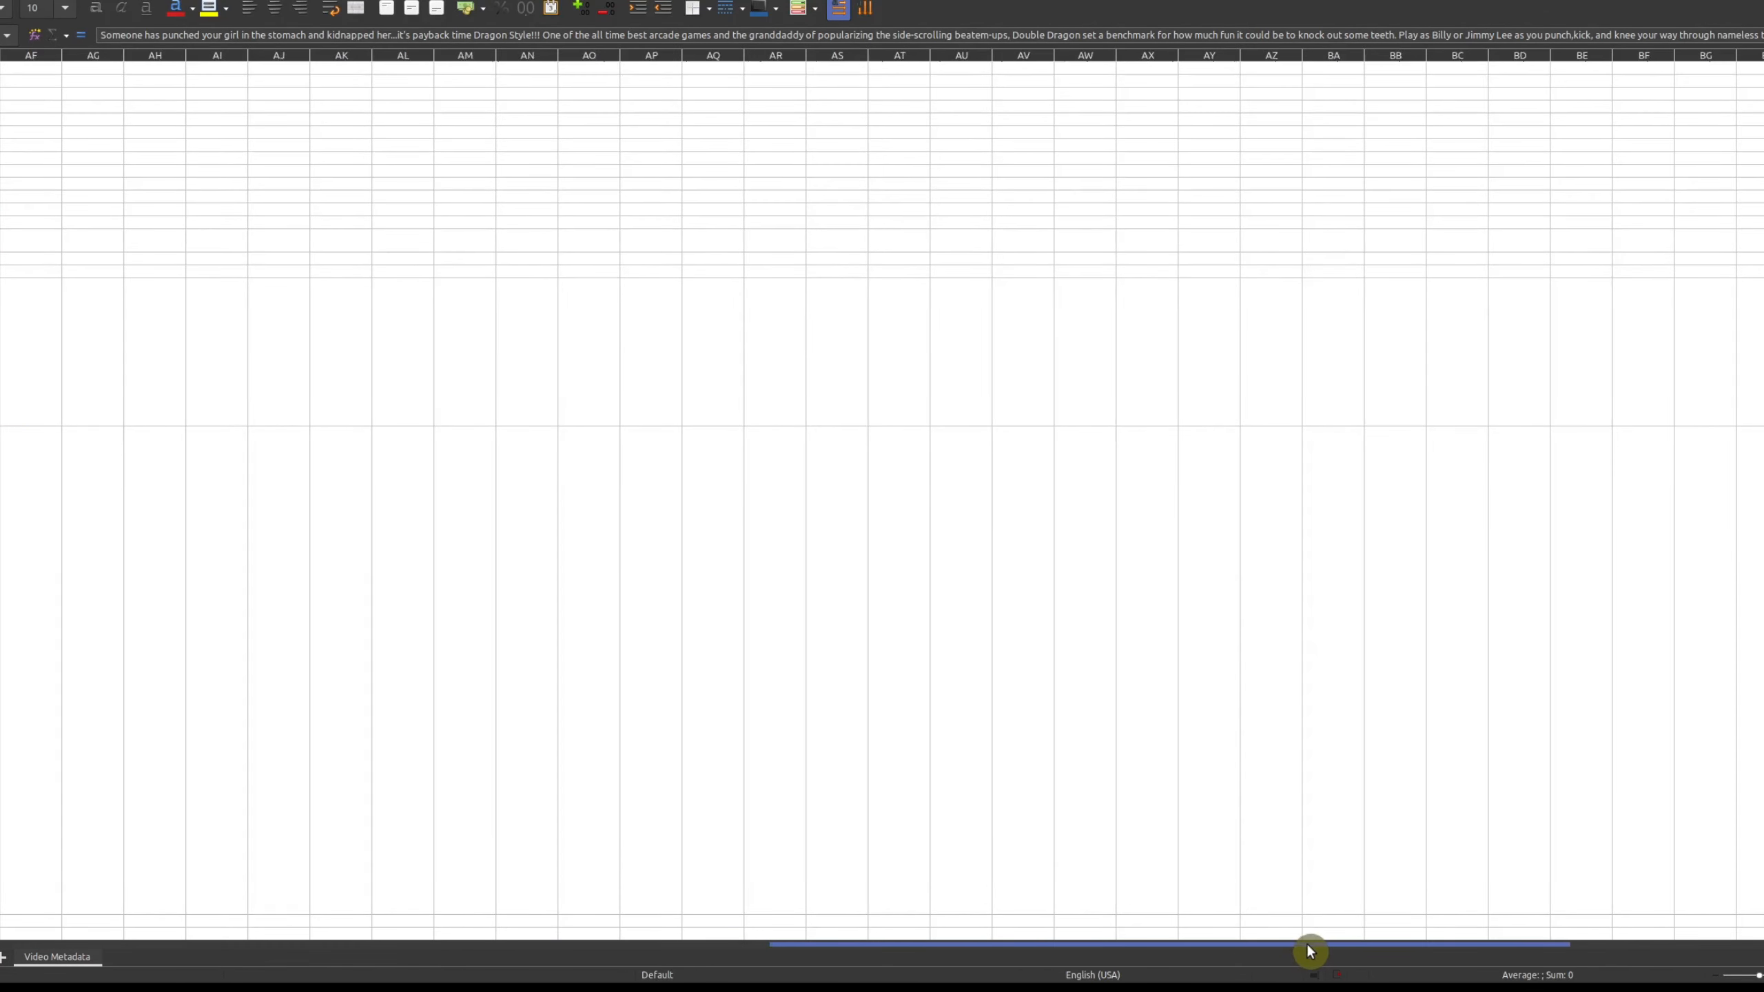
scroll(left, 3)
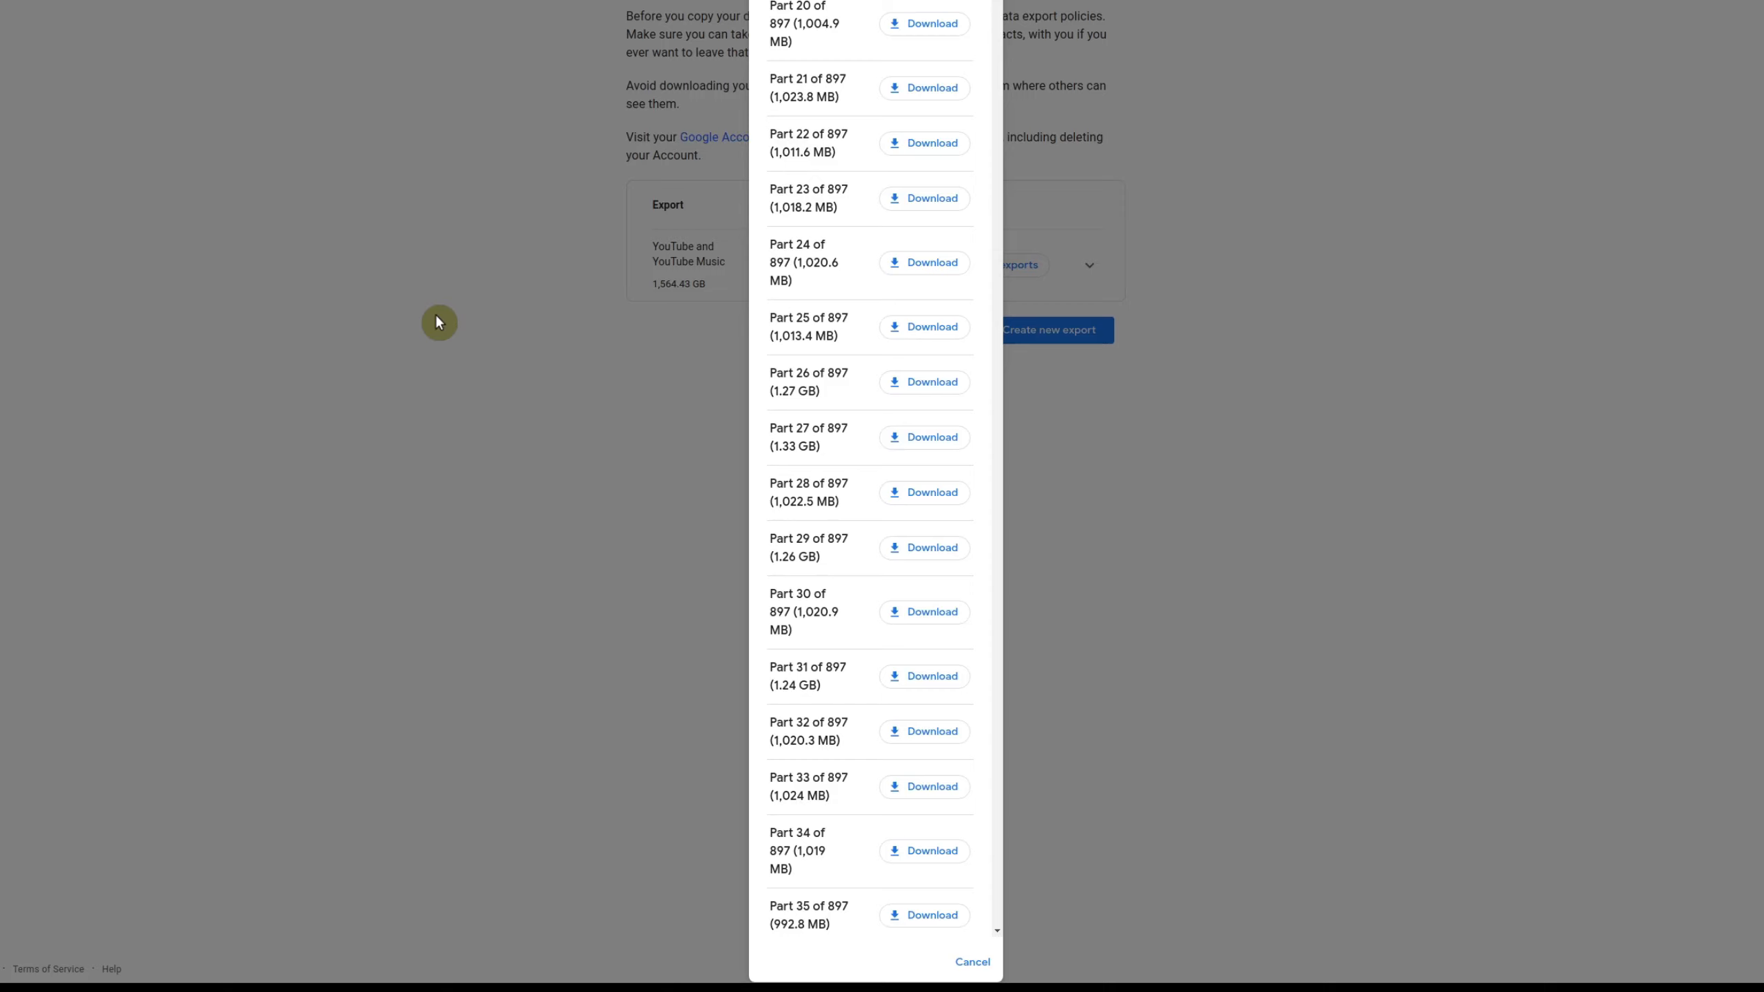
mouse_move(837, 600)
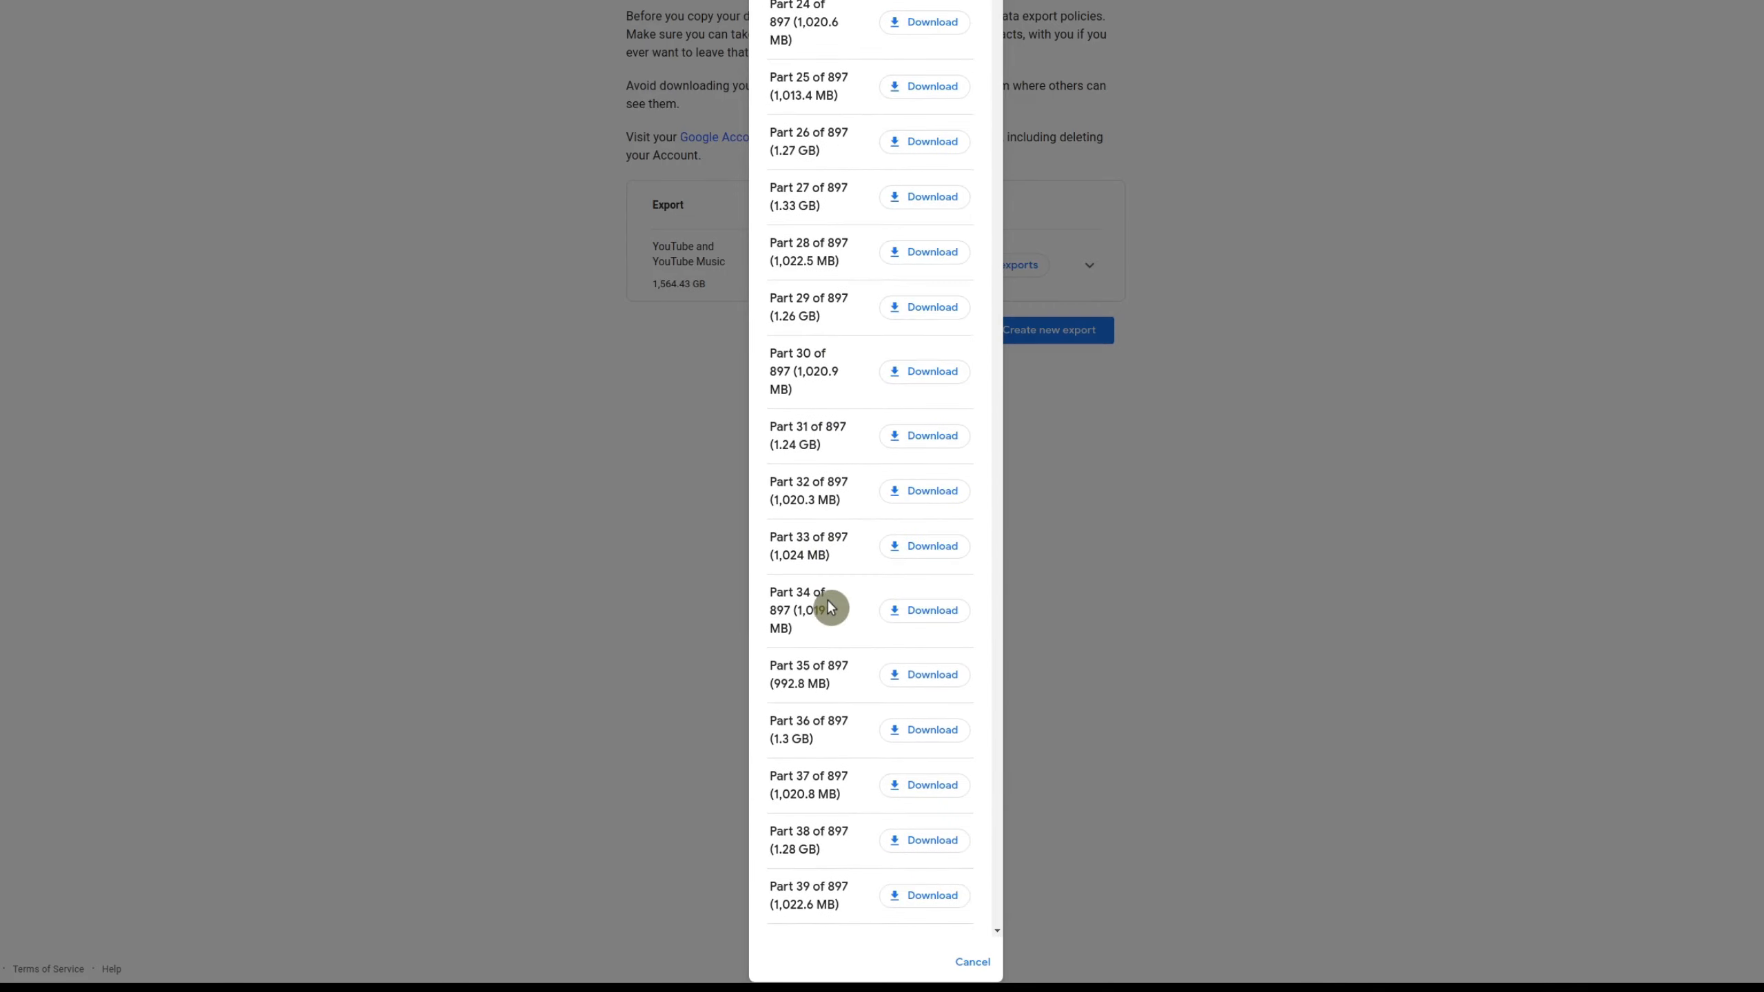
Scroll the Takeout download list down to around Part 45 of 897
scroll(down, 3)
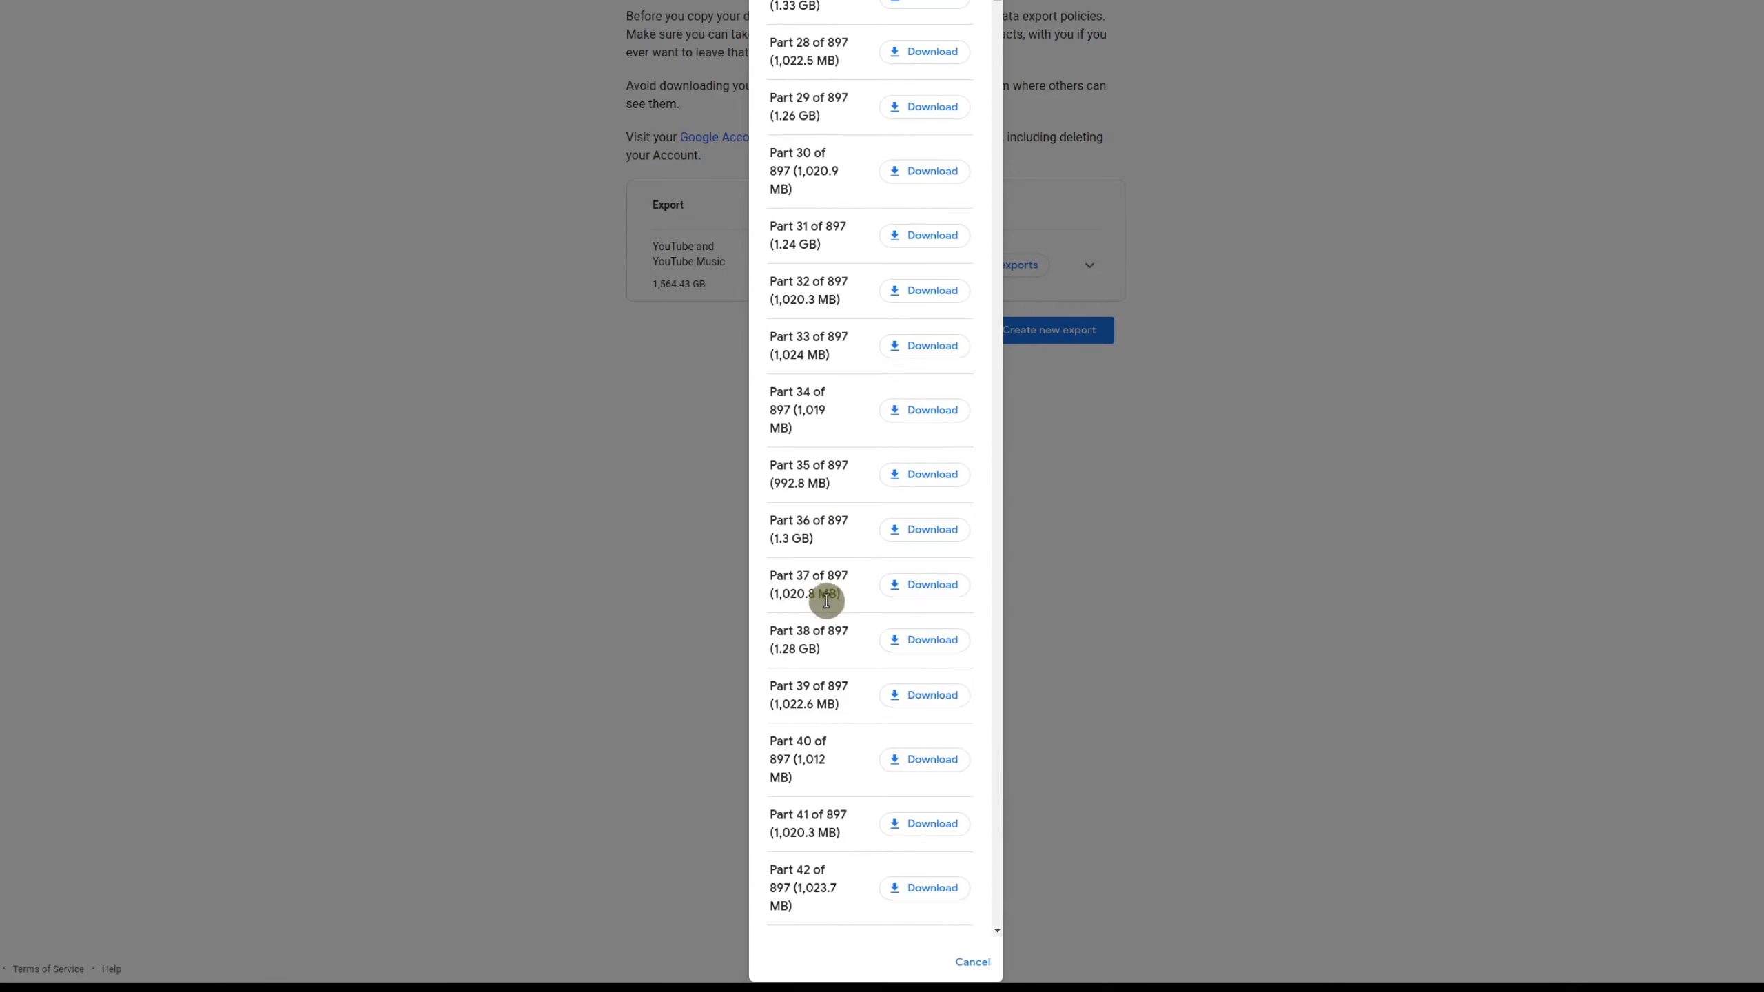
scroll(down, 3)
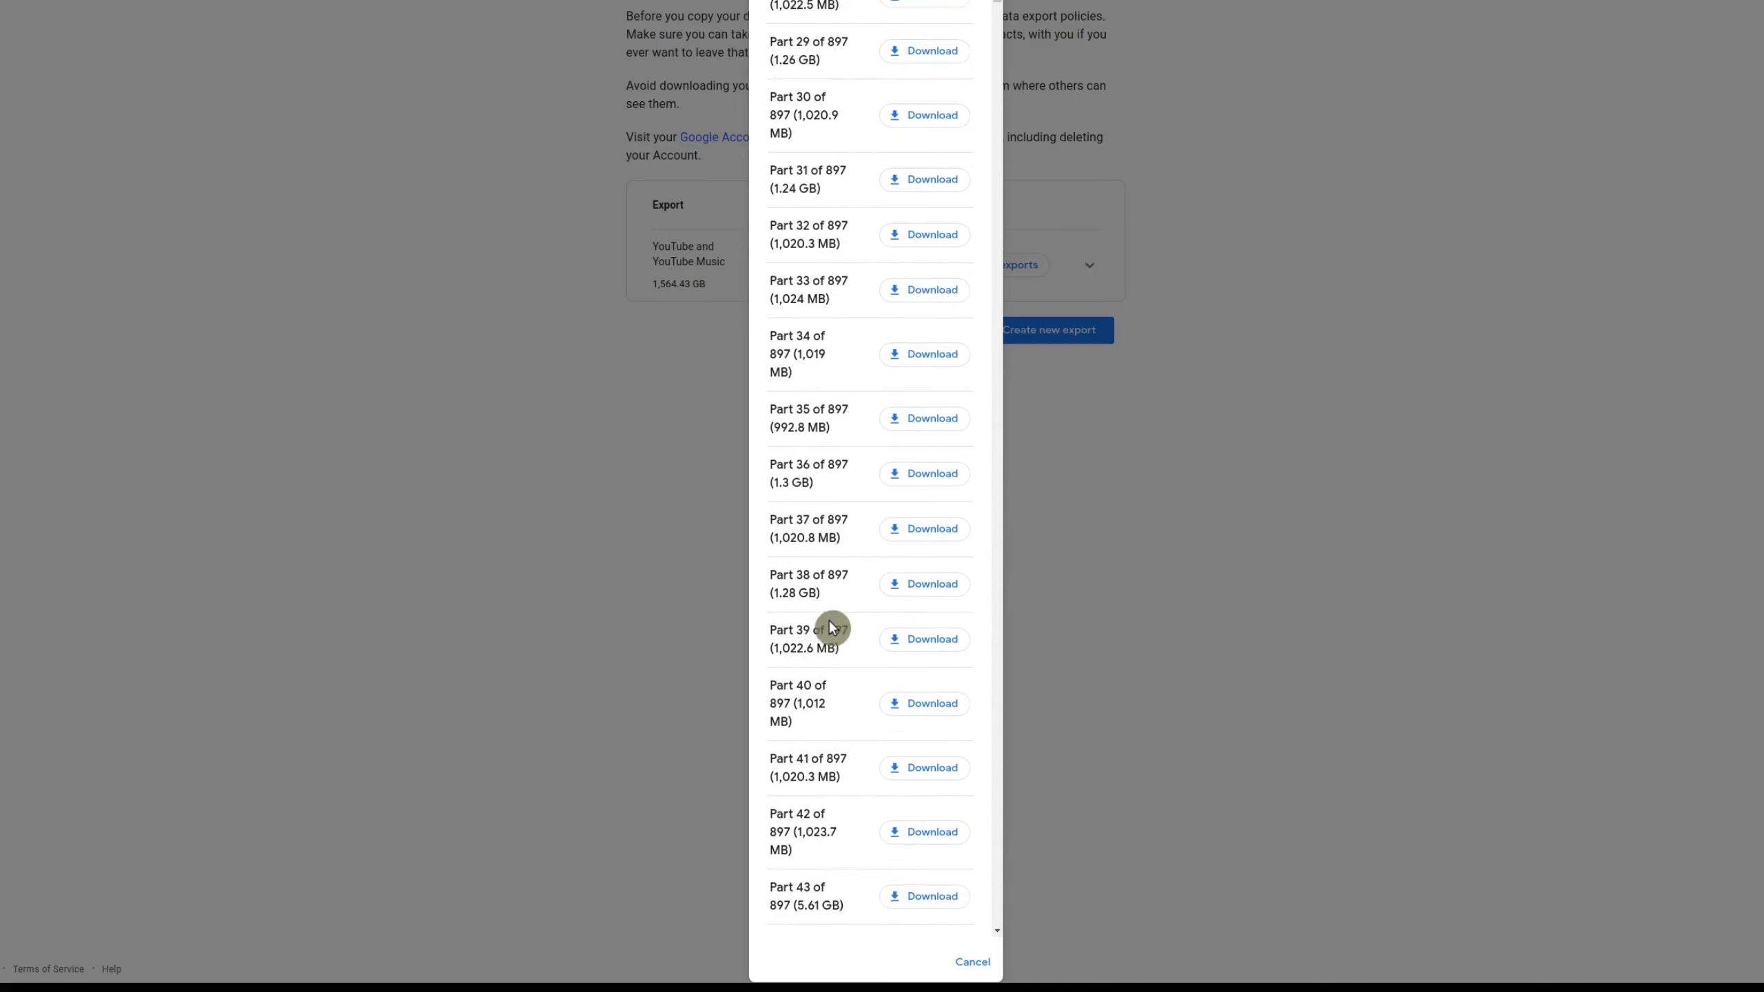
scroll(down, 3)
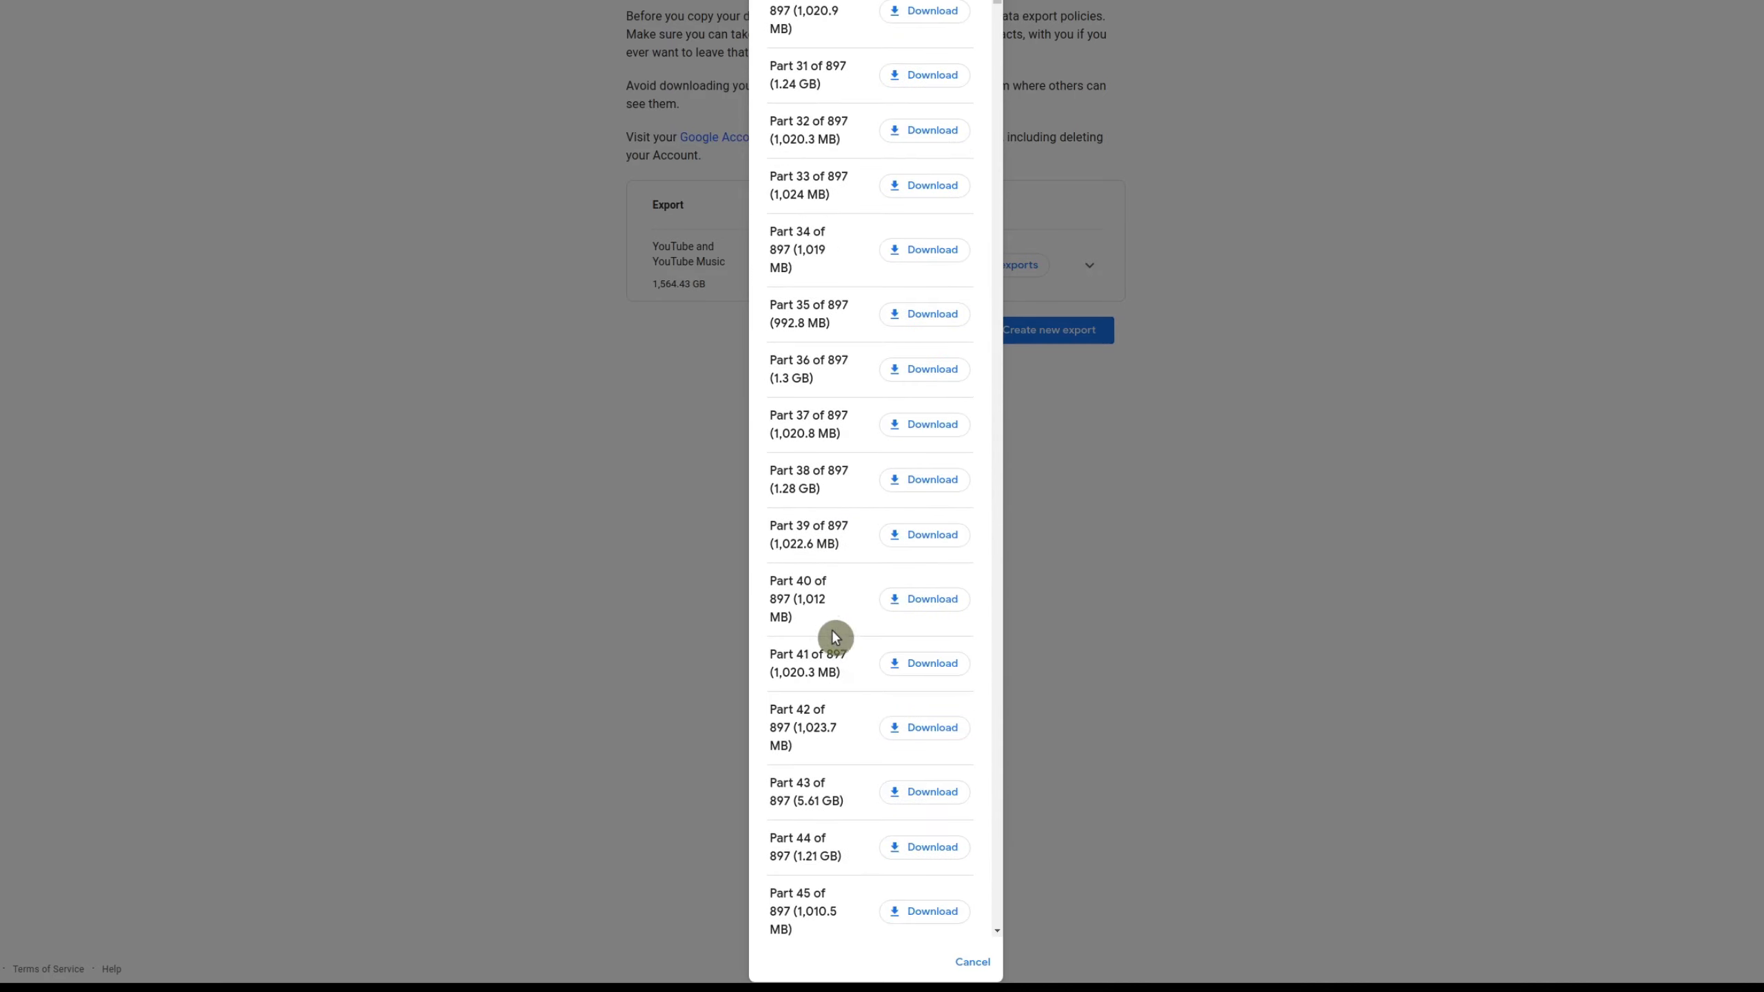
mouse_move(1163, 739)
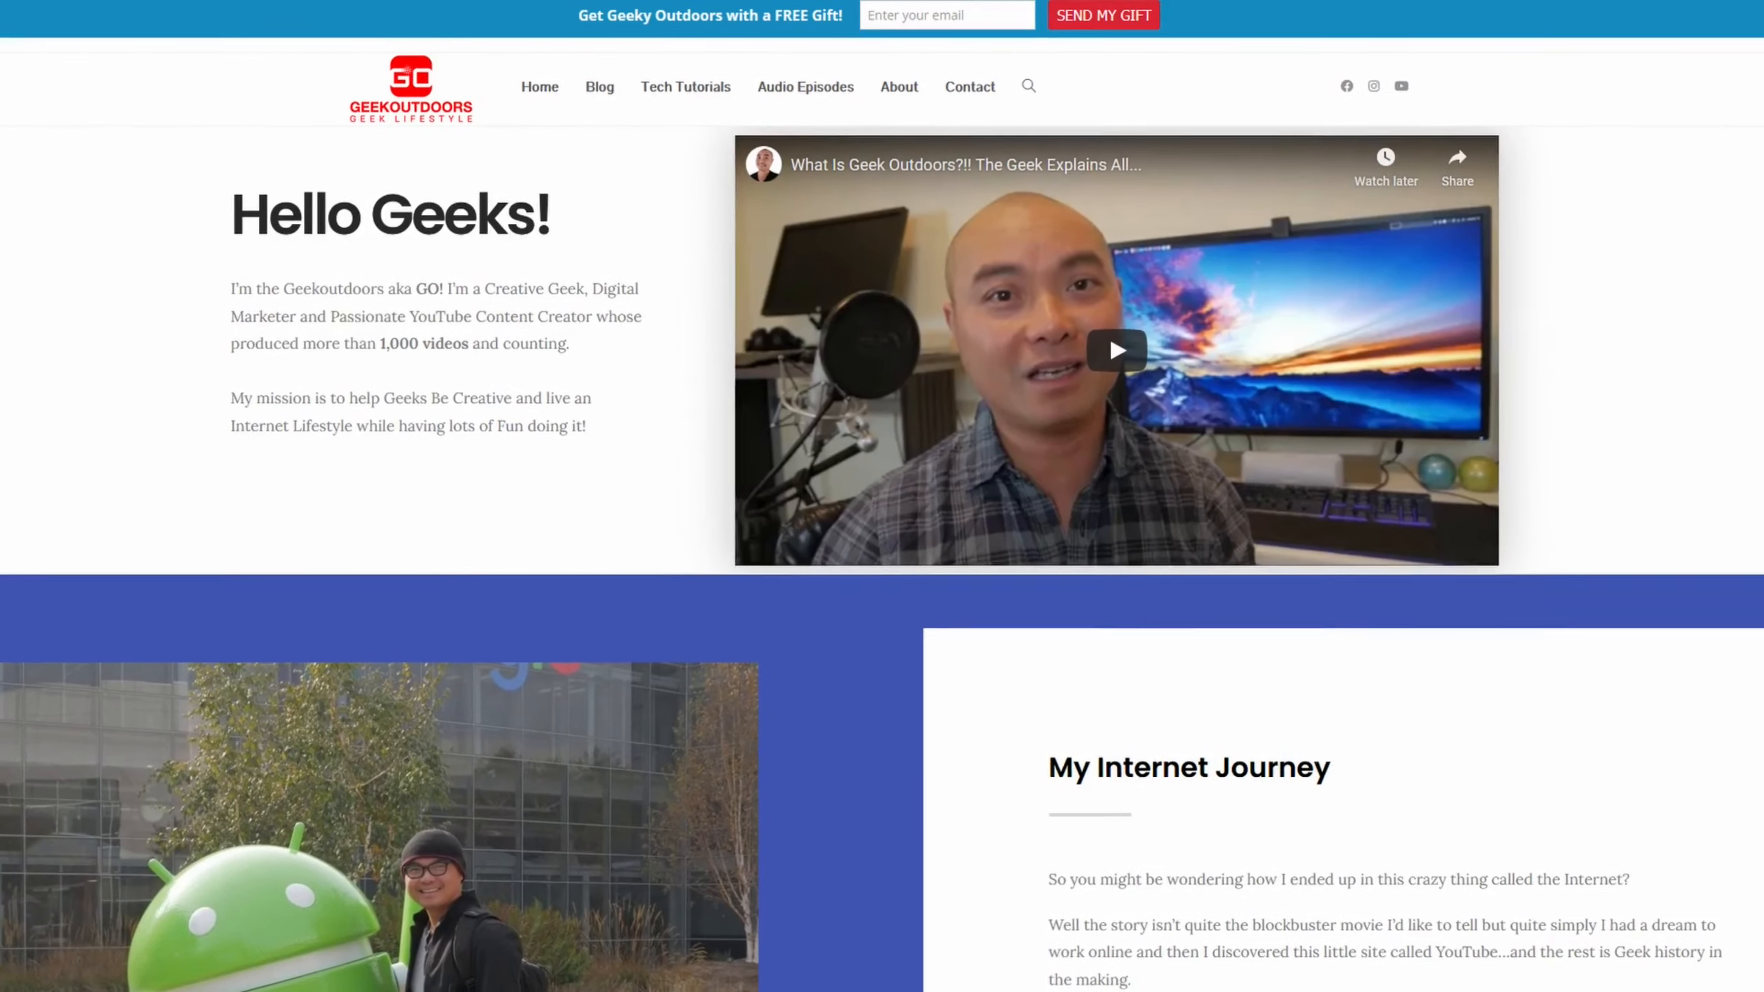
scroll(down, 3)
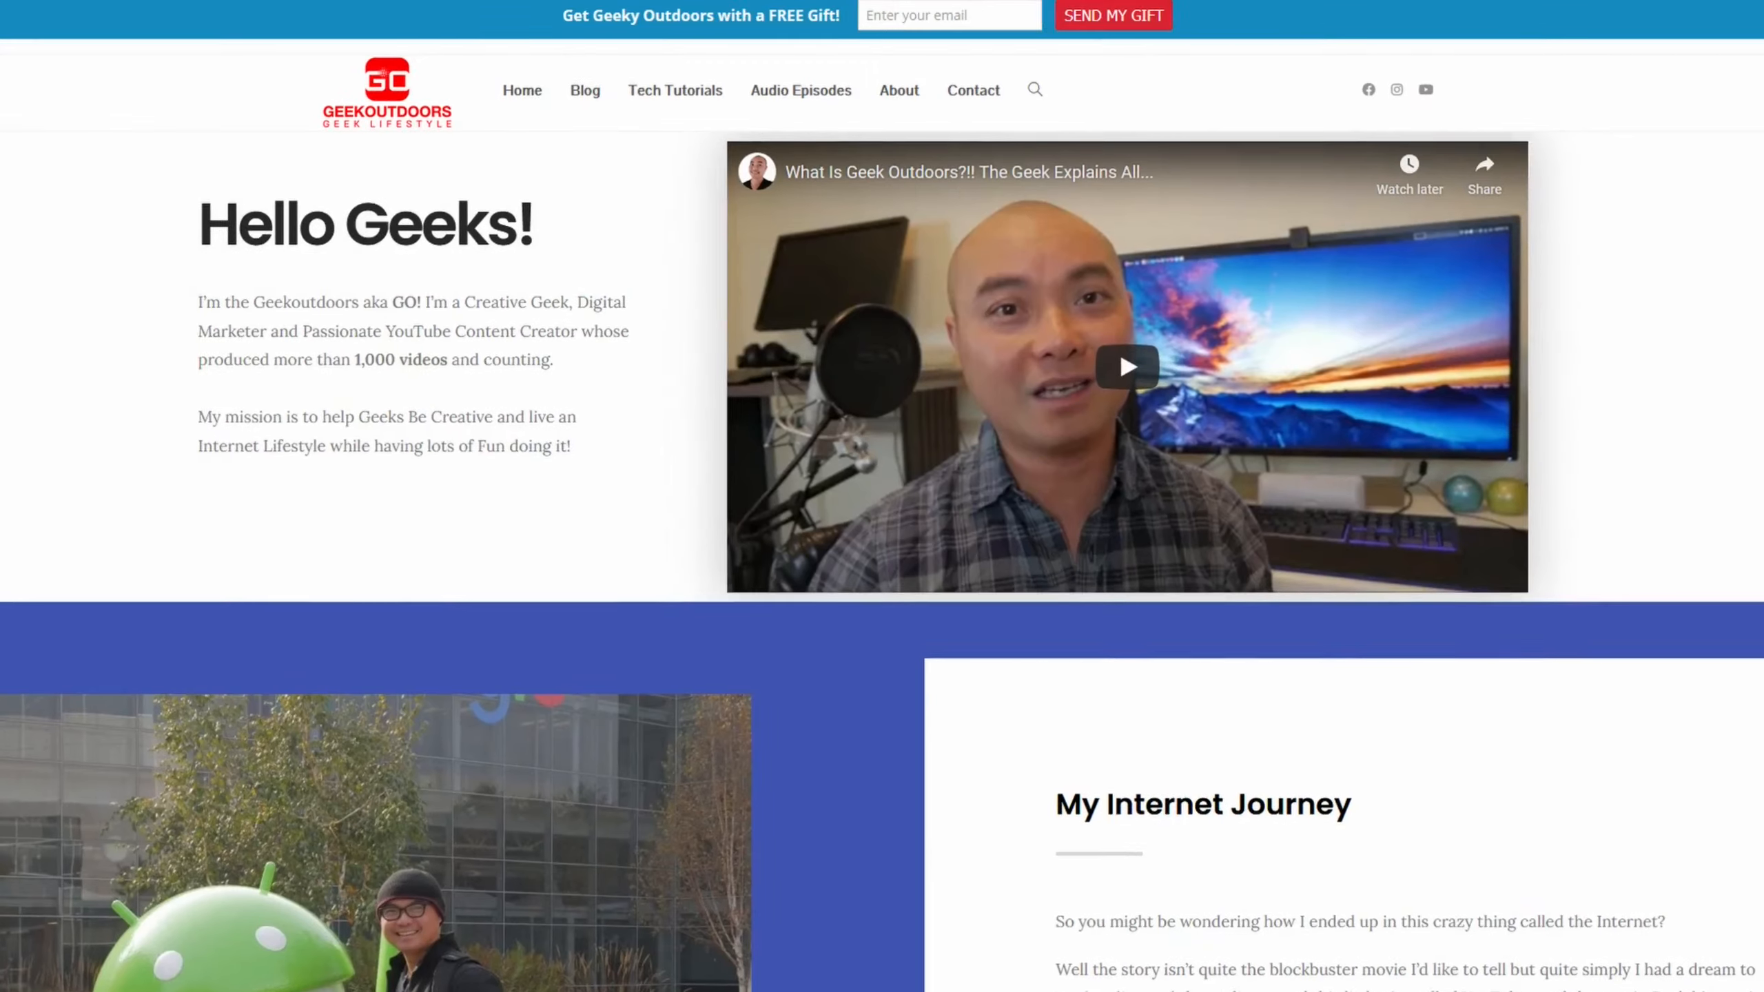